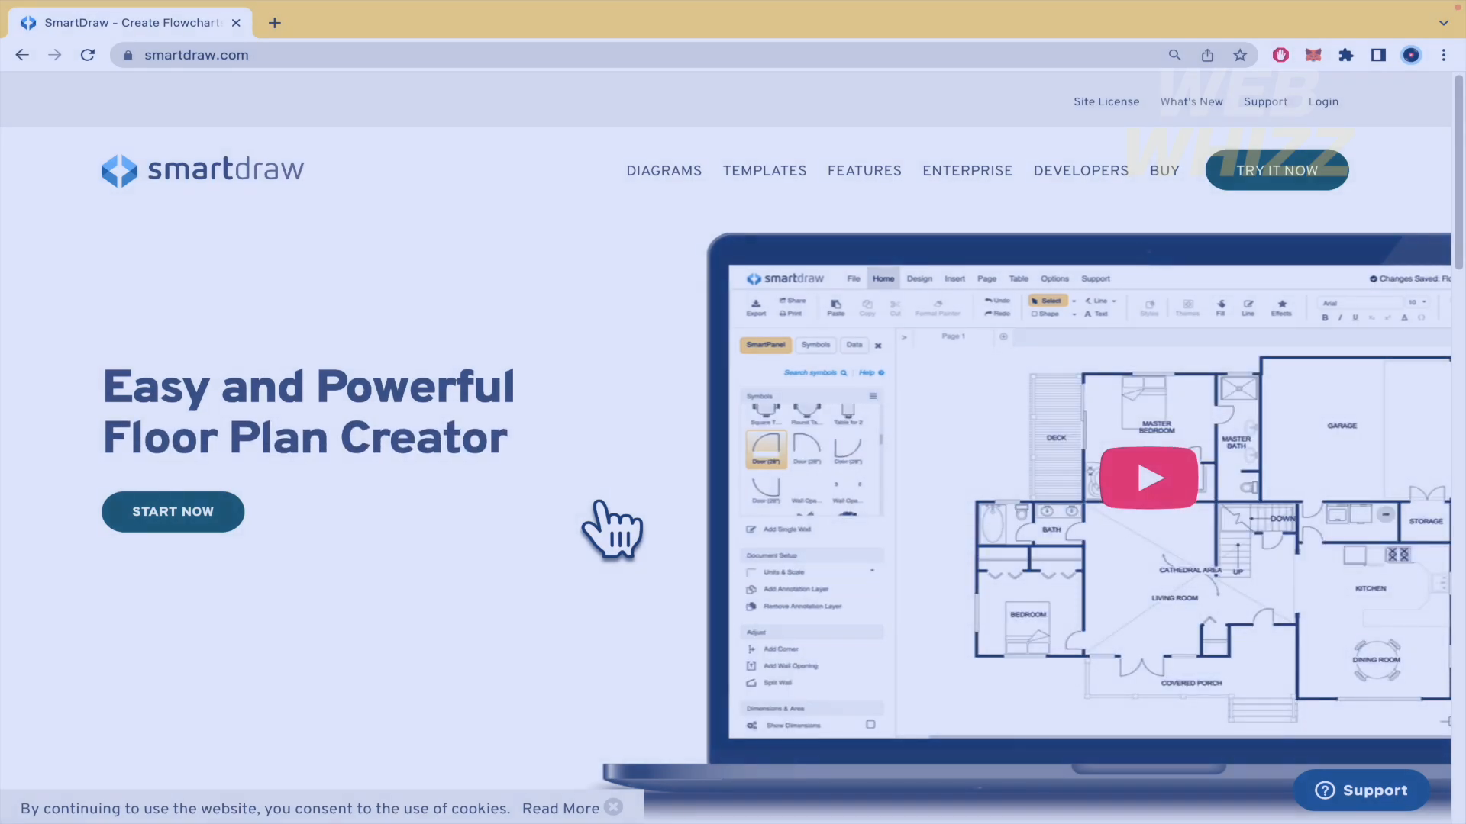
# - Scroll down through the SmartDraw website page and back up slightly
pyautogui.scroll(-3)
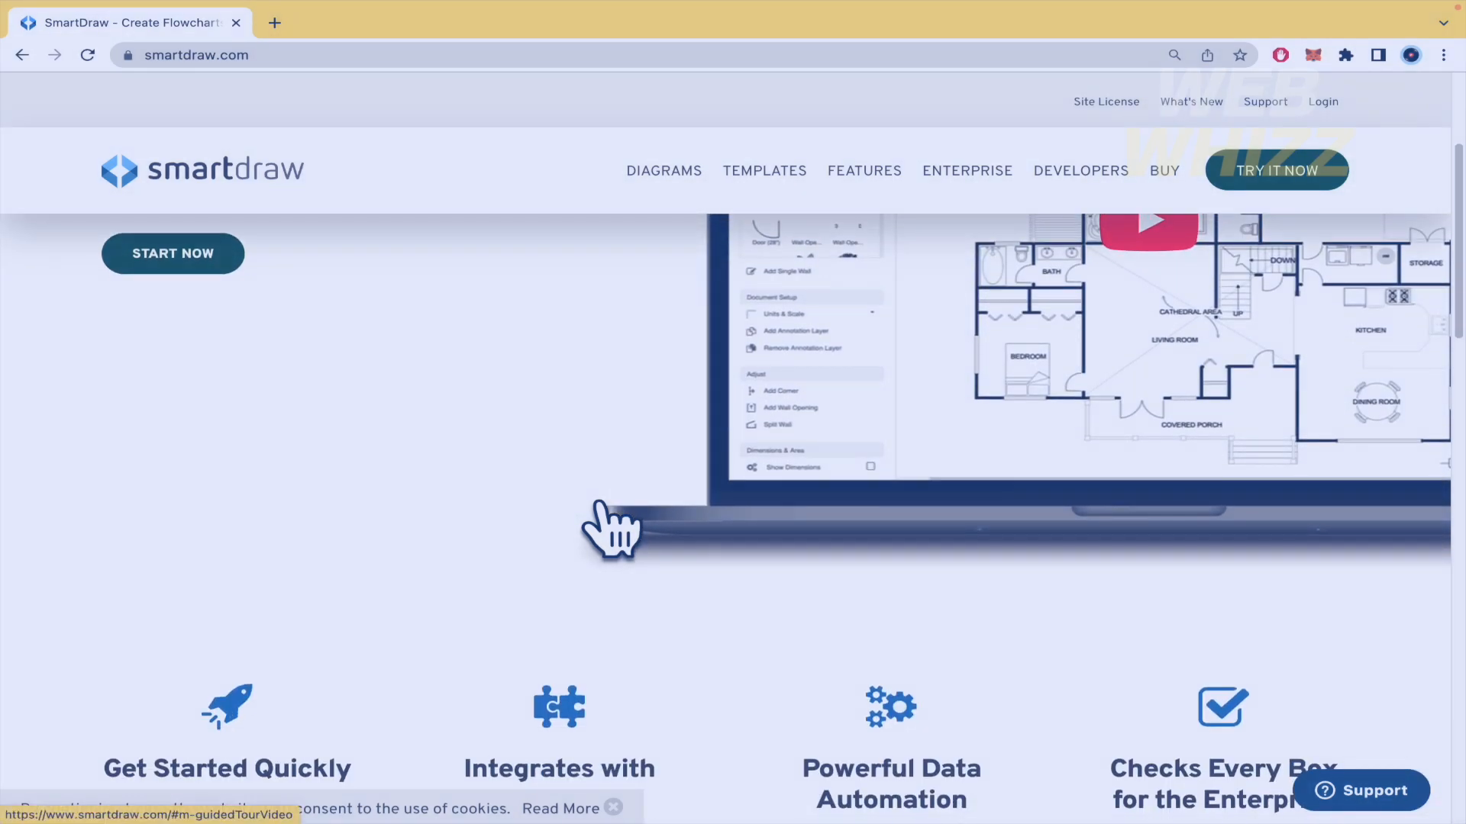
pyautogui.scroll(-3)
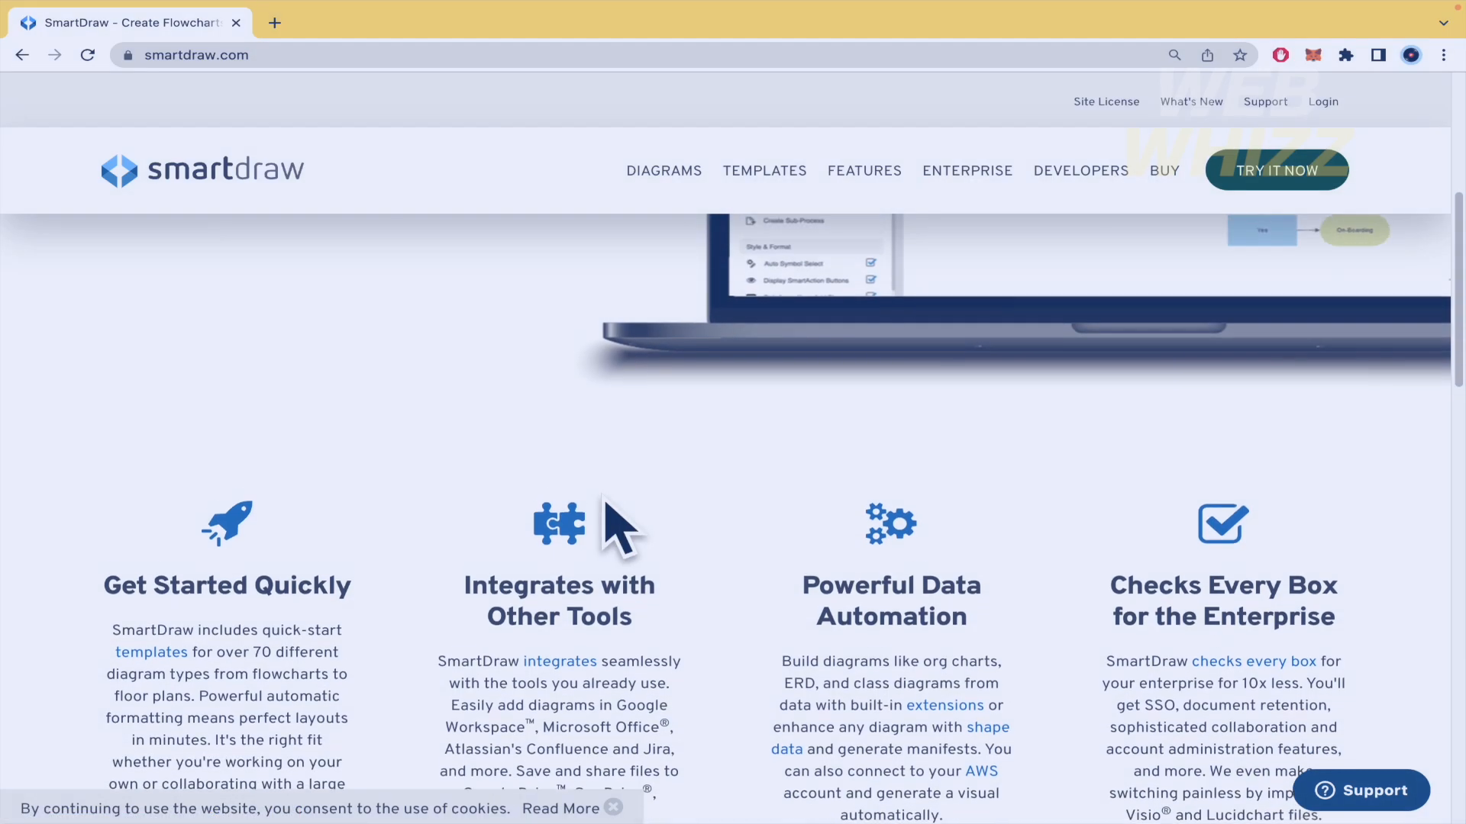
pyautogui.scroll(-3)
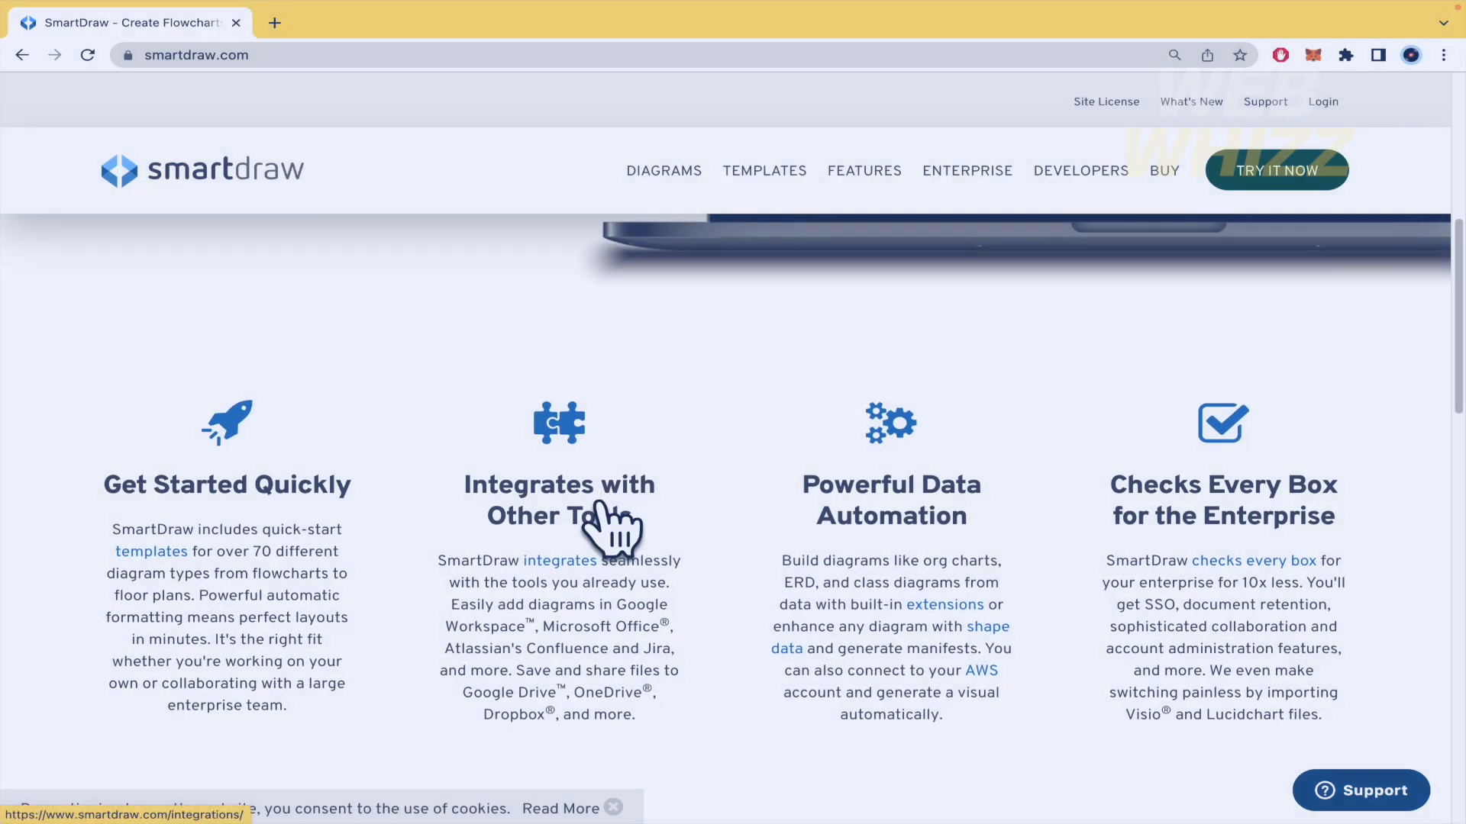
pyautogui.scroll(-3)
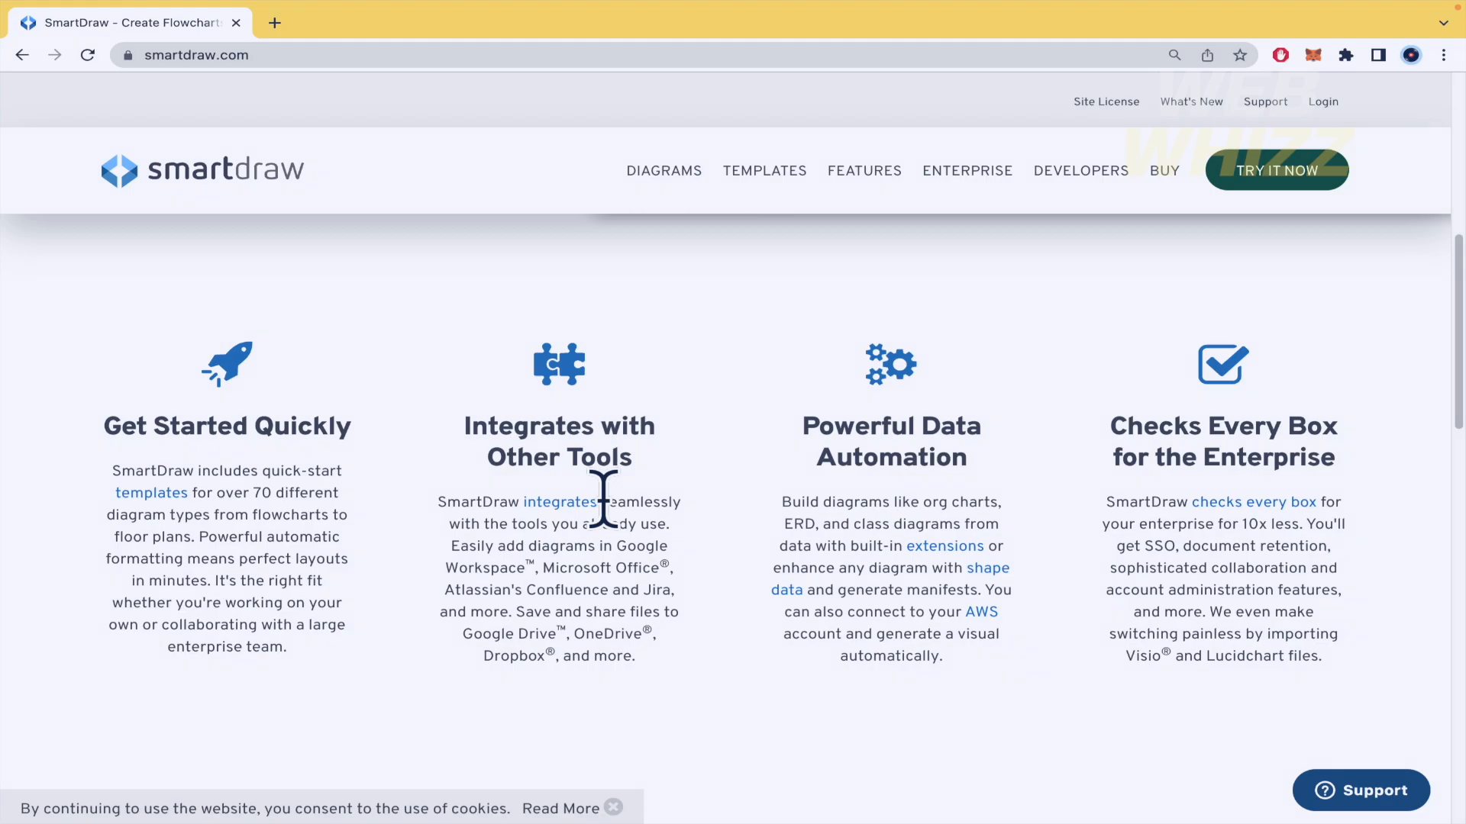
pyautogui.scroll(-3)
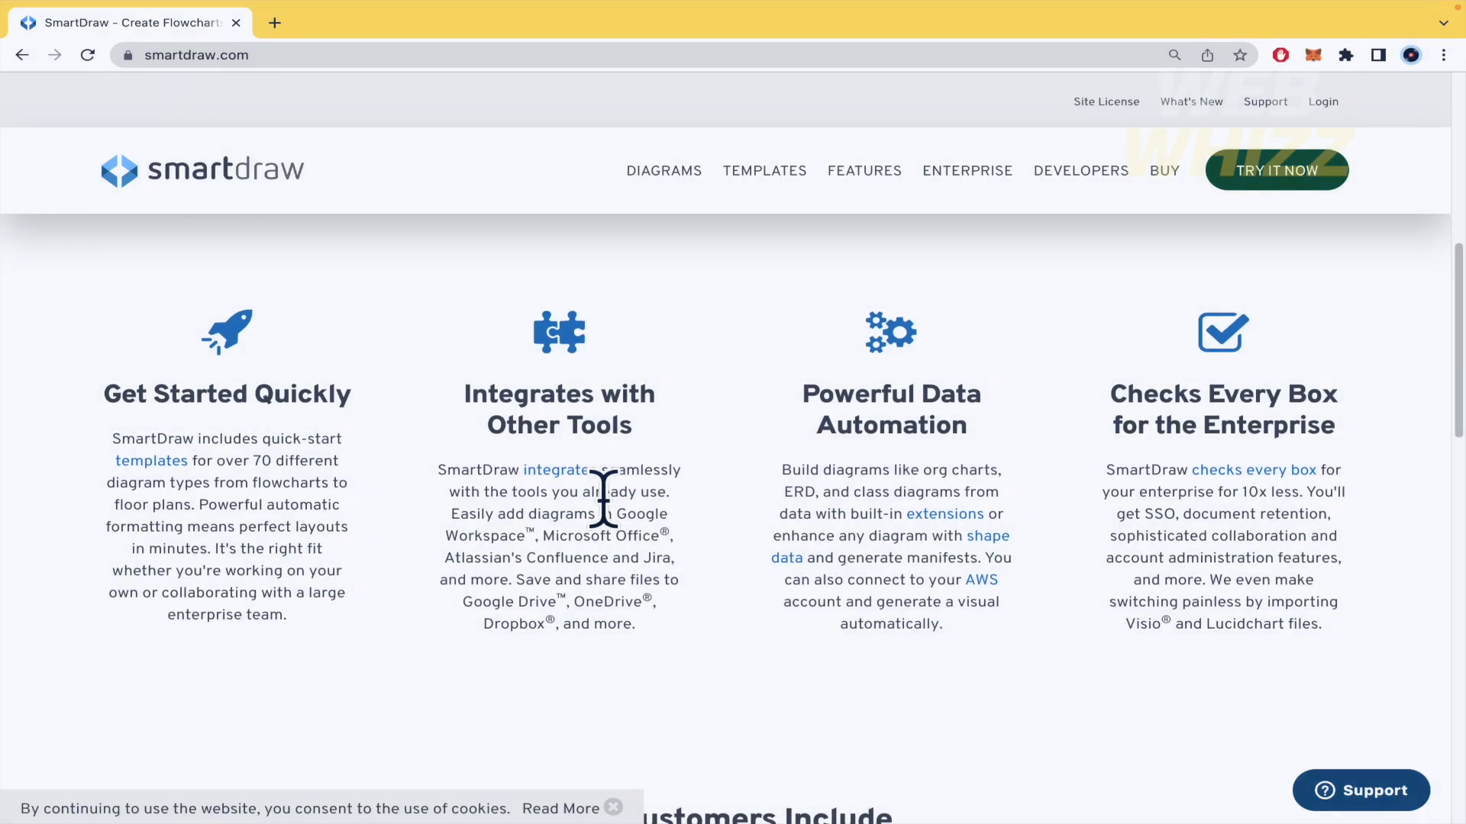
pyautogui.scroll(-3)
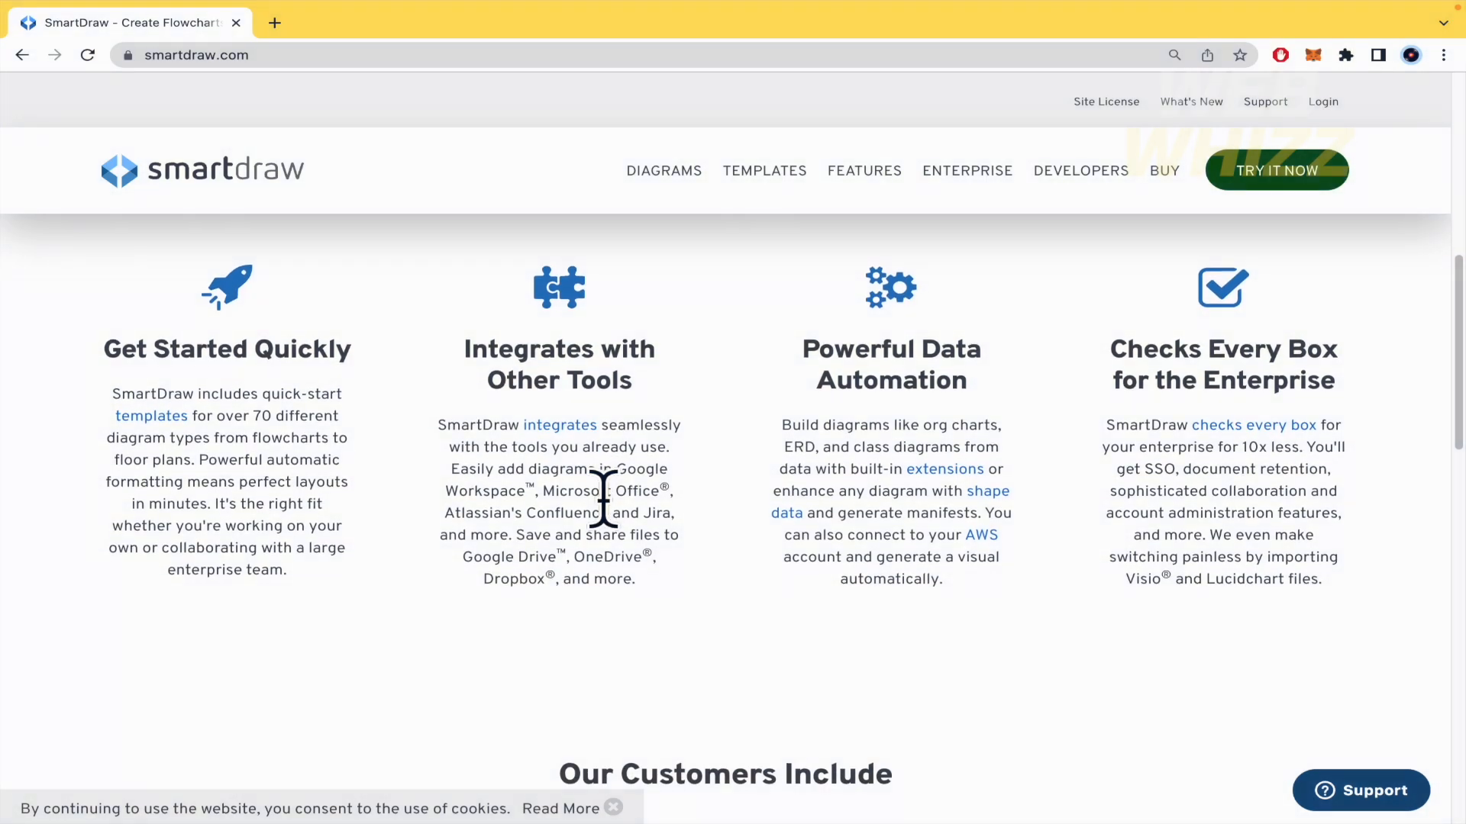
pyautogui.scroll(-3)
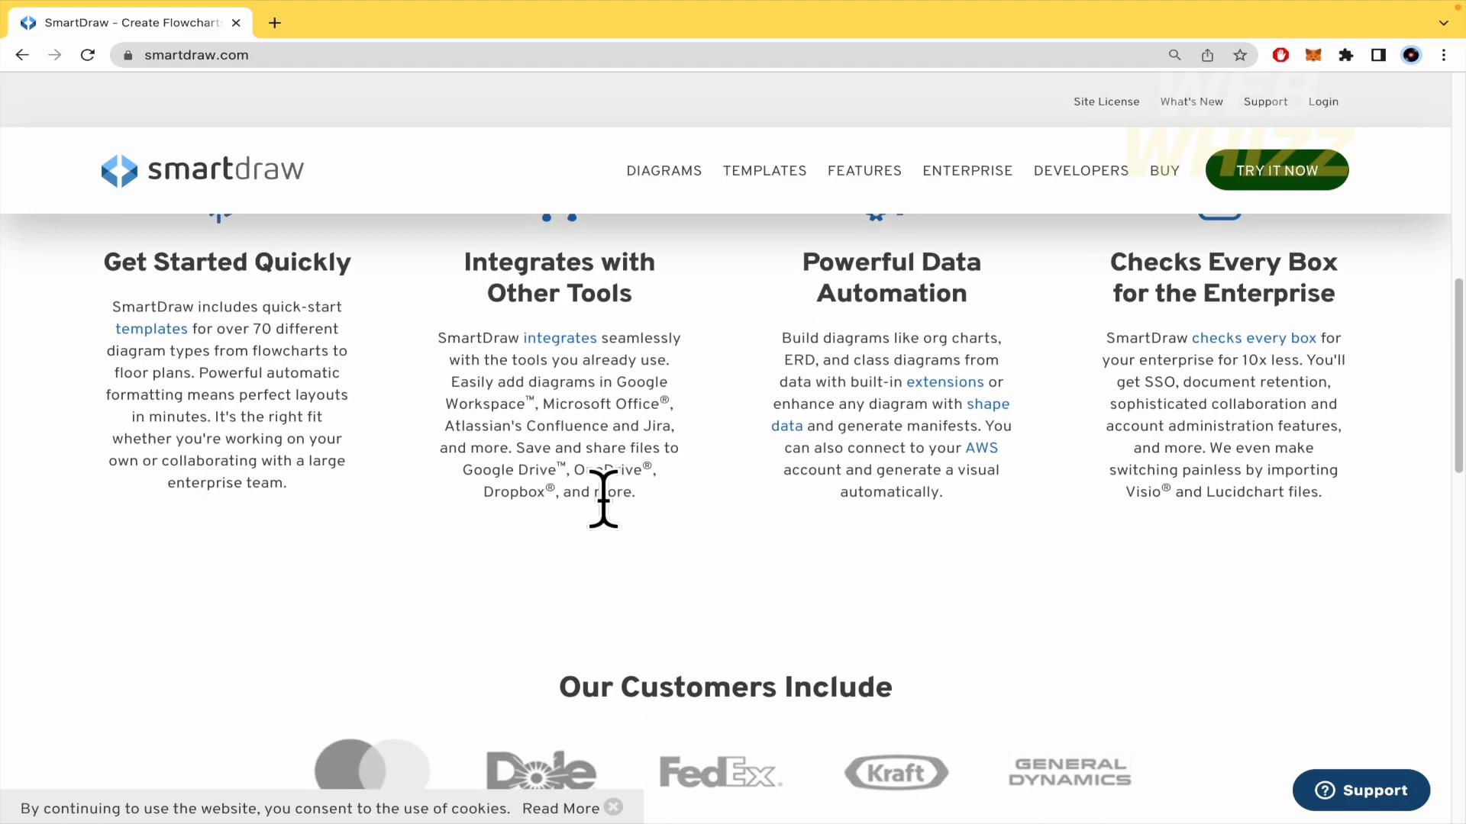
pyautogui.scroll(-3)
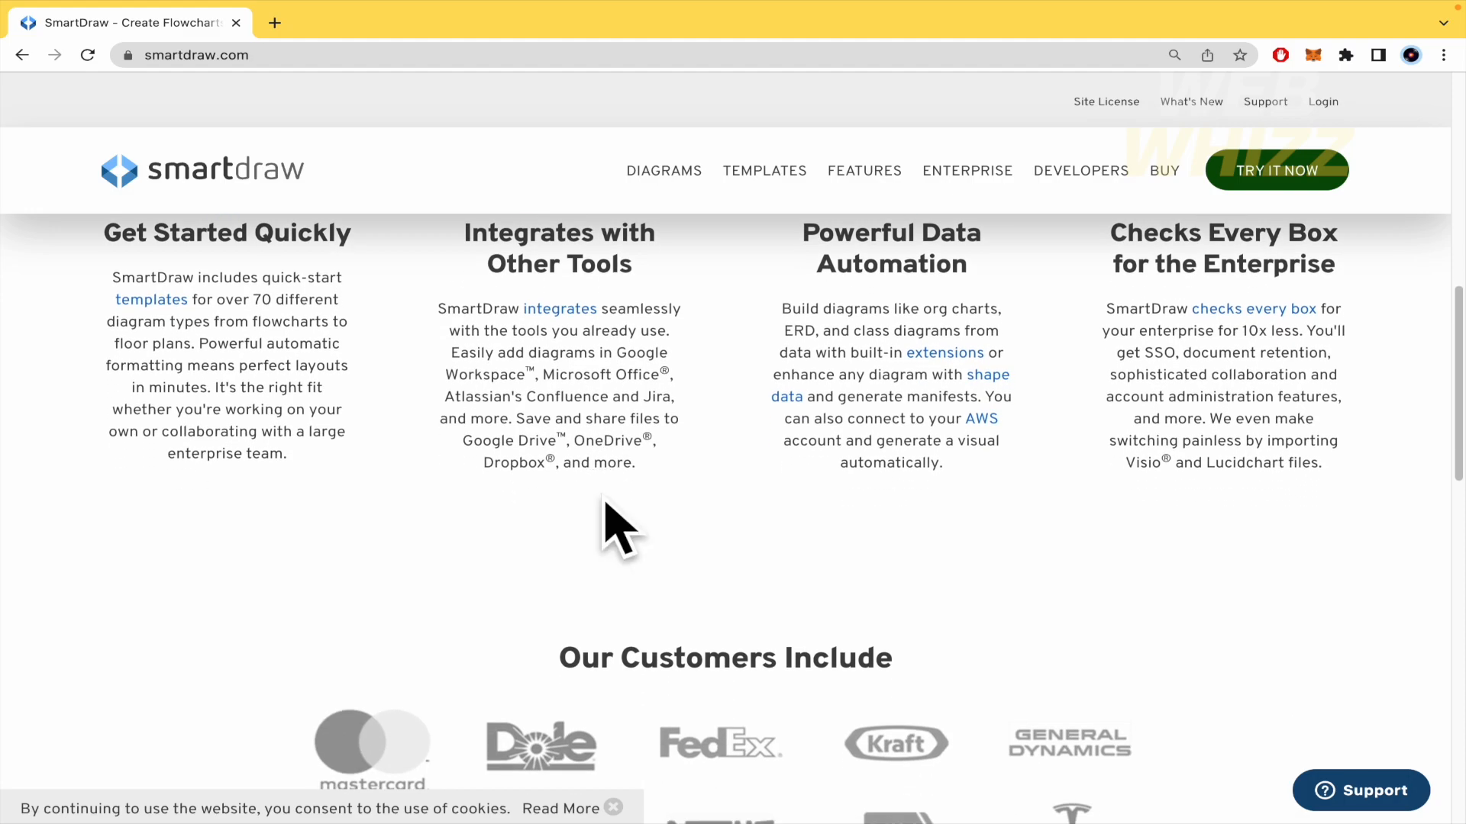
pyautogui.scroll(-3)
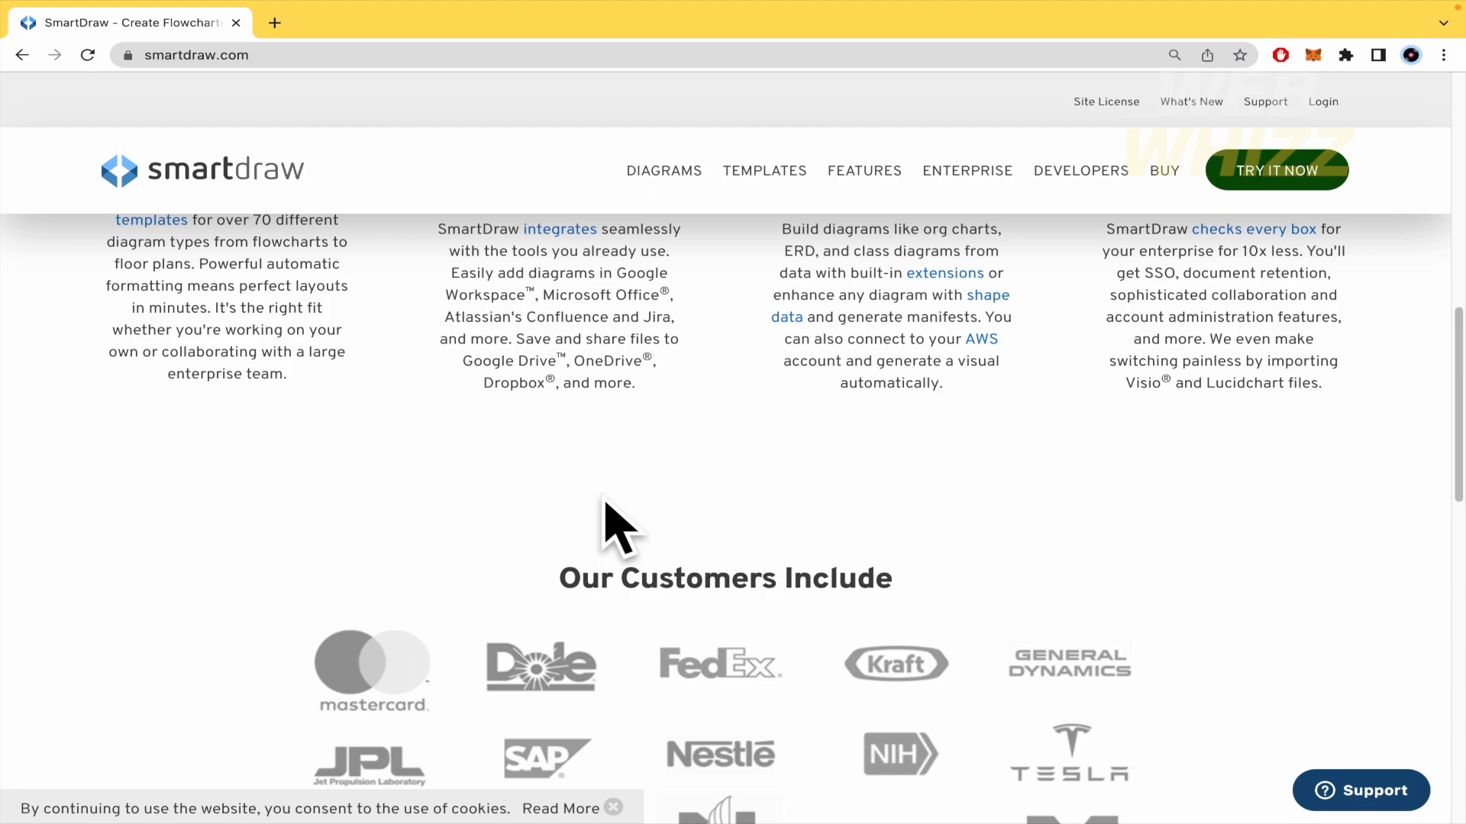
pyautogui.scroll(-3)
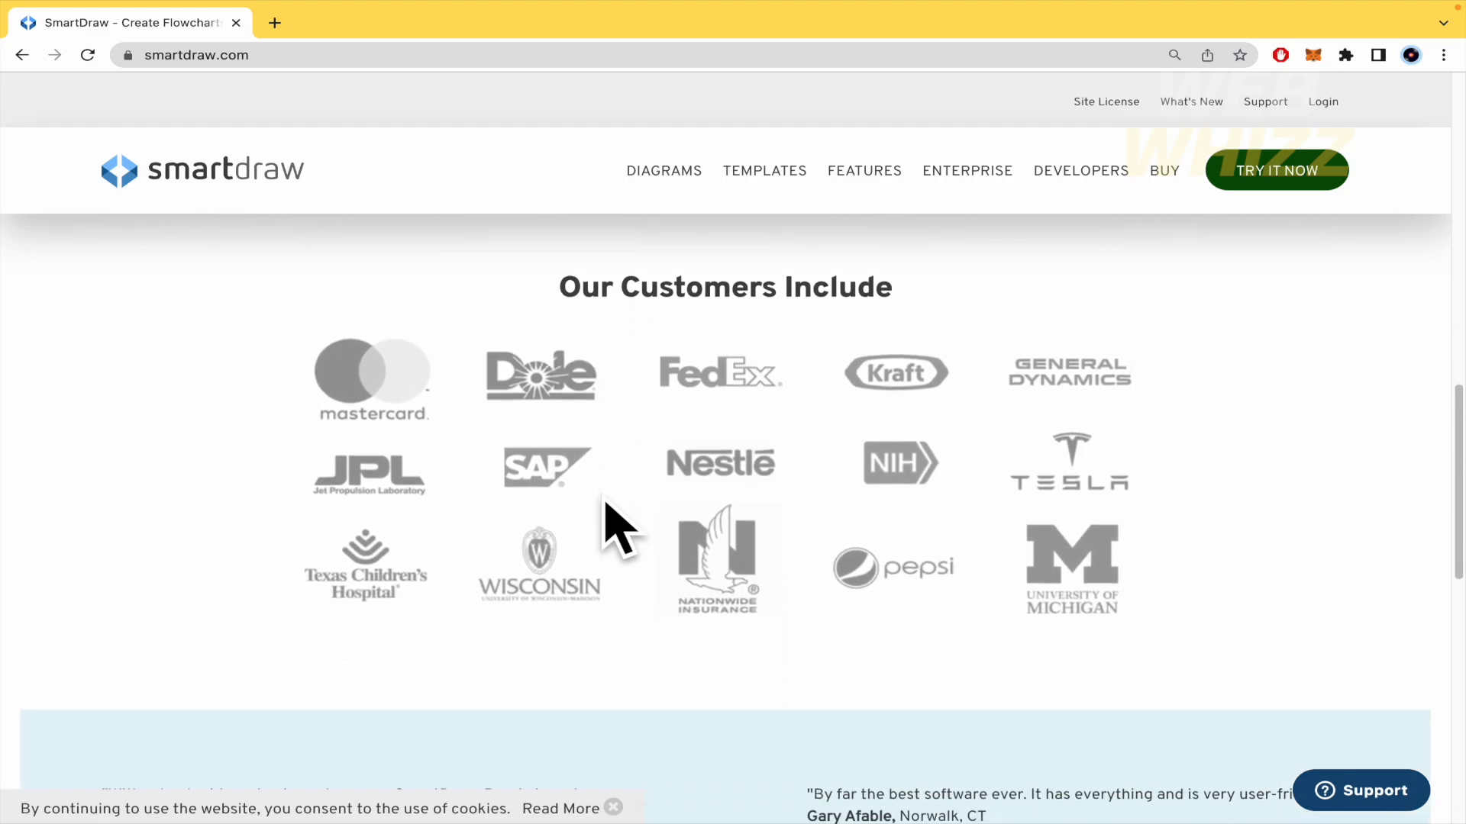
pyautogui.scroll(-3)
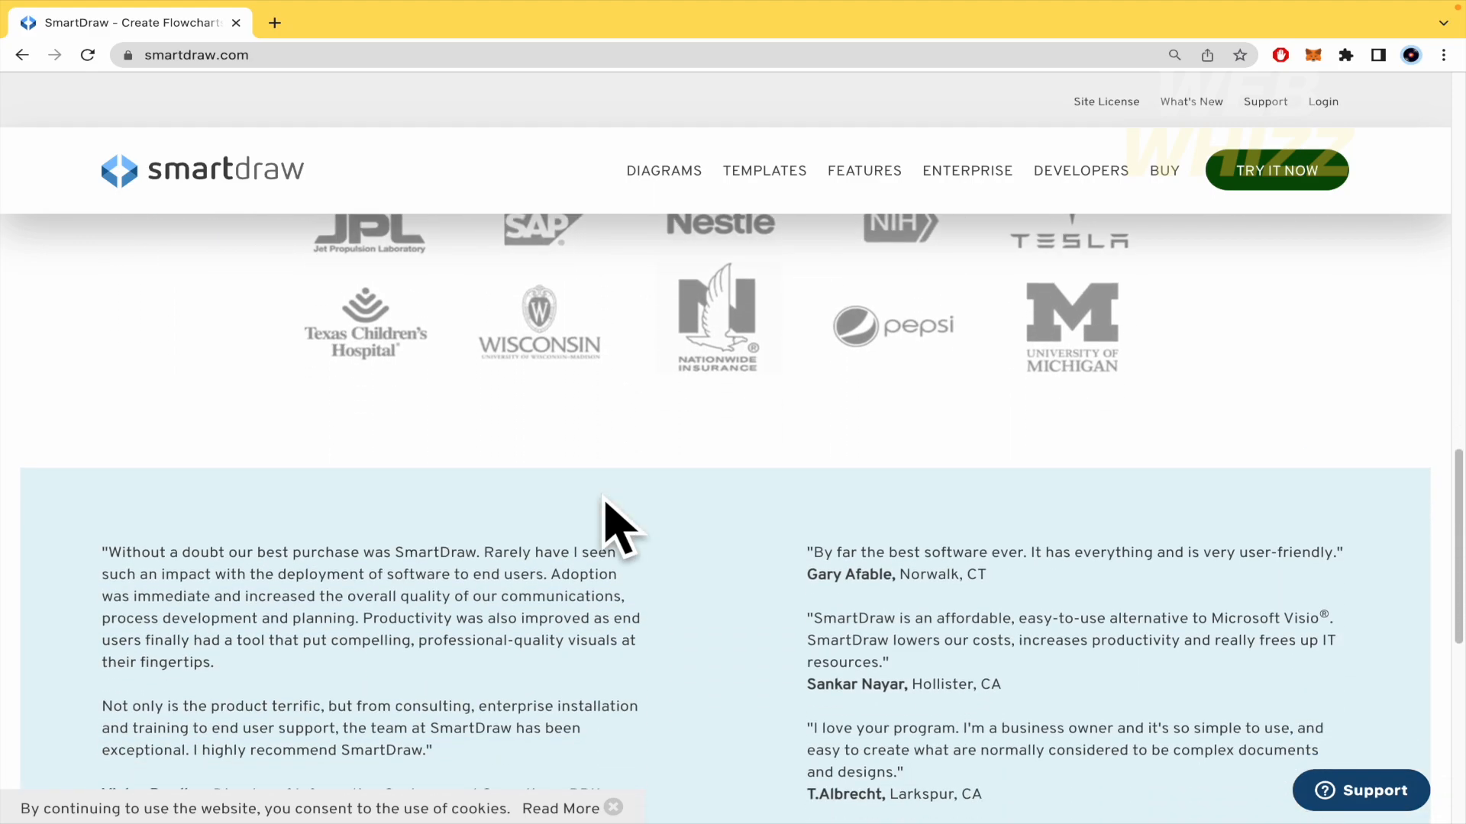
pyautogui.scroll(-3)
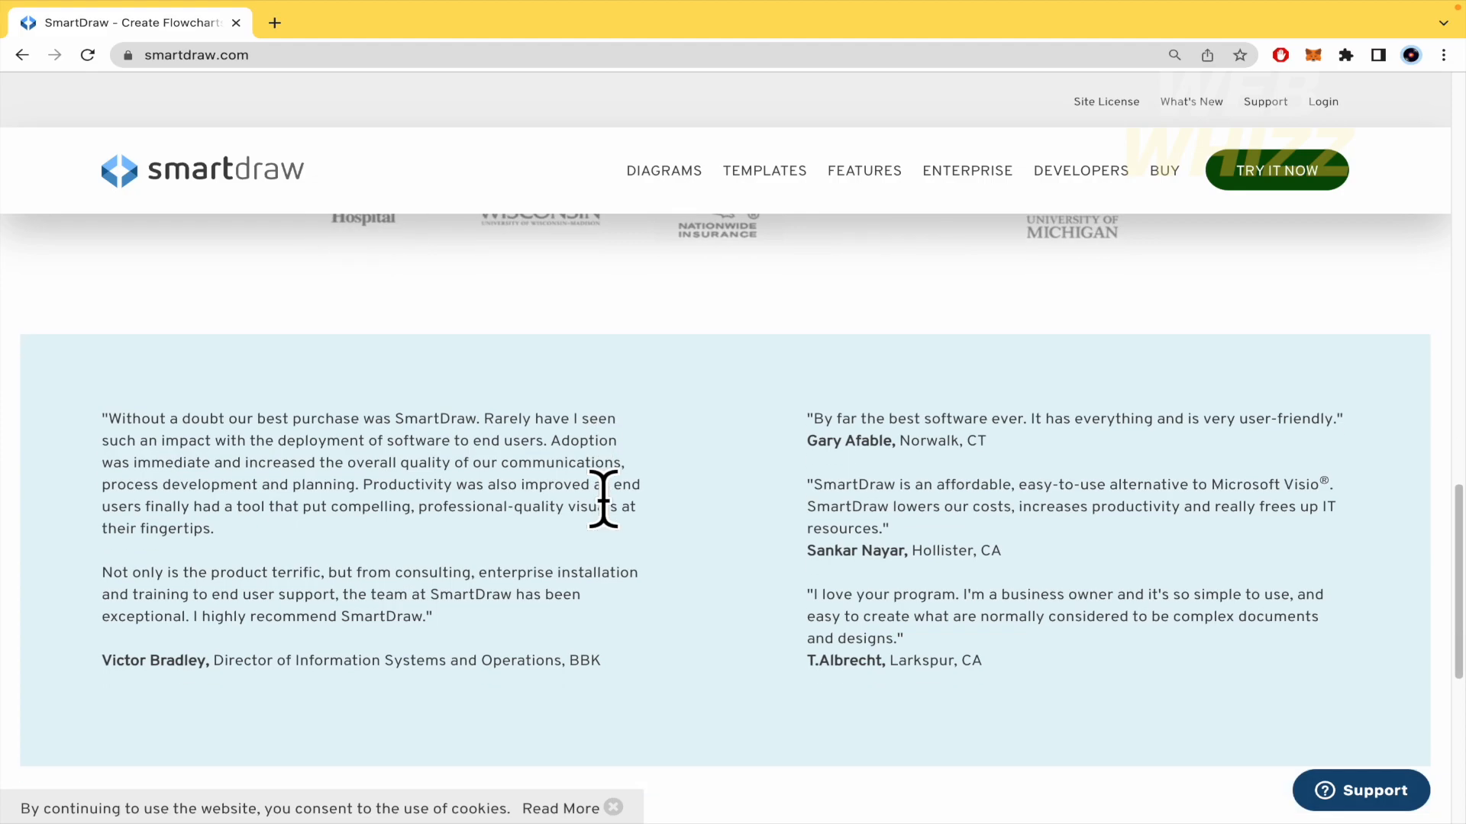
pyautogui.scroll(-3)
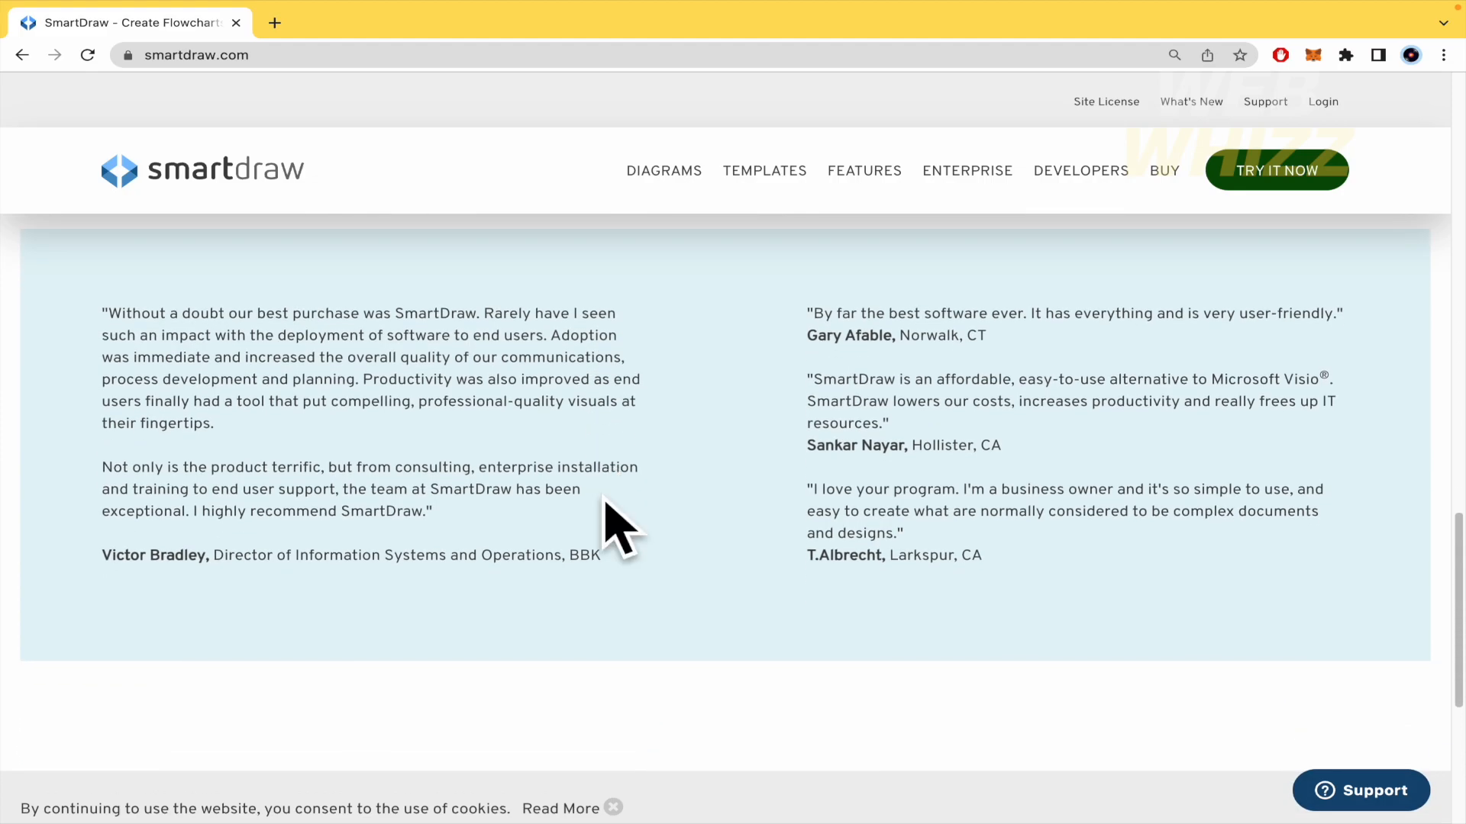
pyautogui.scroll(-3)
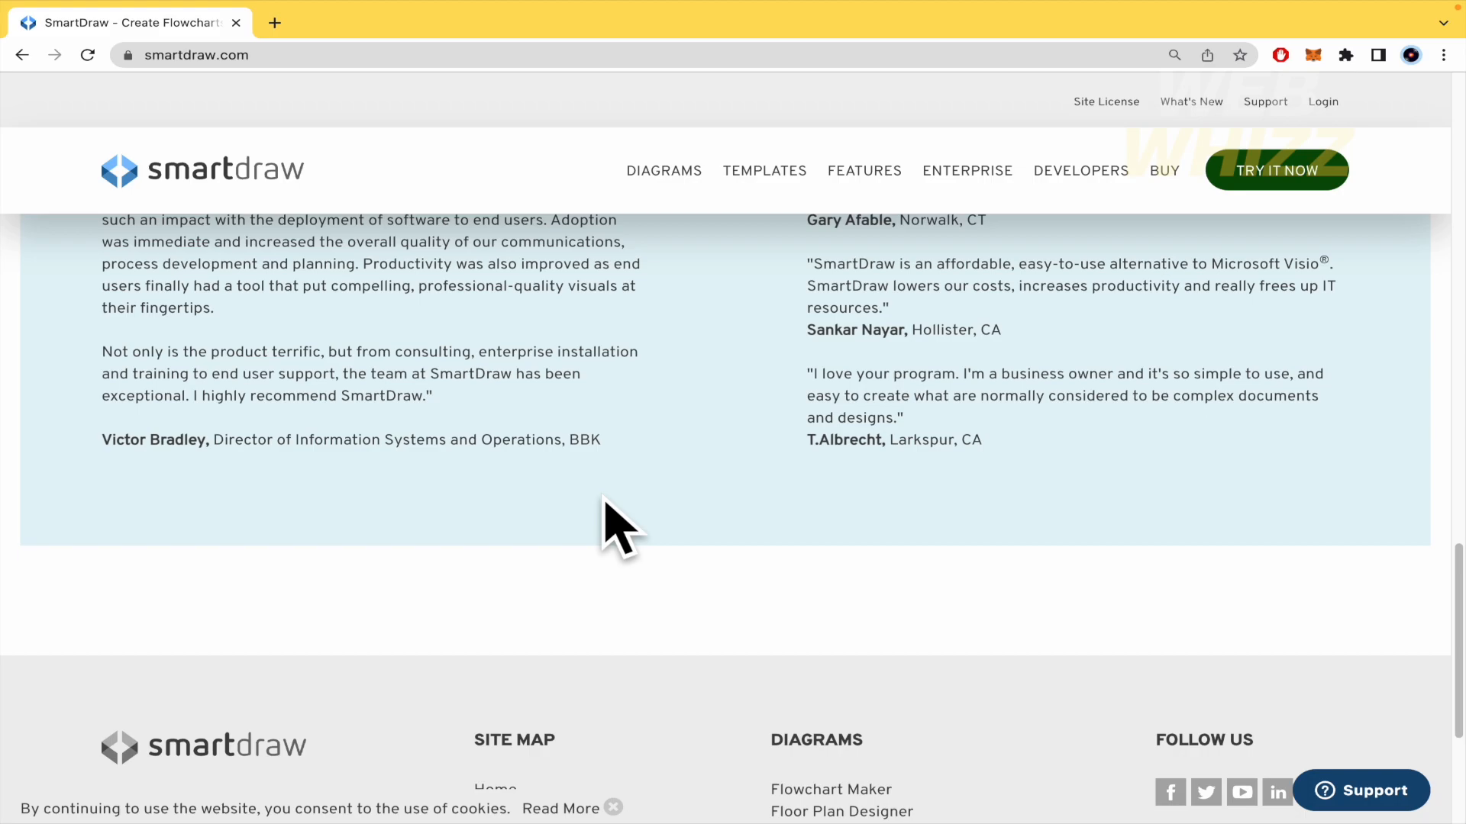
pyautogui.scroll(-3)
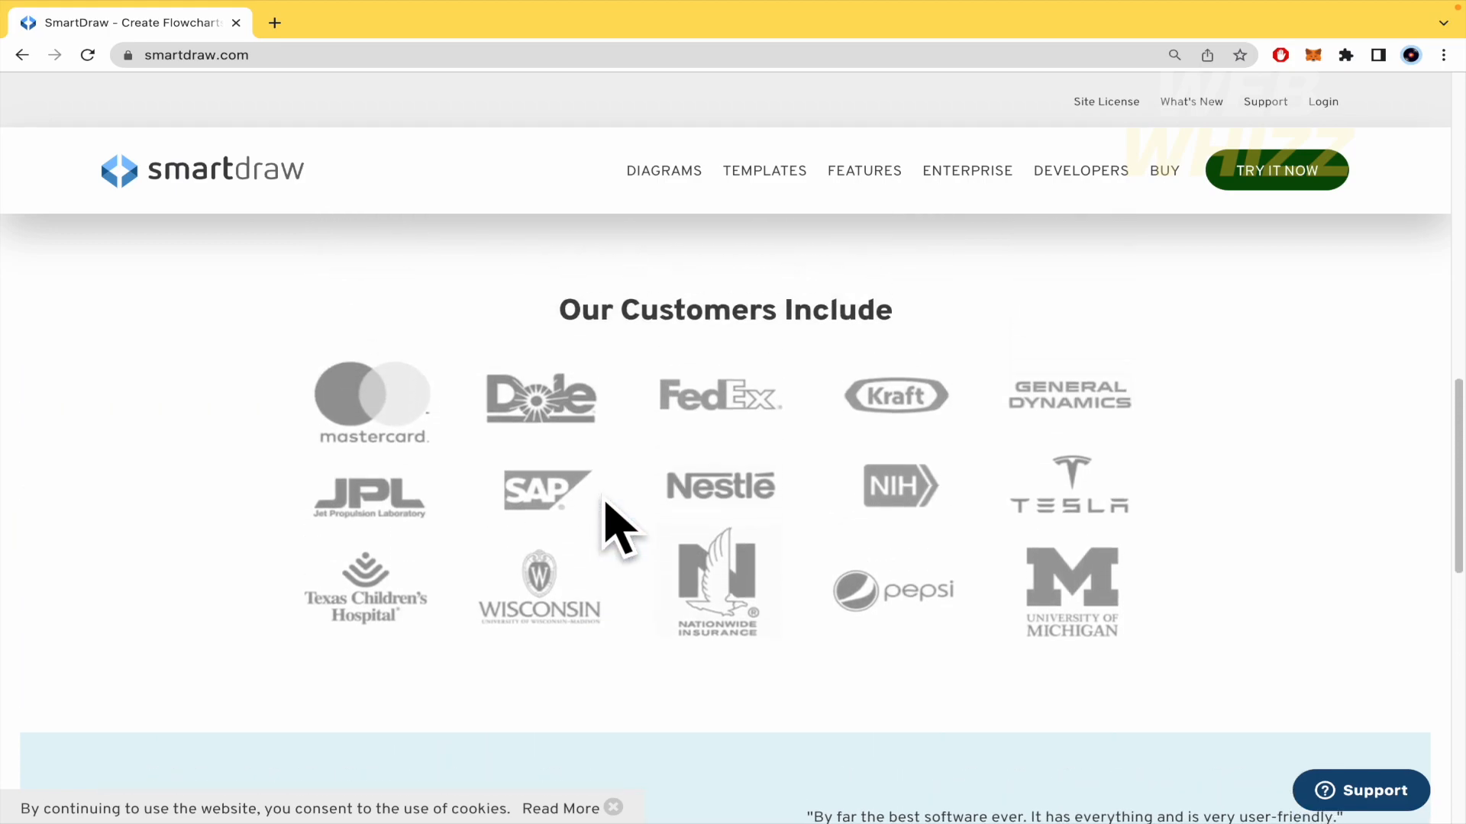
pyautogui.scroll(3)
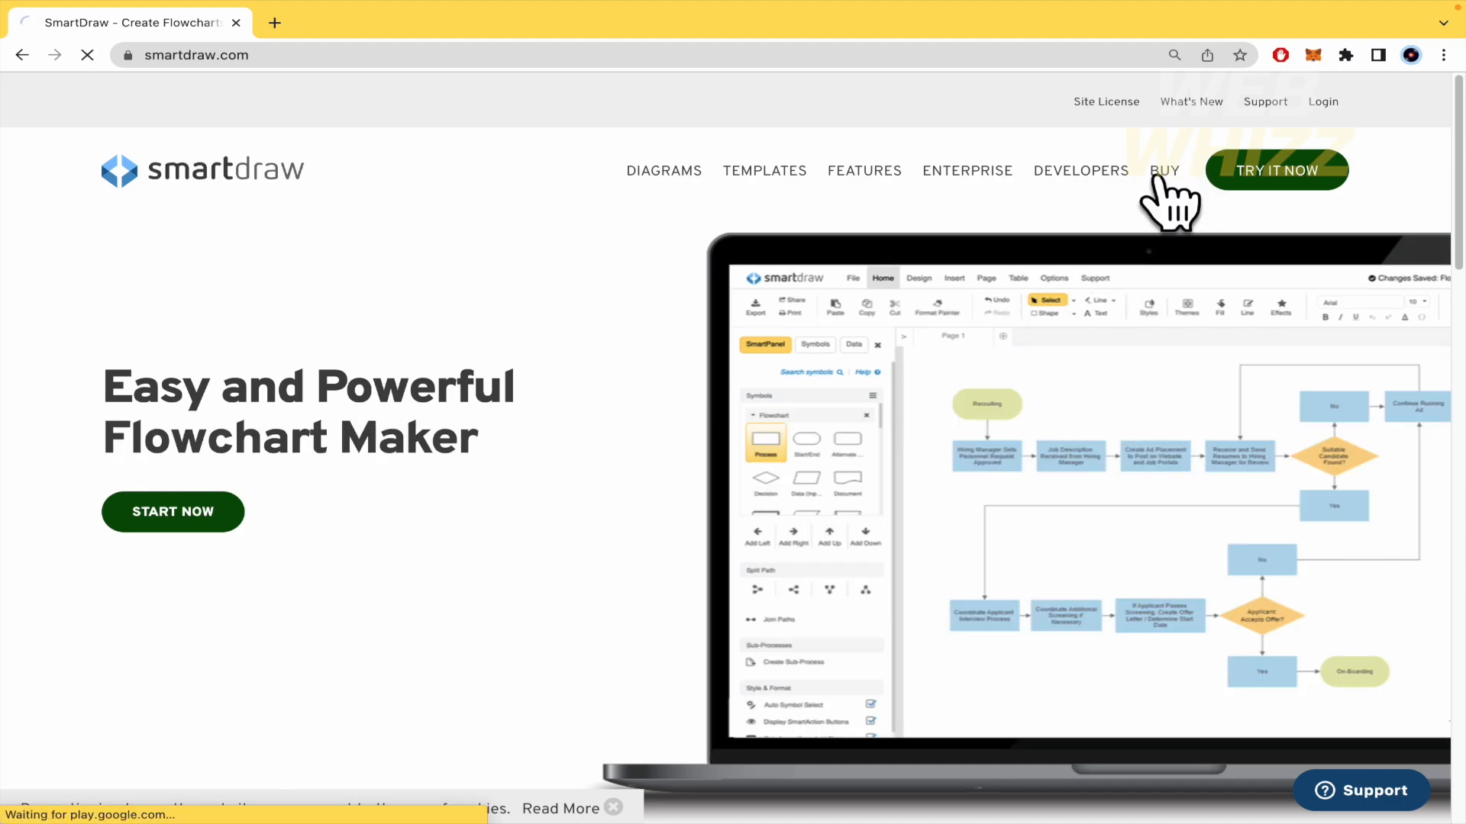
# - Open the Buy page and review the Single User ($9.95) and Multiple Users ($8.25) plans
pyautogui.click(1165, 170)
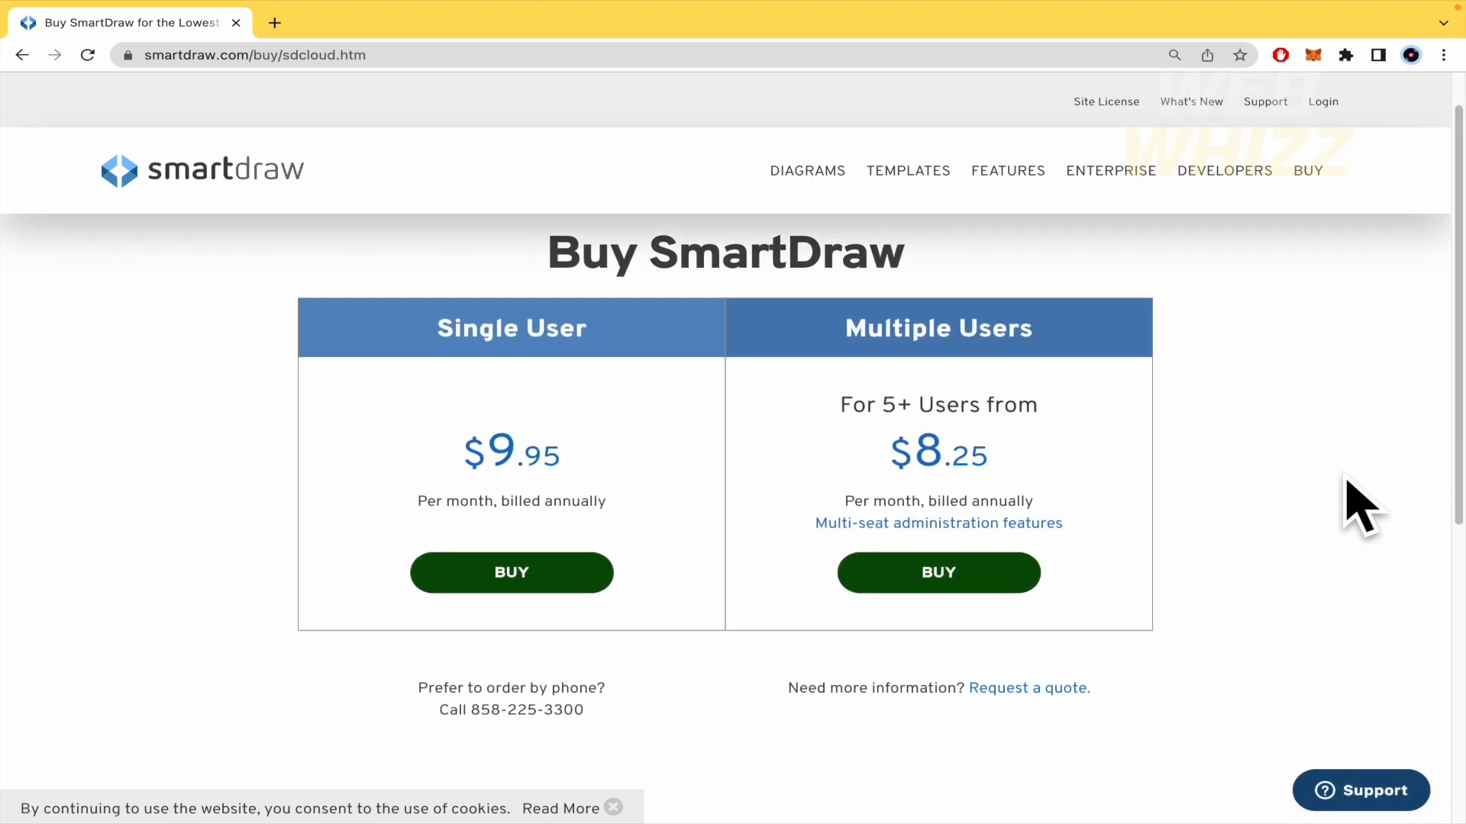
pyautogui.moveTo(465, 362)
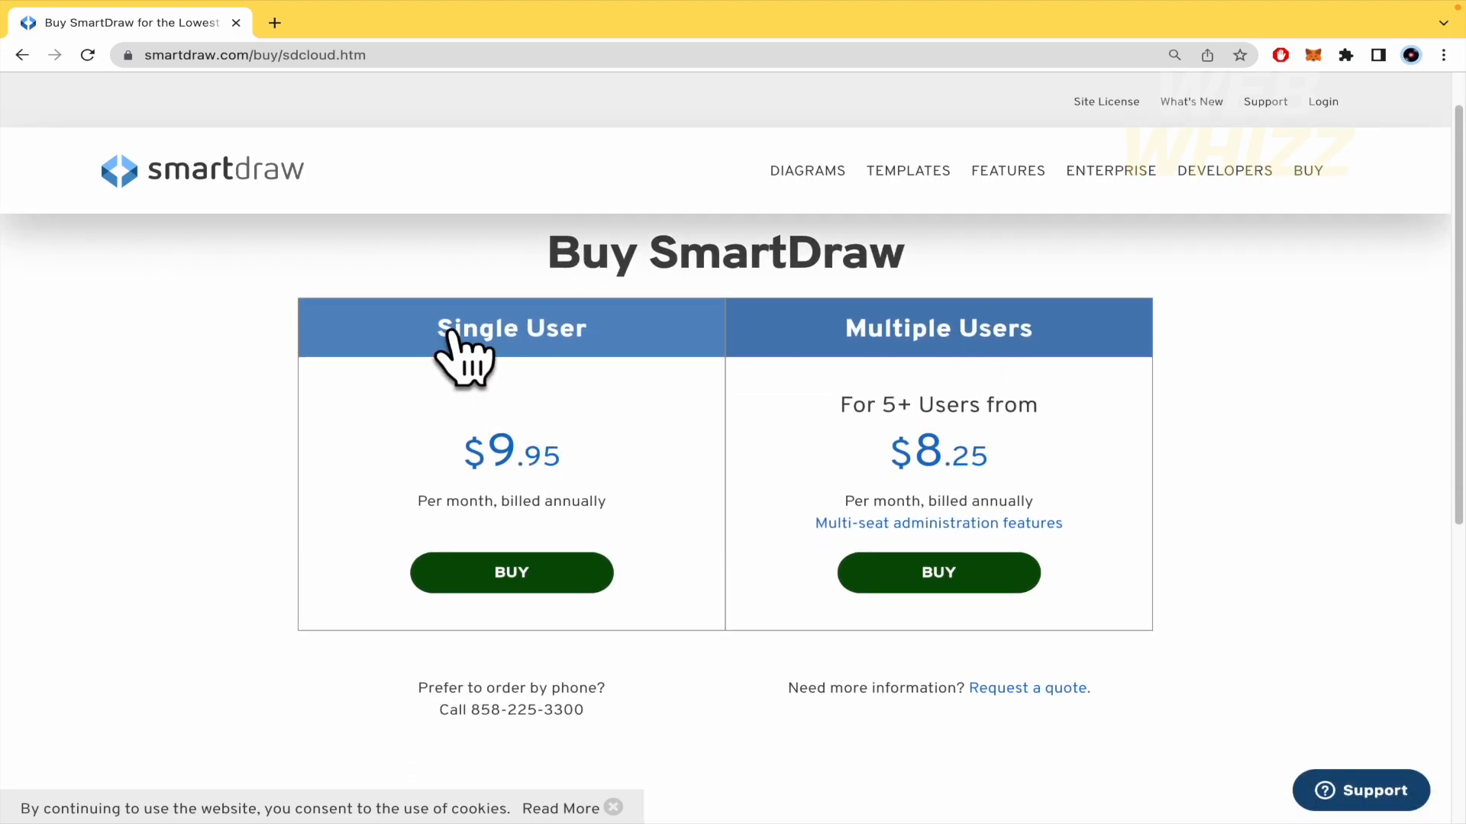
pyautogui.moveTo(544, 512)
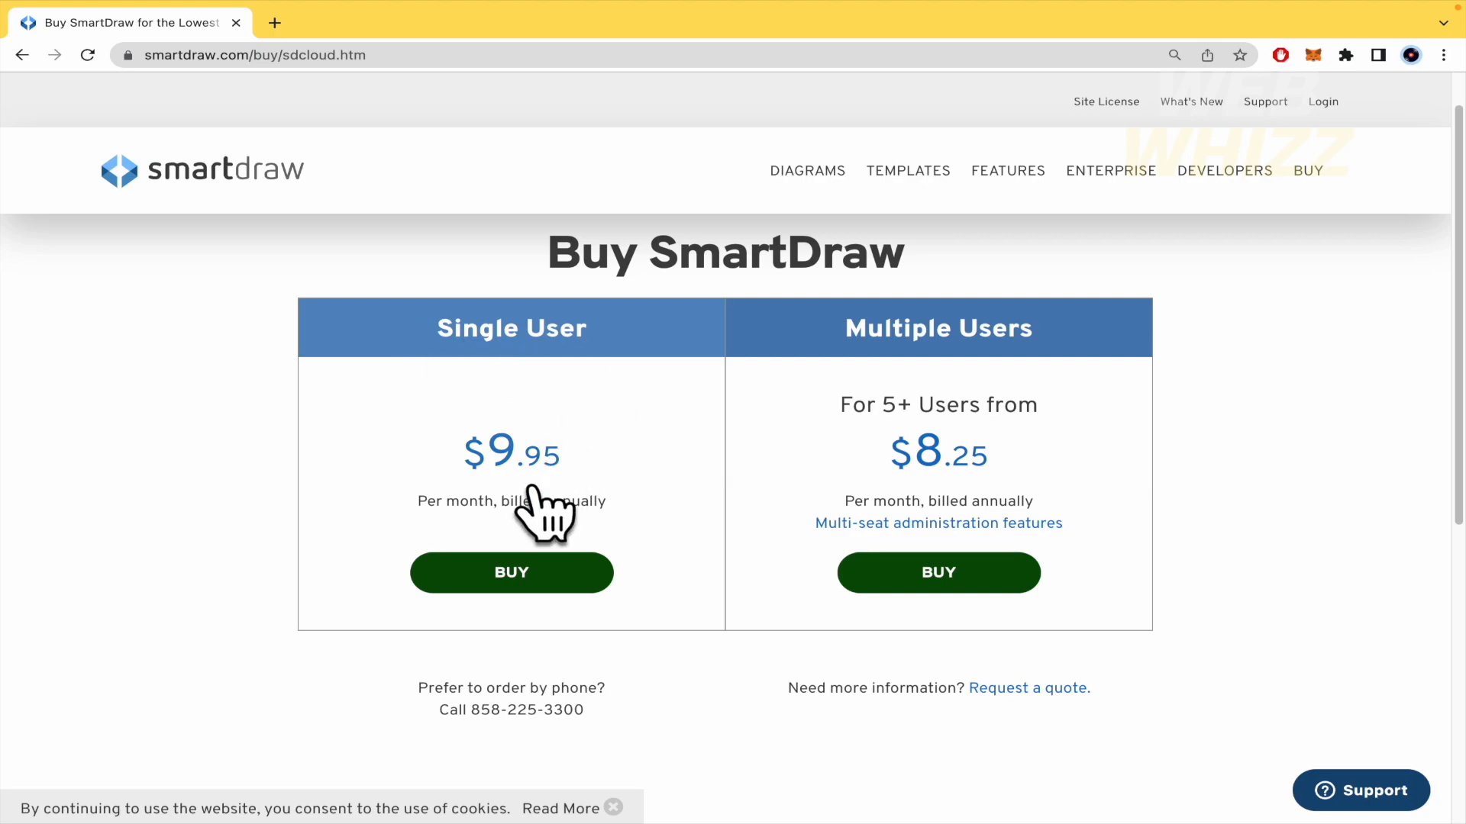
pyautogui.moveTo(472, 472)
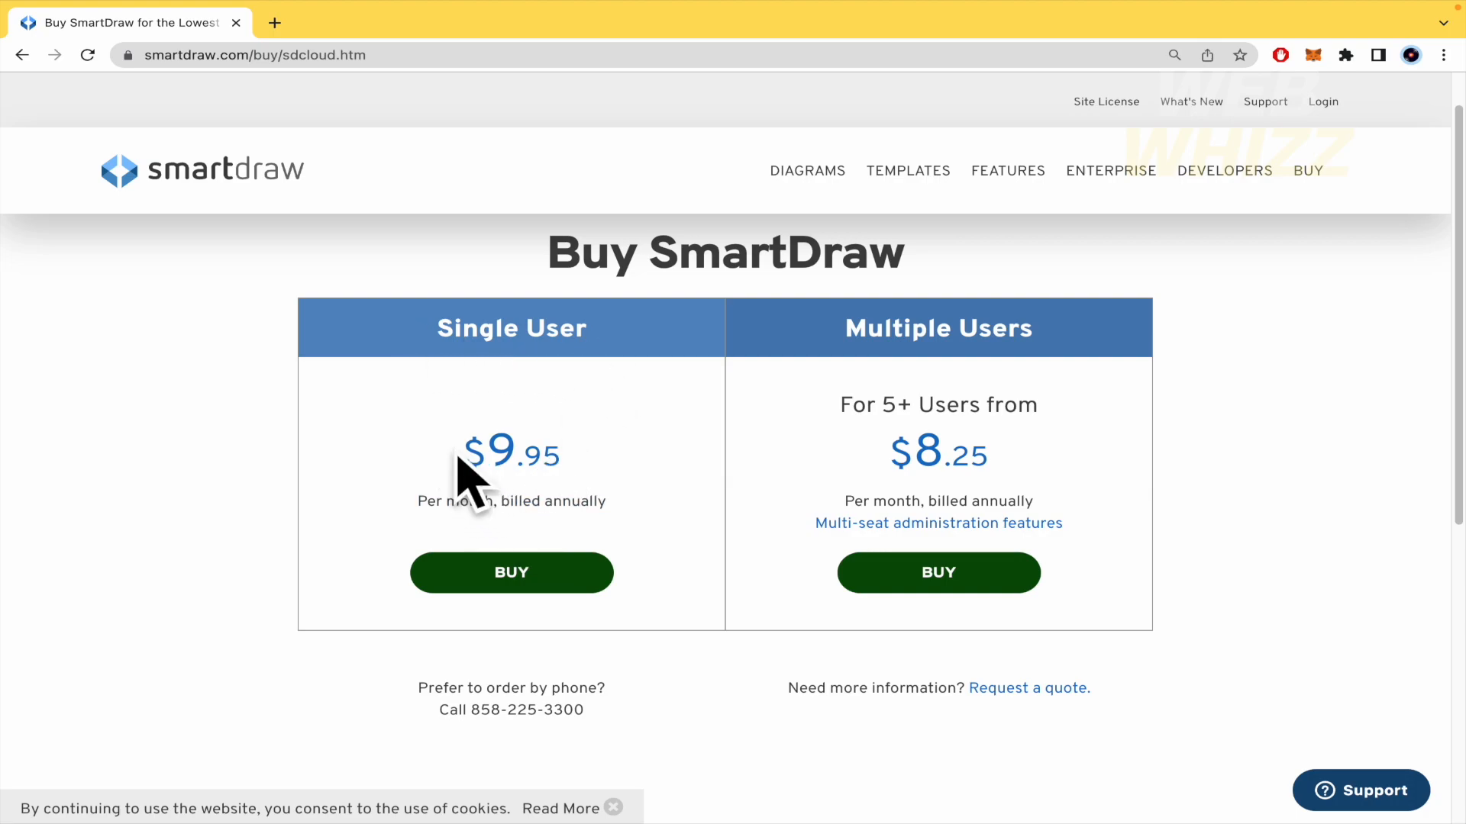
pyautogui.moveTo(477, 542)
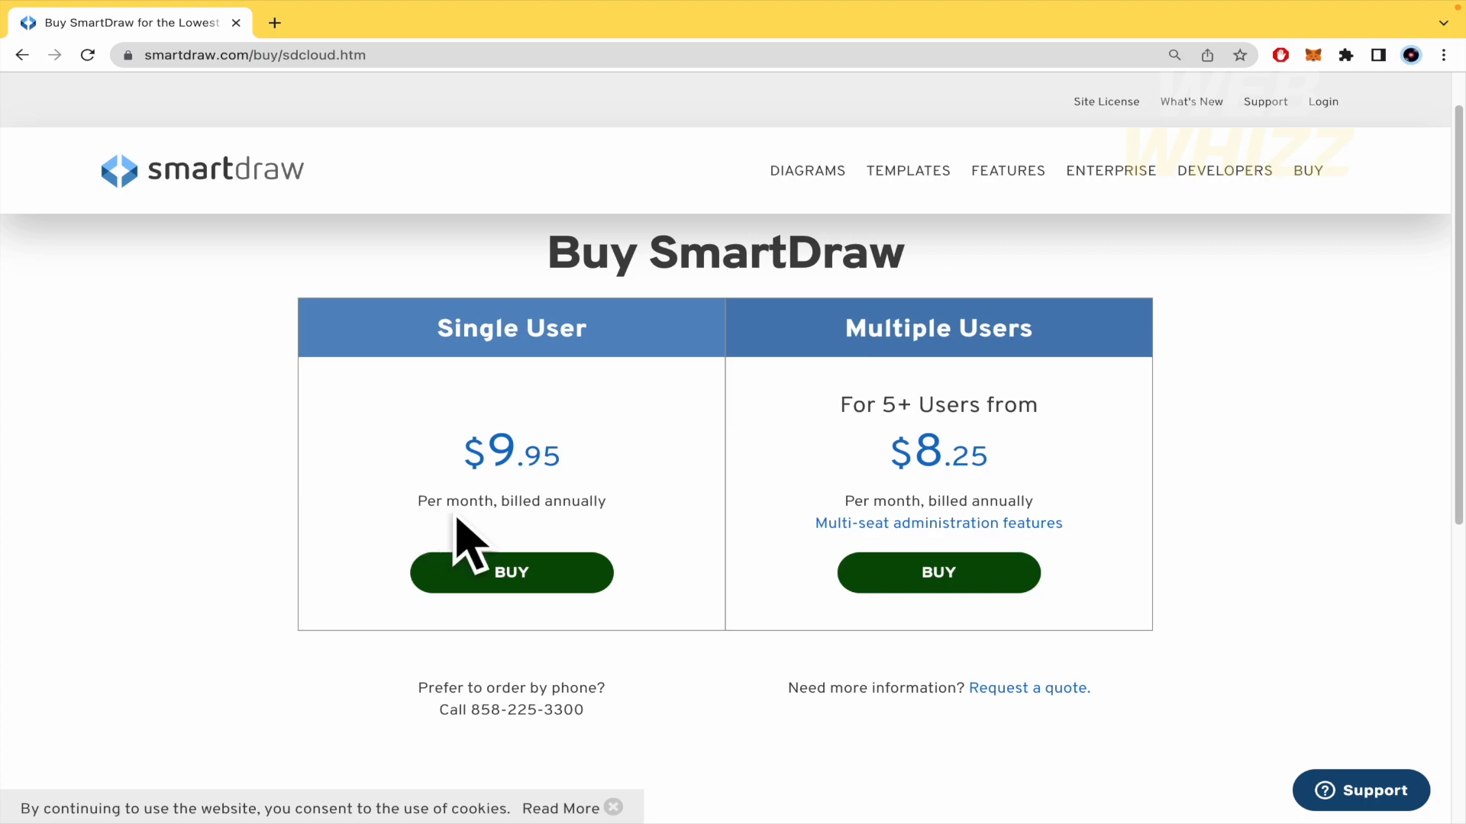
pyautogui.moveTo(561, 538)
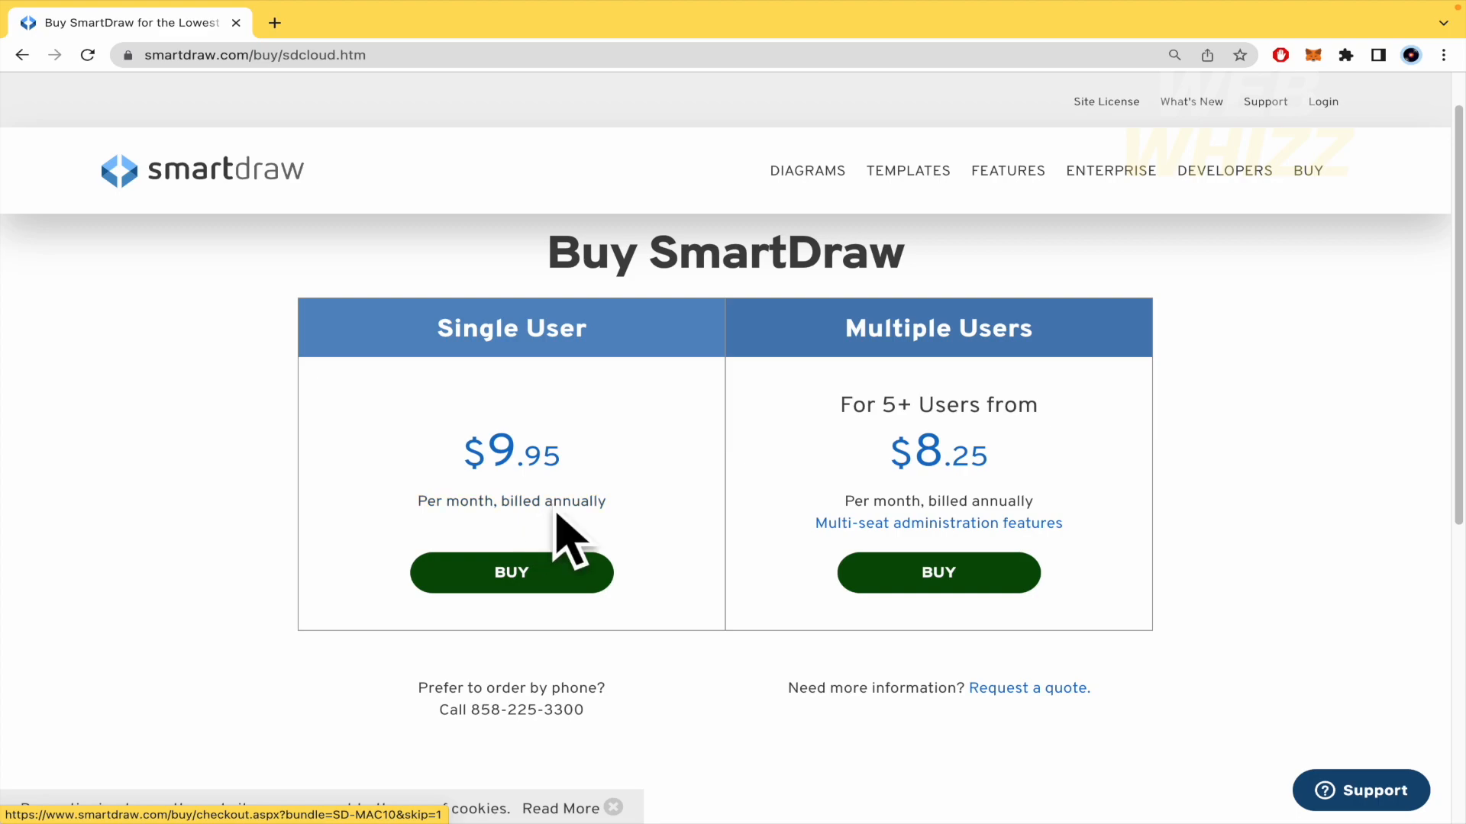
pyautogui.moveTo(561, 439)
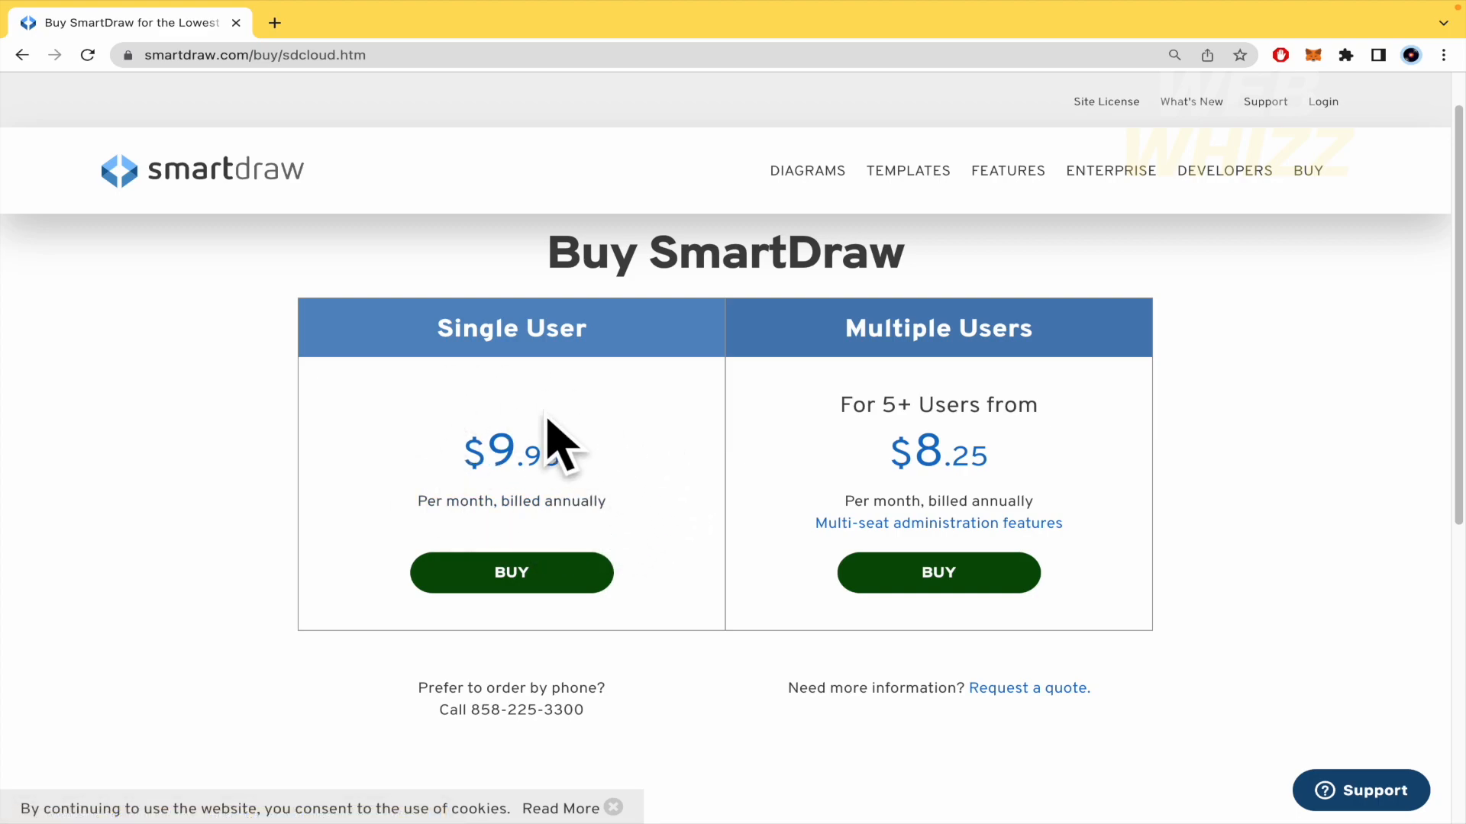
pyautogui.moveTo(285, 448)
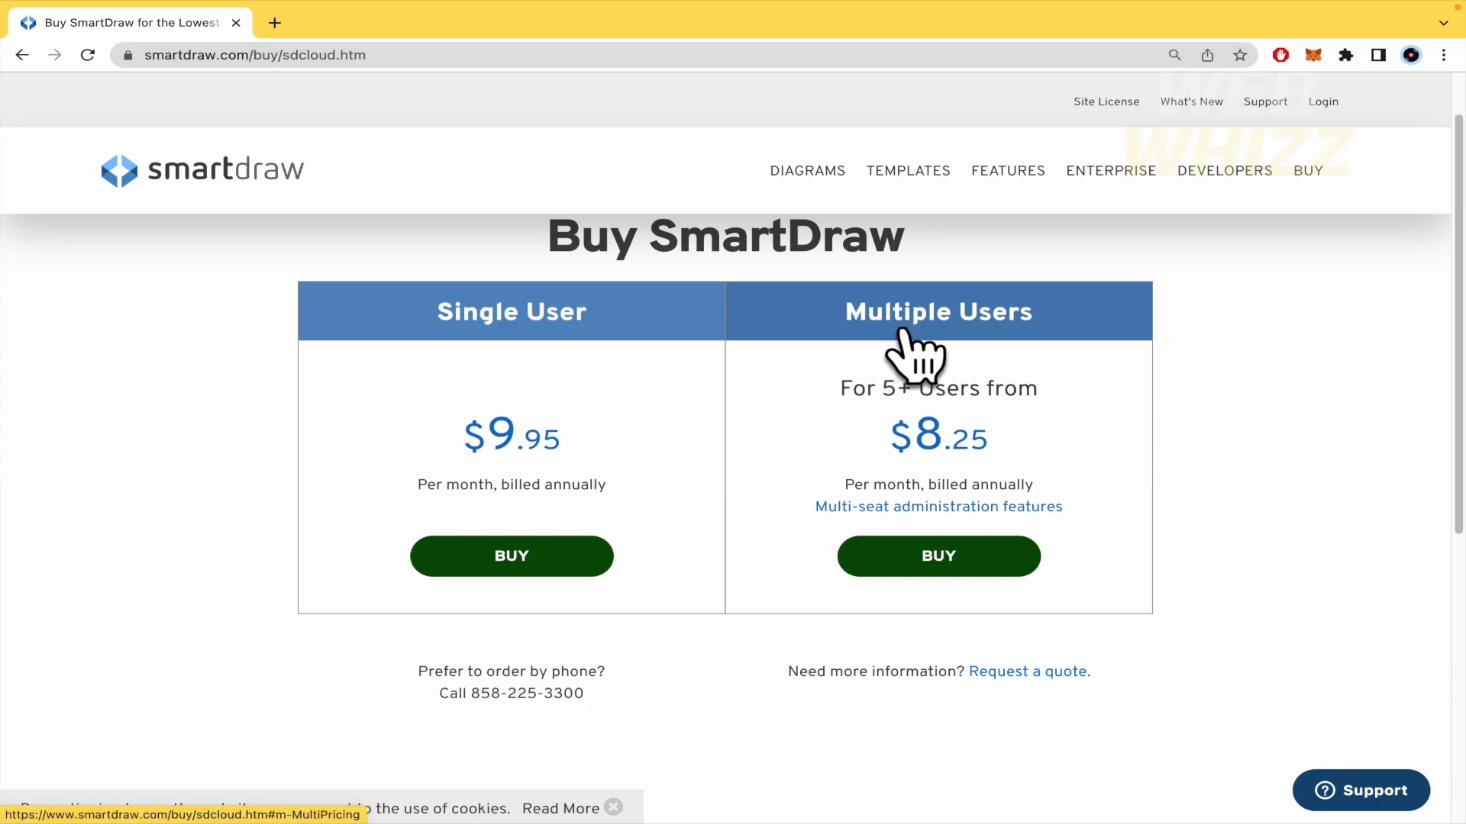
pyautogui.moveTo(898, 444)
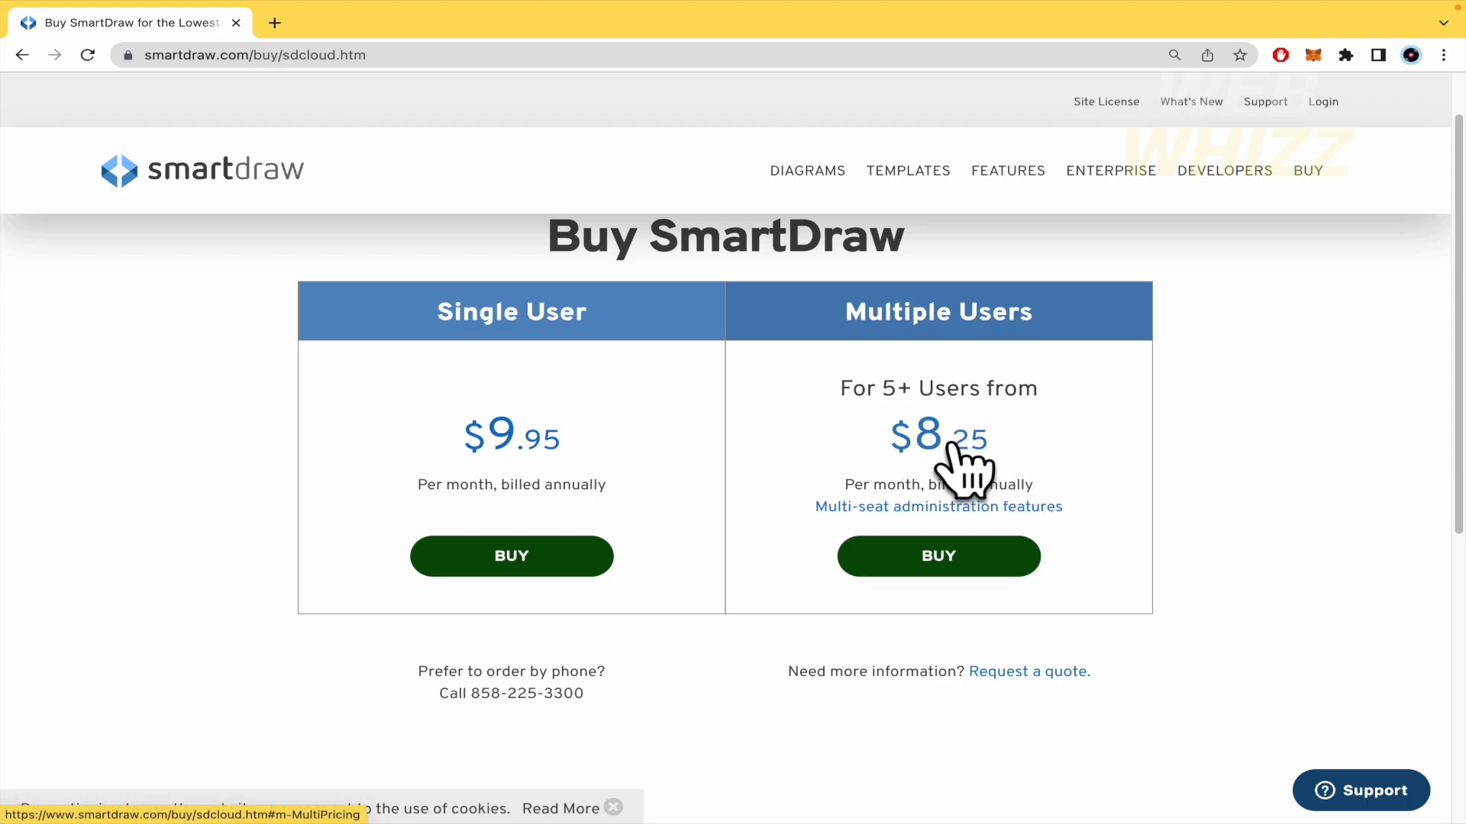
pyautogui.moveTo(1122, 458)
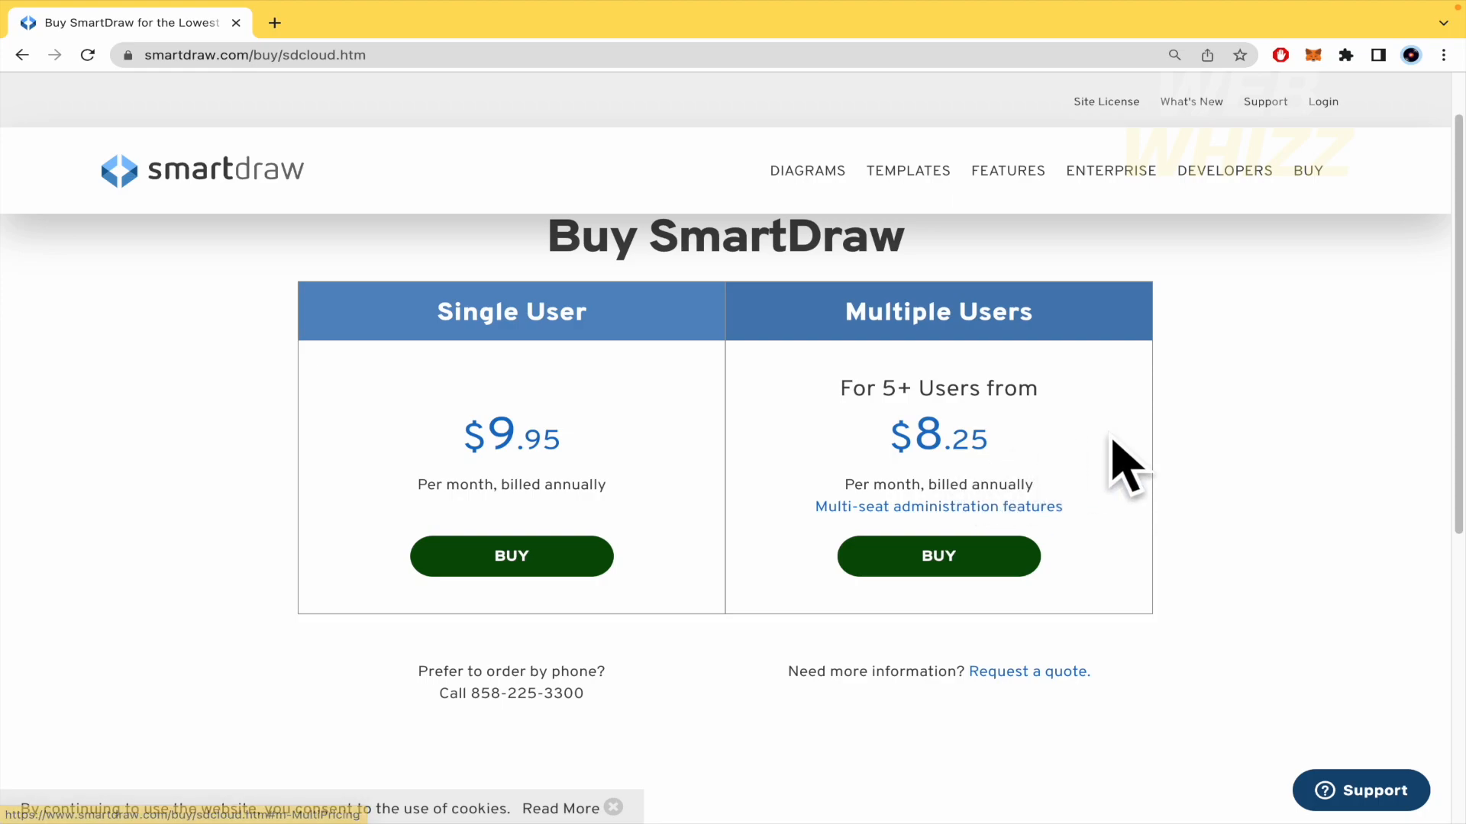
pyautogui.scroll(-3)
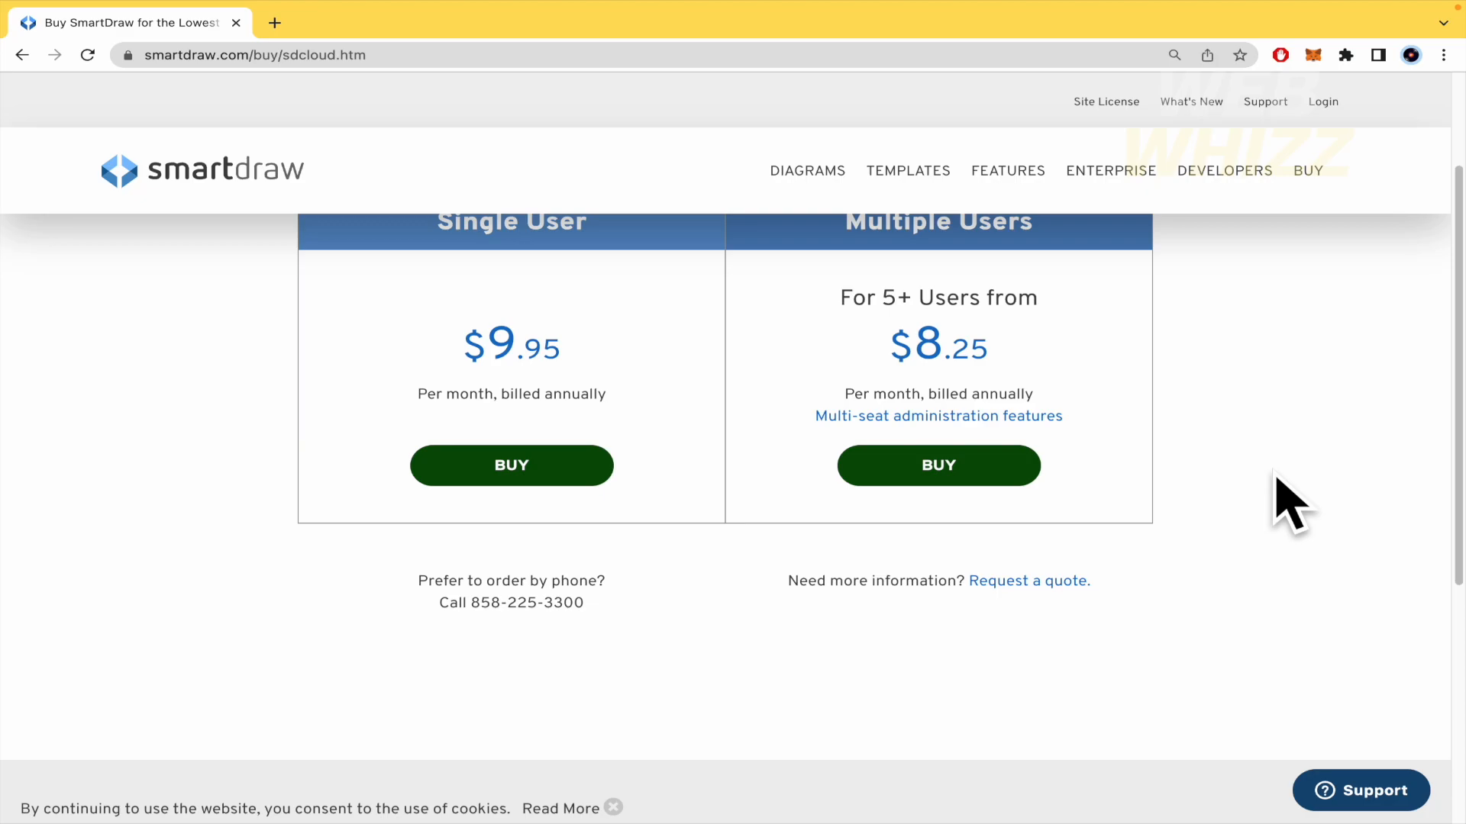
pyautogui.scroll(-3)
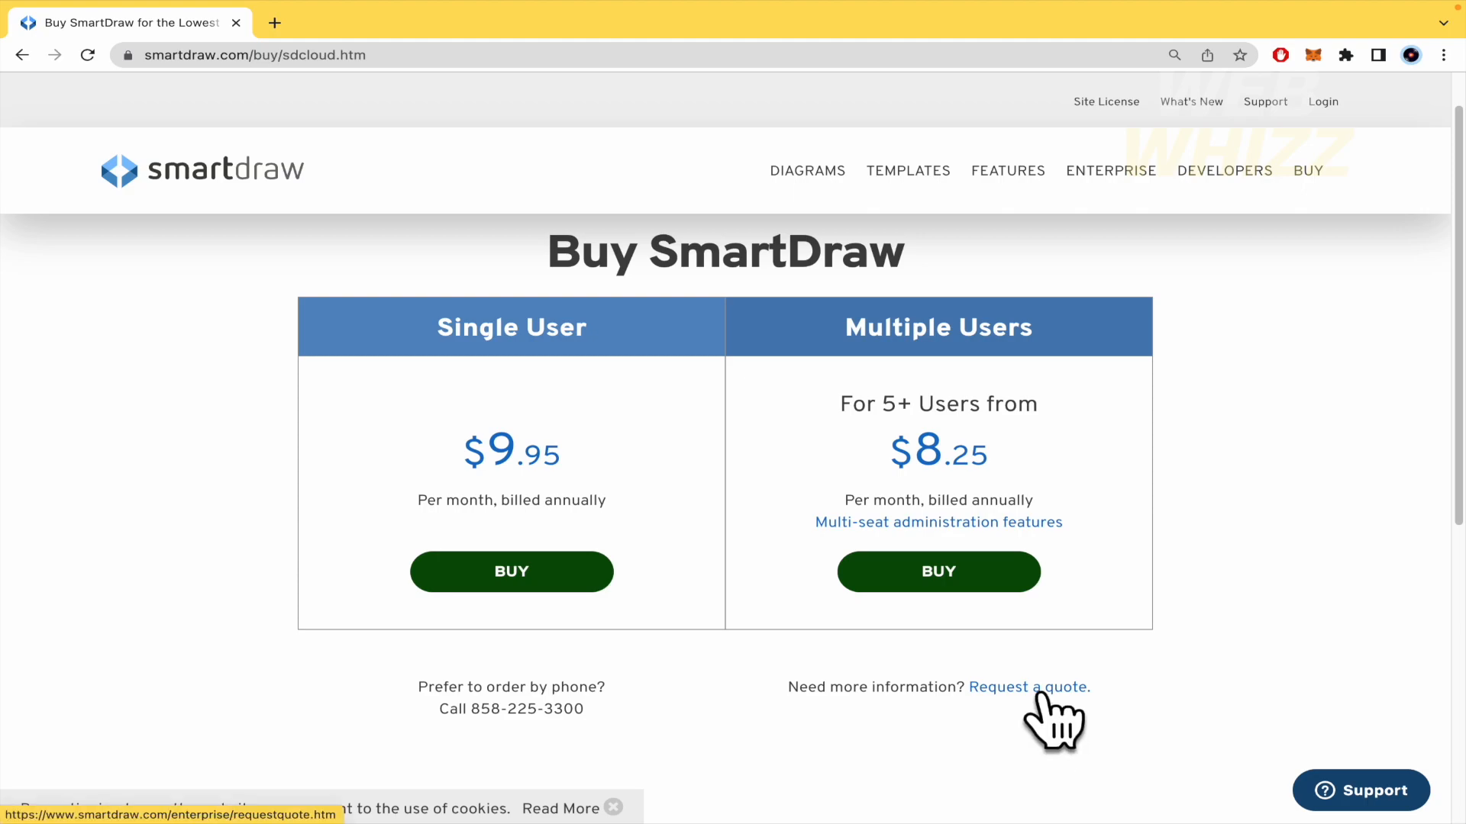
pyautogui.moveTo(902, 724)
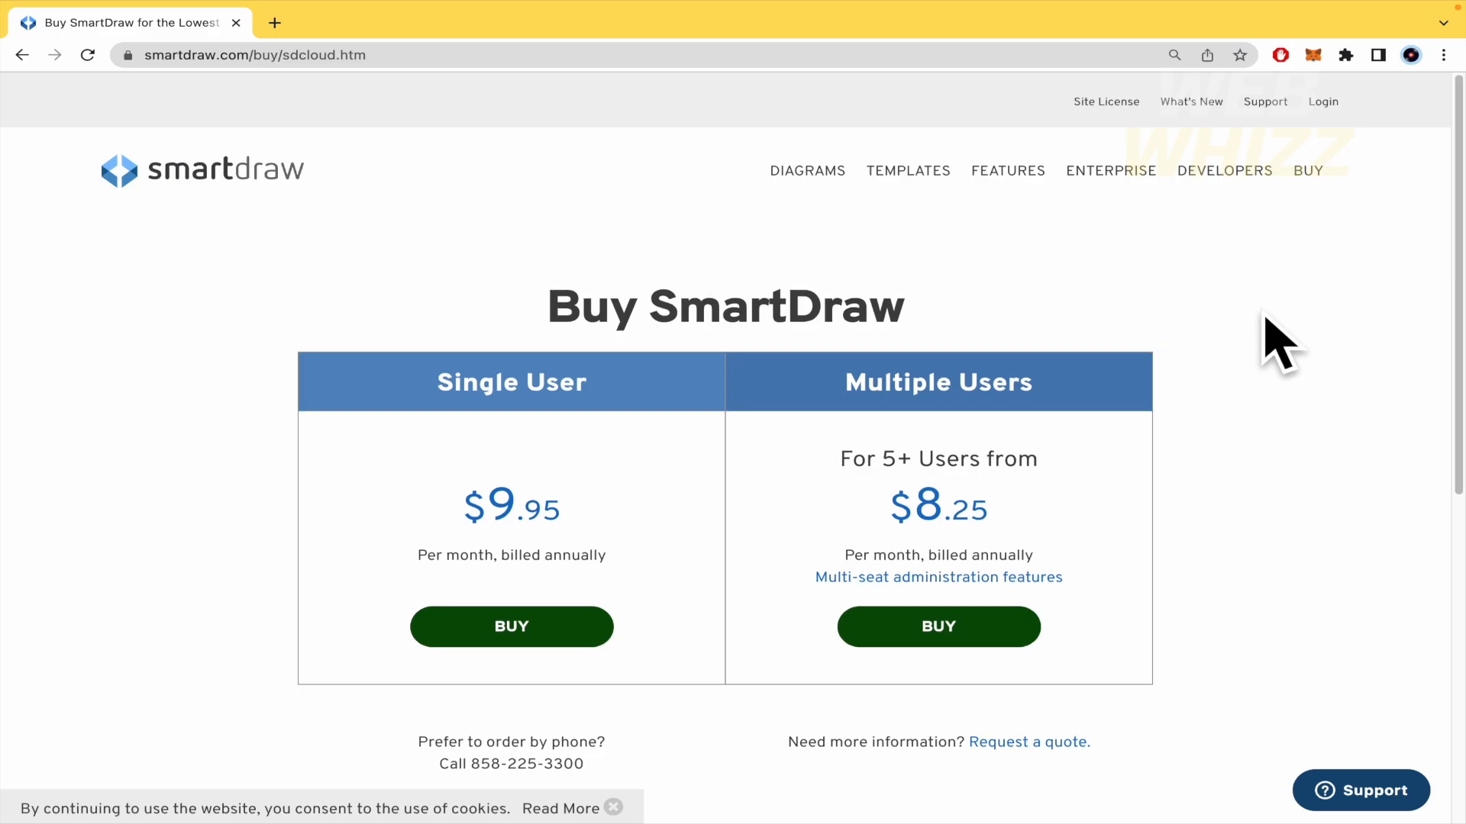
pyautogui.click(664, 171)
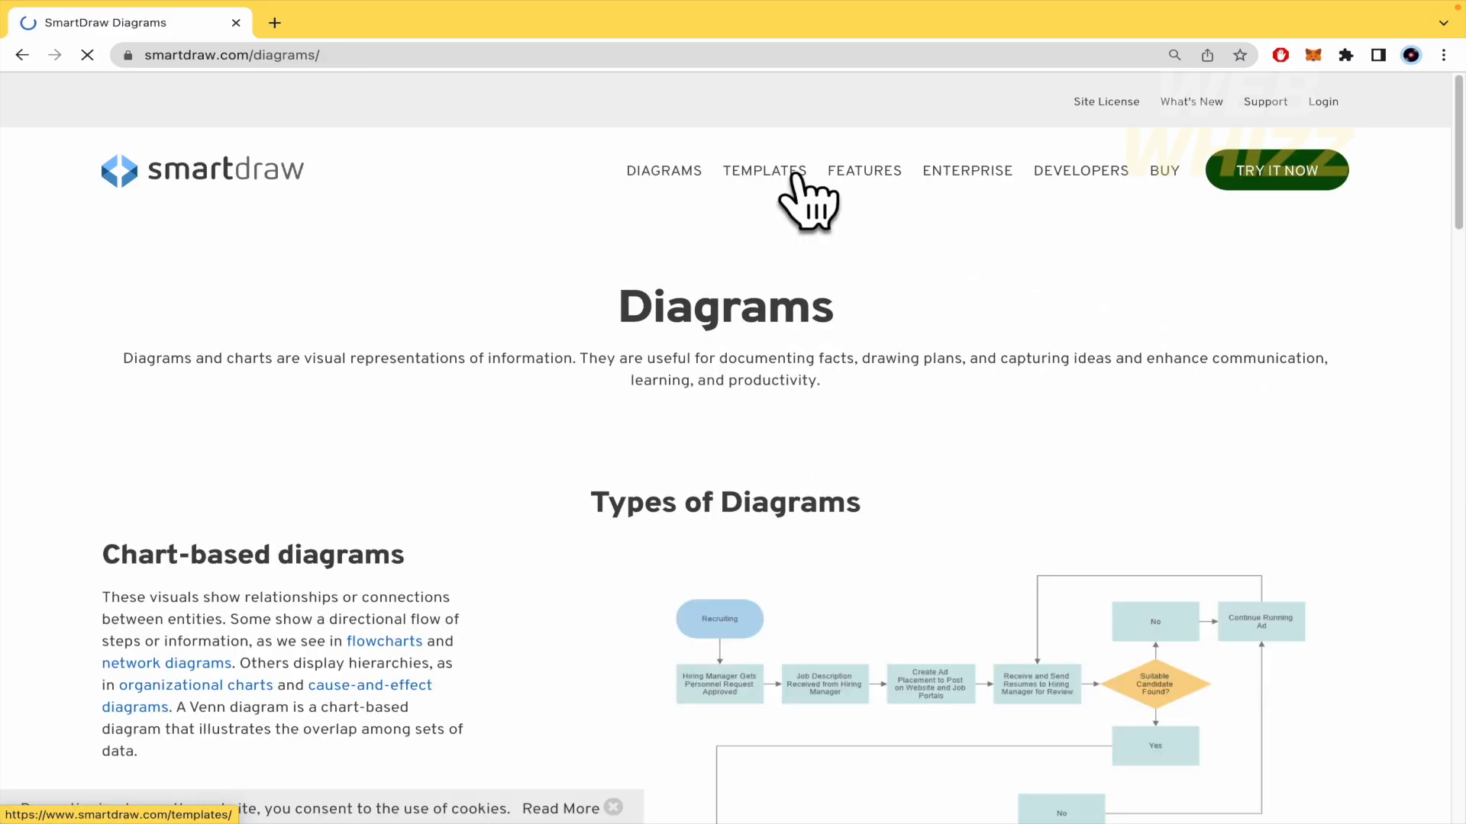
pyautogui.scroll(-3)
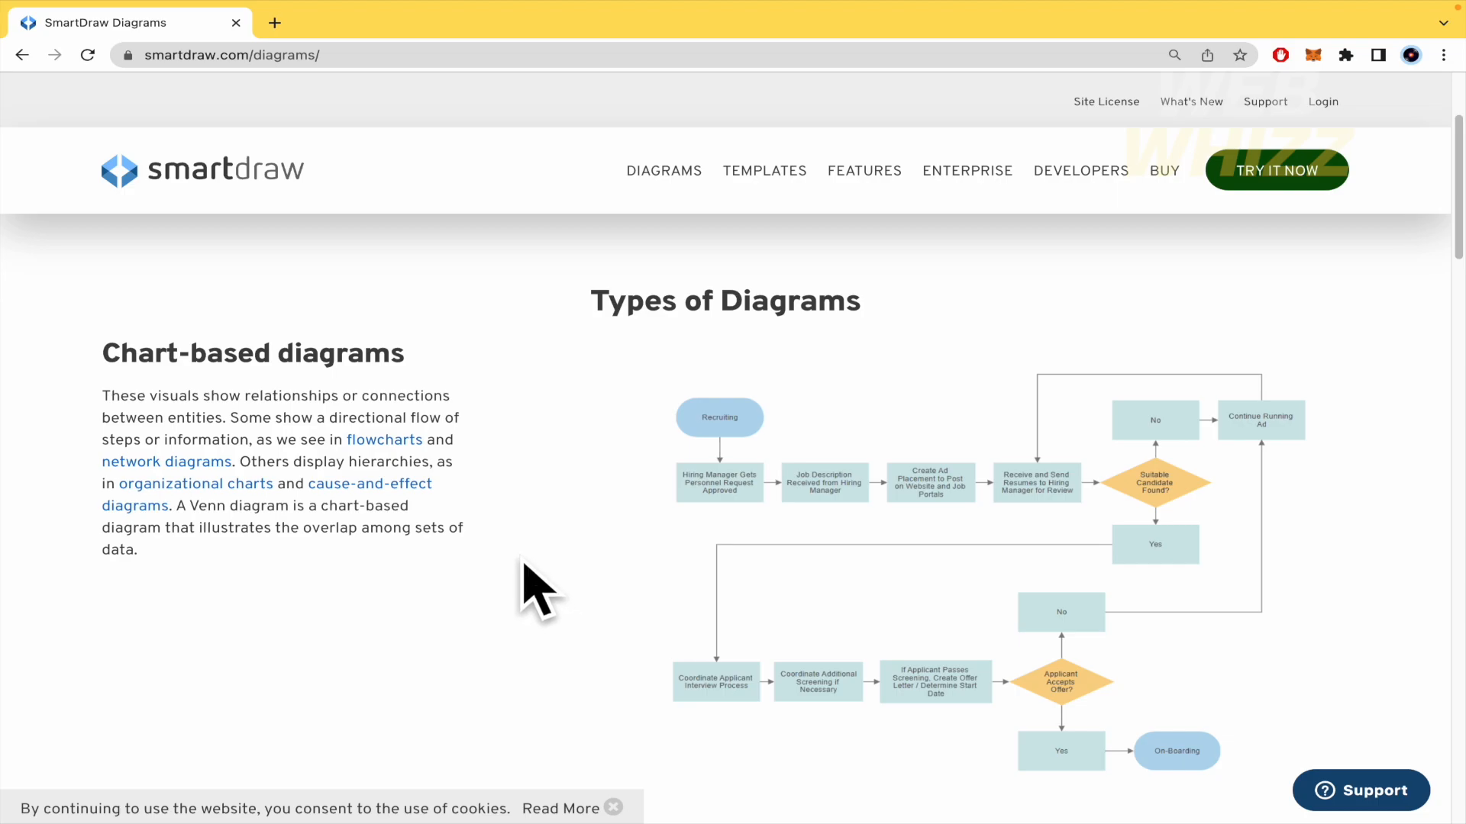
pyautogui.scroll(-3)
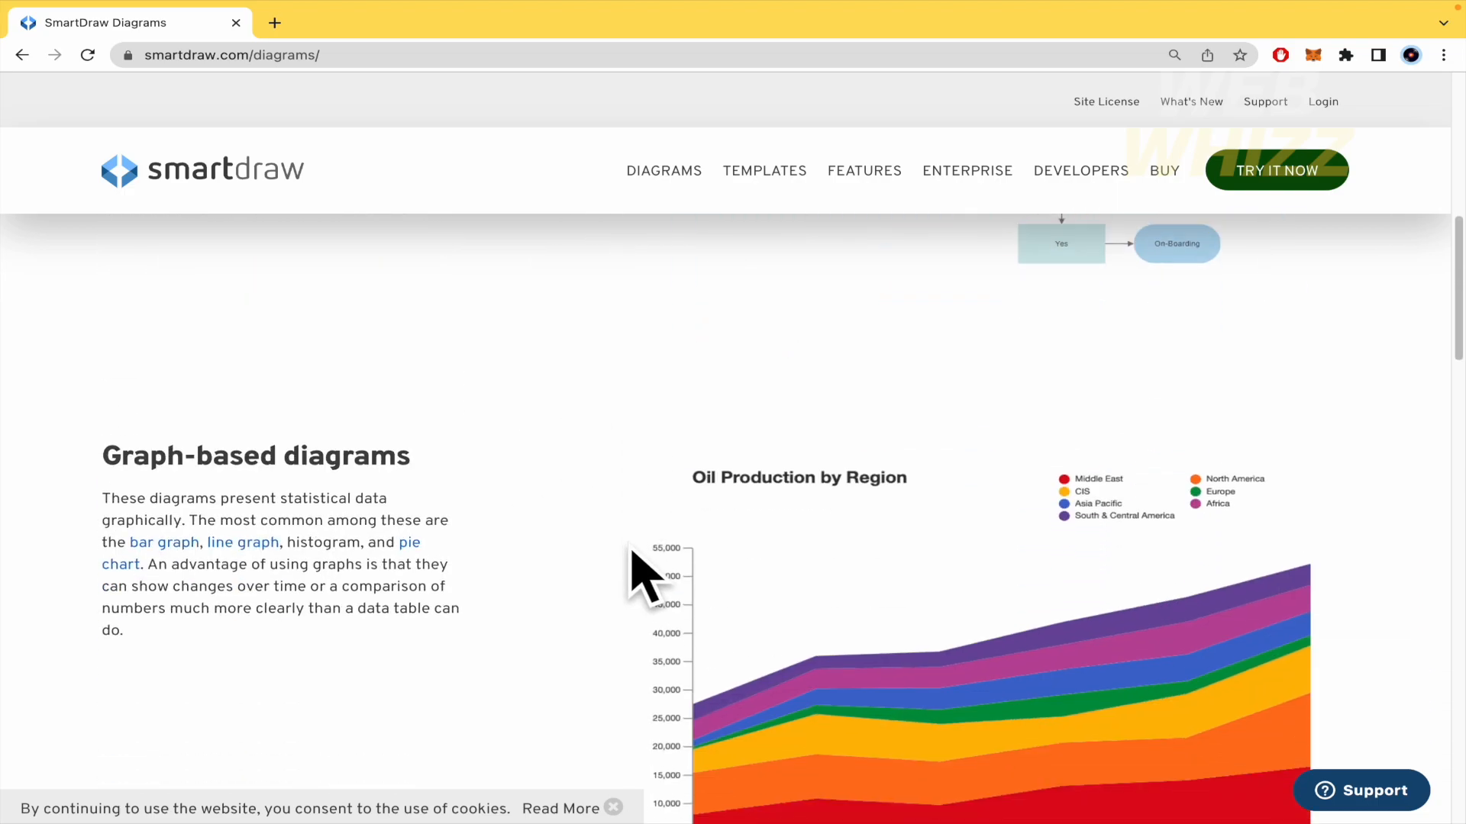
pyautogui.scroll(-3)
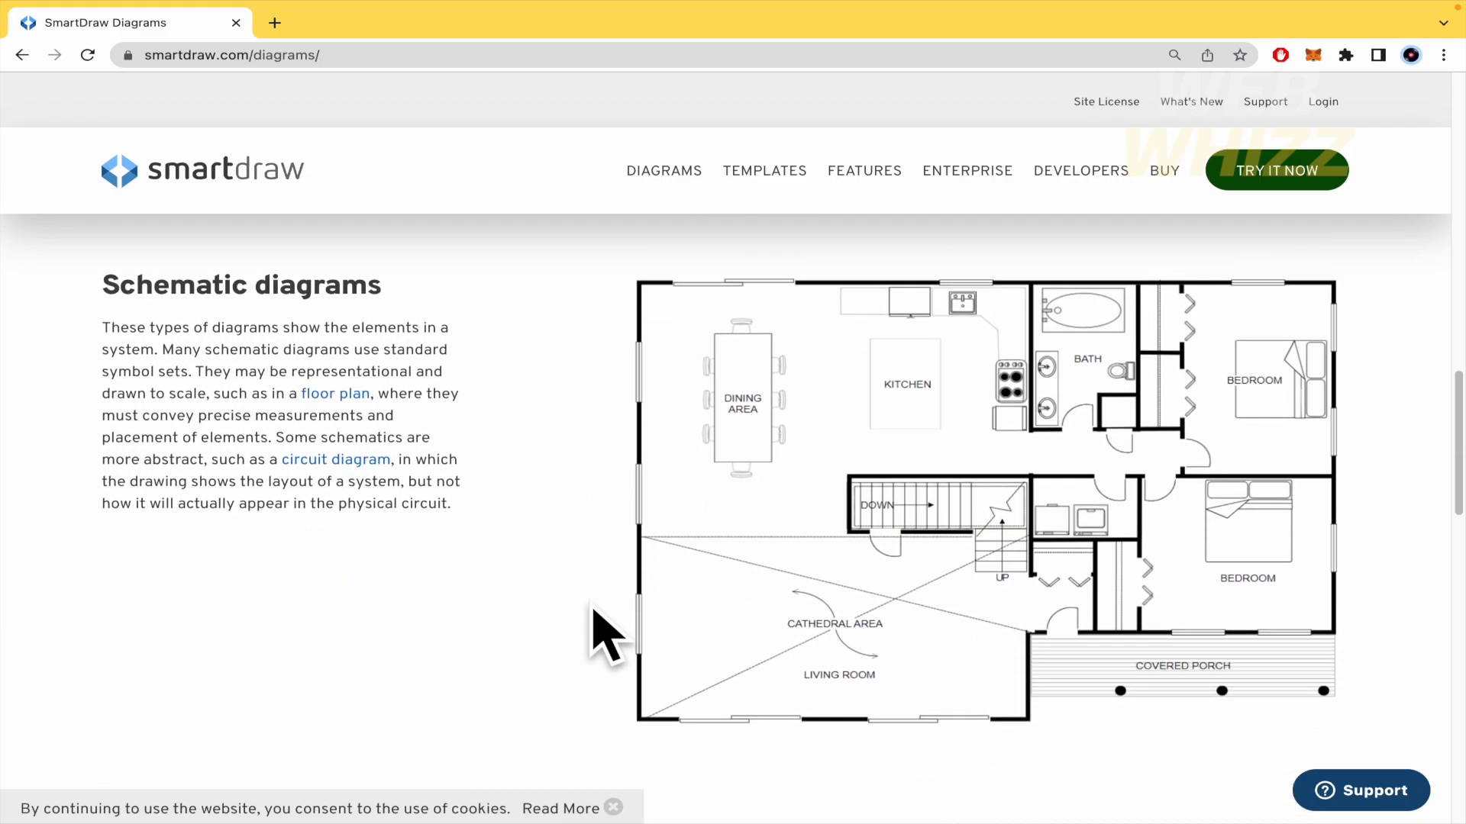
pyautogui.moveTo(1066, 546)
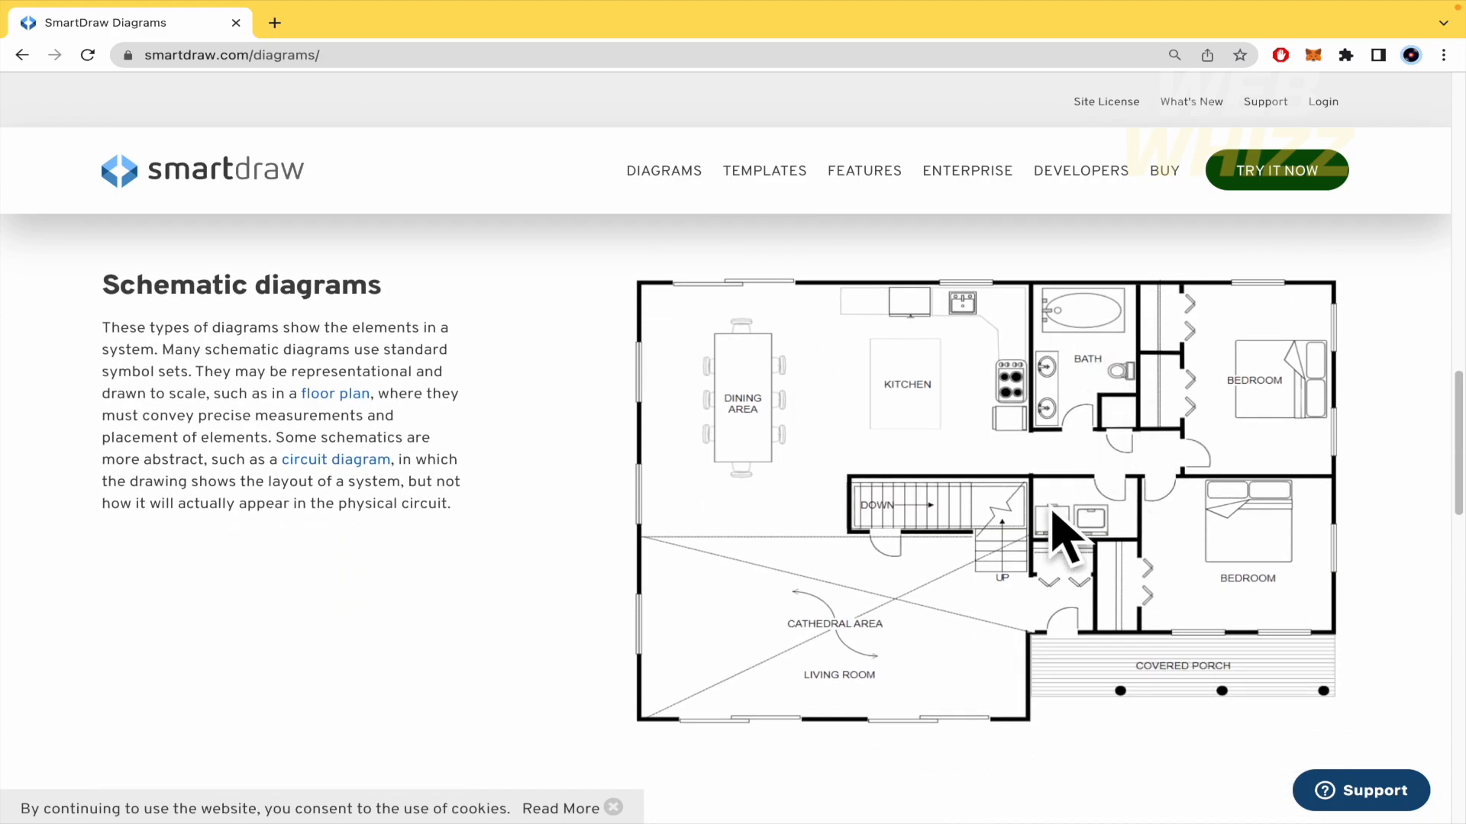
pyautogui.moveTo(513, 392)
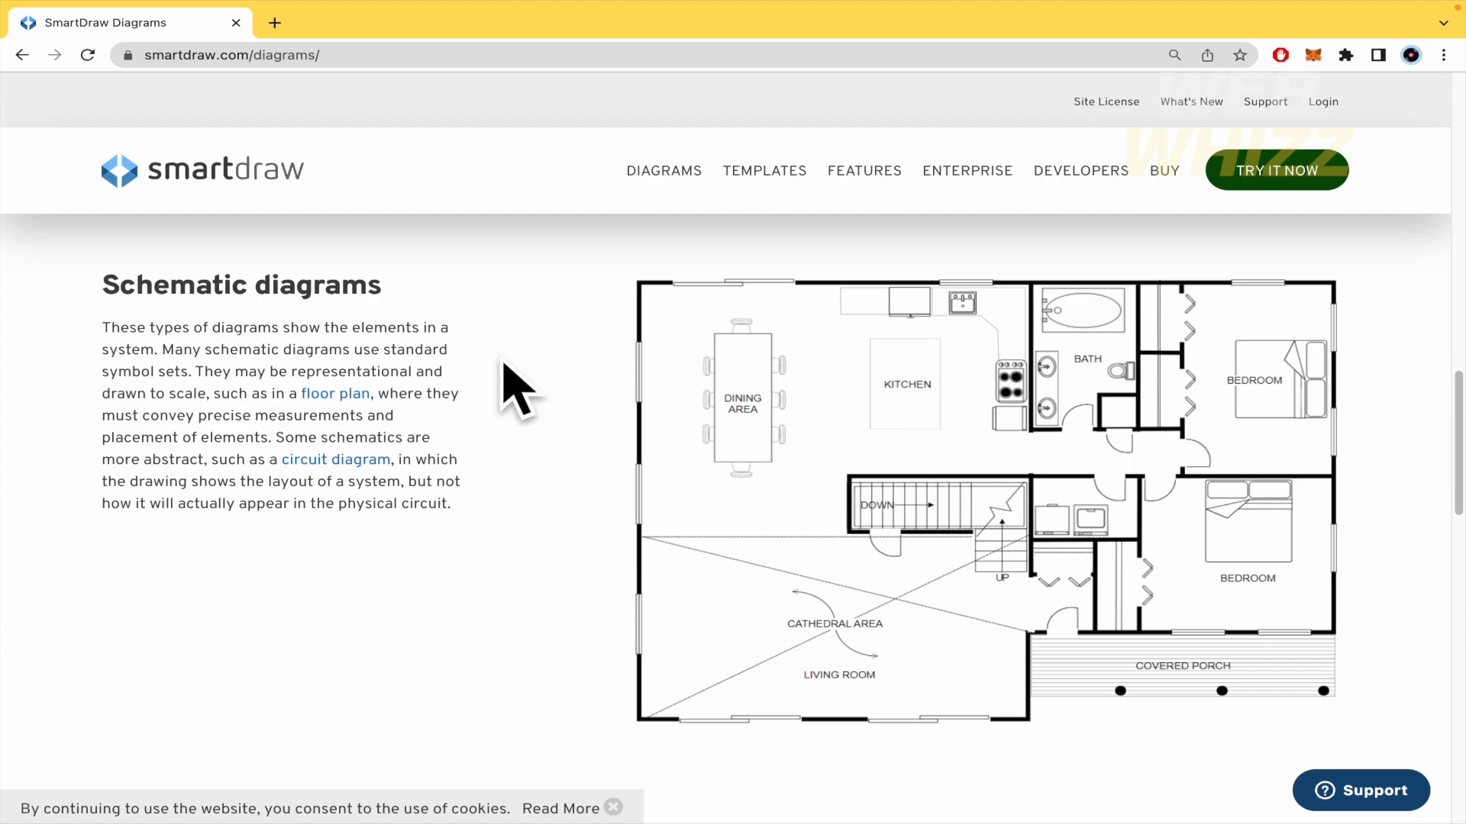
pyautogui.moveTo(753, 505)
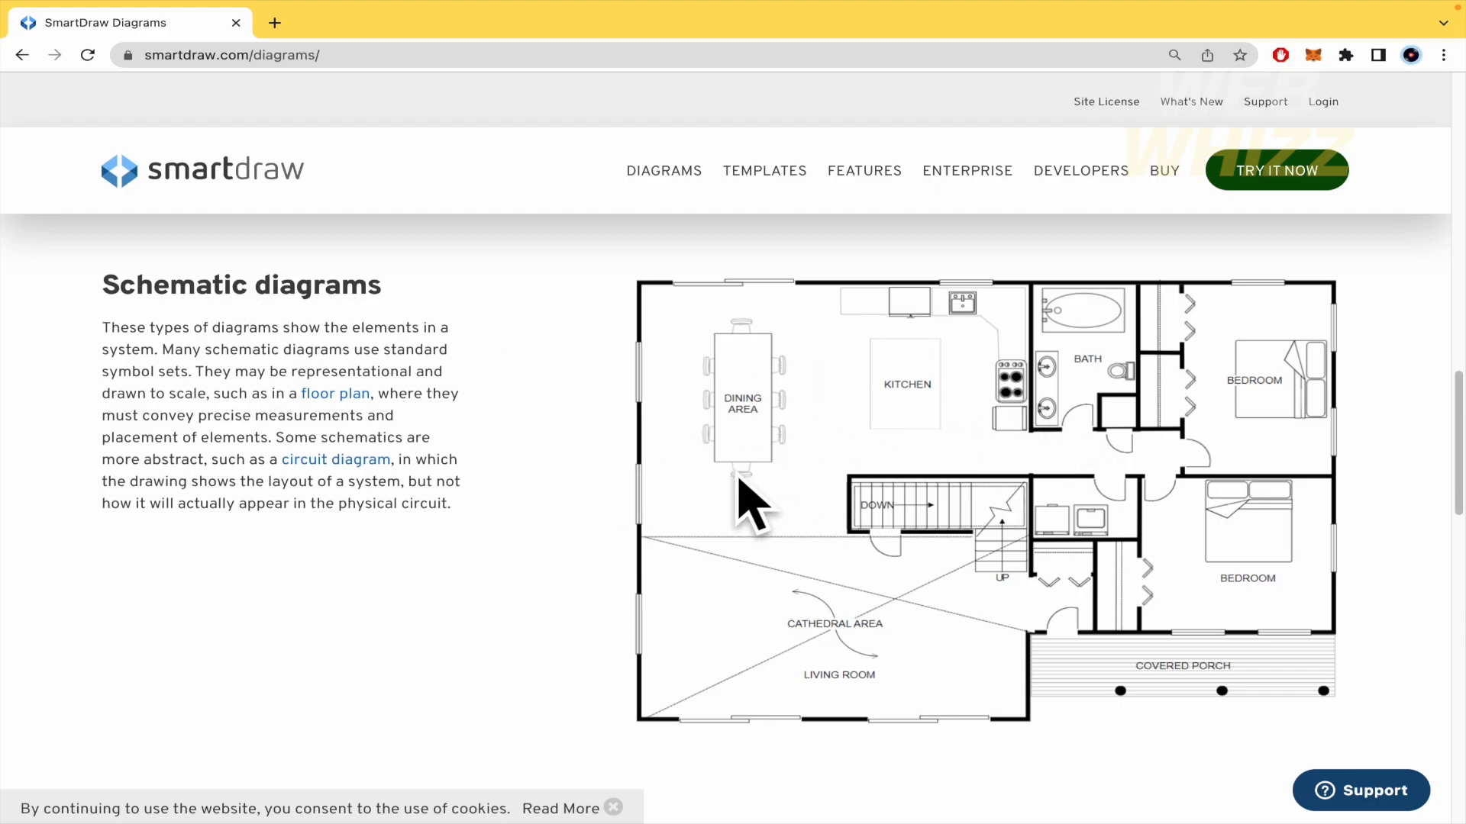
pyautogui.moveTo(870, 575)
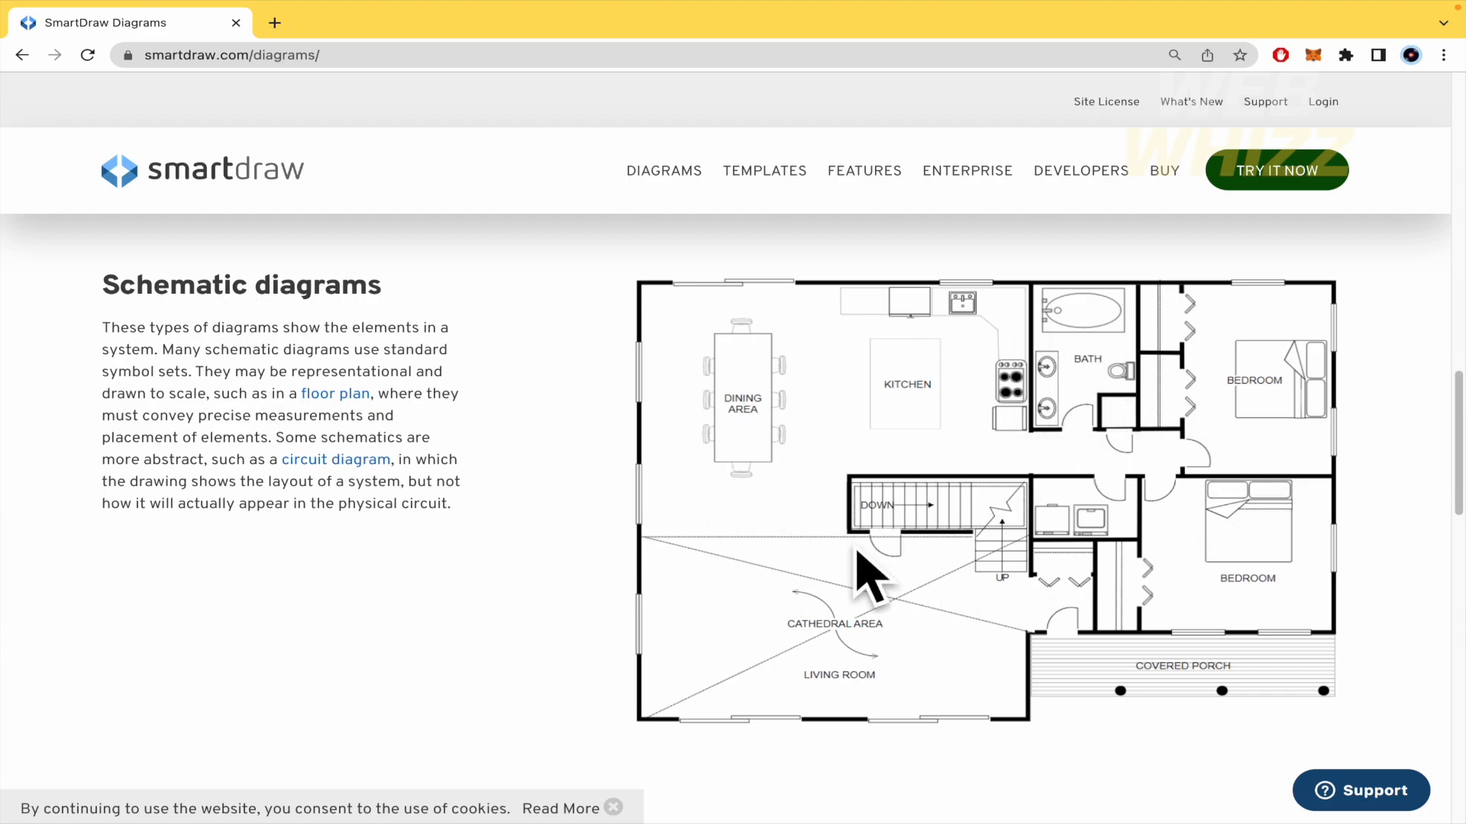
pyautogui.moveTo(1119, 482)
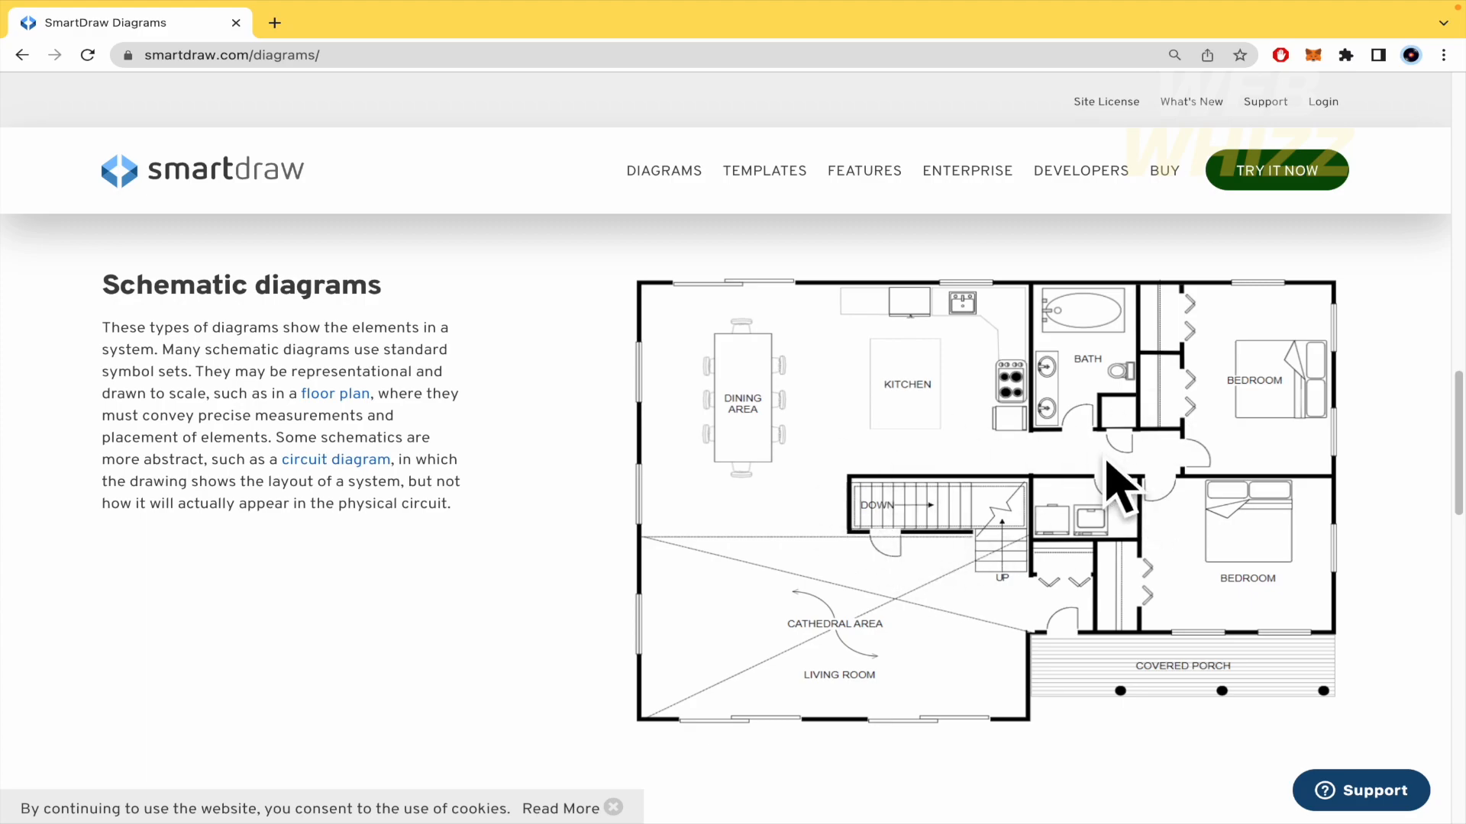
pyautogui.moveTo(826, 658)
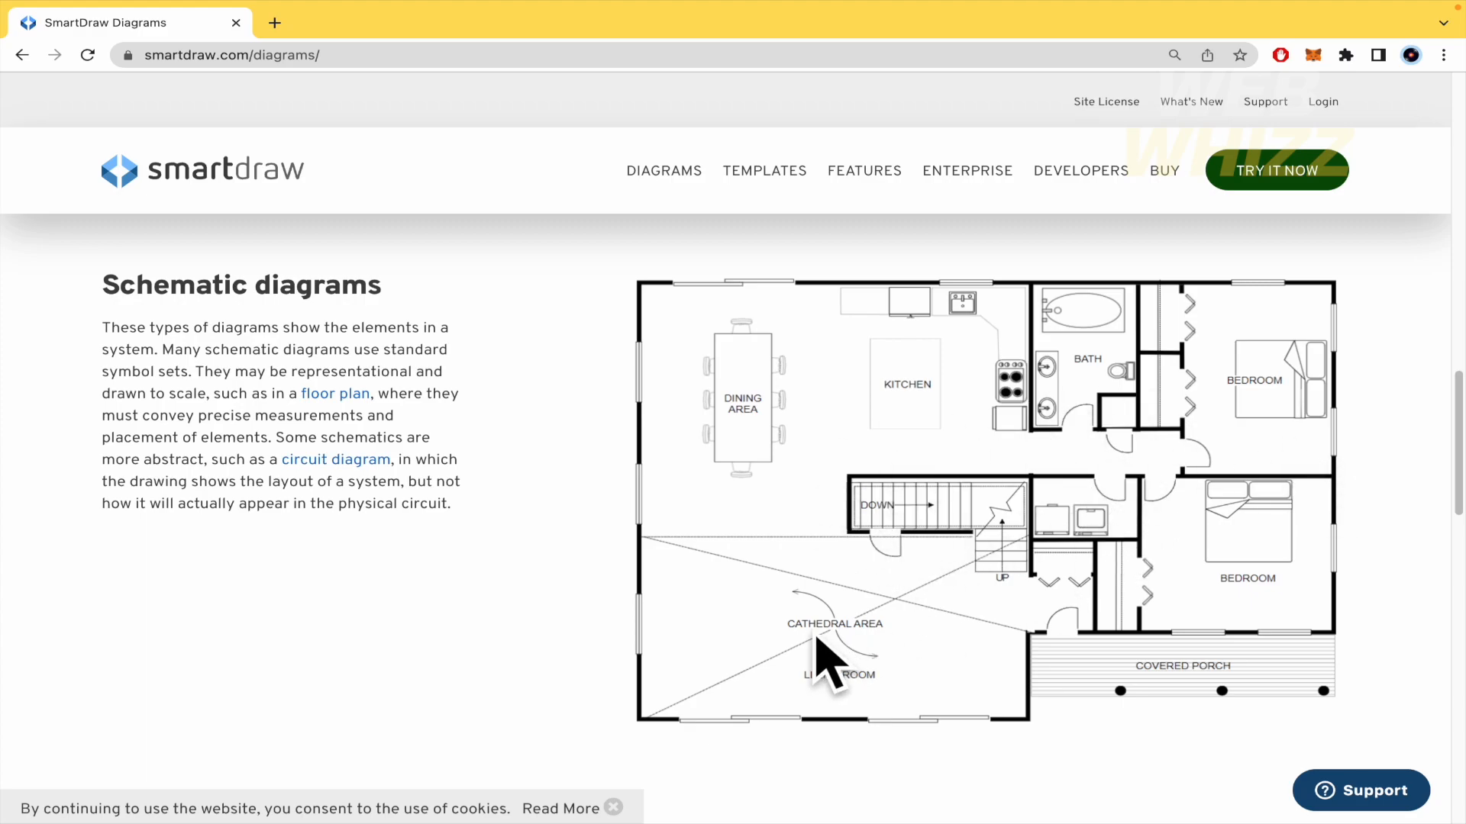
pyautogui.scroll(-3)
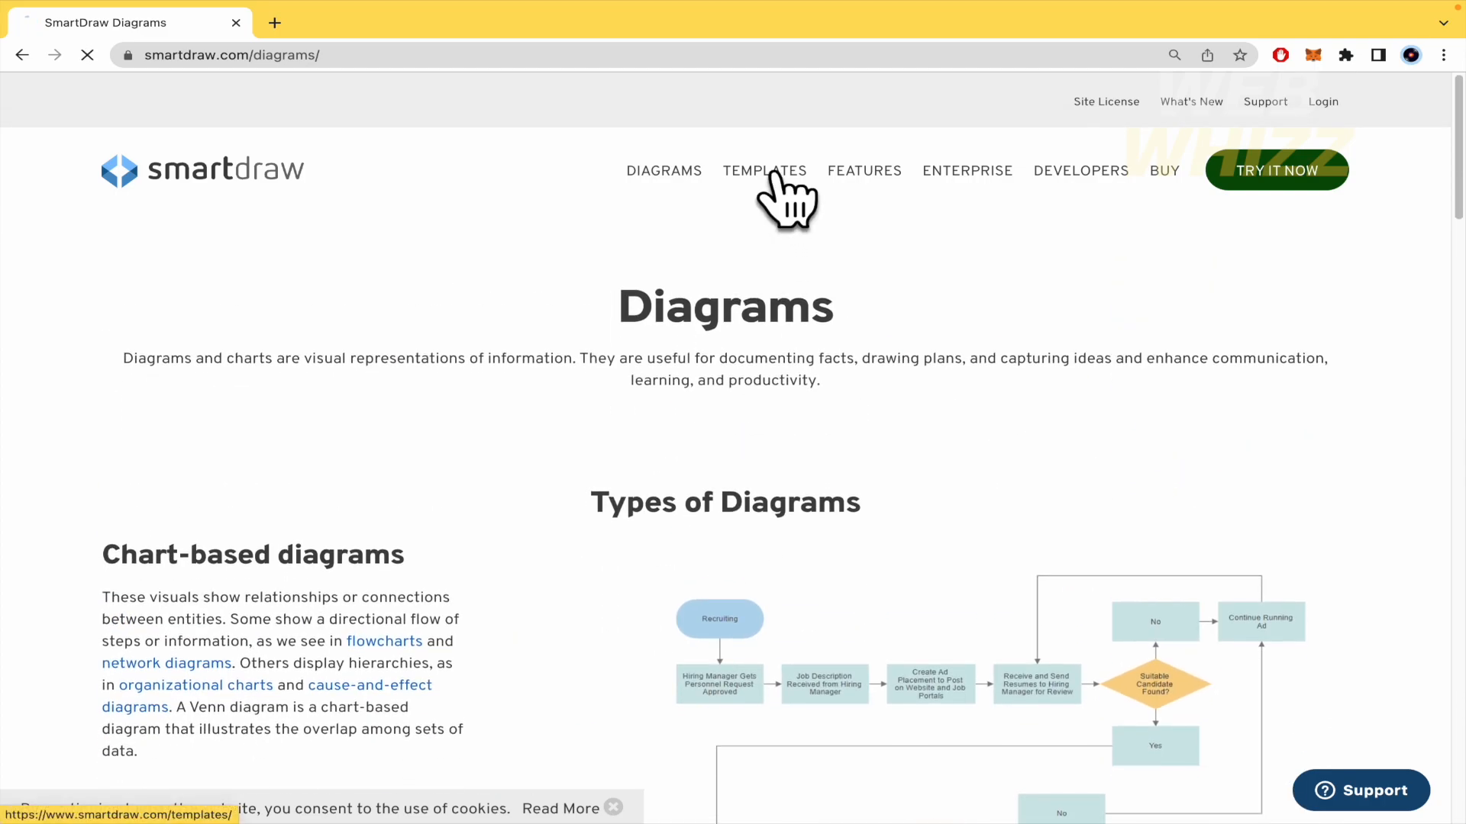
# - Open Templates and Examples and scroll the categories from Agile Workflow to Wireframe
pyautogui.click(763, 170)
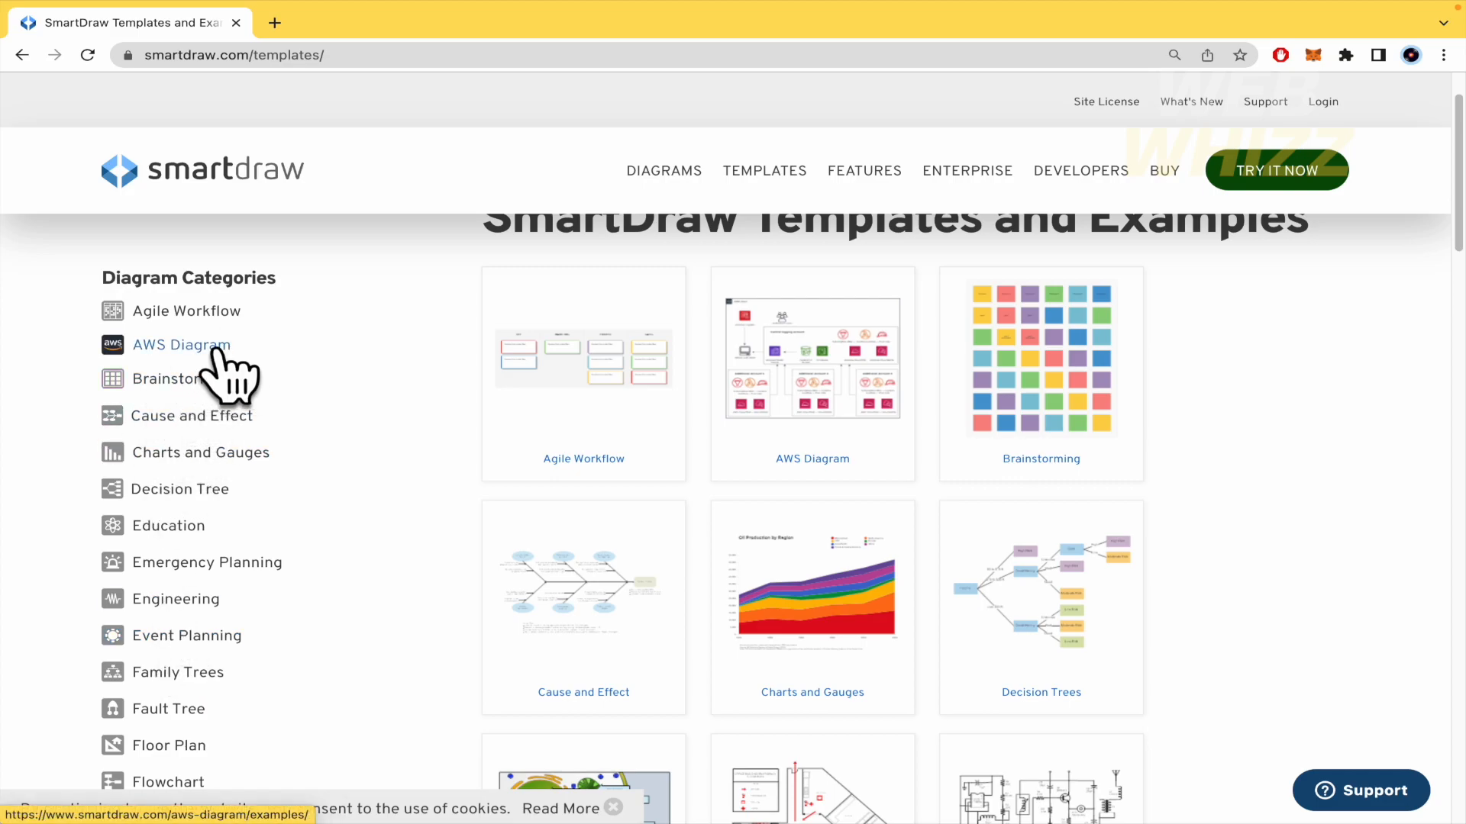
pyautogui.scroll(-3)
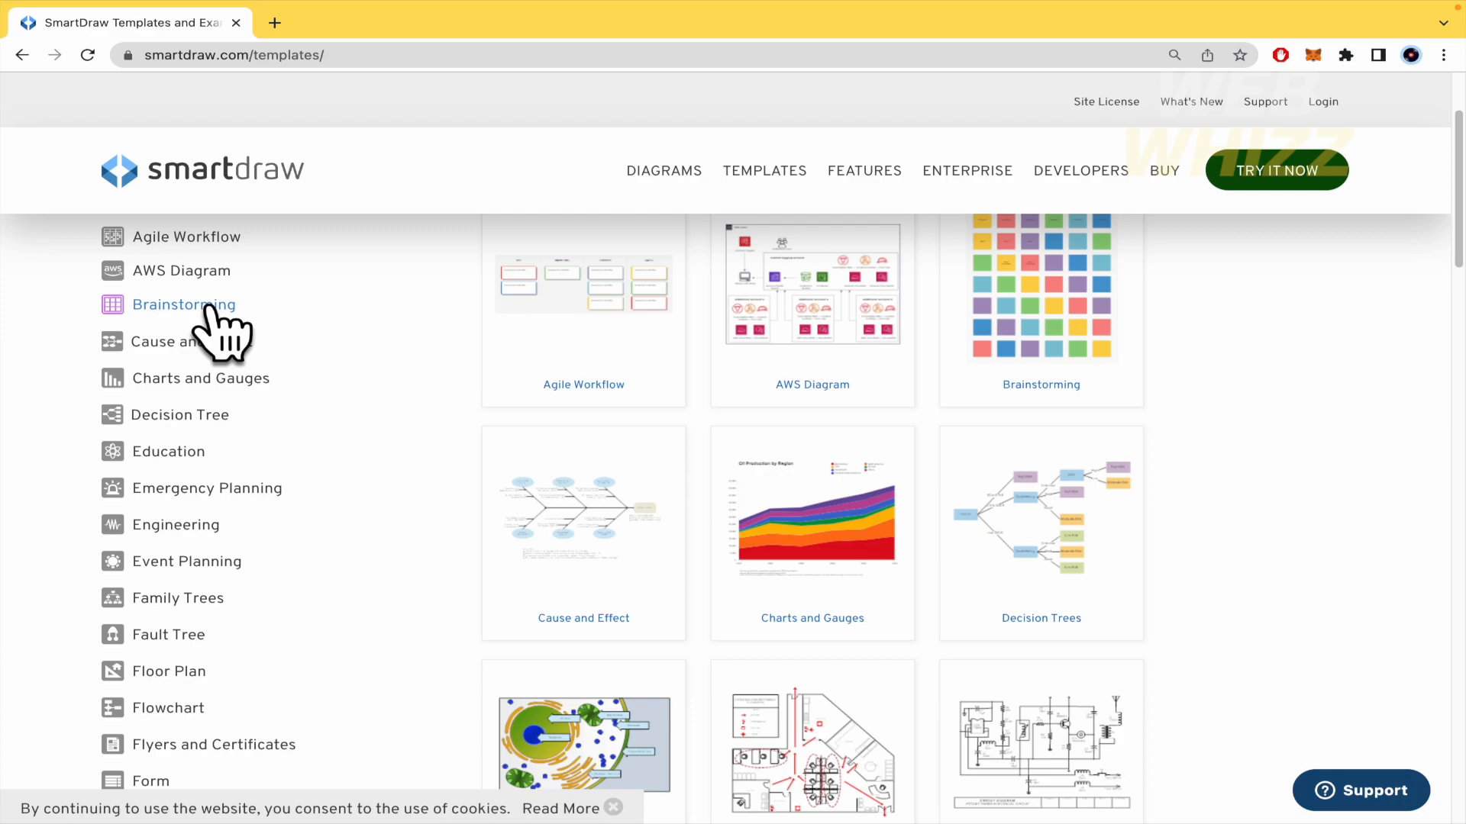
pyautogui.moveTo(208, 463)
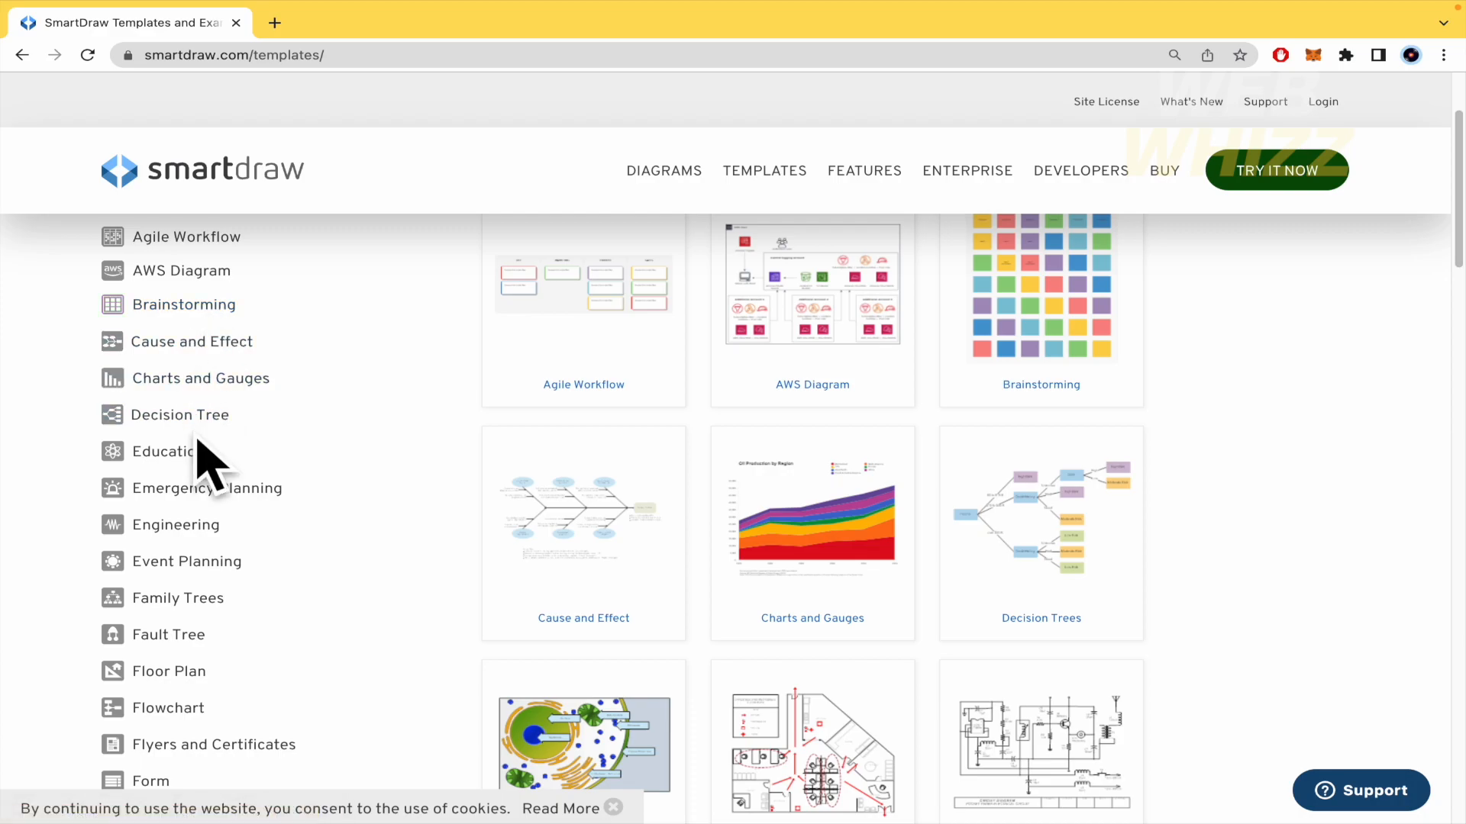
pyautogui.scroll(-3)
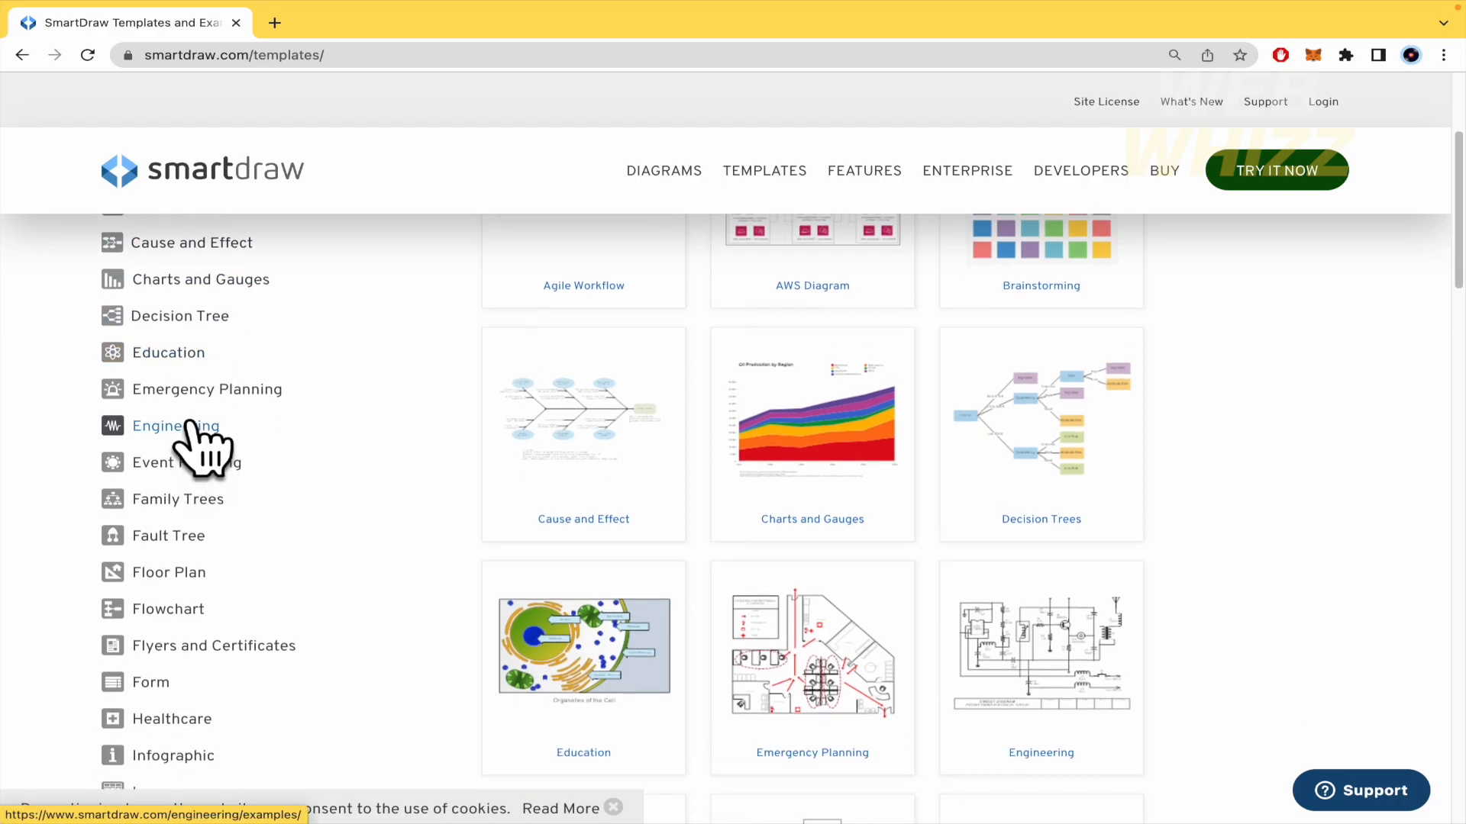
pyautogui.scroll(-3)
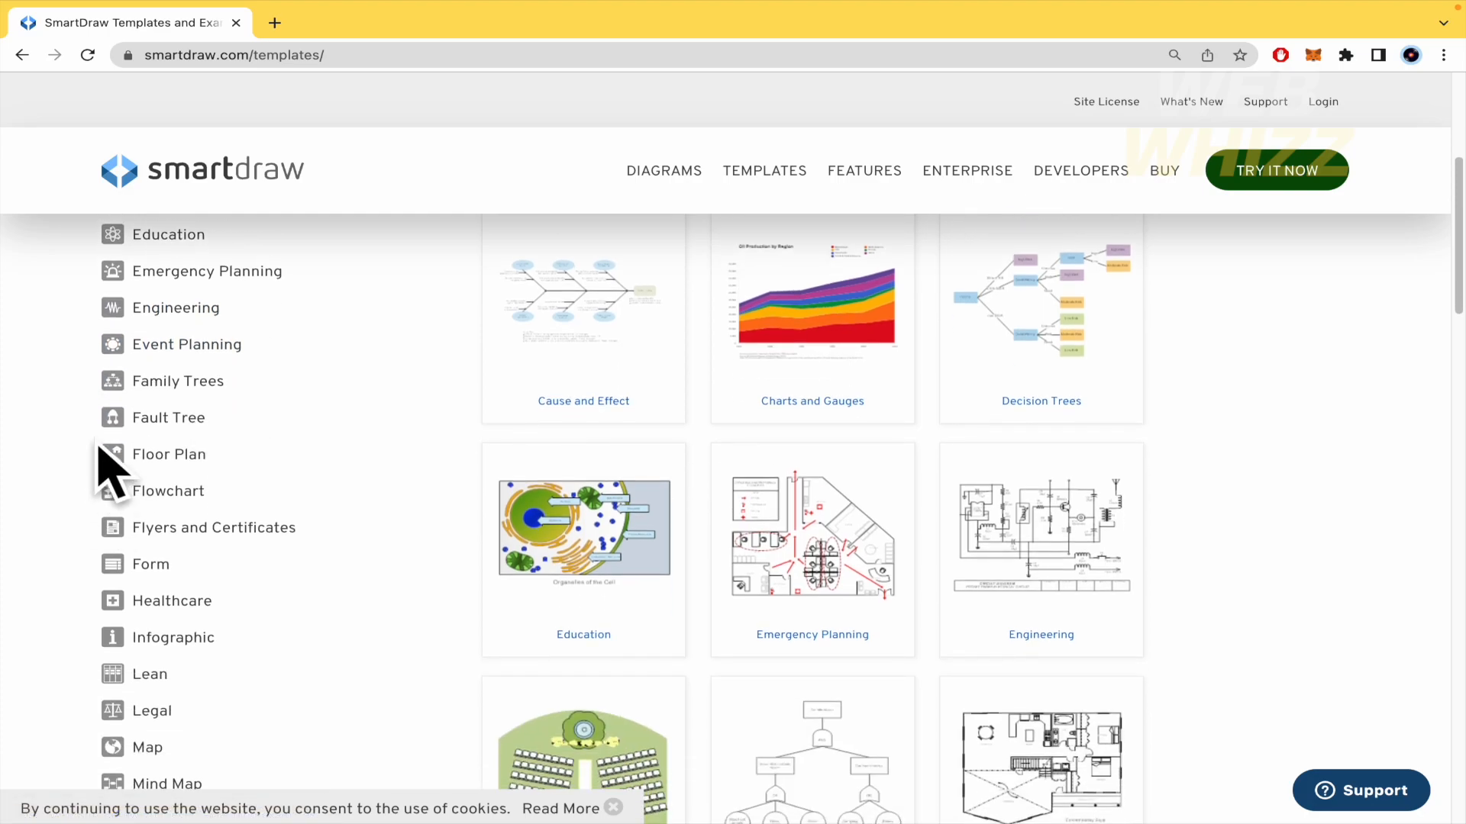
pyautogui.moveTo(177, 381)
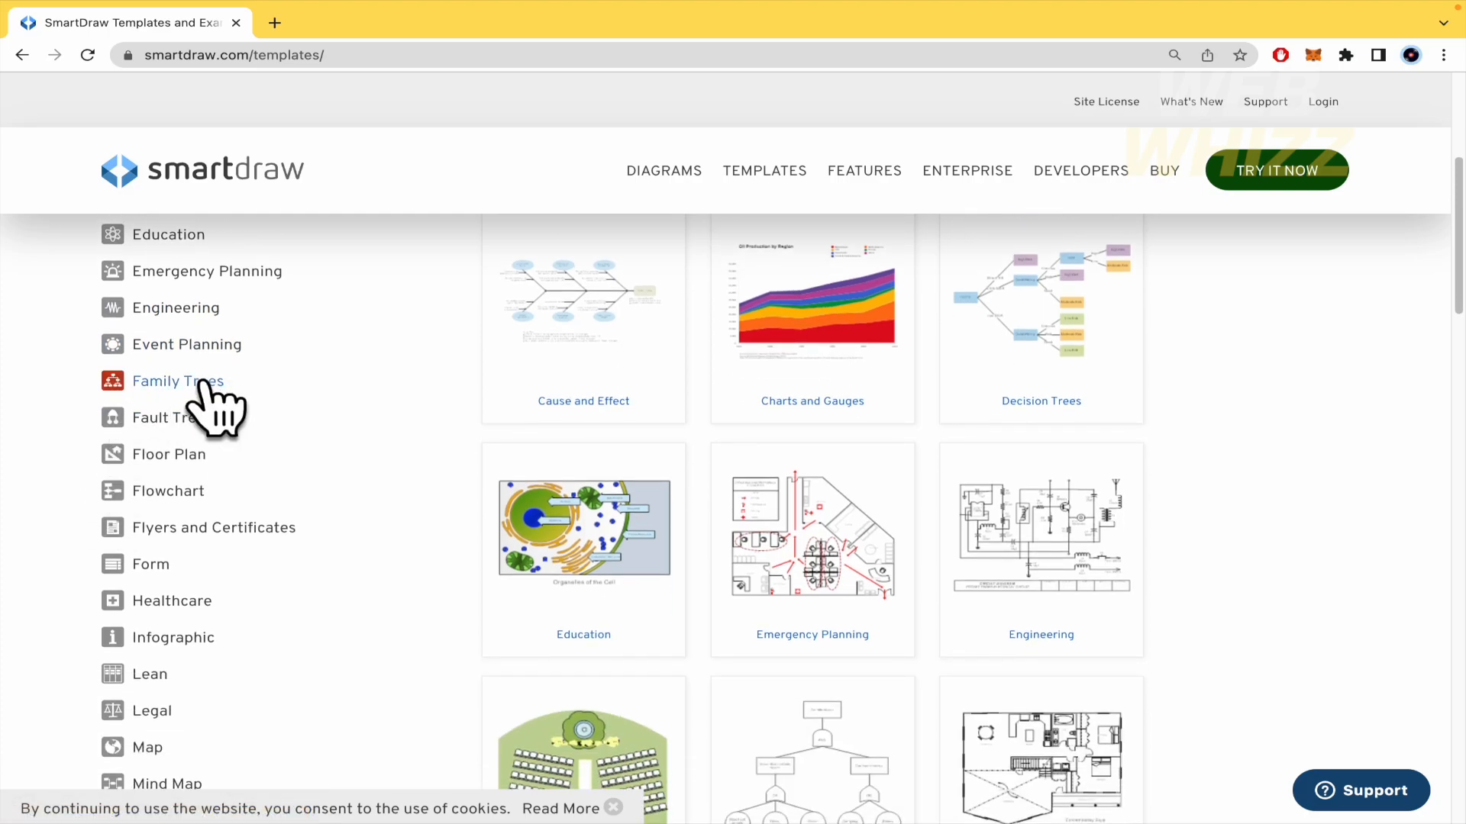
pyautogui.scroll(-3)
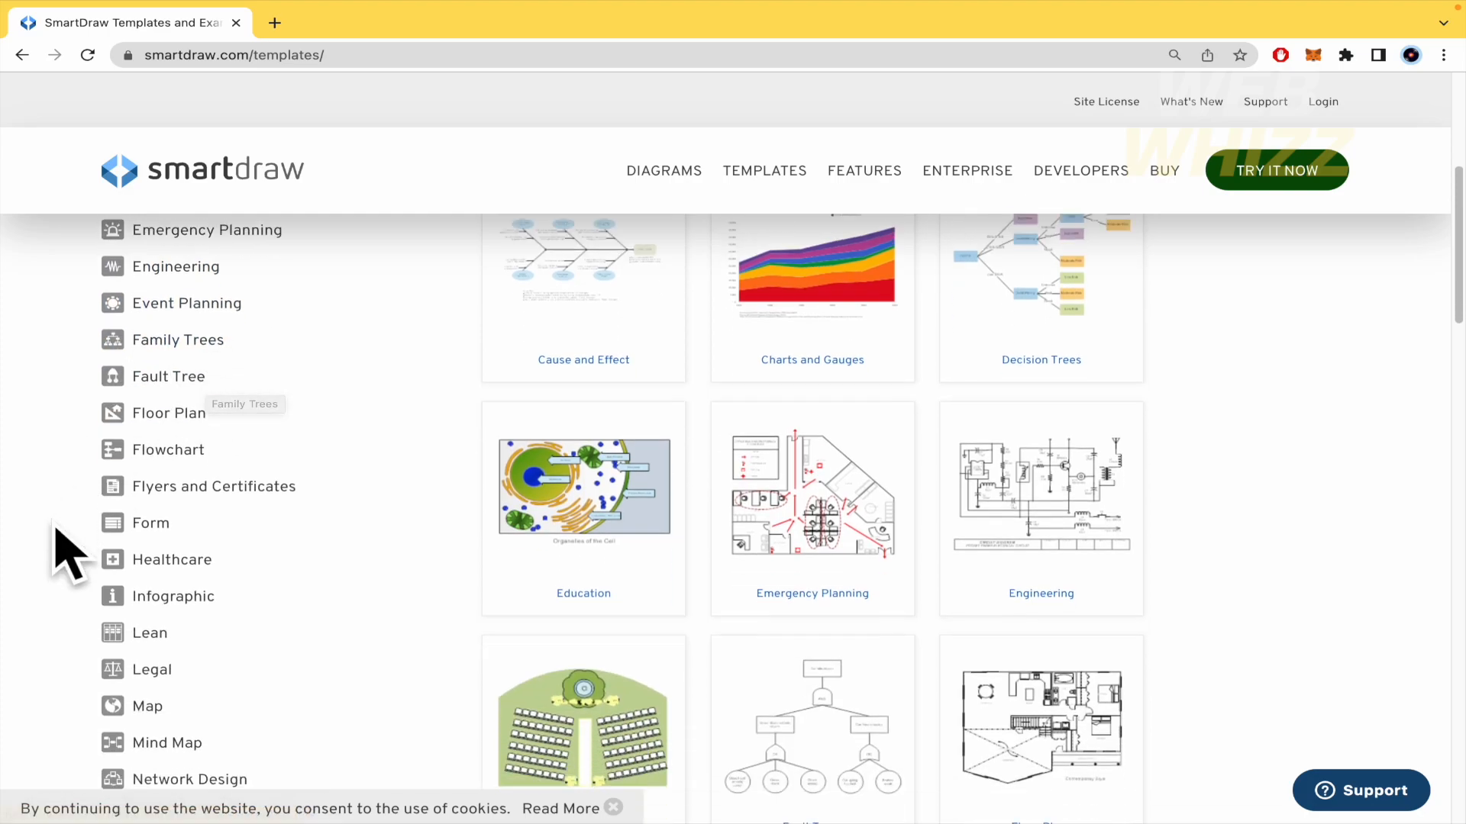
pyautogui.scroll(-3)
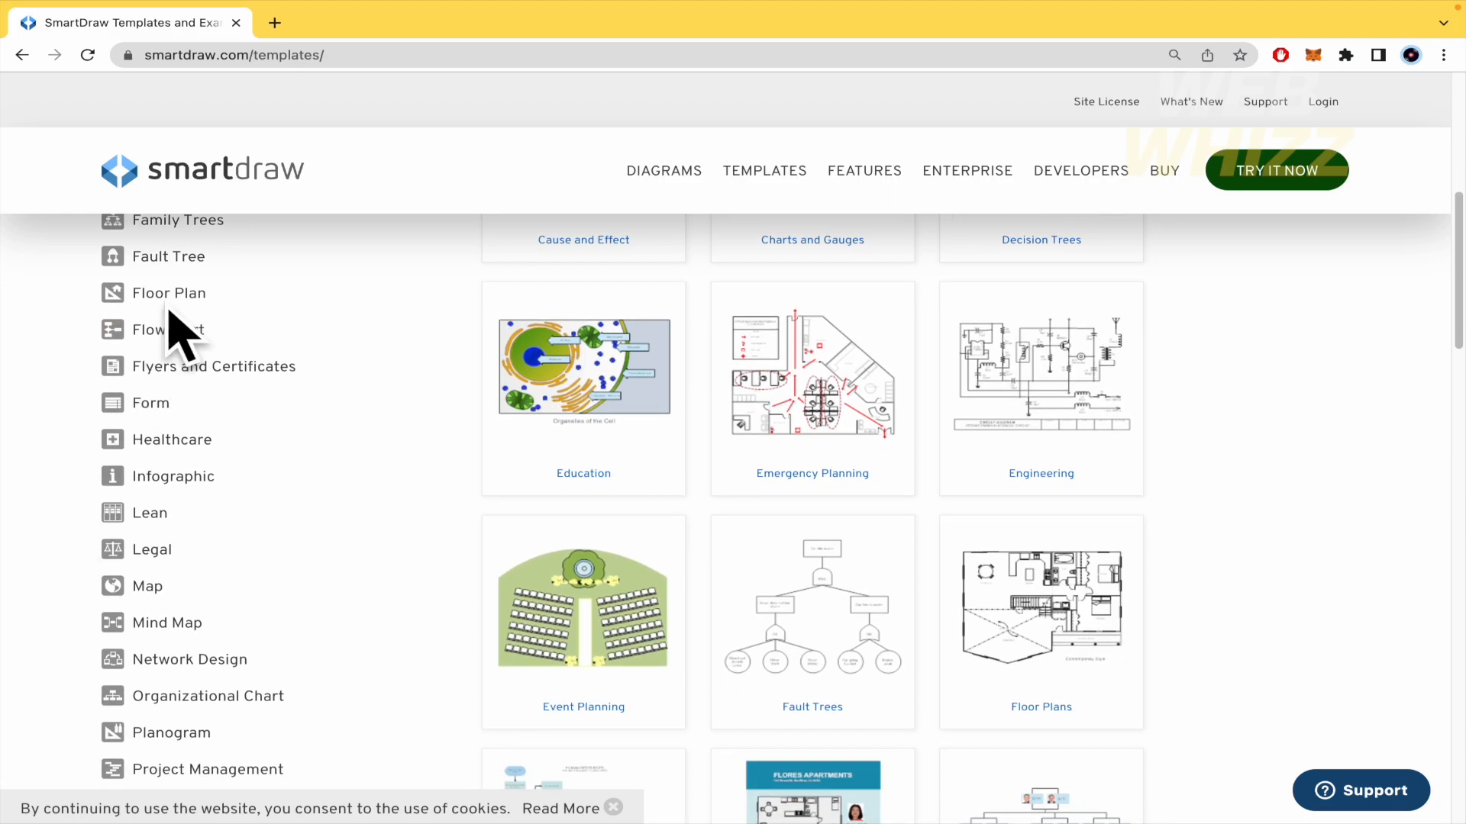
pyautogui.moveTo(61, 528)
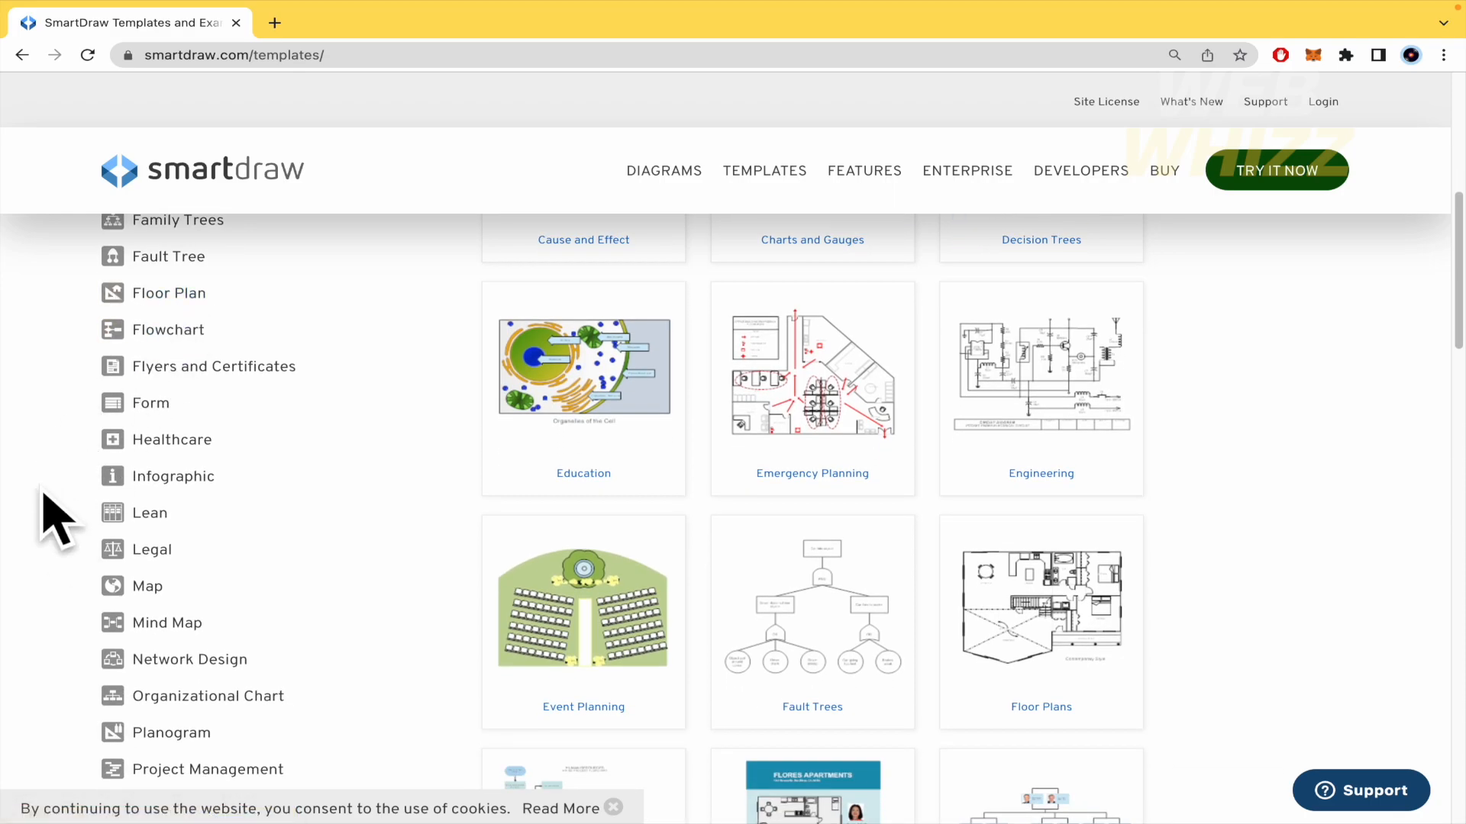
pyautogui.scroll(-3)
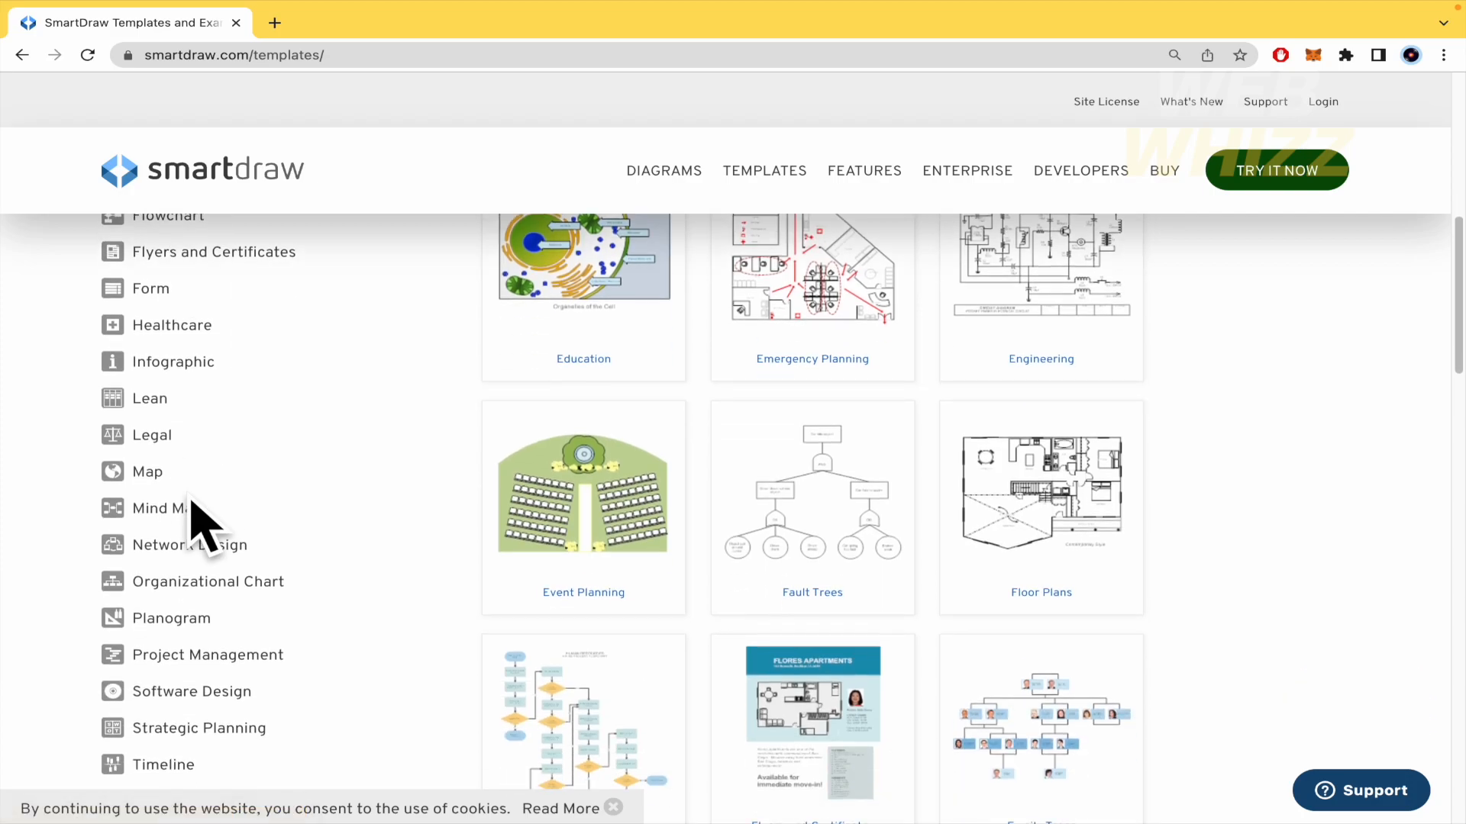
pyautogui.scroll(-3)
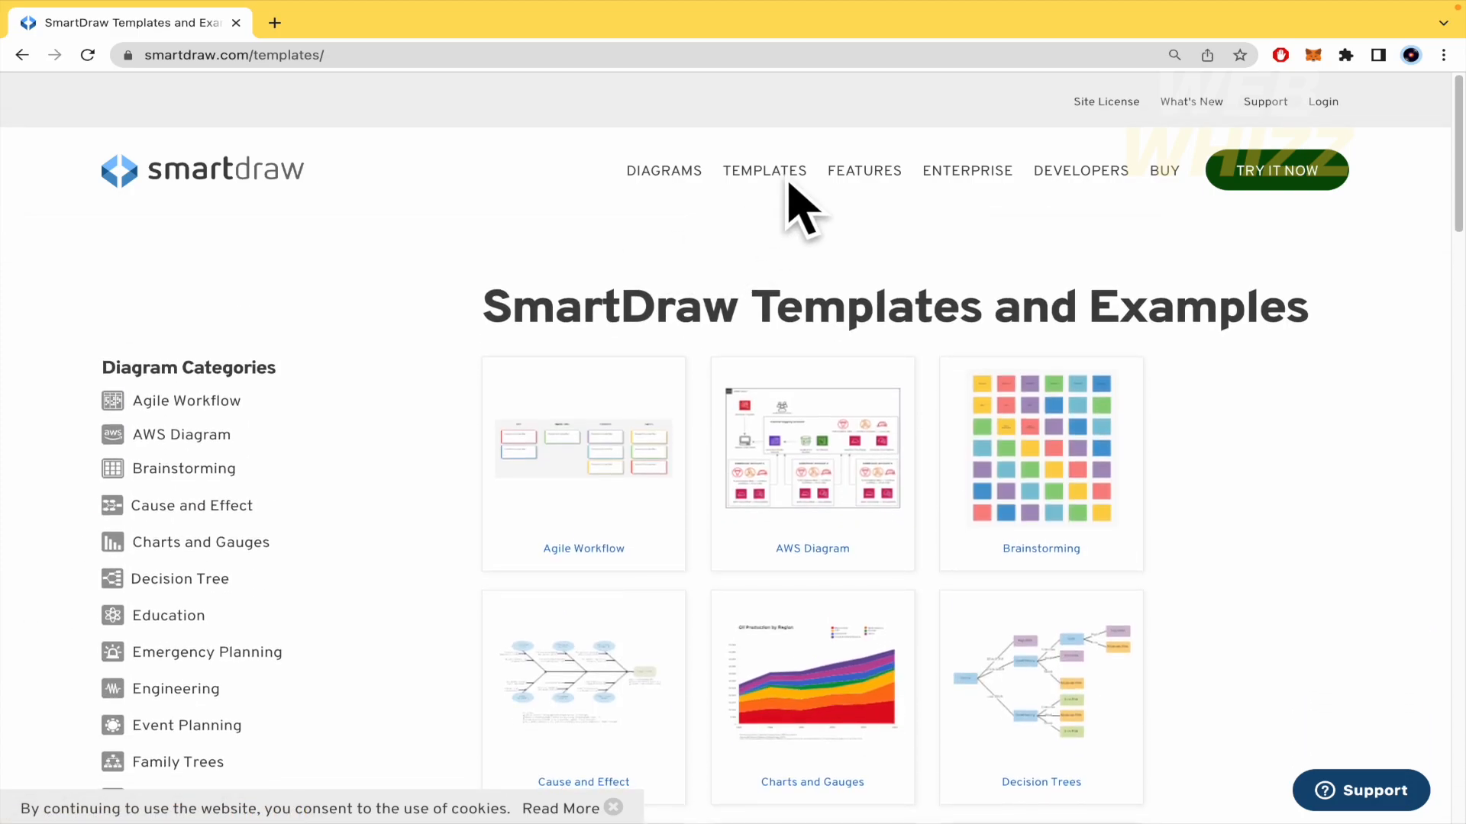
pyautogui.scroll(-3)
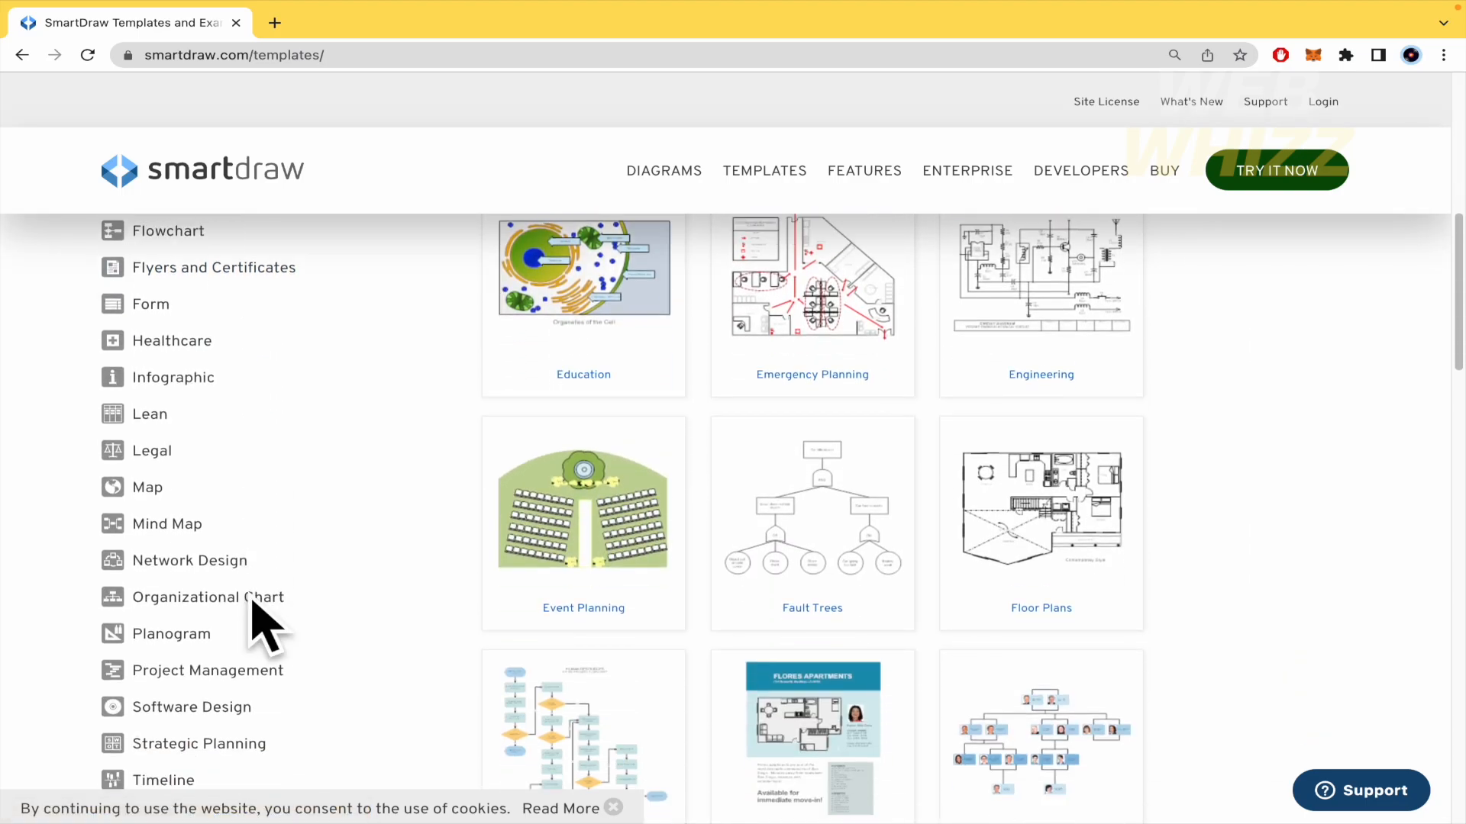
pyautogui.scroll(-3)
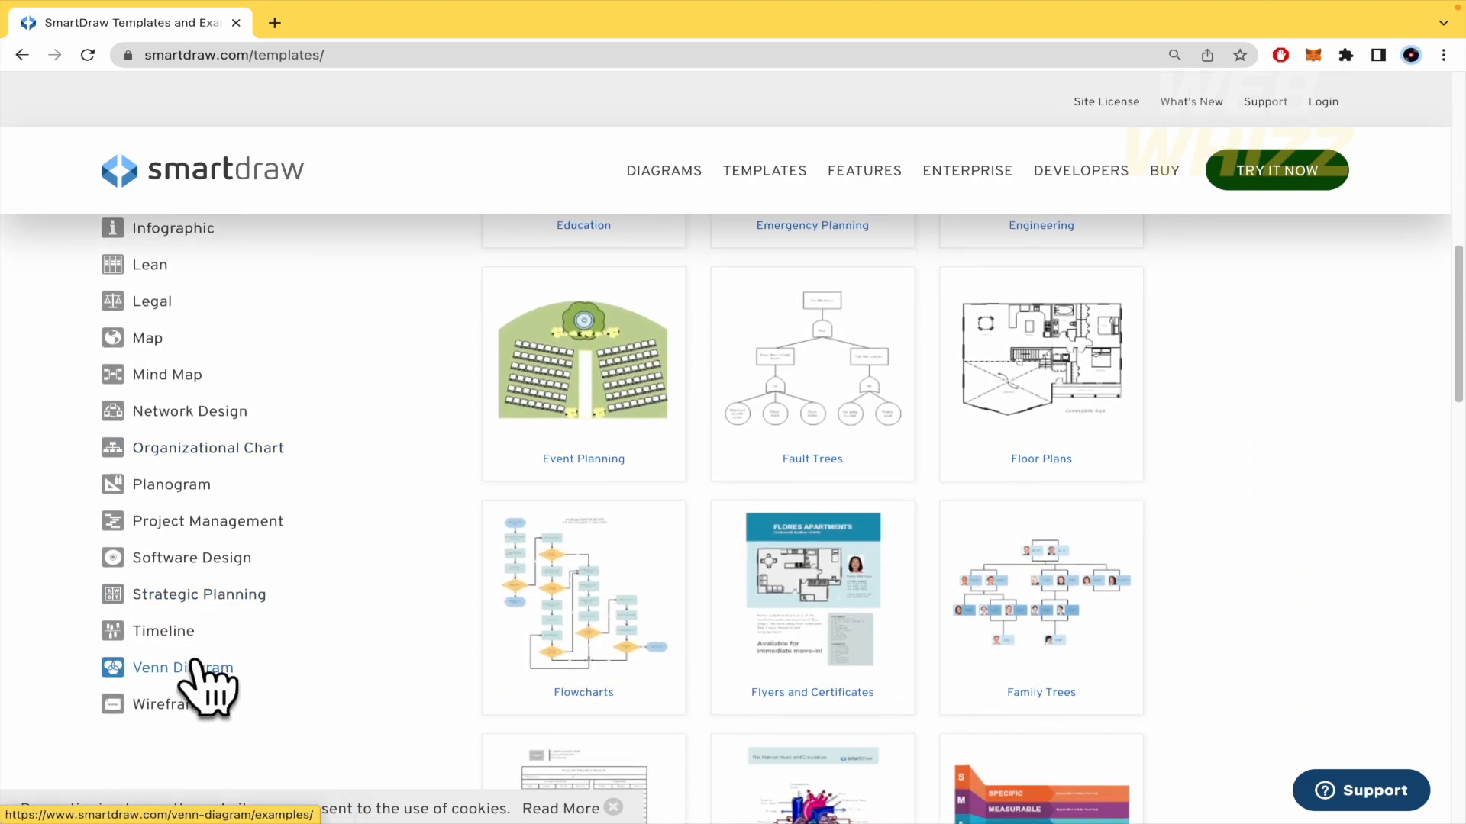
# - View Venn Diagram and Wireframe templates, then scroll the Healthcare Diagram Templates
pyautogui.click(181, 667)
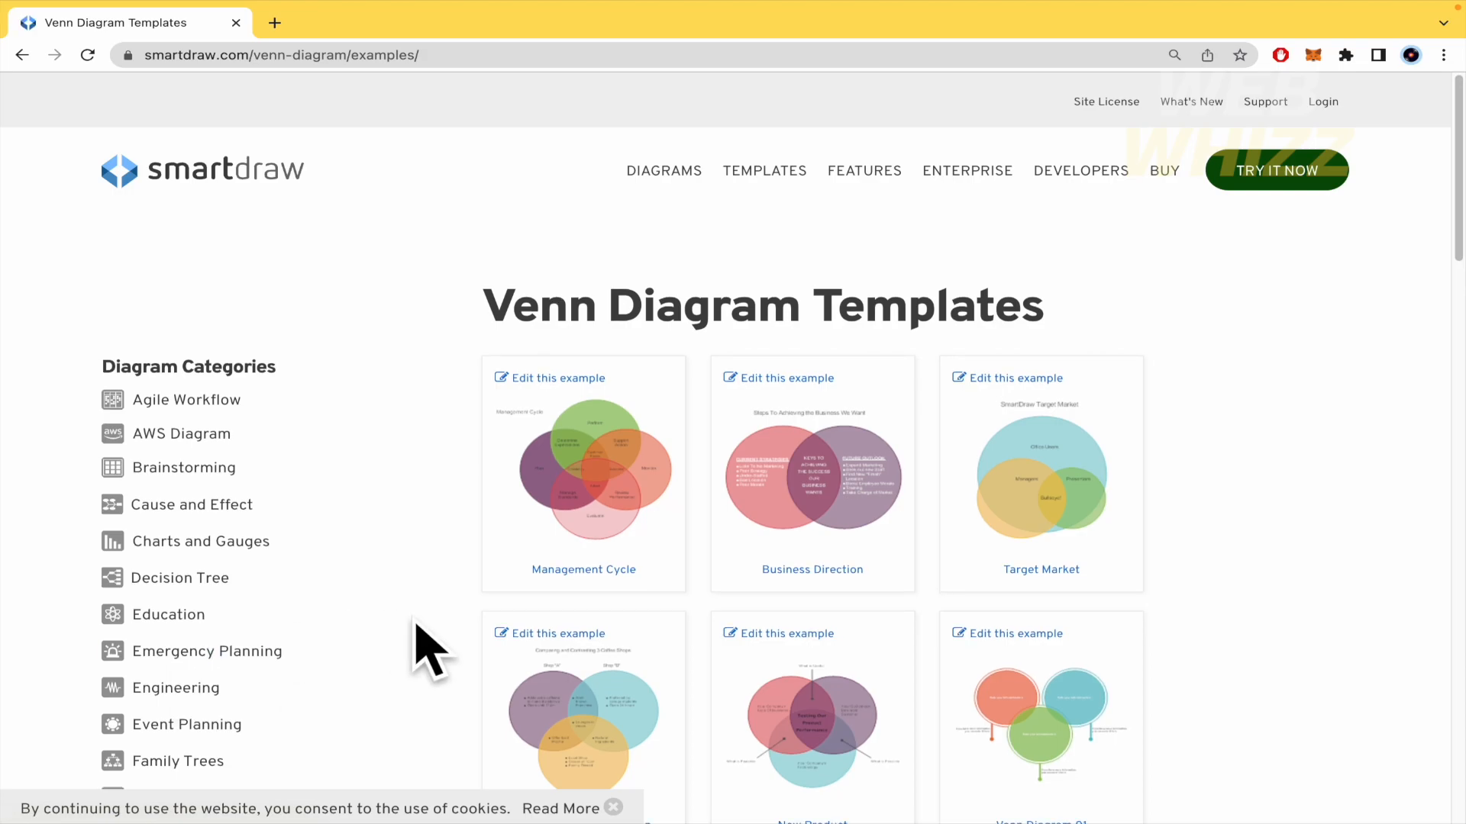
pyautogui.scroll(-3)
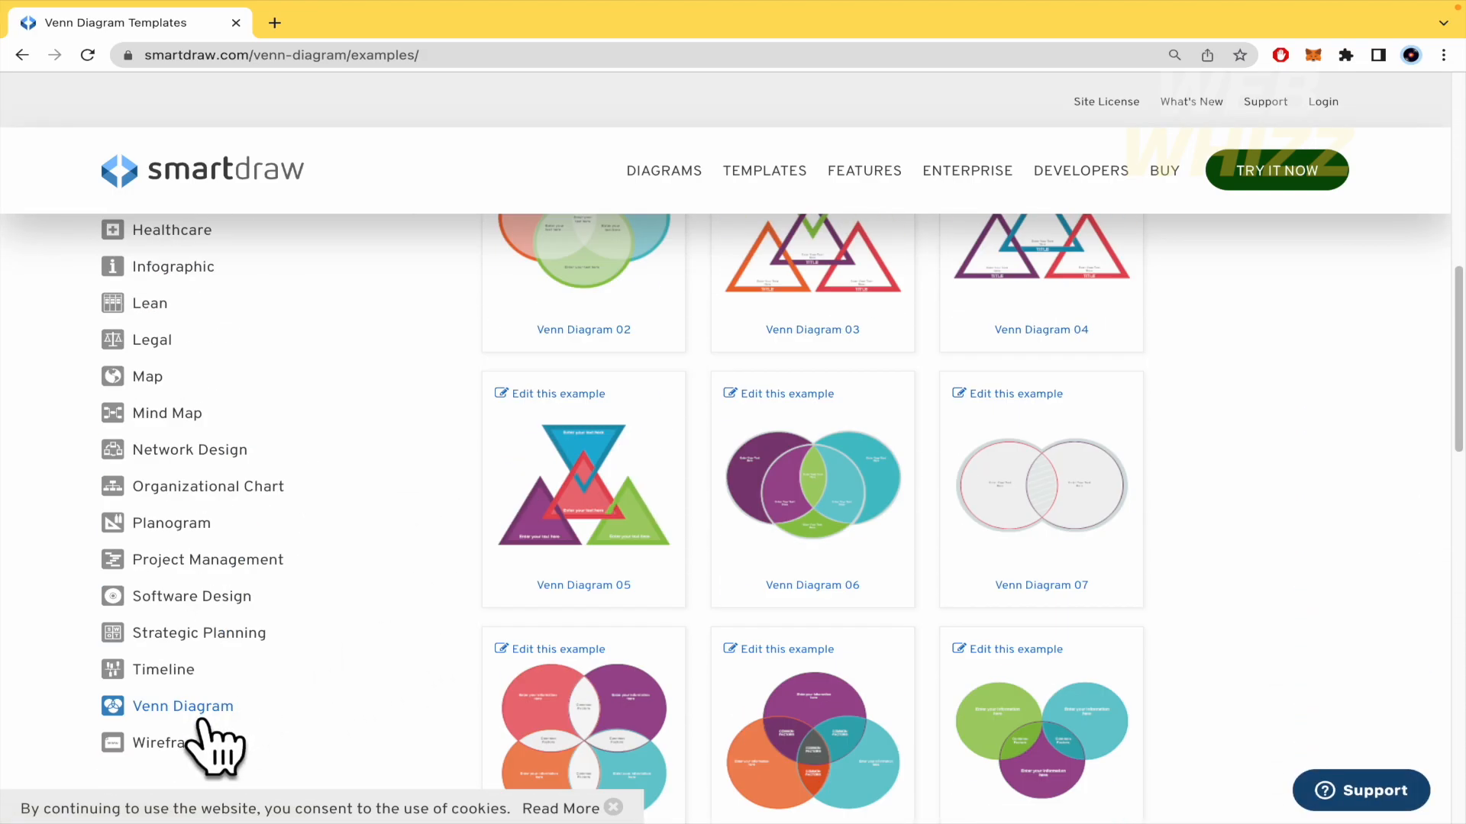
pyautogui.click(168, 742)
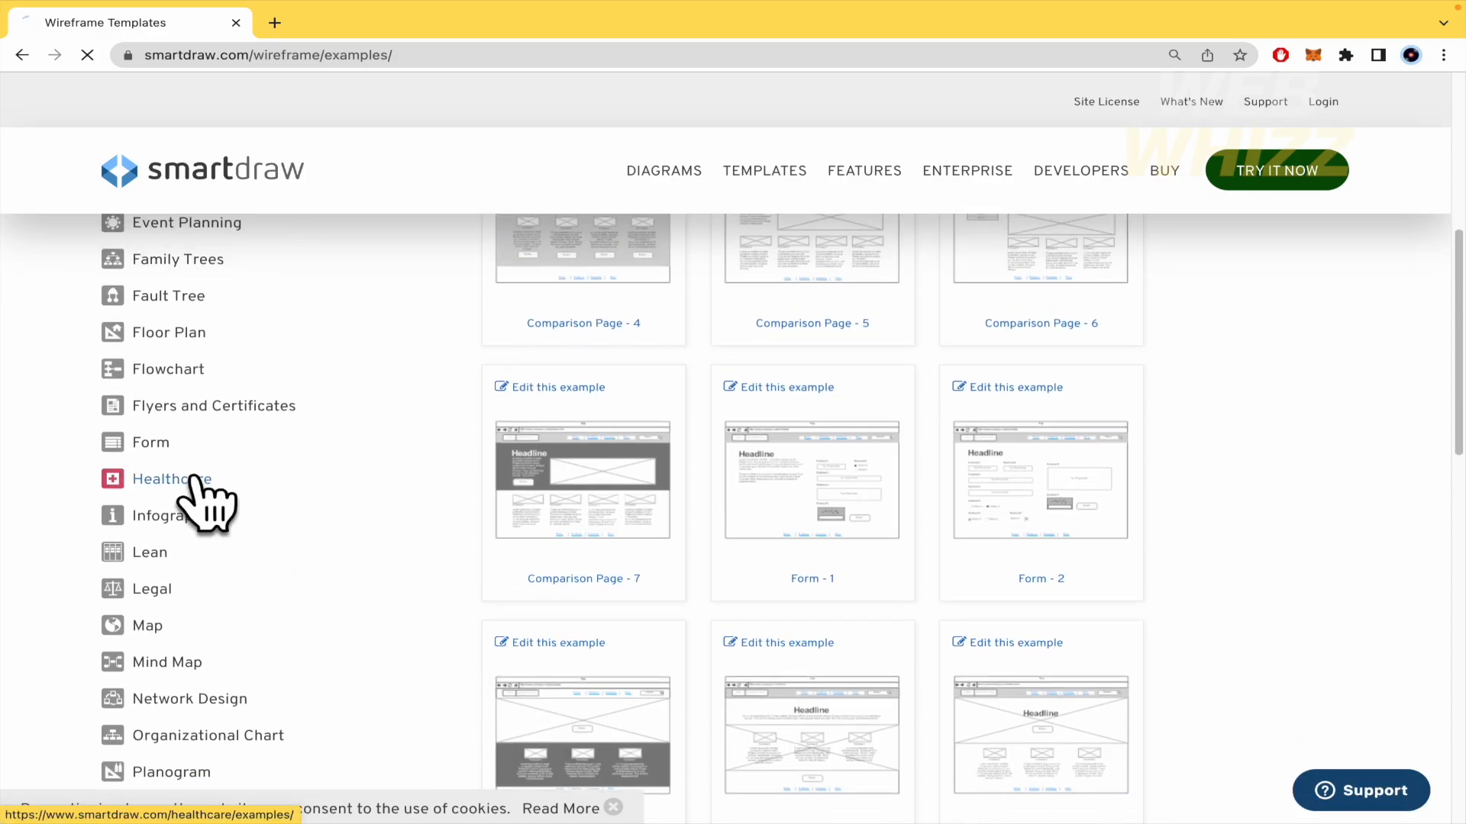
pyautogui.click(170, 479)
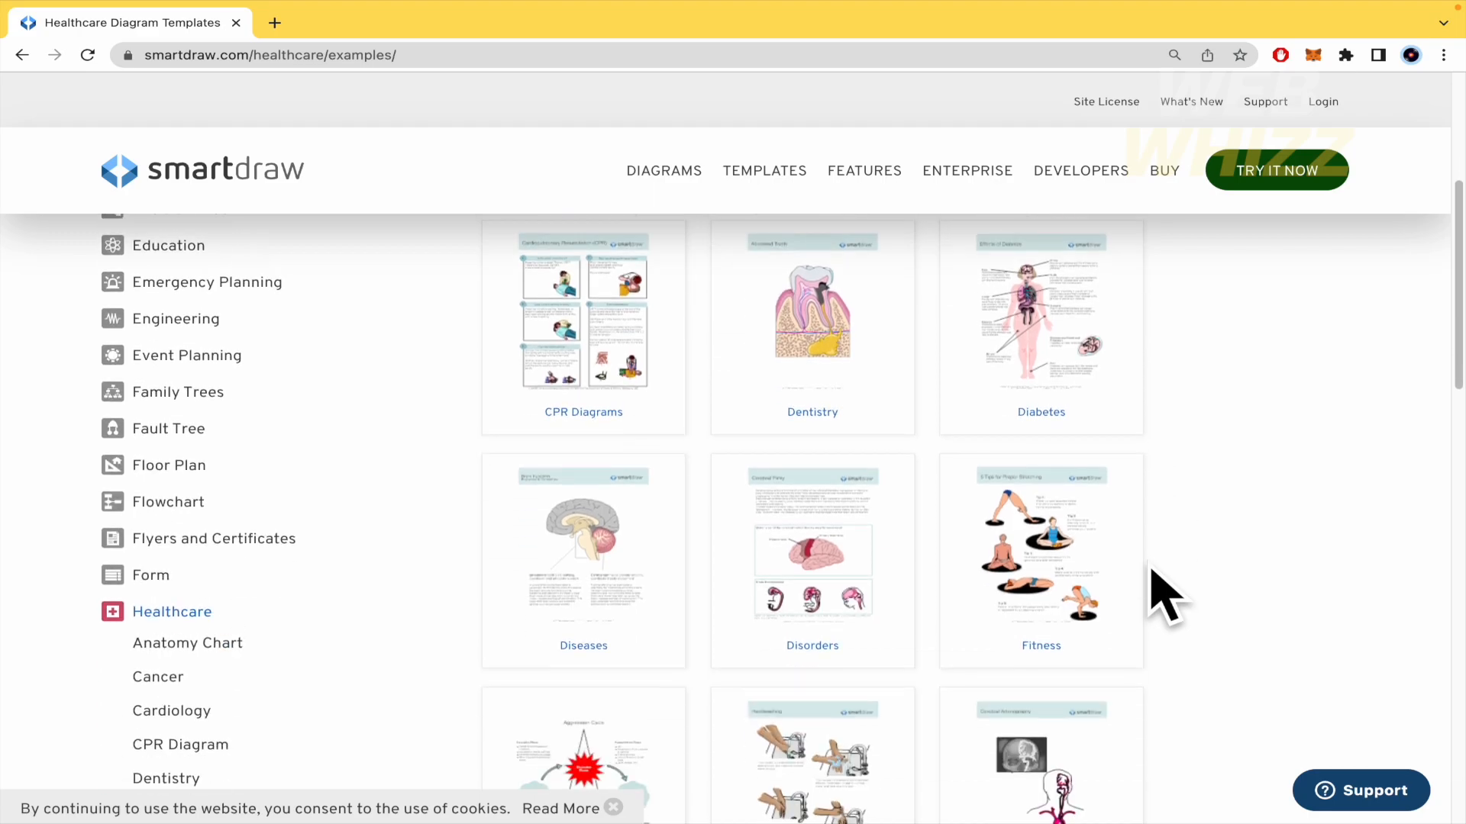
pyautogui.scroll(-3)
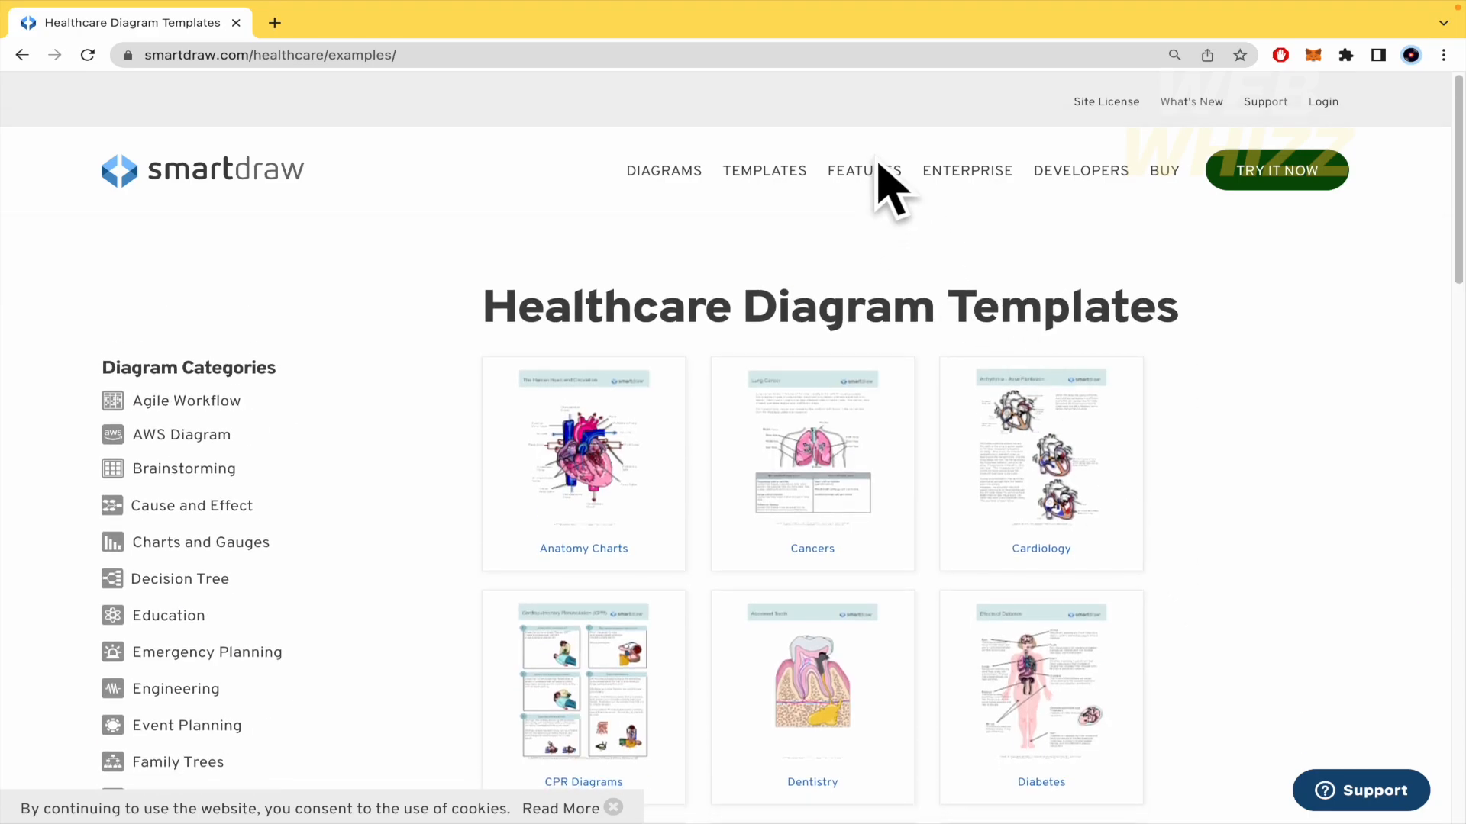
# - Open the Features page and scroll past enterprise features to Intelligent Formatting
pyautogui.click(863, 170)
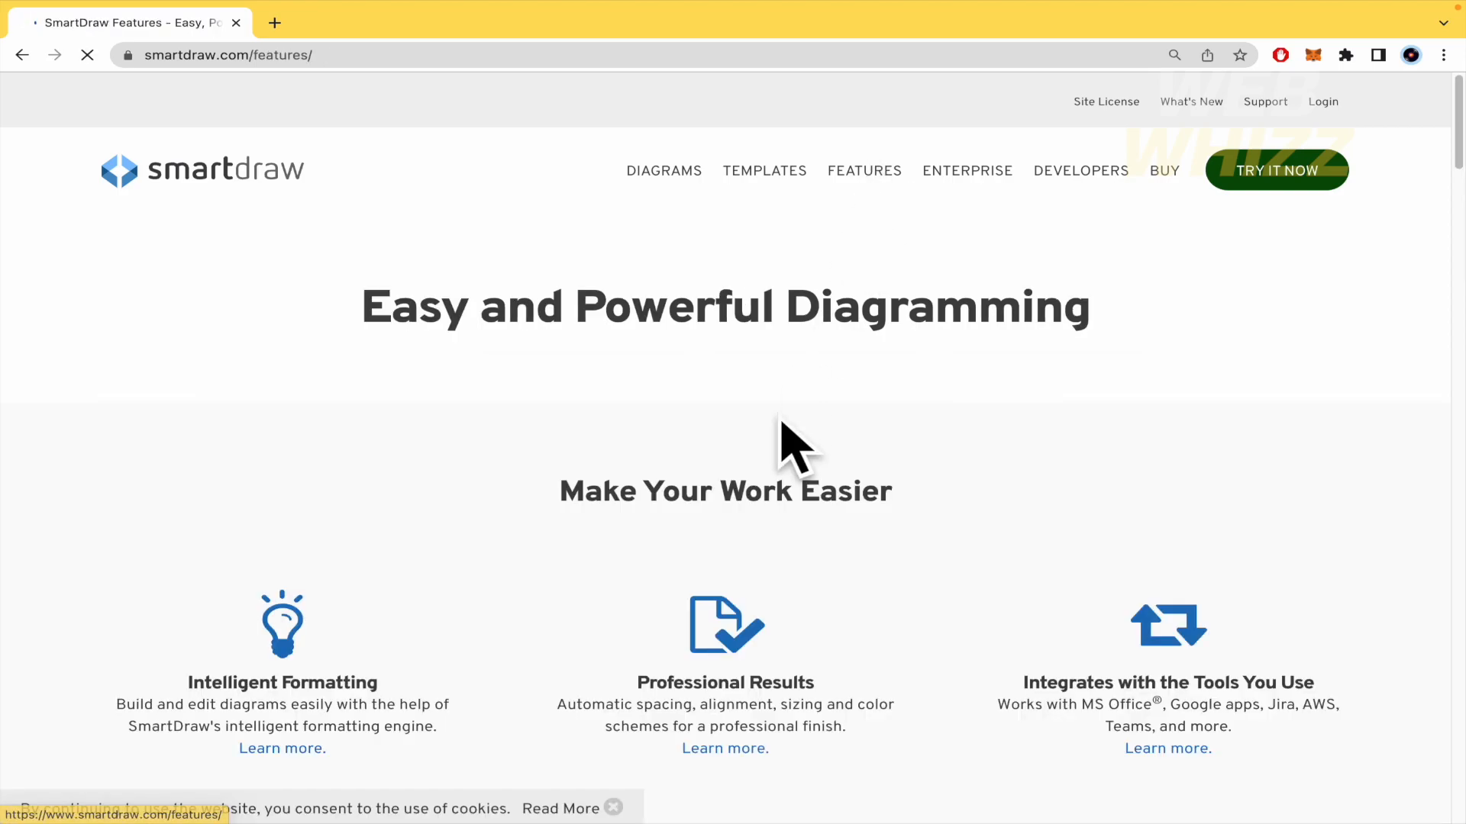
pyautogui.scroll(-3)
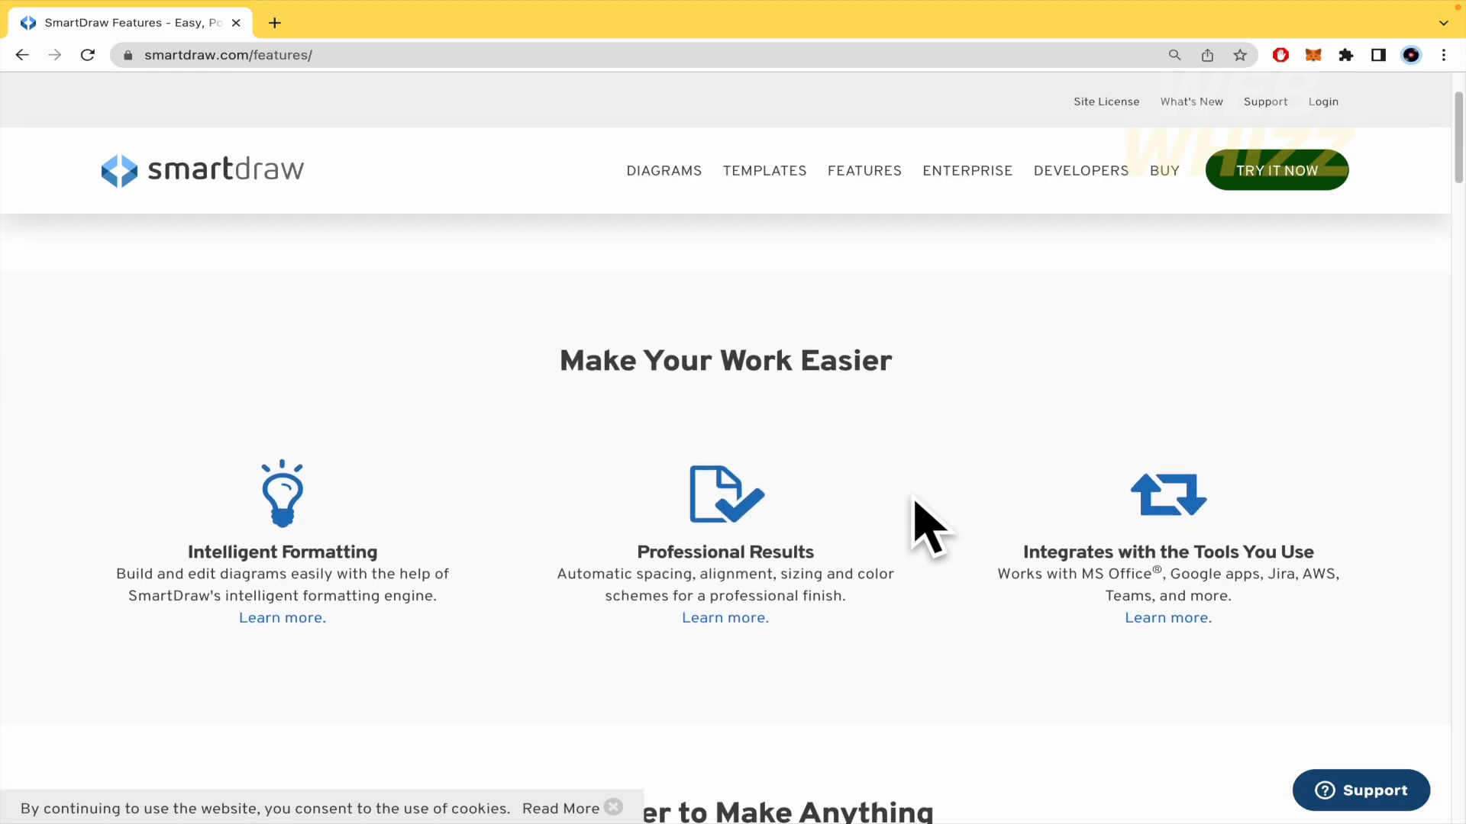
pyautogui.scroll(-3)
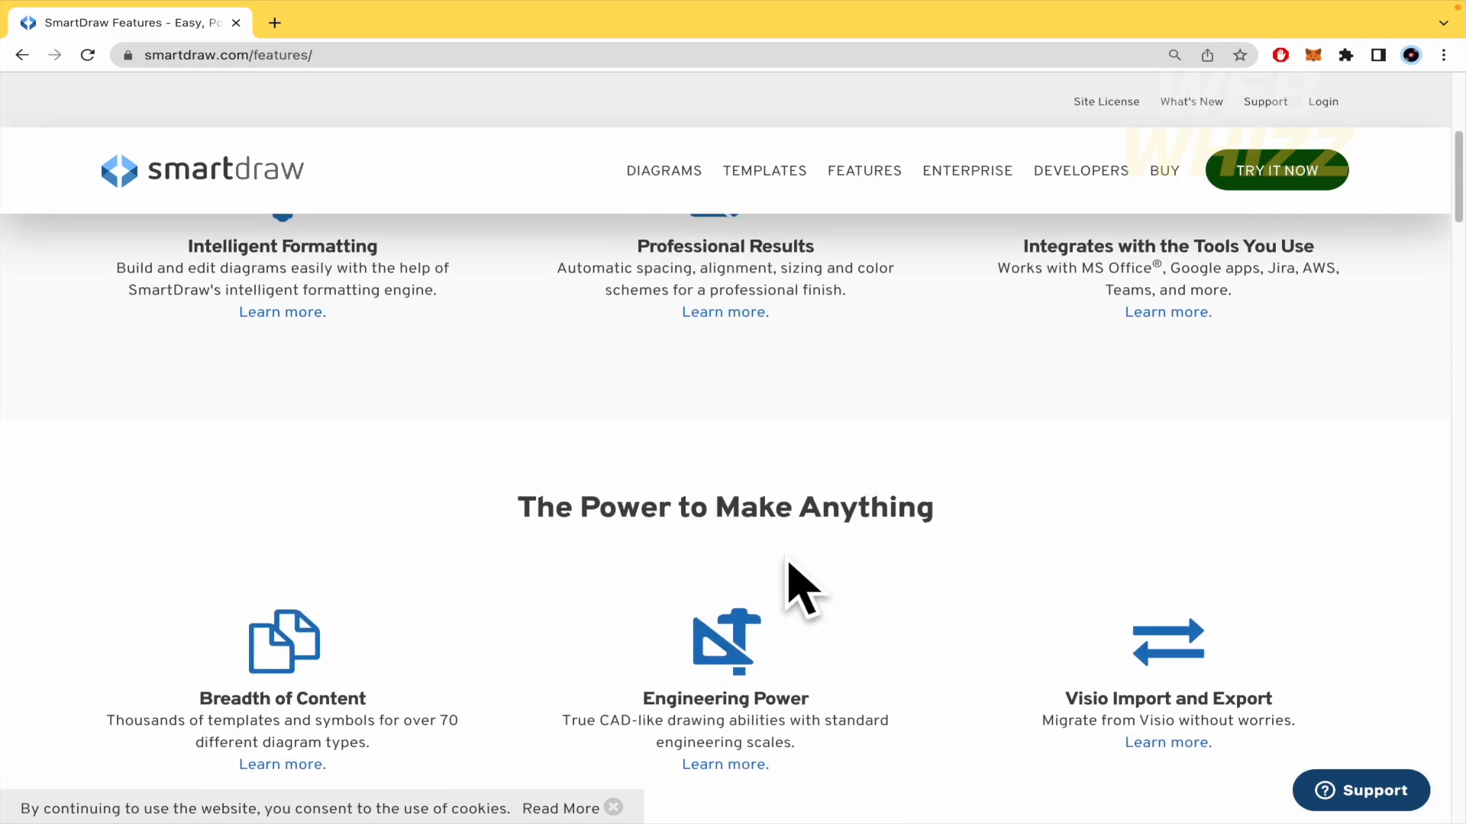
pyautogui.scroll(-3)
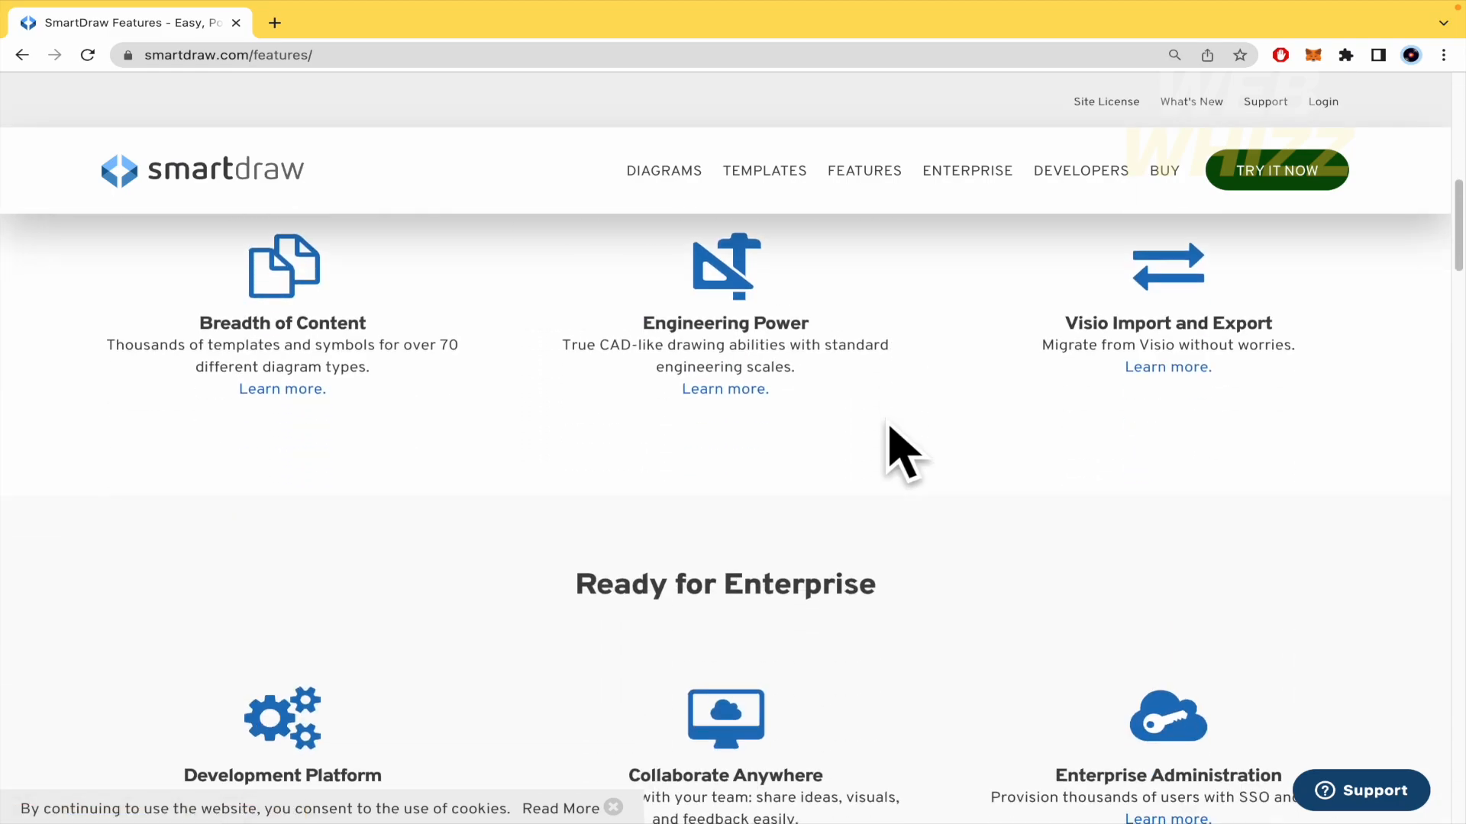
pyautogui.scroll(-3)
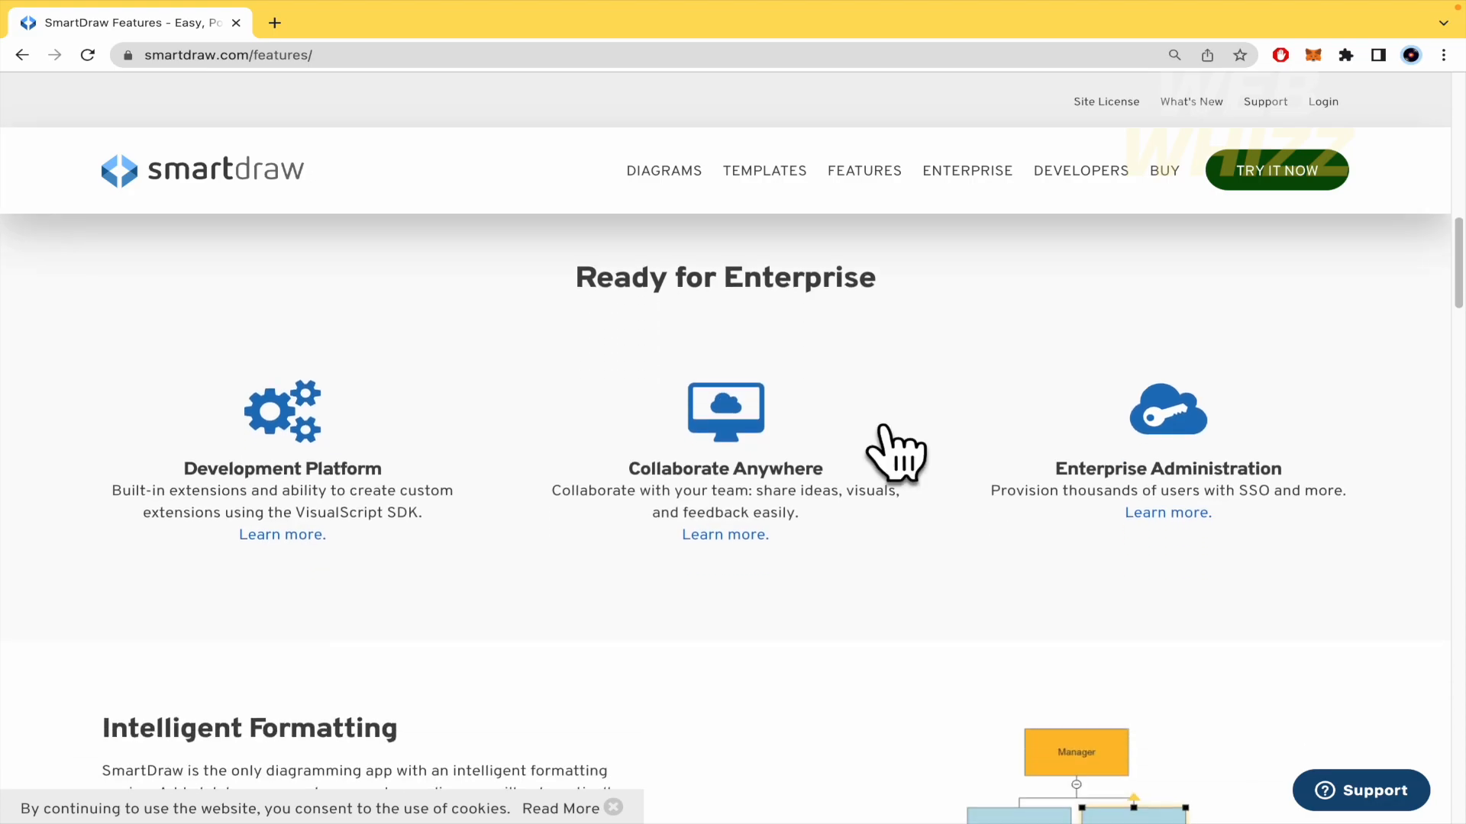
pyautogui.scroll(-3)
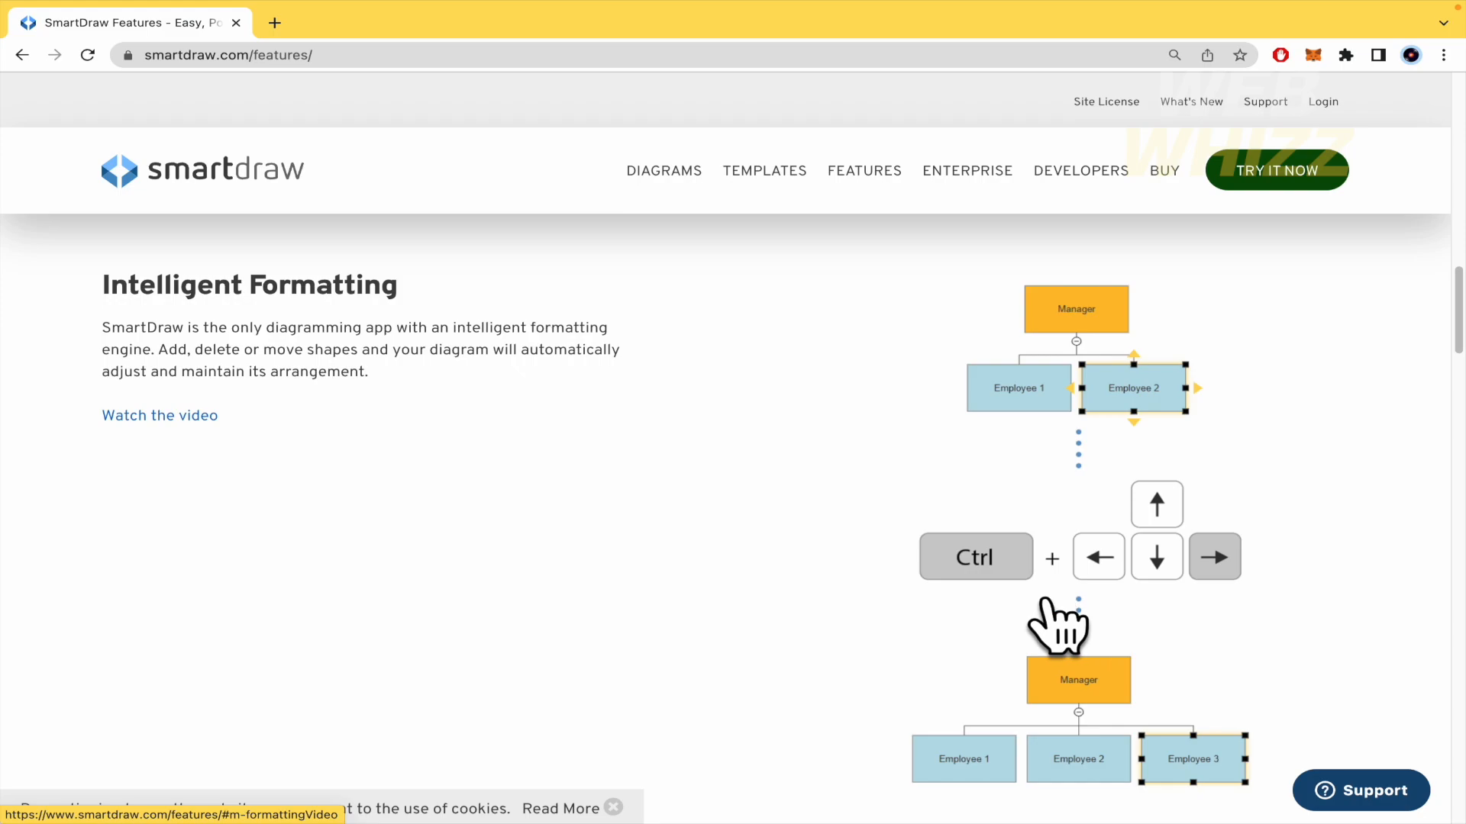
pyautogui.moveTo(1133, 608)
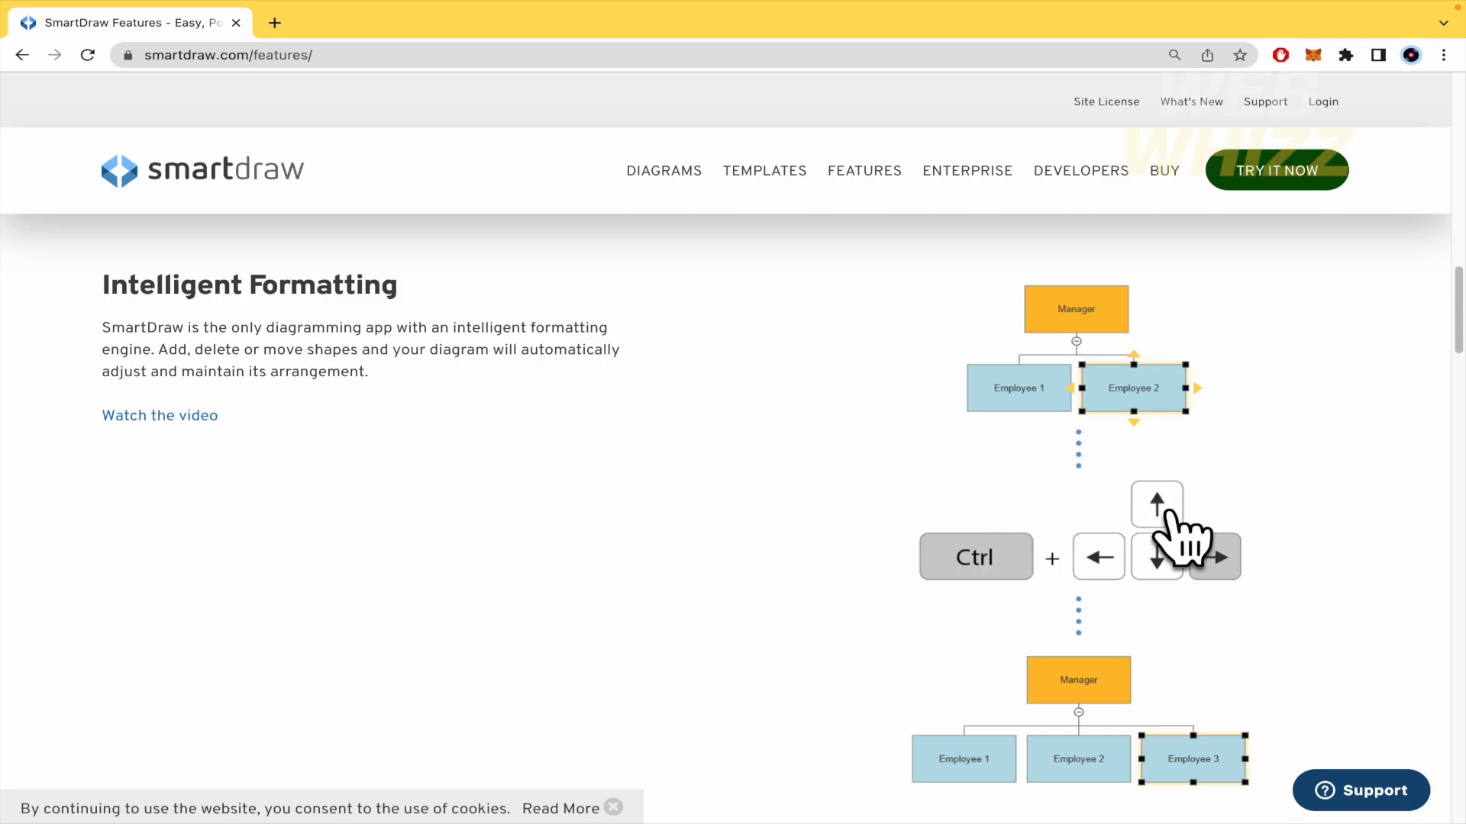
# - Scroll through Professional Results, Integrations and Breadth of Content, then back up
pyautogui.scroll(-3)
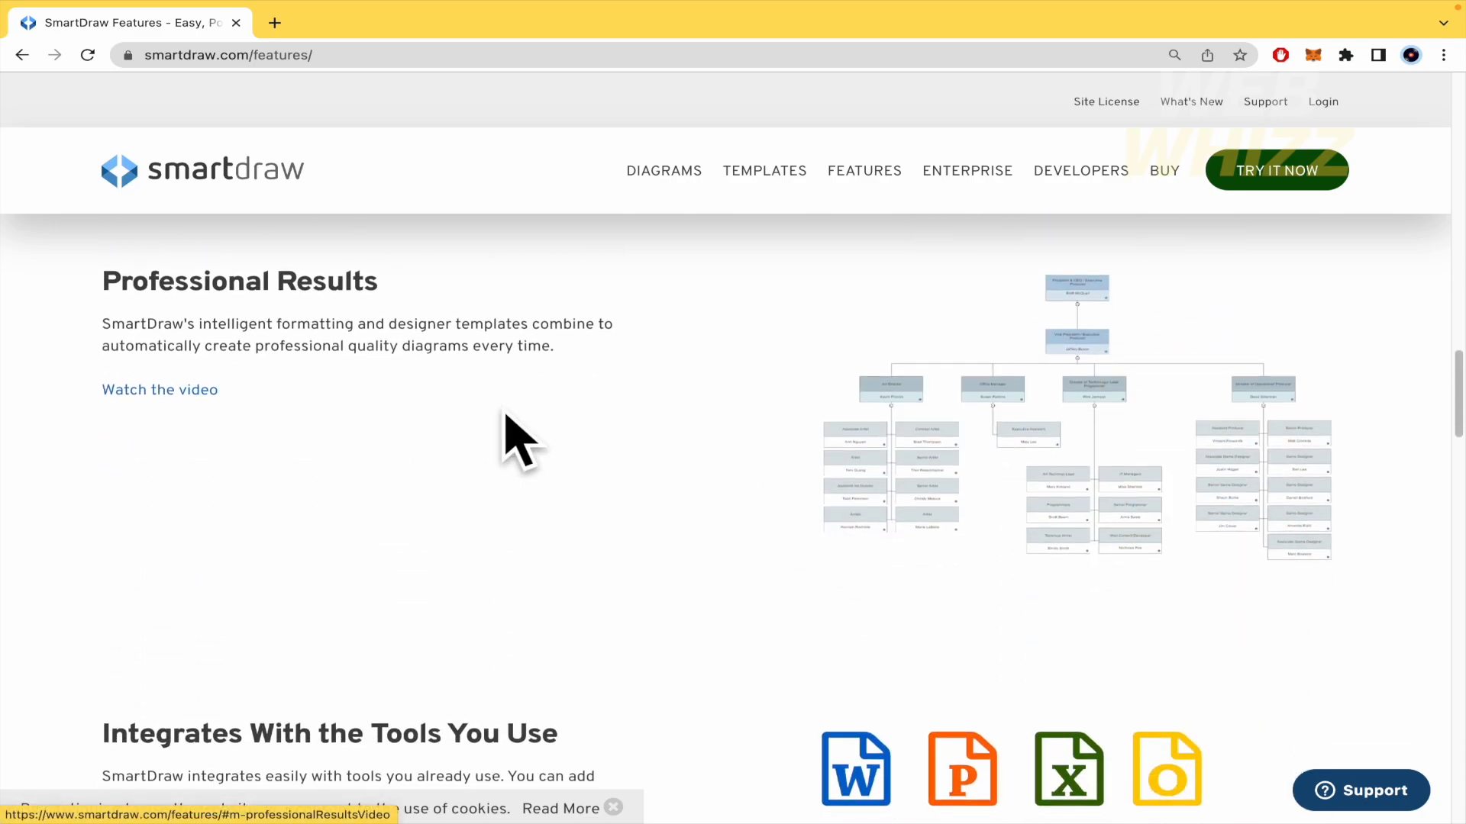
pyautogui.scroll(-3)
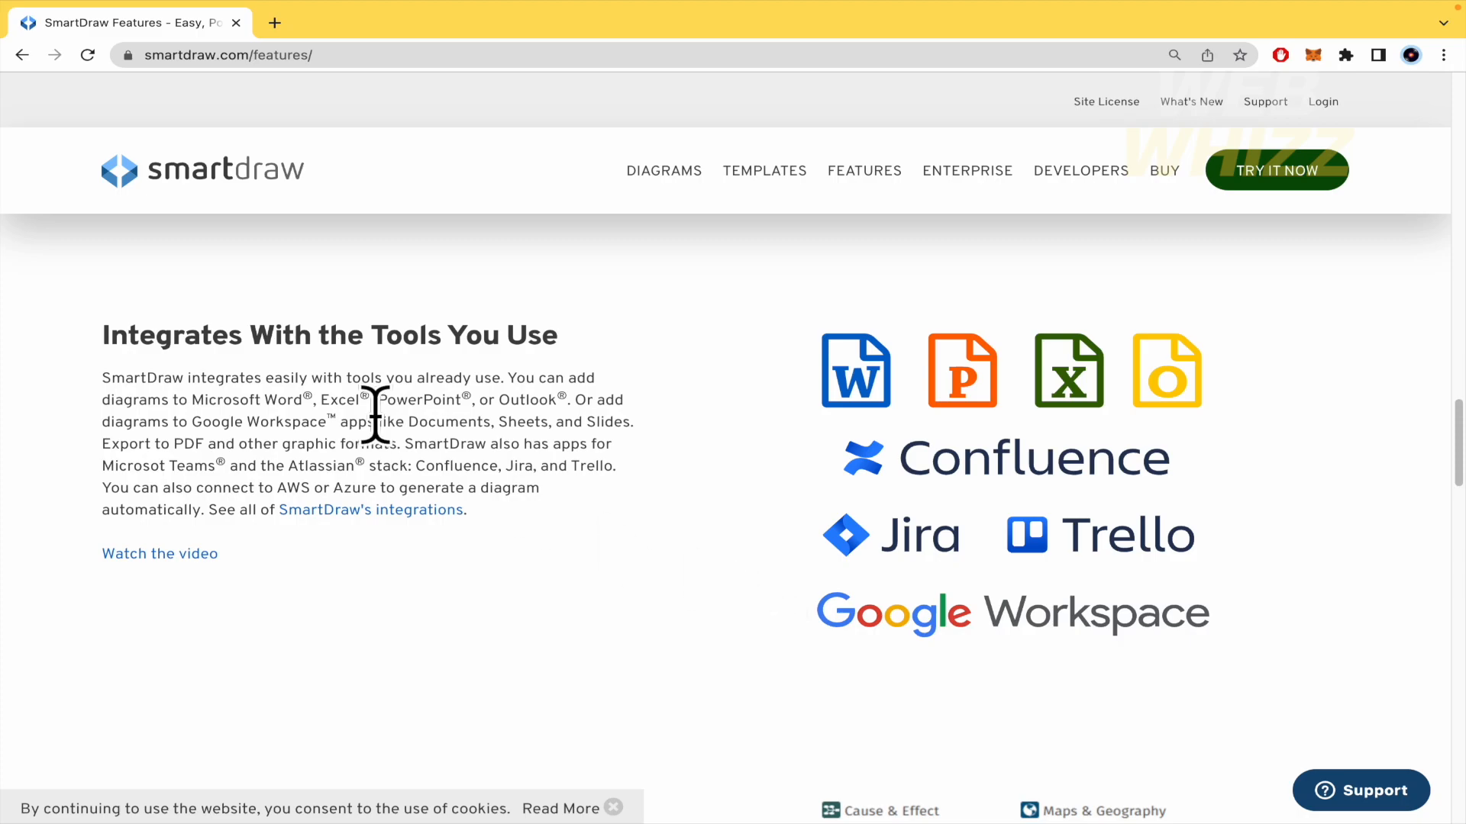
pyautogui.moveTo(241, 242)
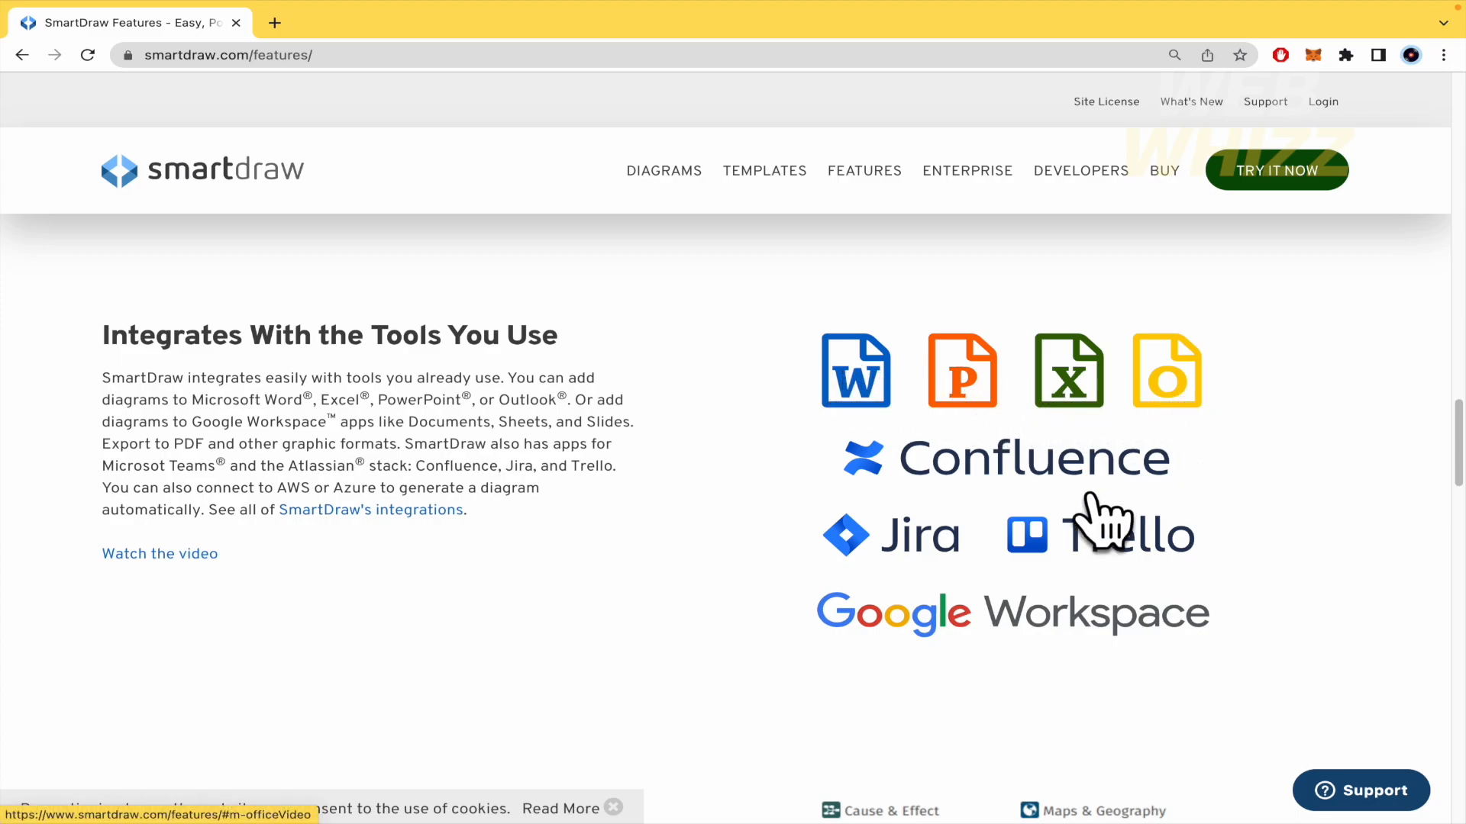
pyautogui.moveTo(1262, 434)
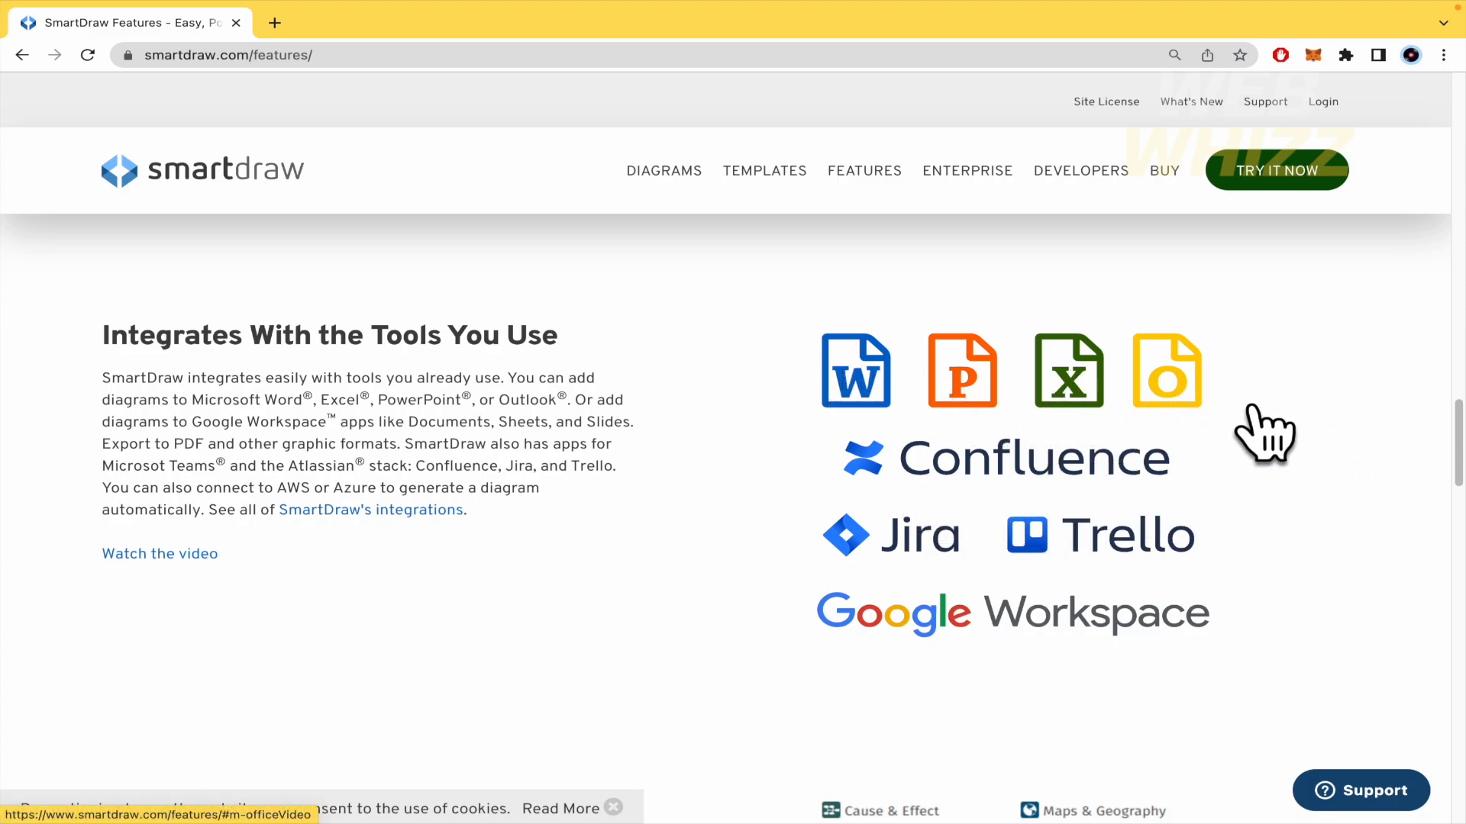
pyautogui.moveTo(1112, 645)
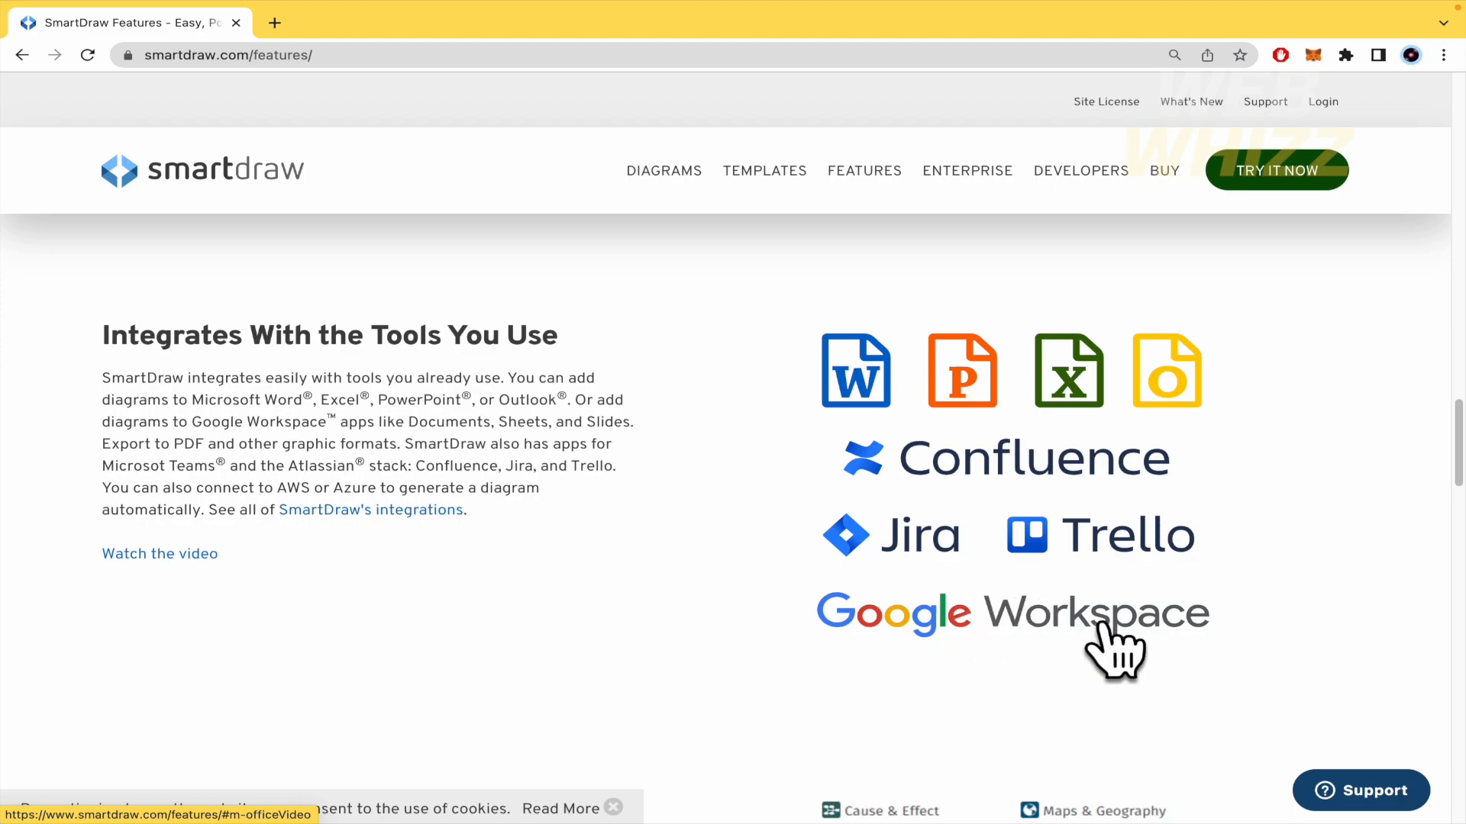
pyautogui.scroll(-3)
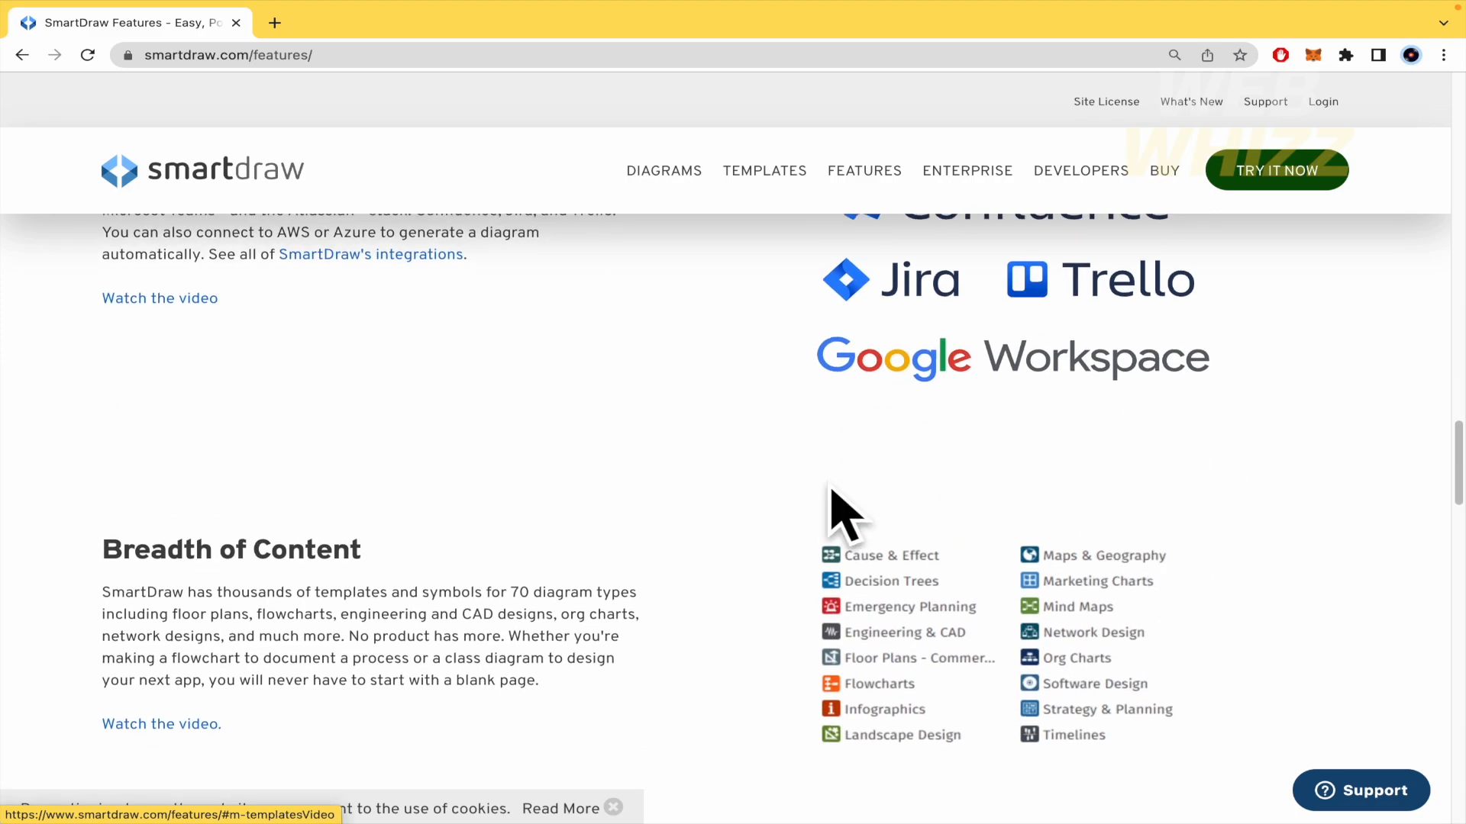
pyautogui.scroll(3)
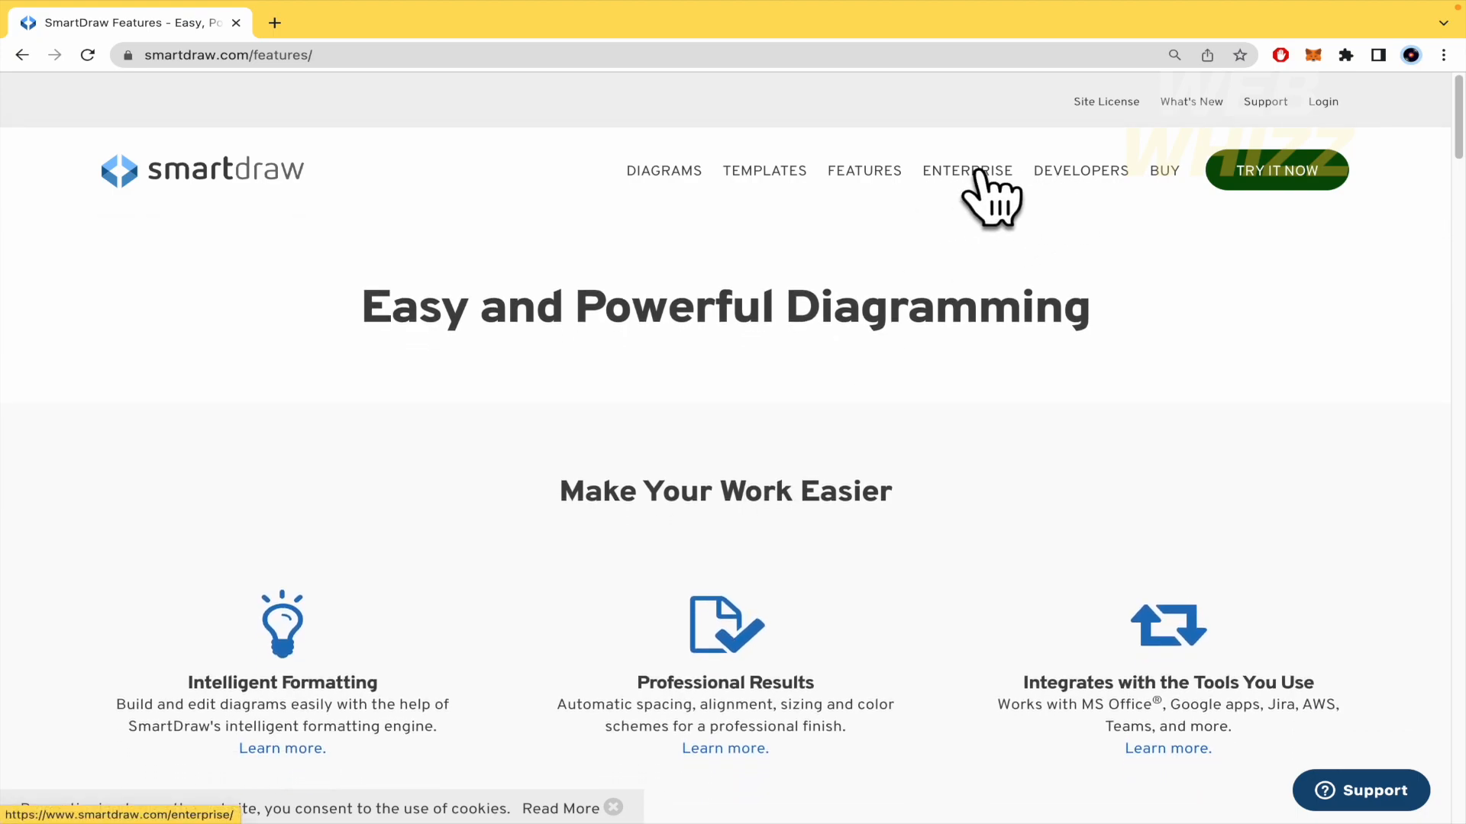
pyautogui.moveTo(995, 206)
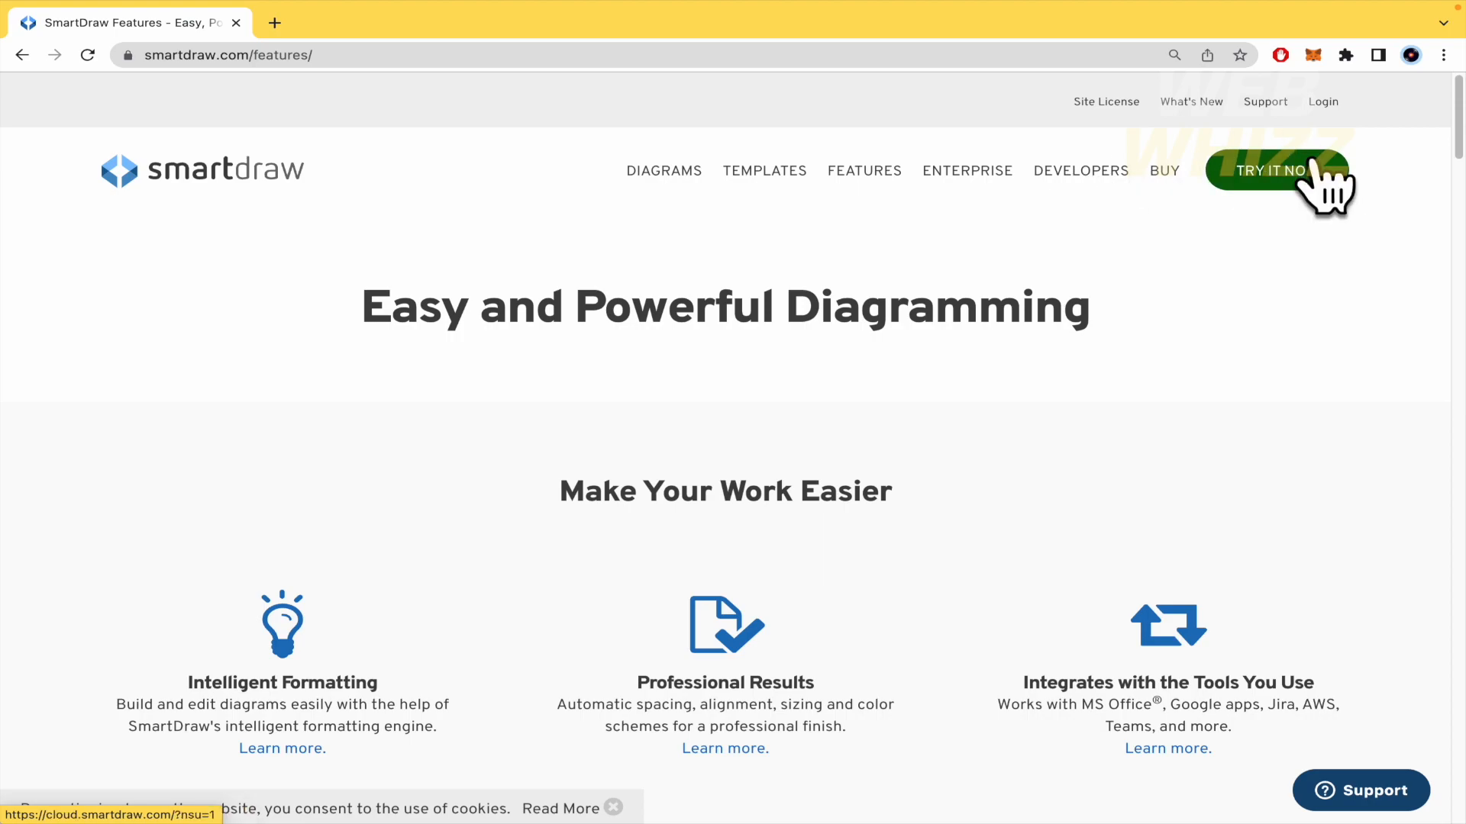
# - Open Try It Now in a new tab and scroll the Popular Templates list
pyautogui.click(1268, 170)
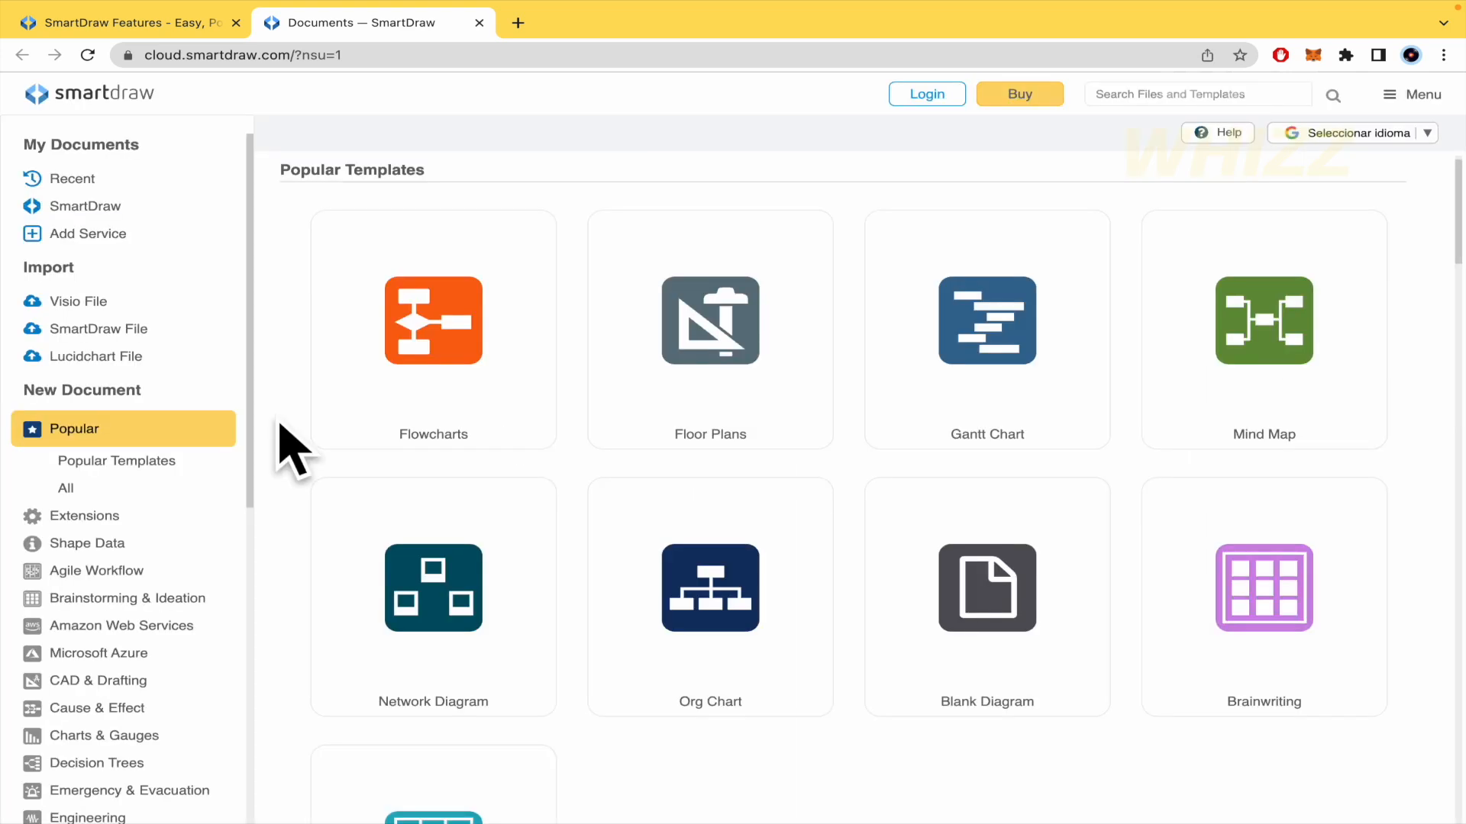
pyautogui.scroll(-3)
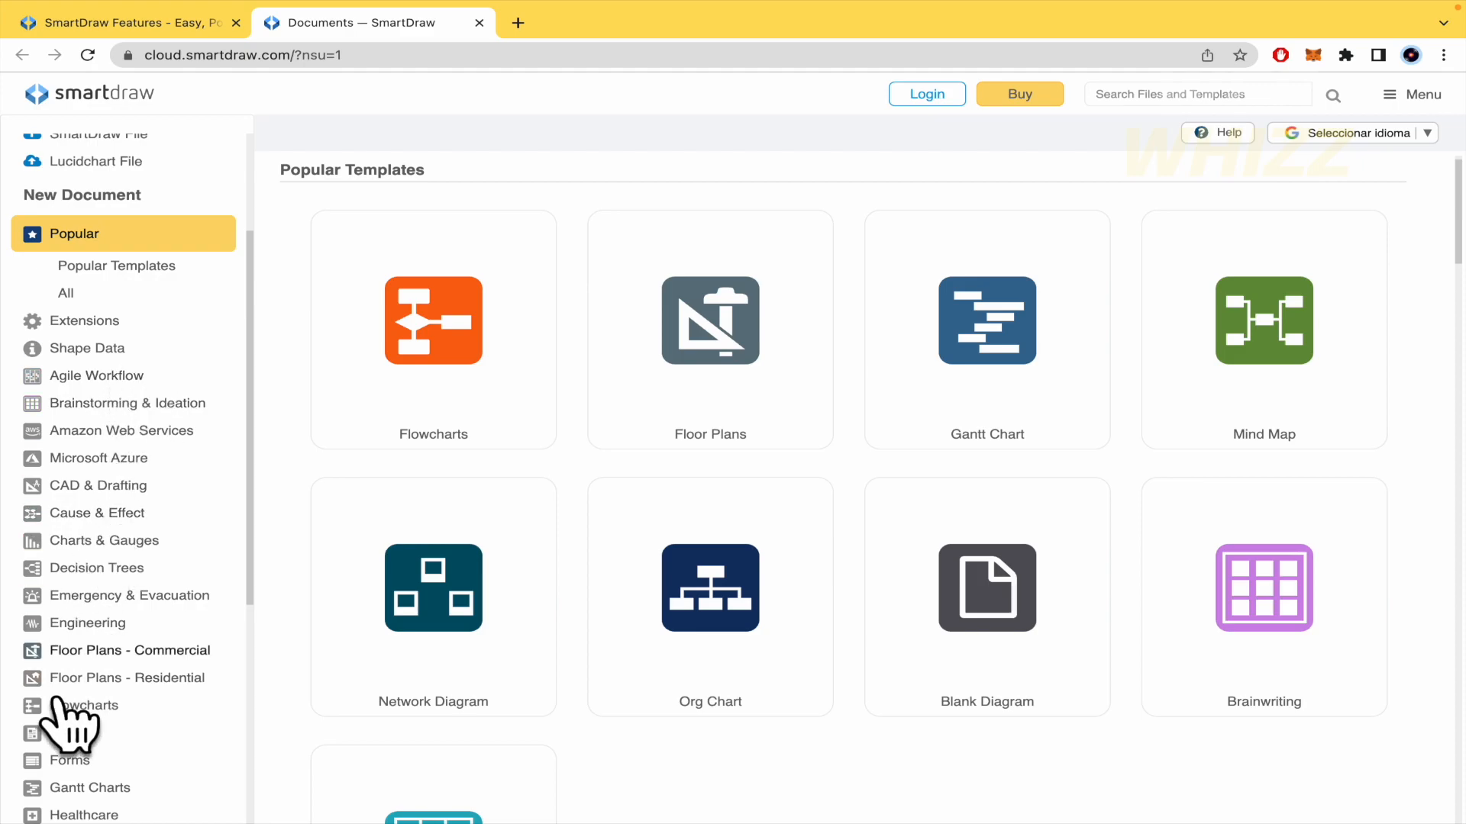
pyautogui.click(126, 21)
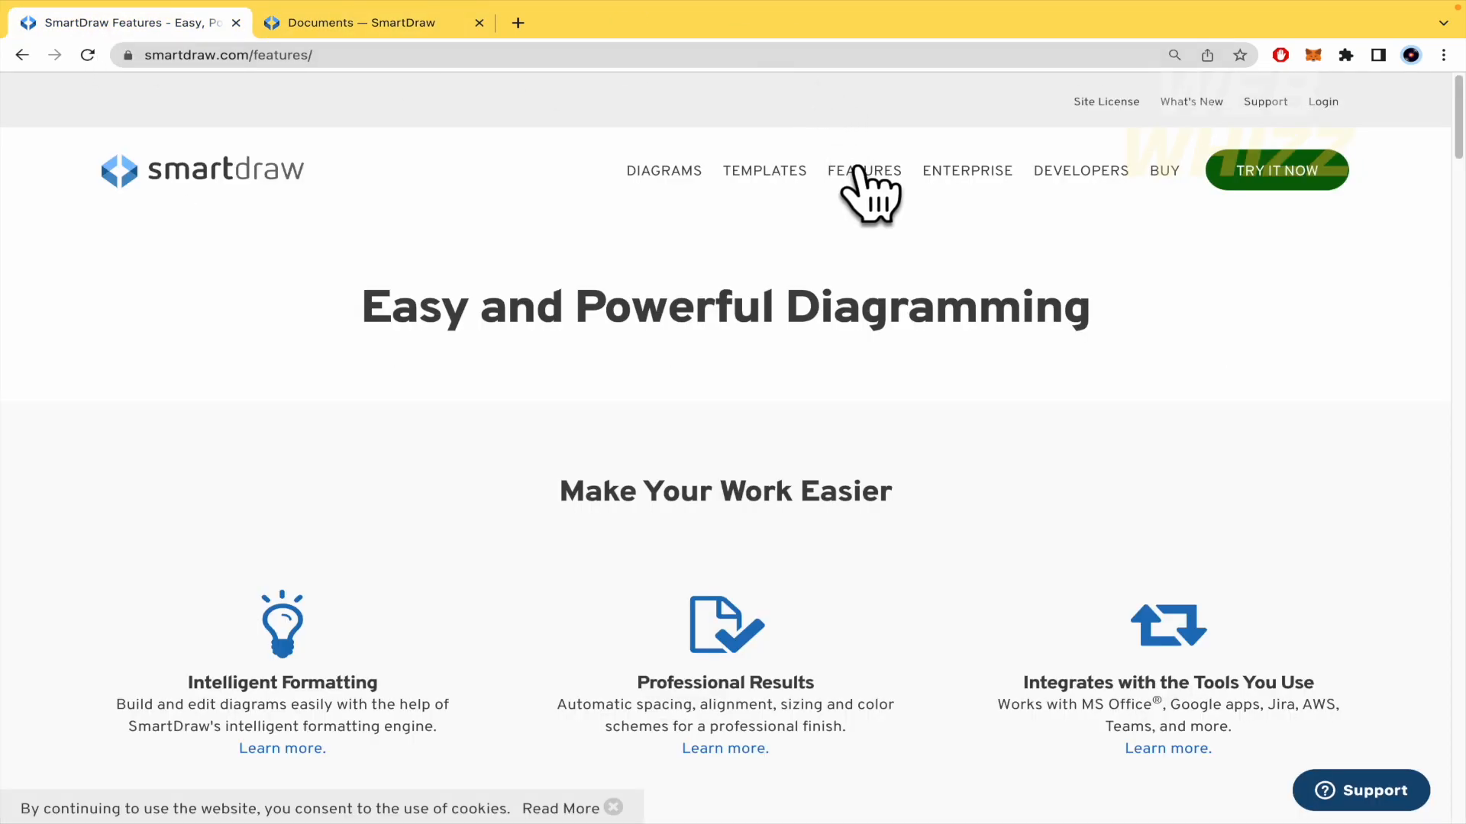
pyautogui.click(365, 22)
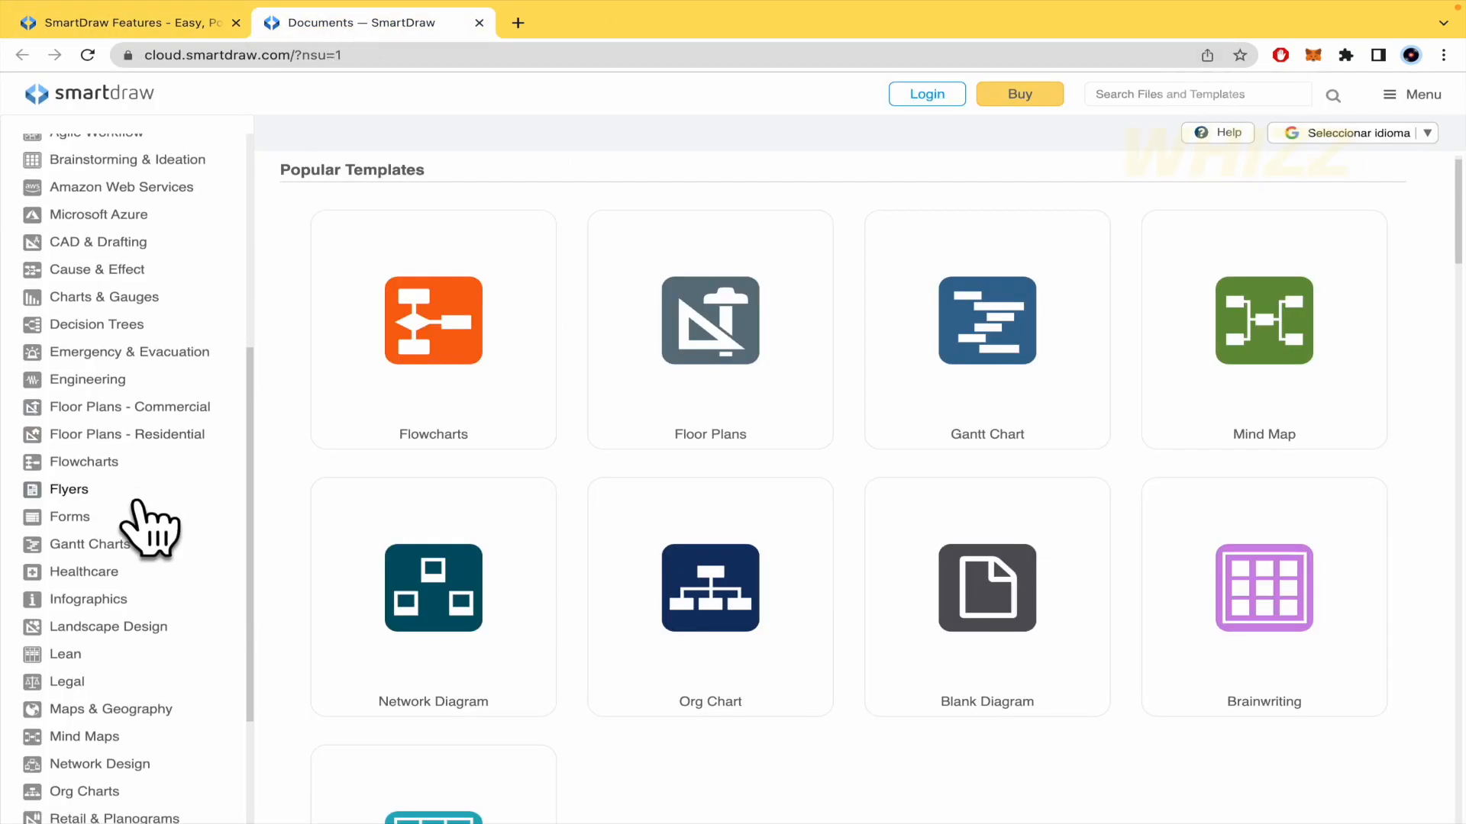
pyautogui.scroll(-3)
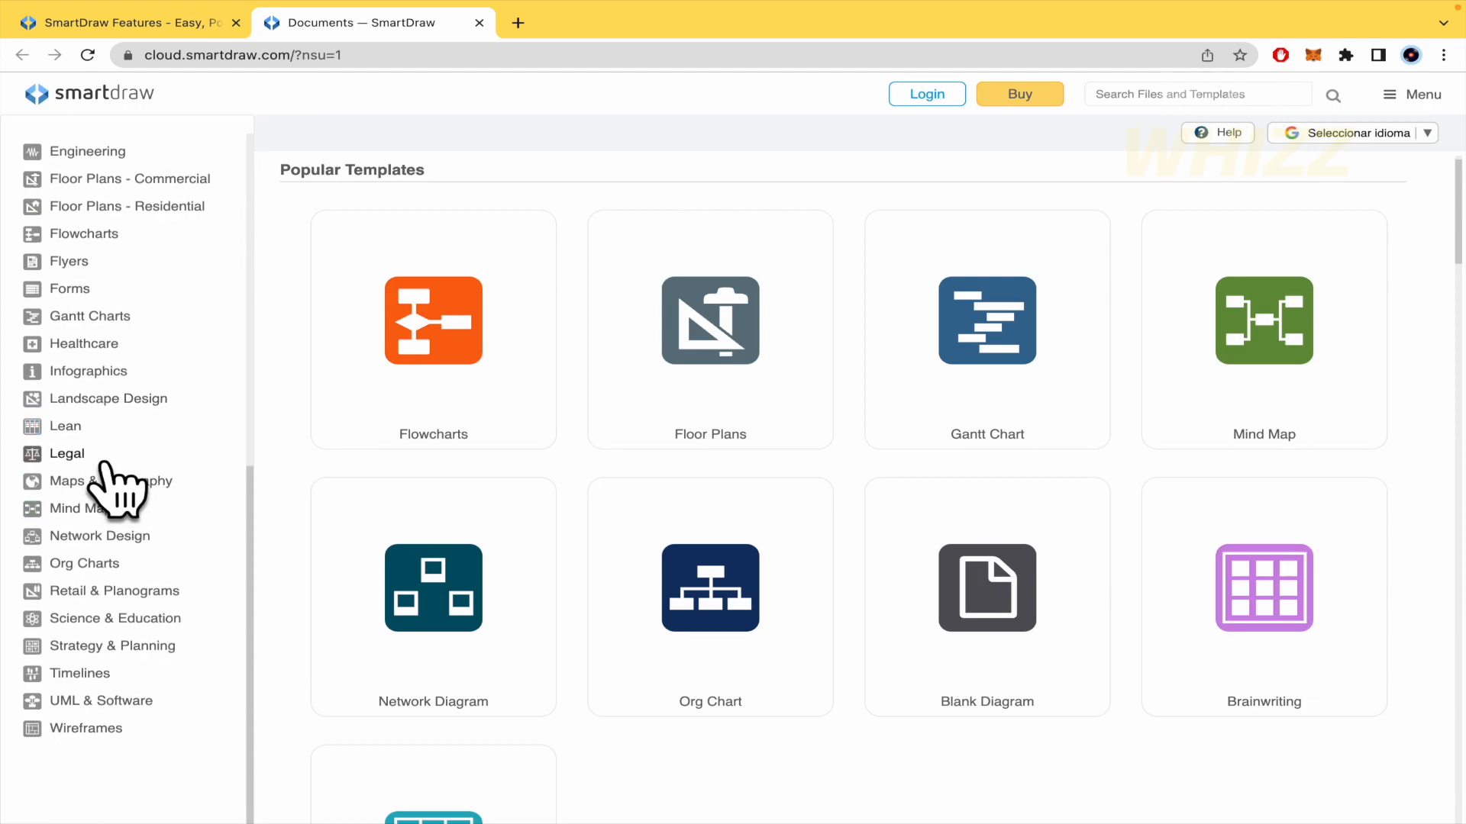
# - Browse the Flowcharts examples, then start a new document from the Flowchart template
pyautogui.click(82, 233)
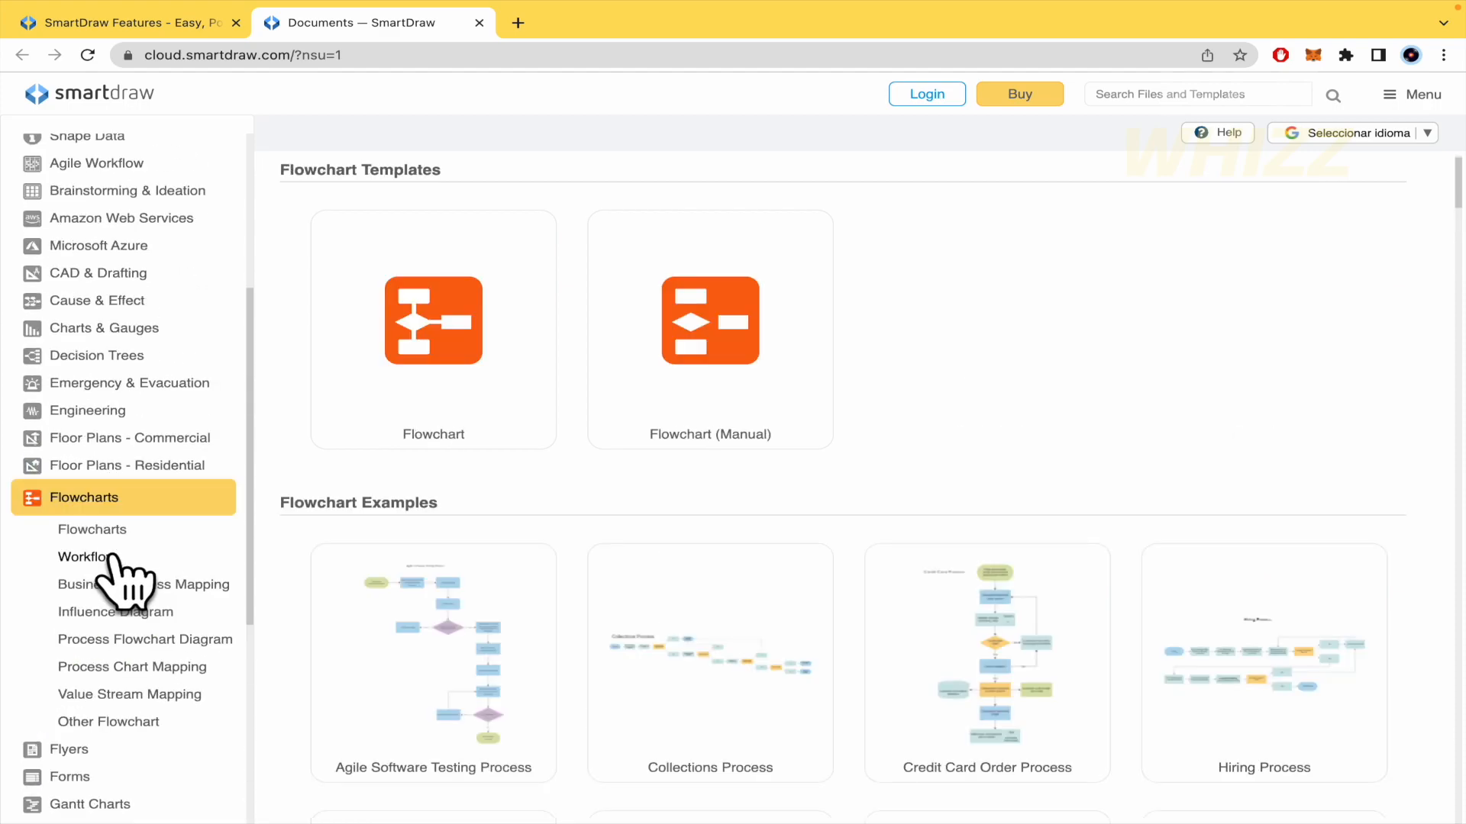
pyautogui.moveTo(1102, 449)
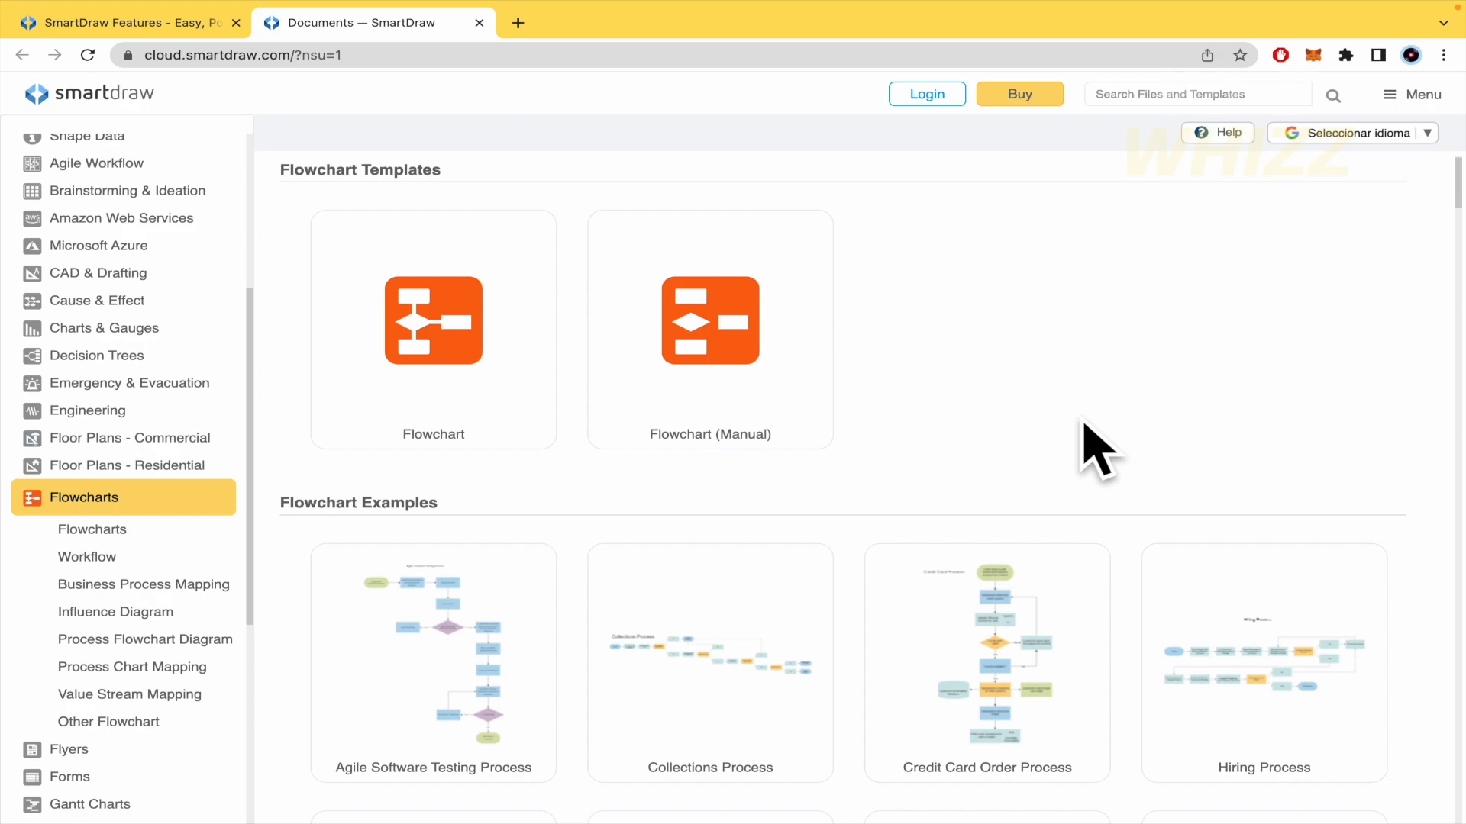
pyautogui.scroll(-3)
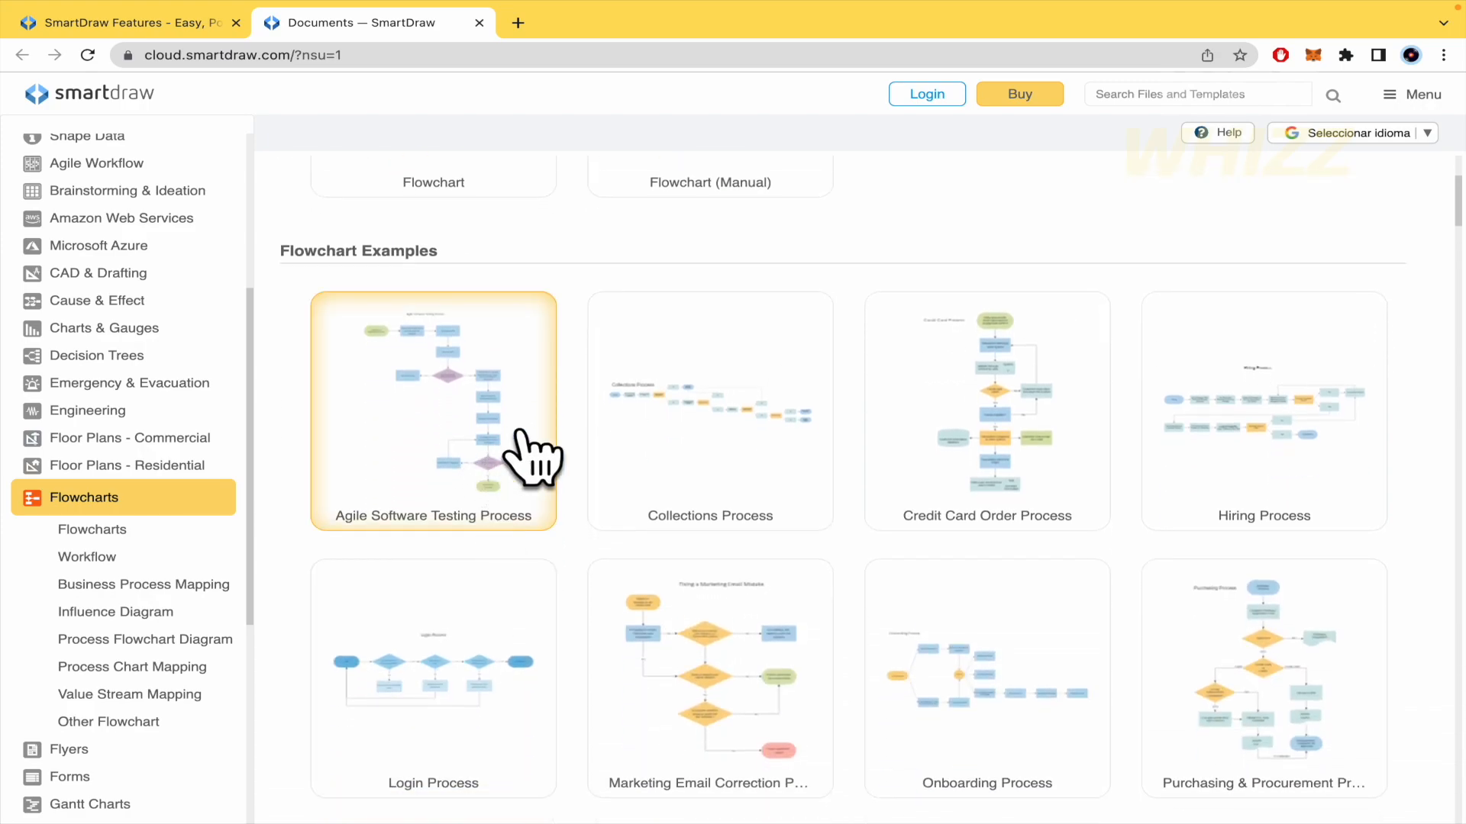
pyautogui.scroll(-3)
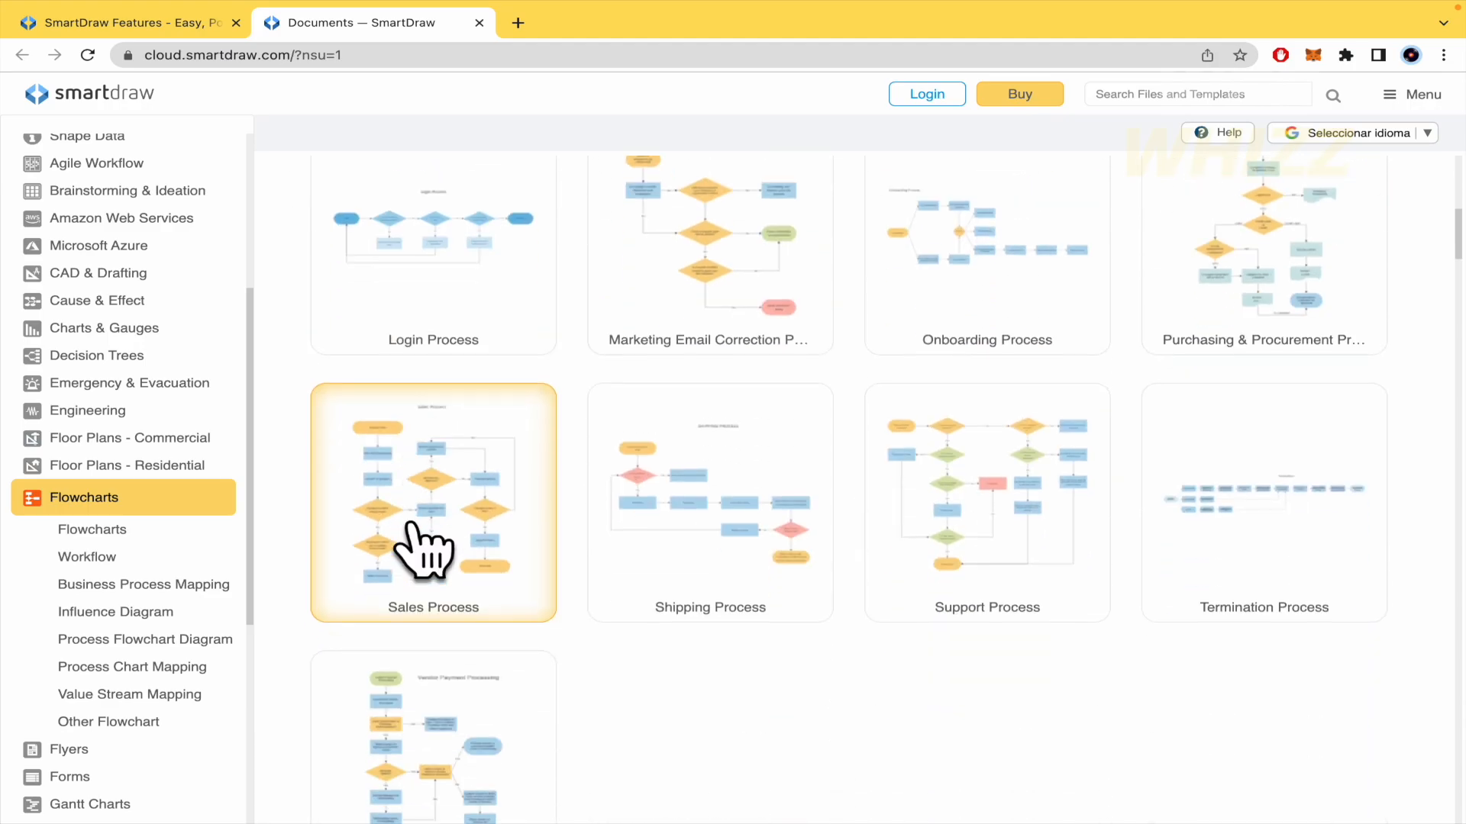
pyautogui.scroll(-3)
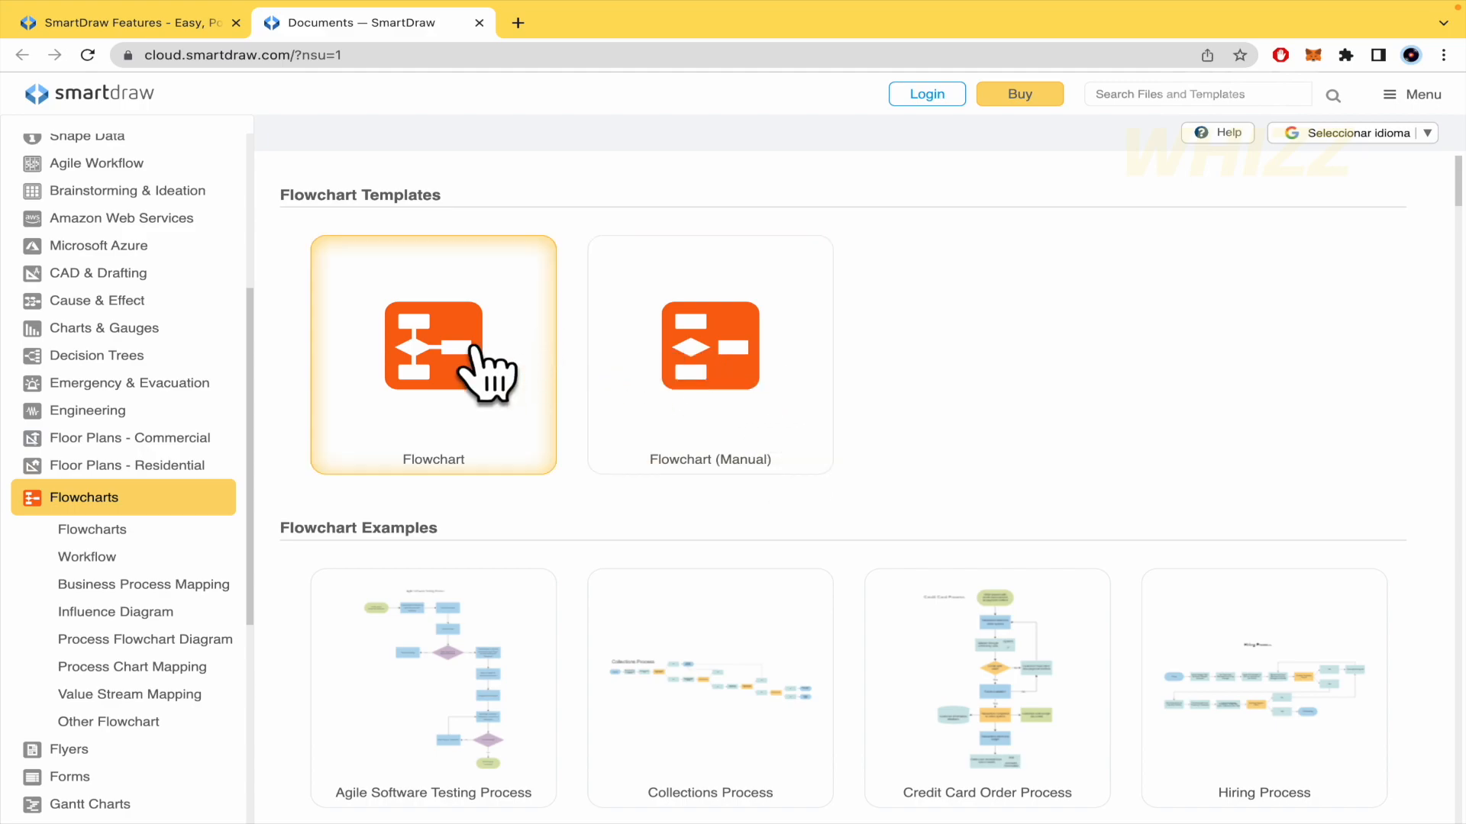
pyautogui.moveTo(451, 378)
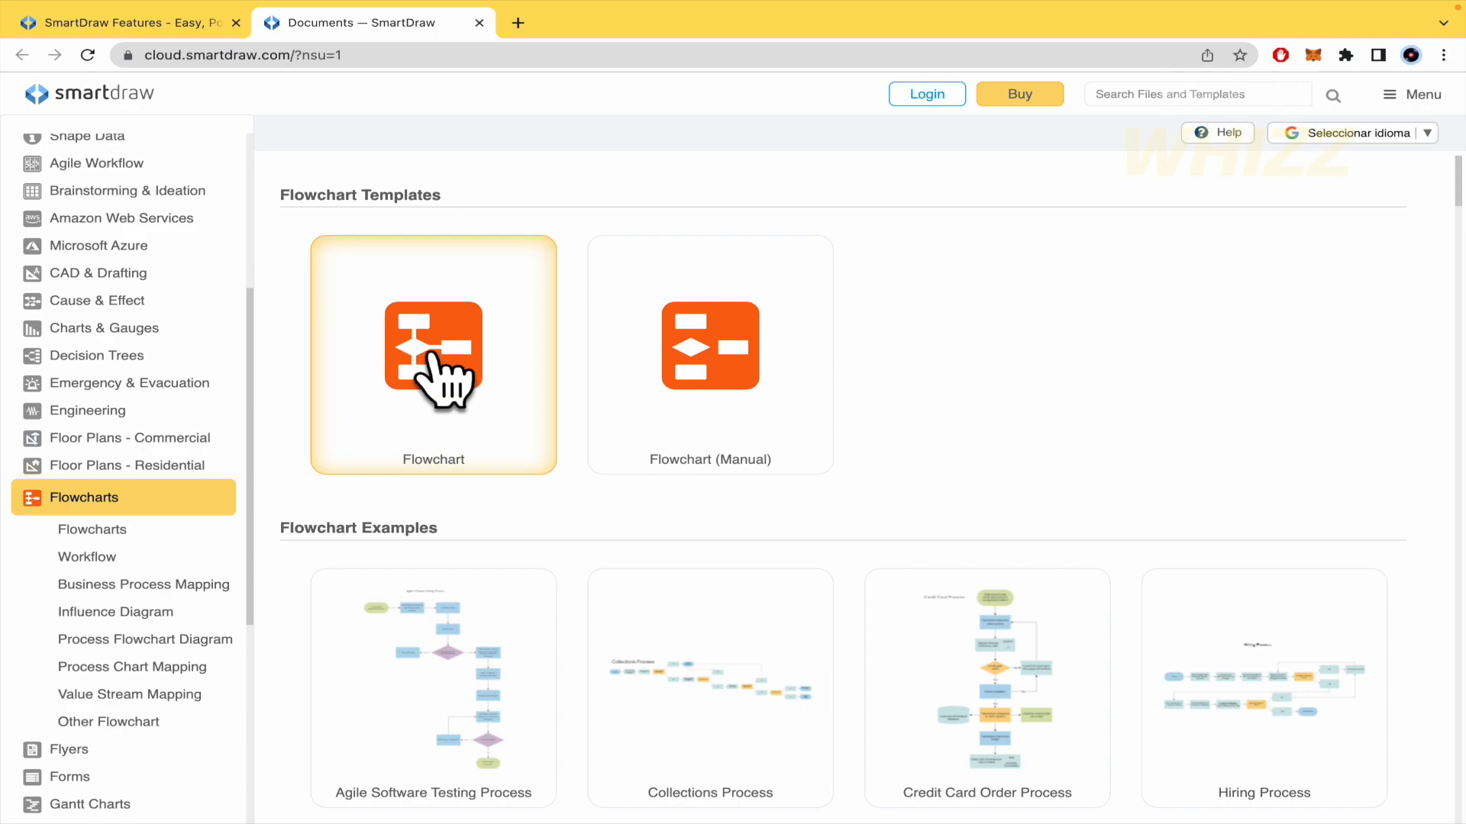
pyautogui.moveTo(449, 378)
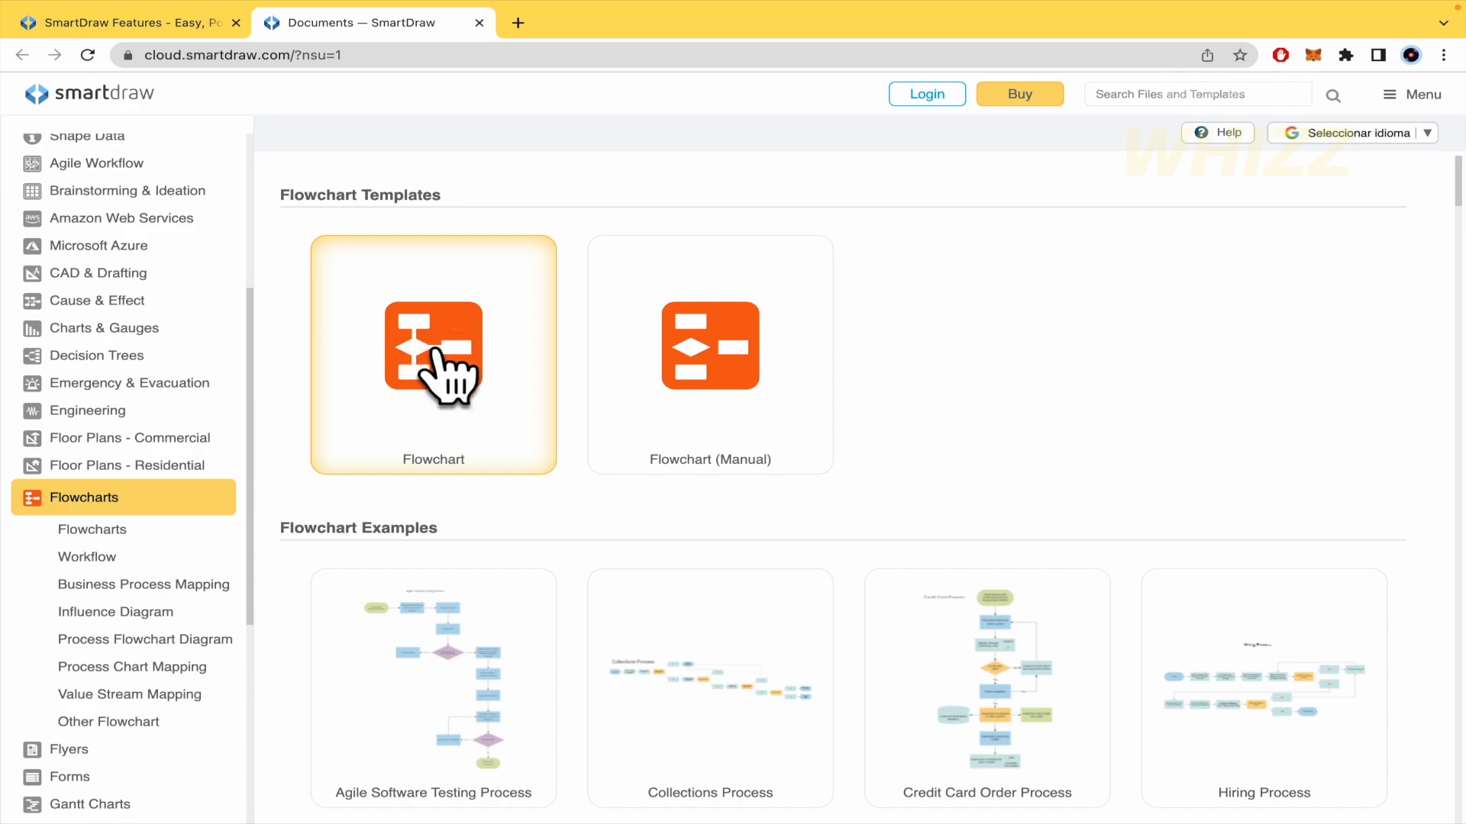
pyautogui.click(432, 356)
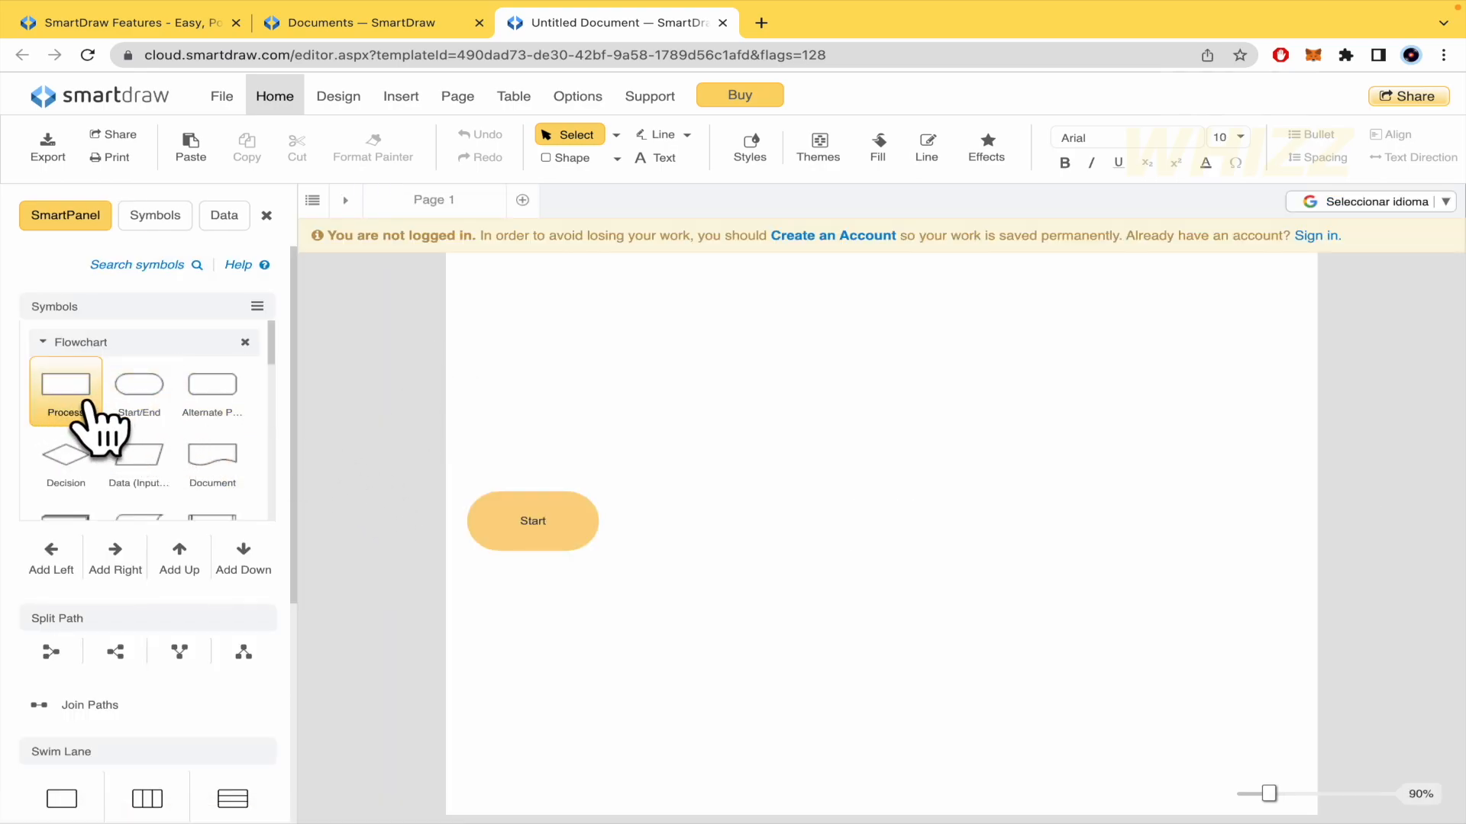
# - Select the Start shape and add connected Start/End shapes above and below it
pyautogui.scroll(-3)
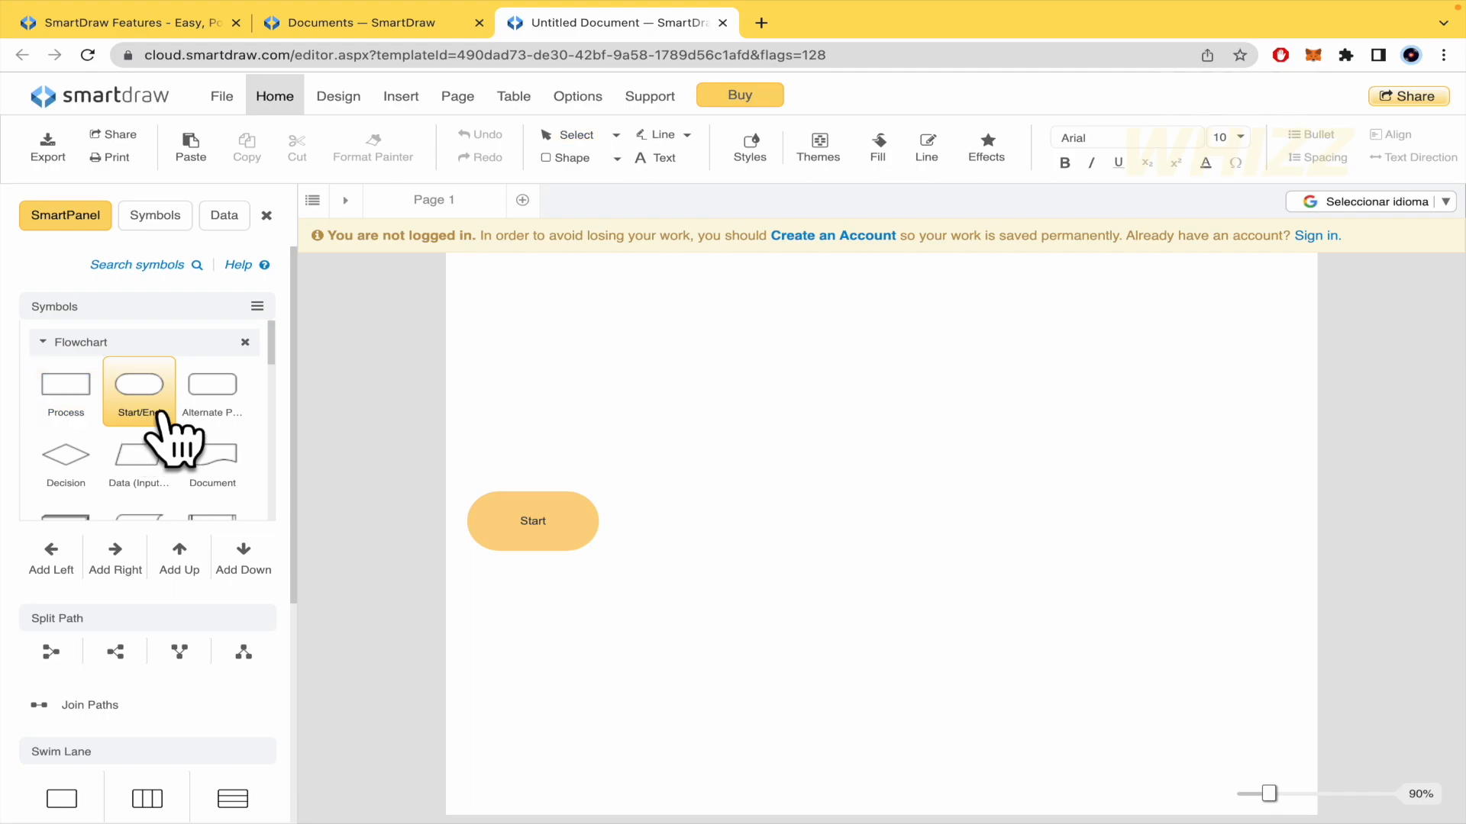
pyautogui.click(532, 521)
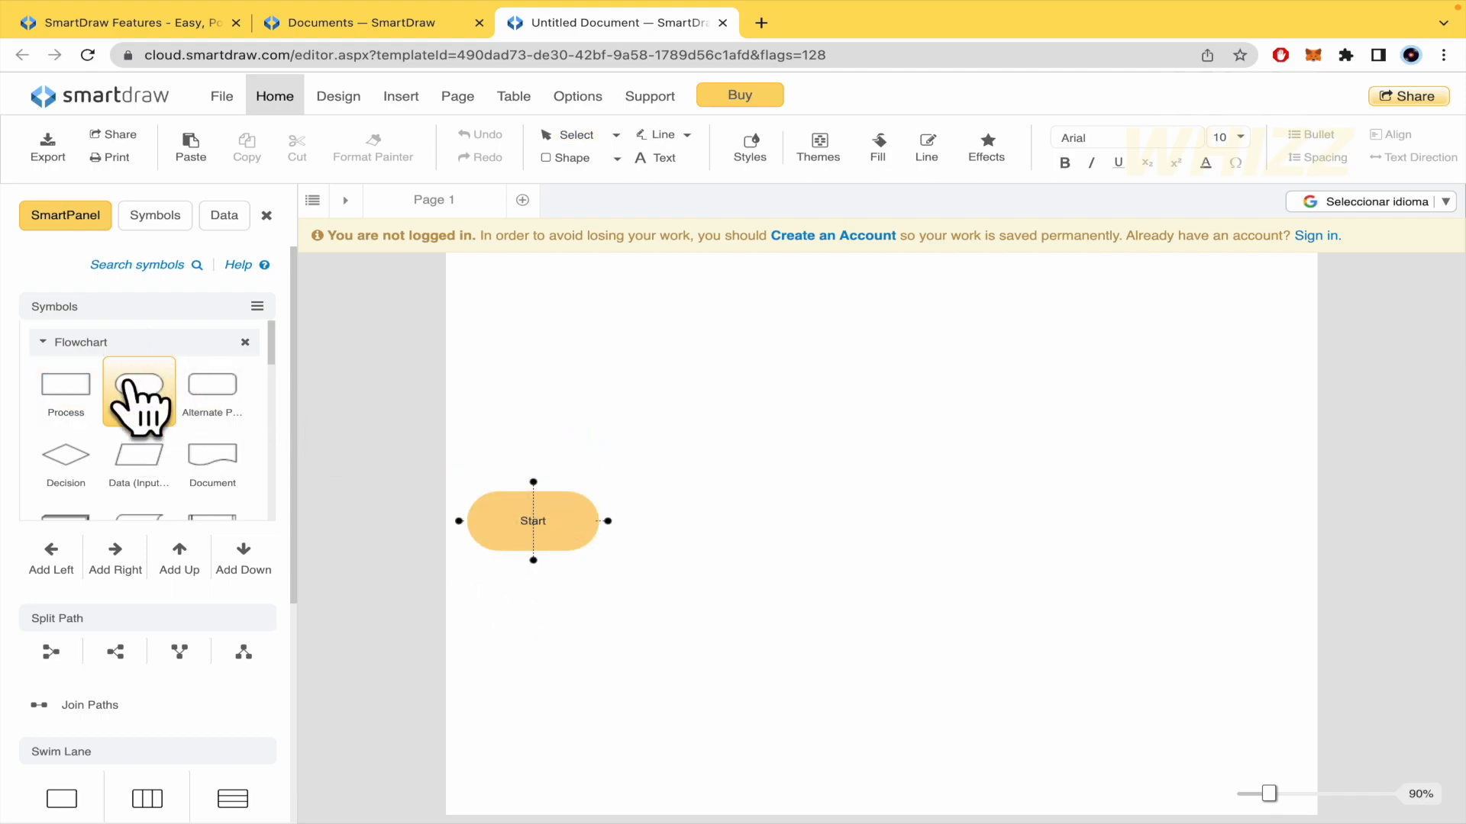
pyautogui.click(138, 384)
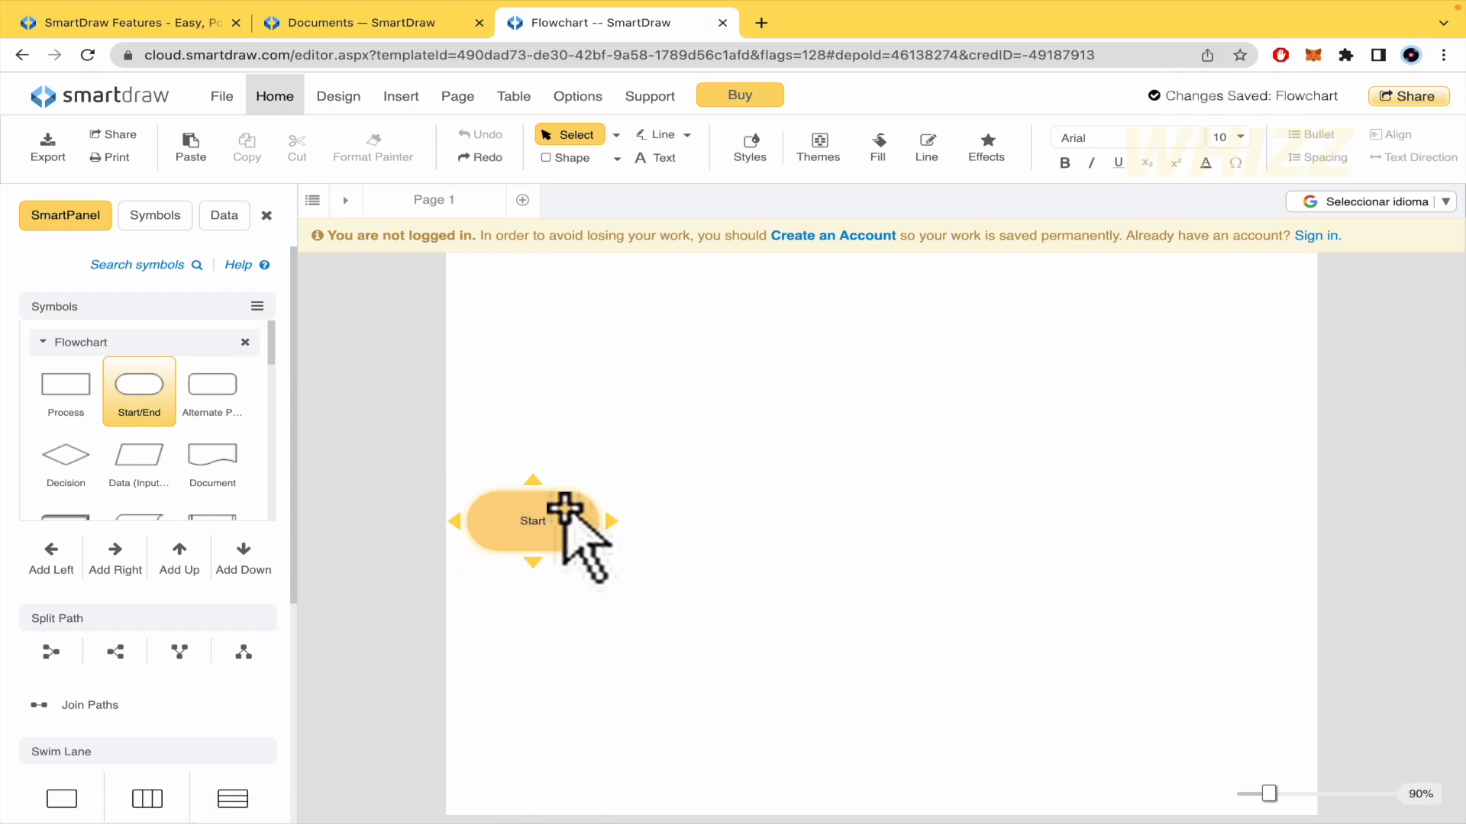
pyautogui.click(533, 520)
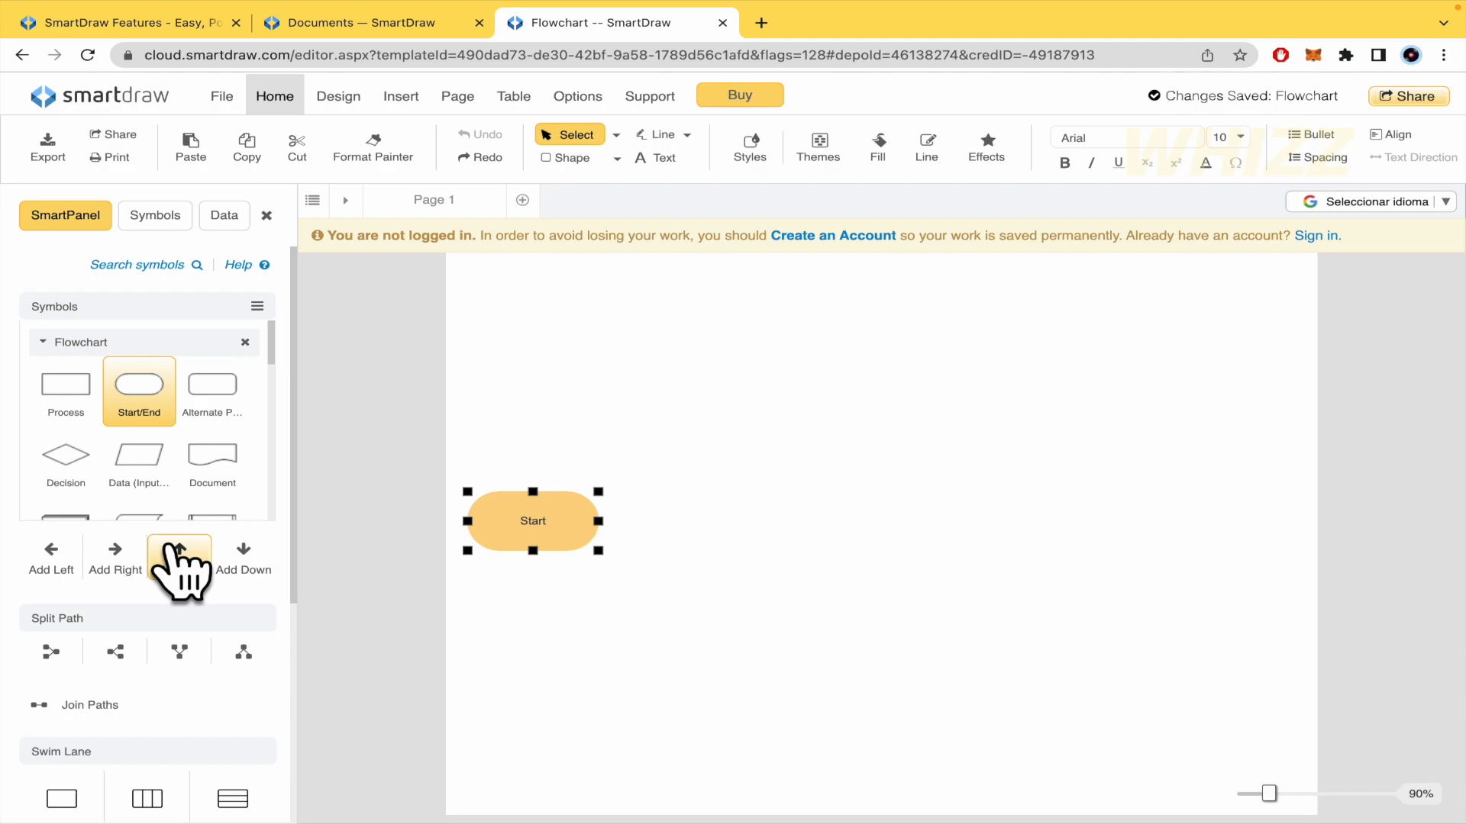
pyautogui.click(178, 556)
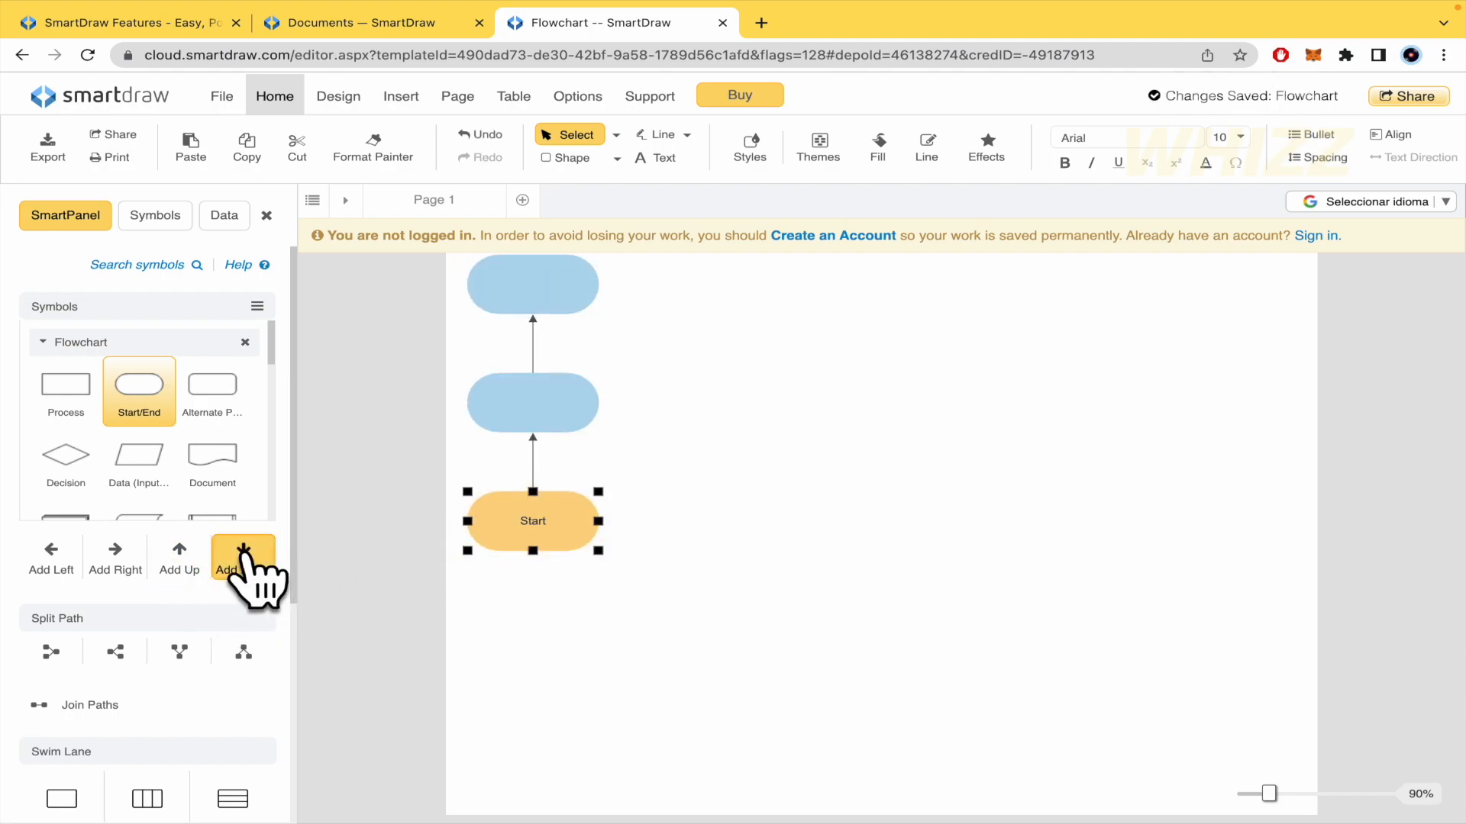
pyautogui.click(242, 559)
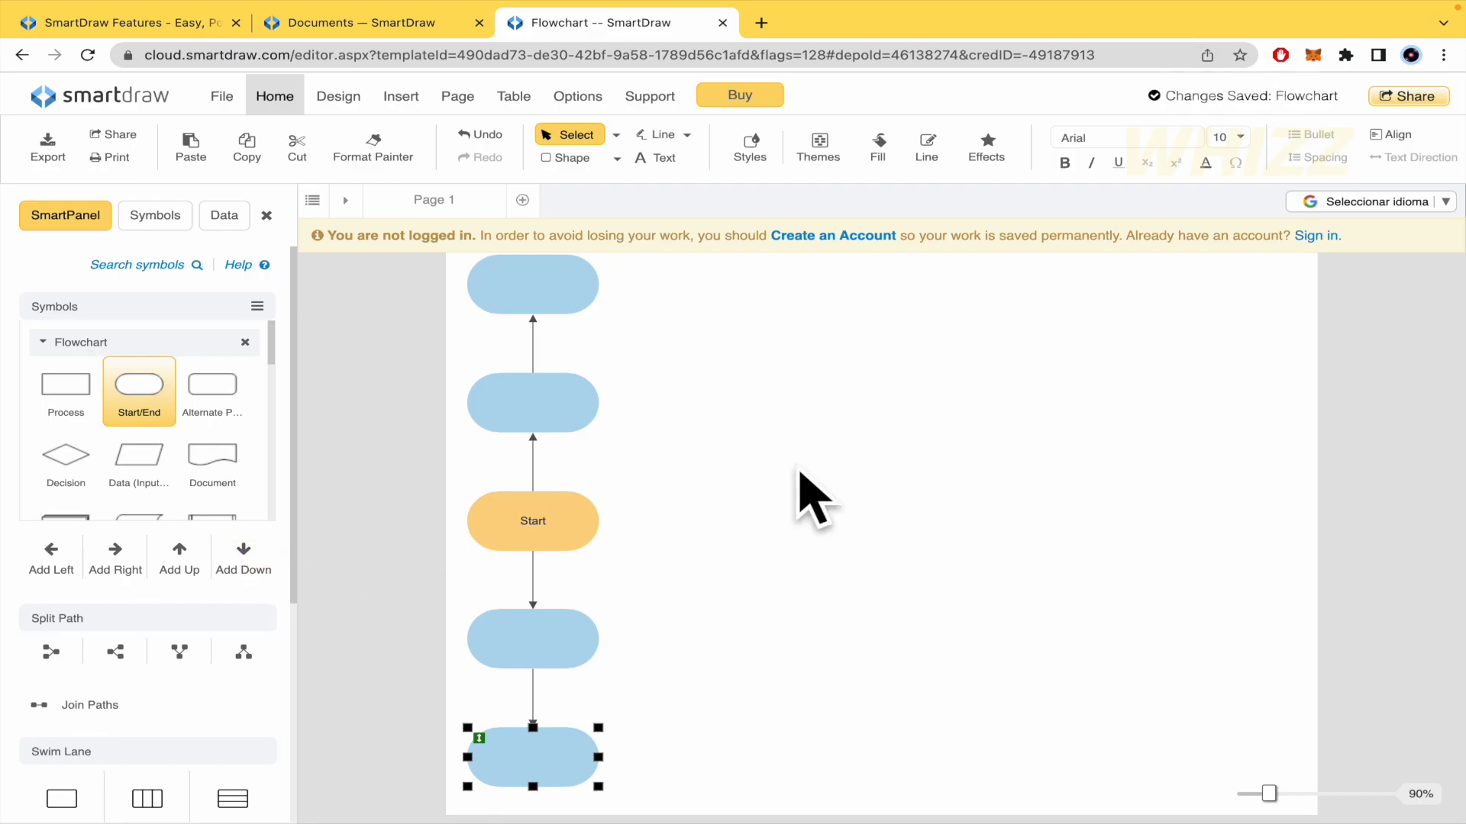
pyautogui.moveTo(532, 520)
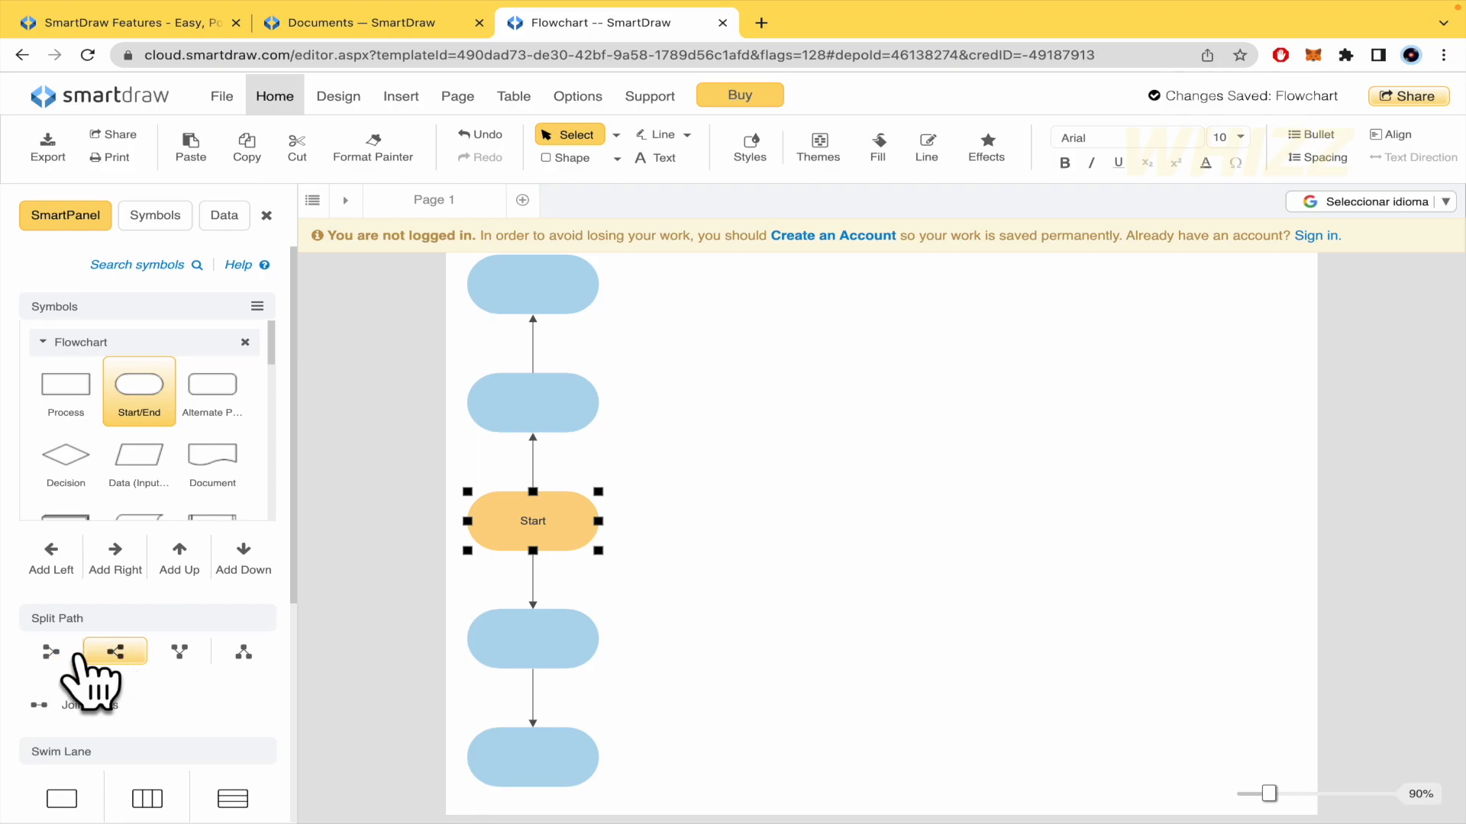
pyautogui.moveTo(372, 673)
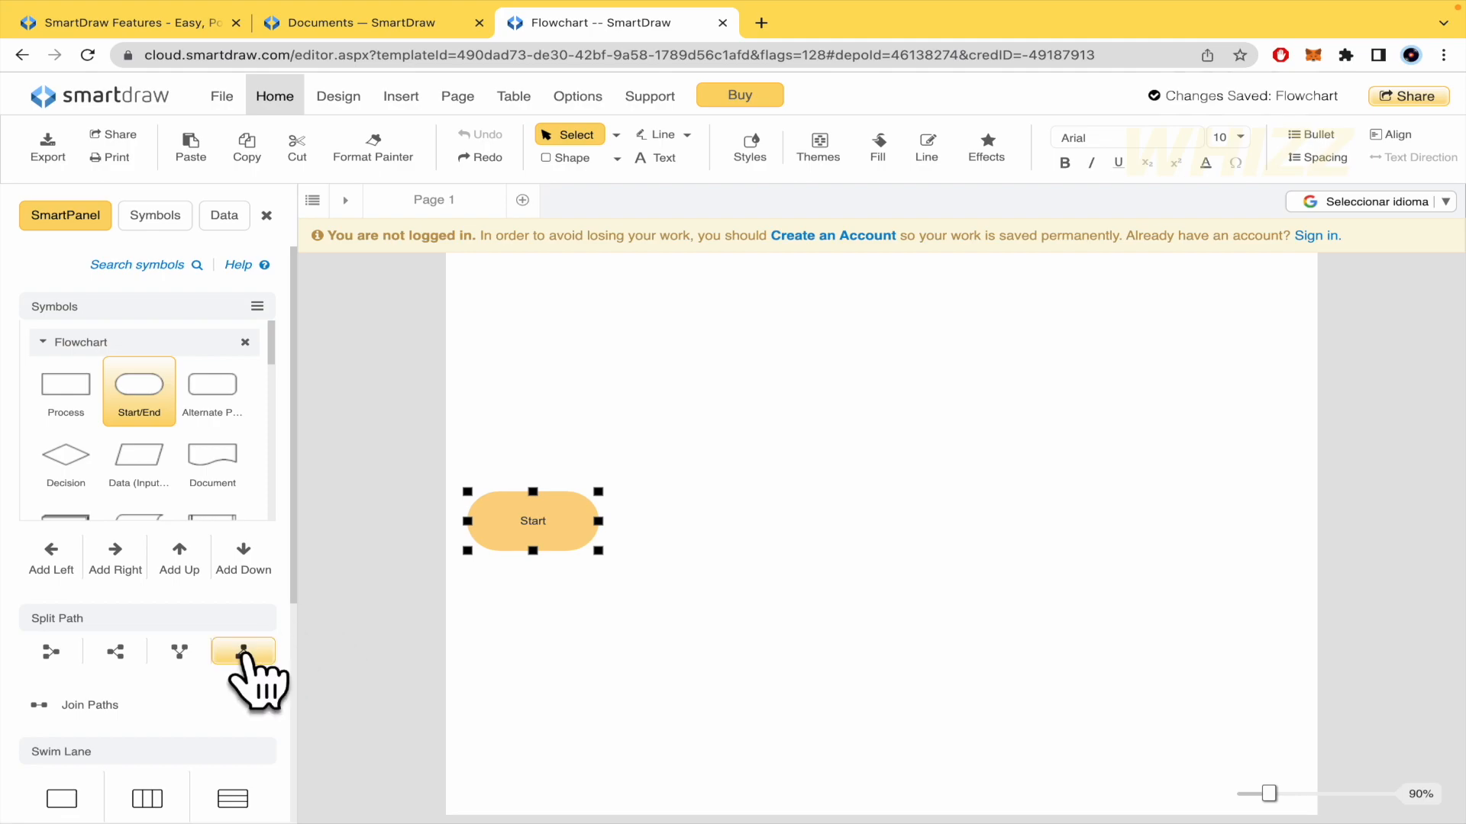
pyautogui.moveTo(551, 663)
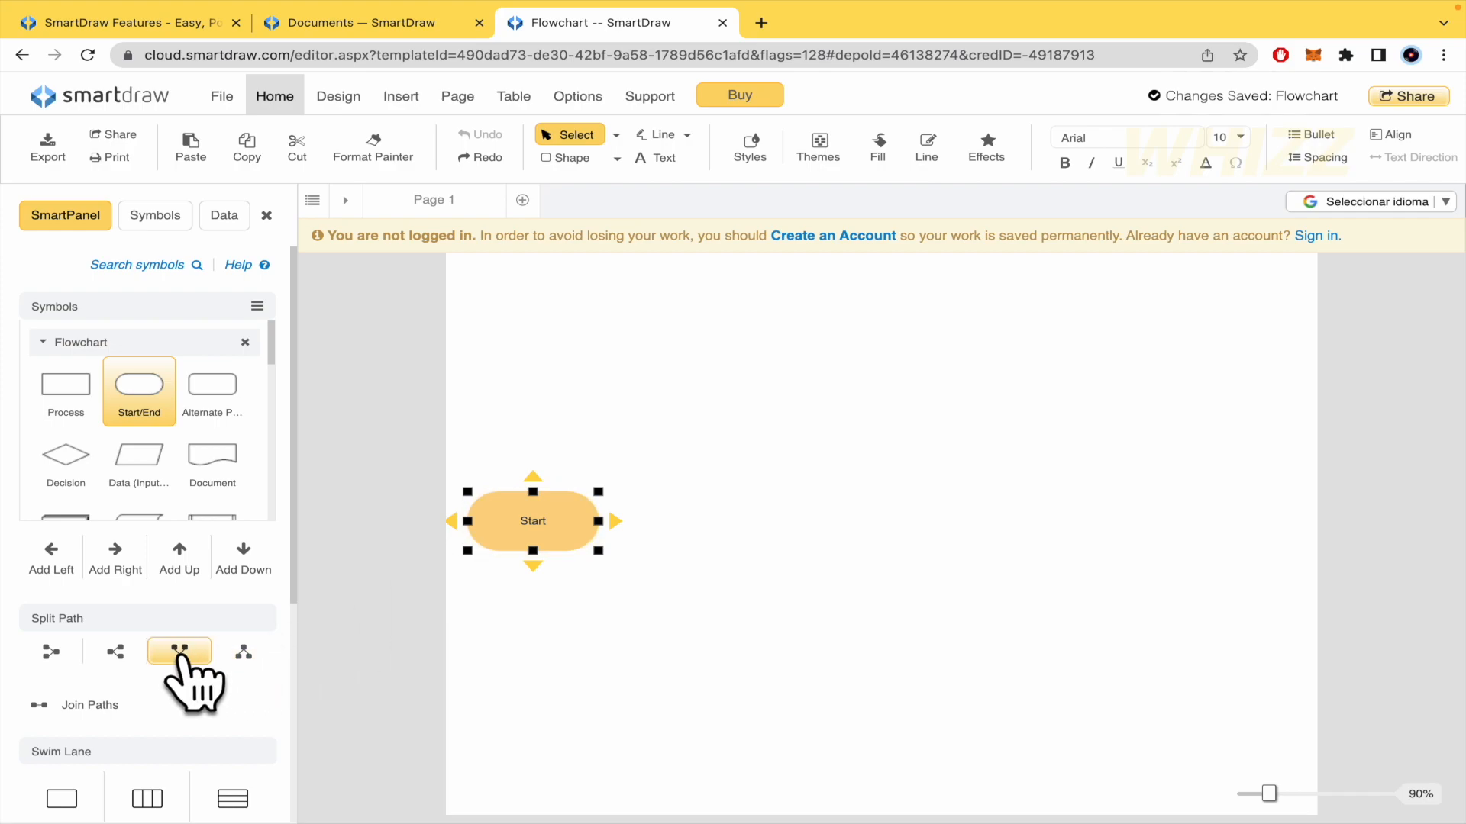
# - Apply a Split Path layout so Start branches horizontally into two blue shapes
pyautogui.click(179, 652)
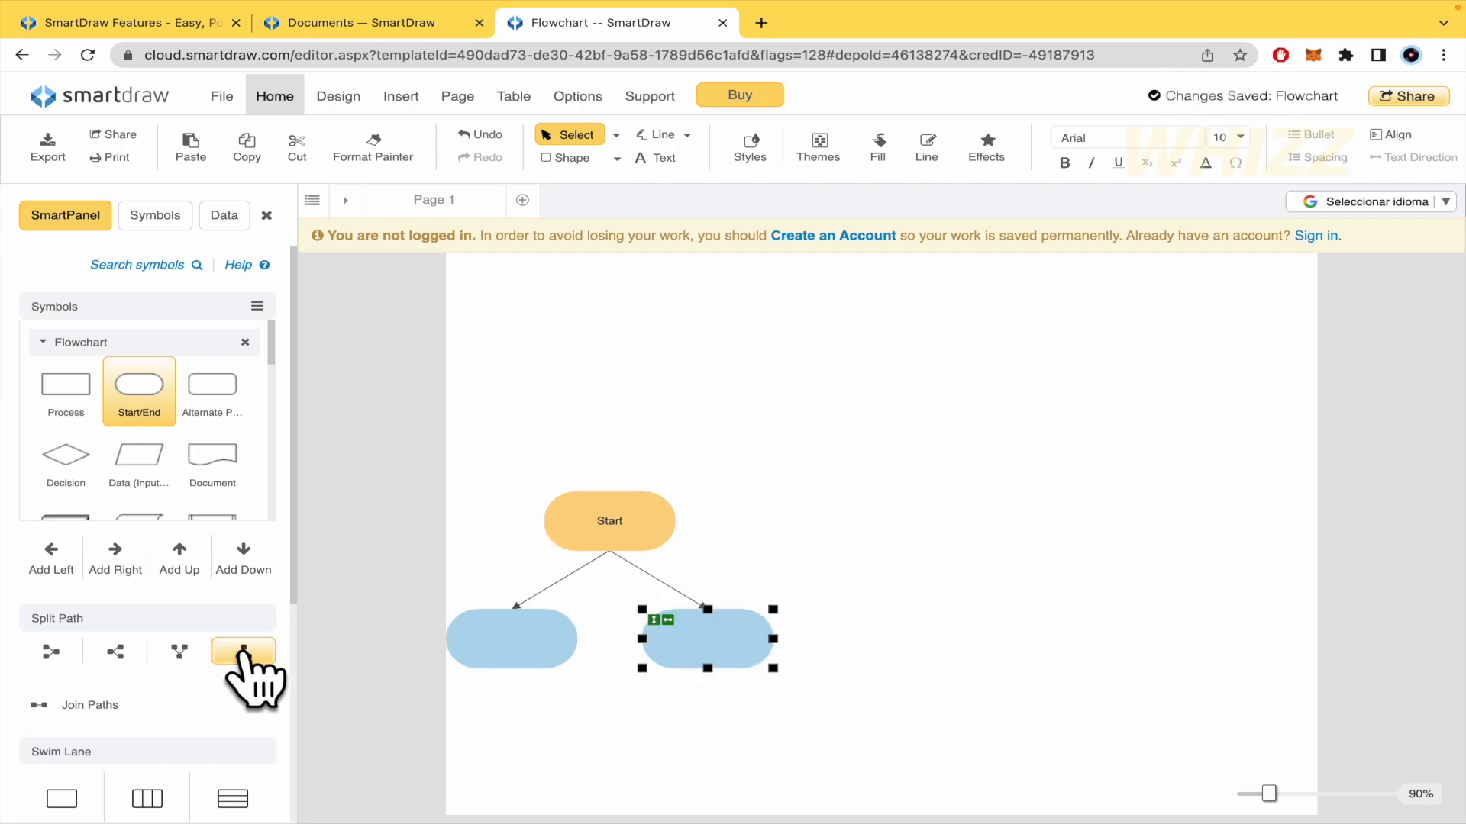
pyautogui.click(114, 651)
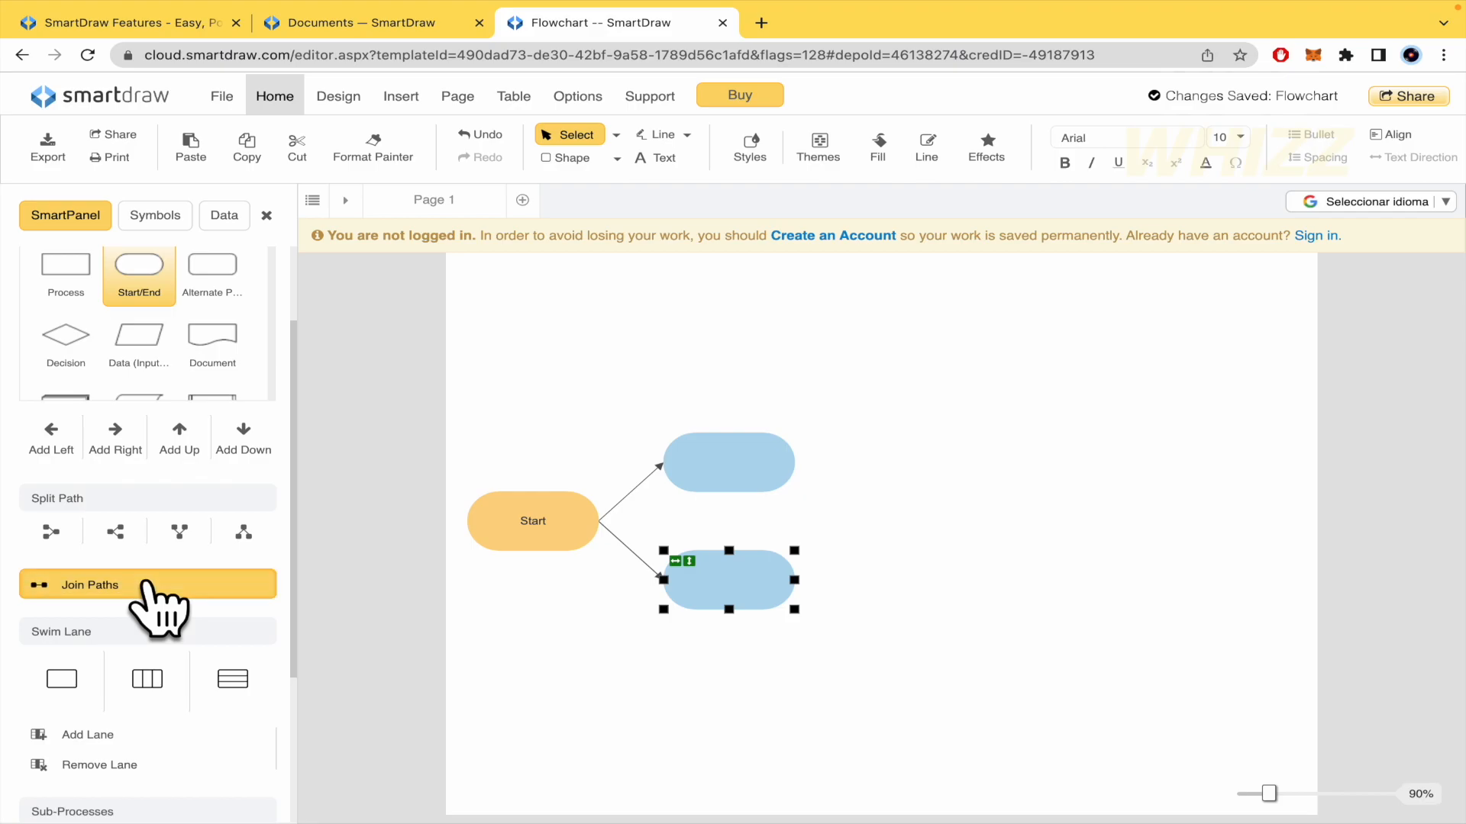
pyautogui.click(91, 584)
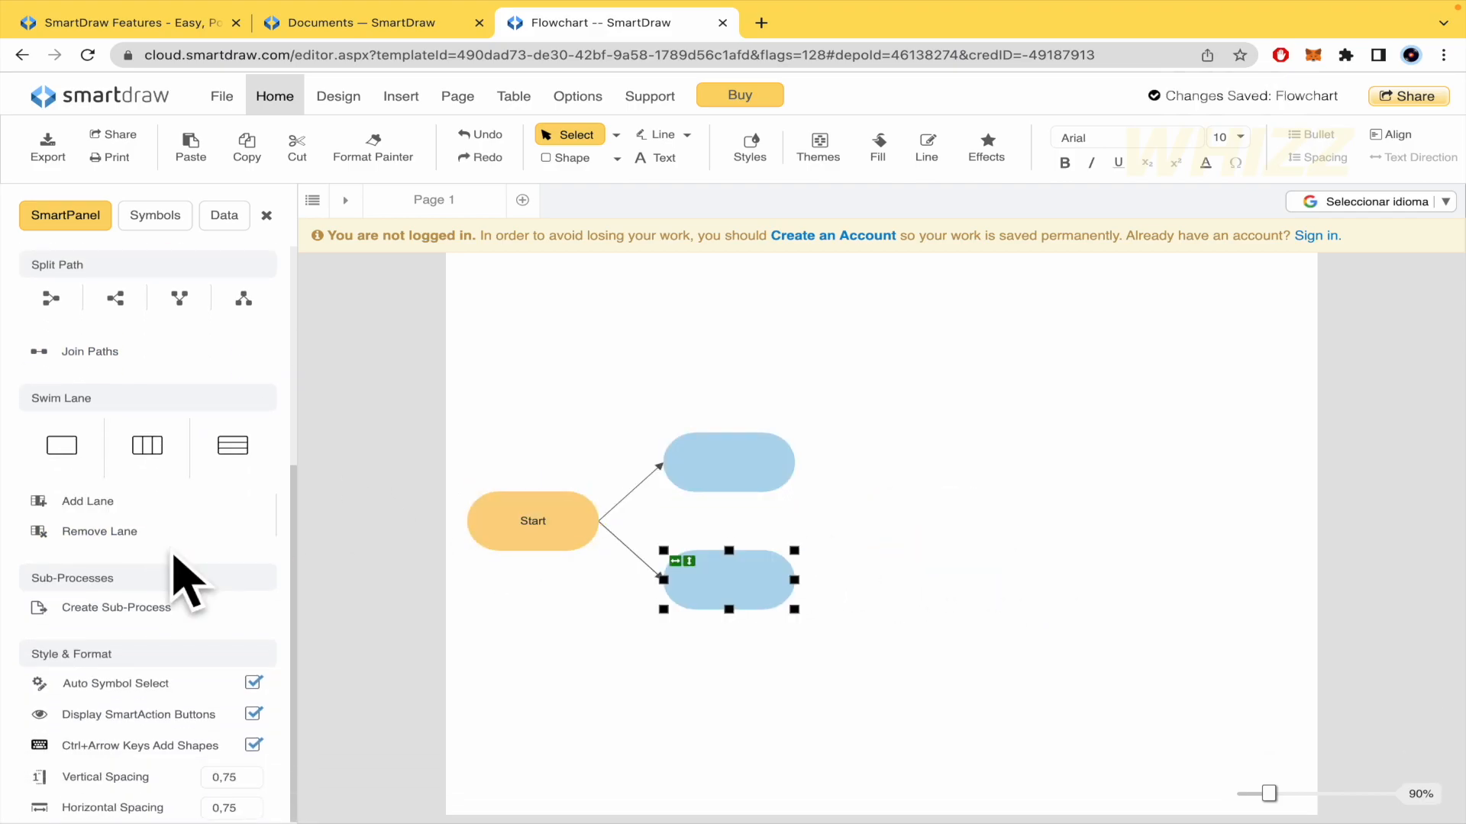
pyautogui.click(146, 445)
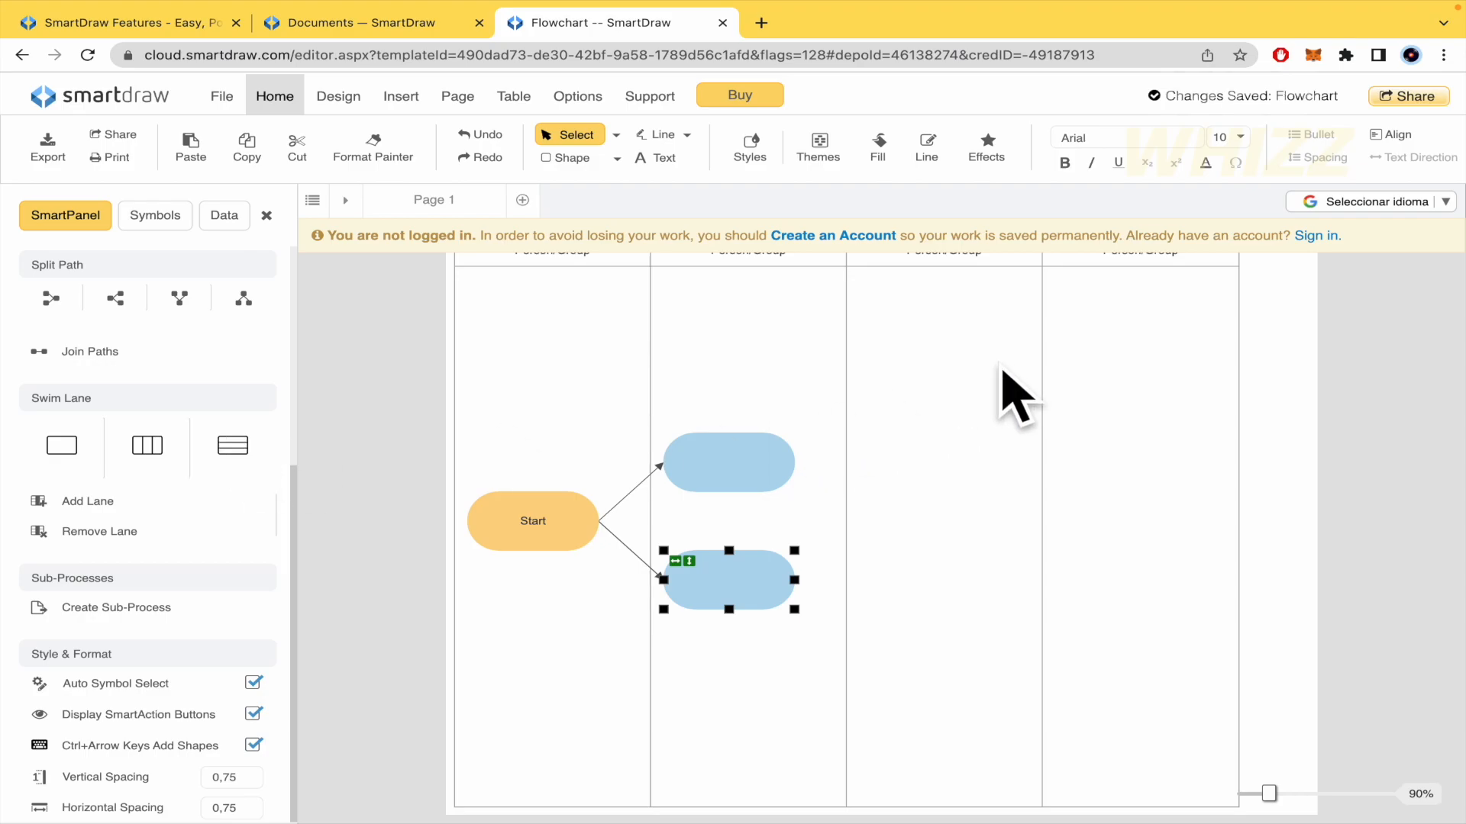
pyautogui.click(1327, 412)
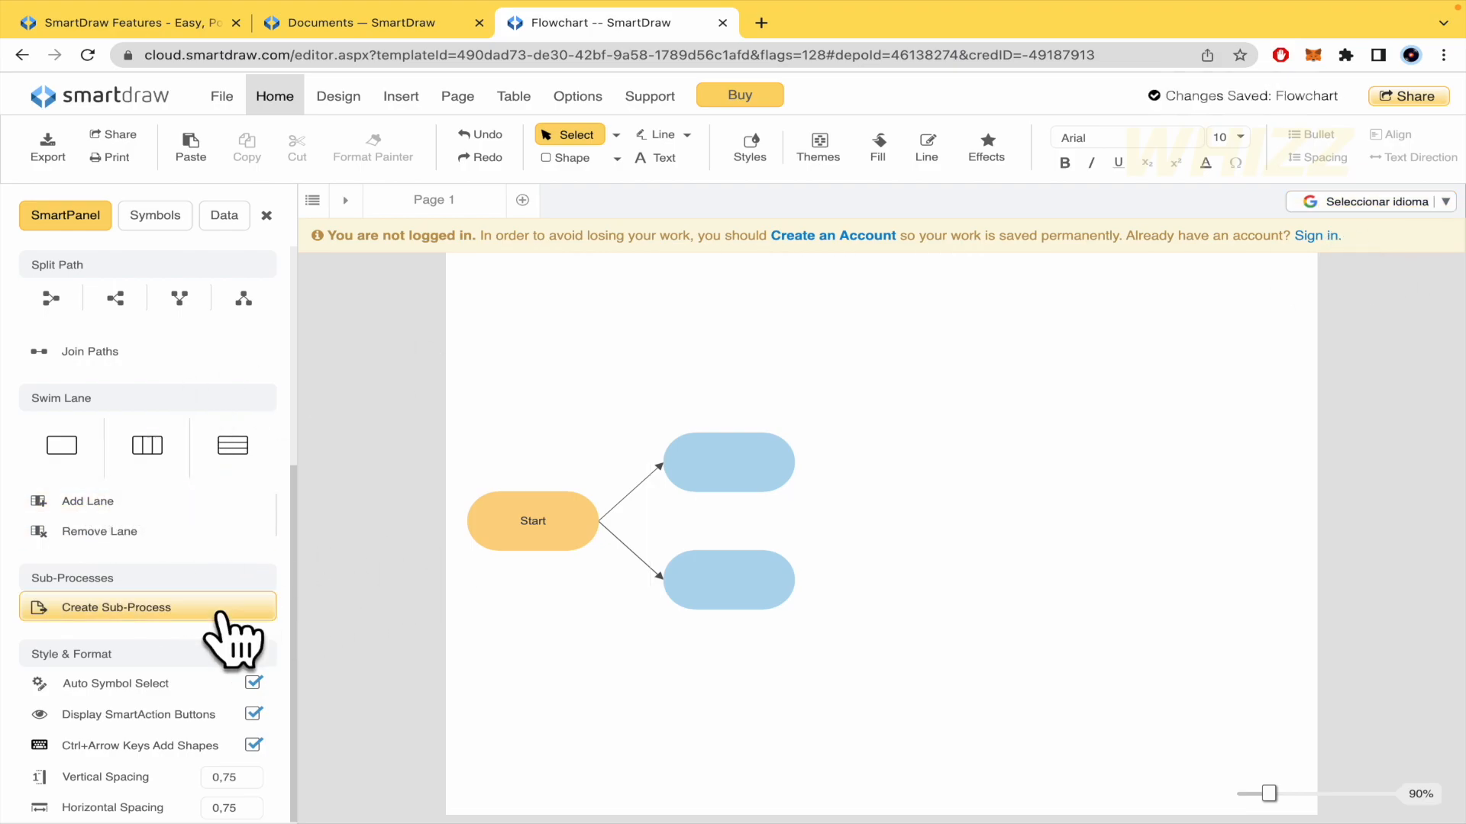
pyautogui.moveTo(187, 738)
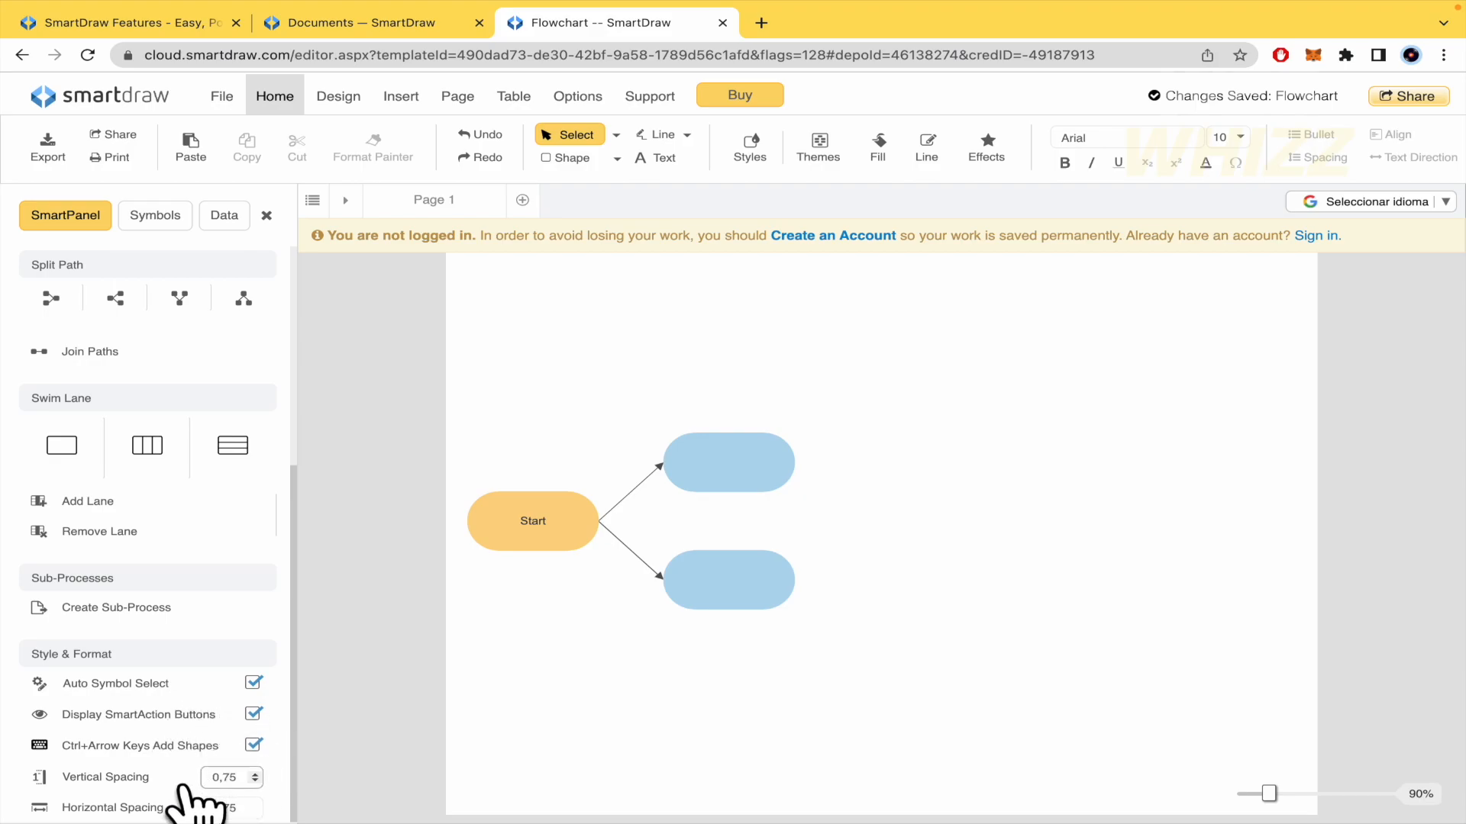
pyautogui.click(532, 521)
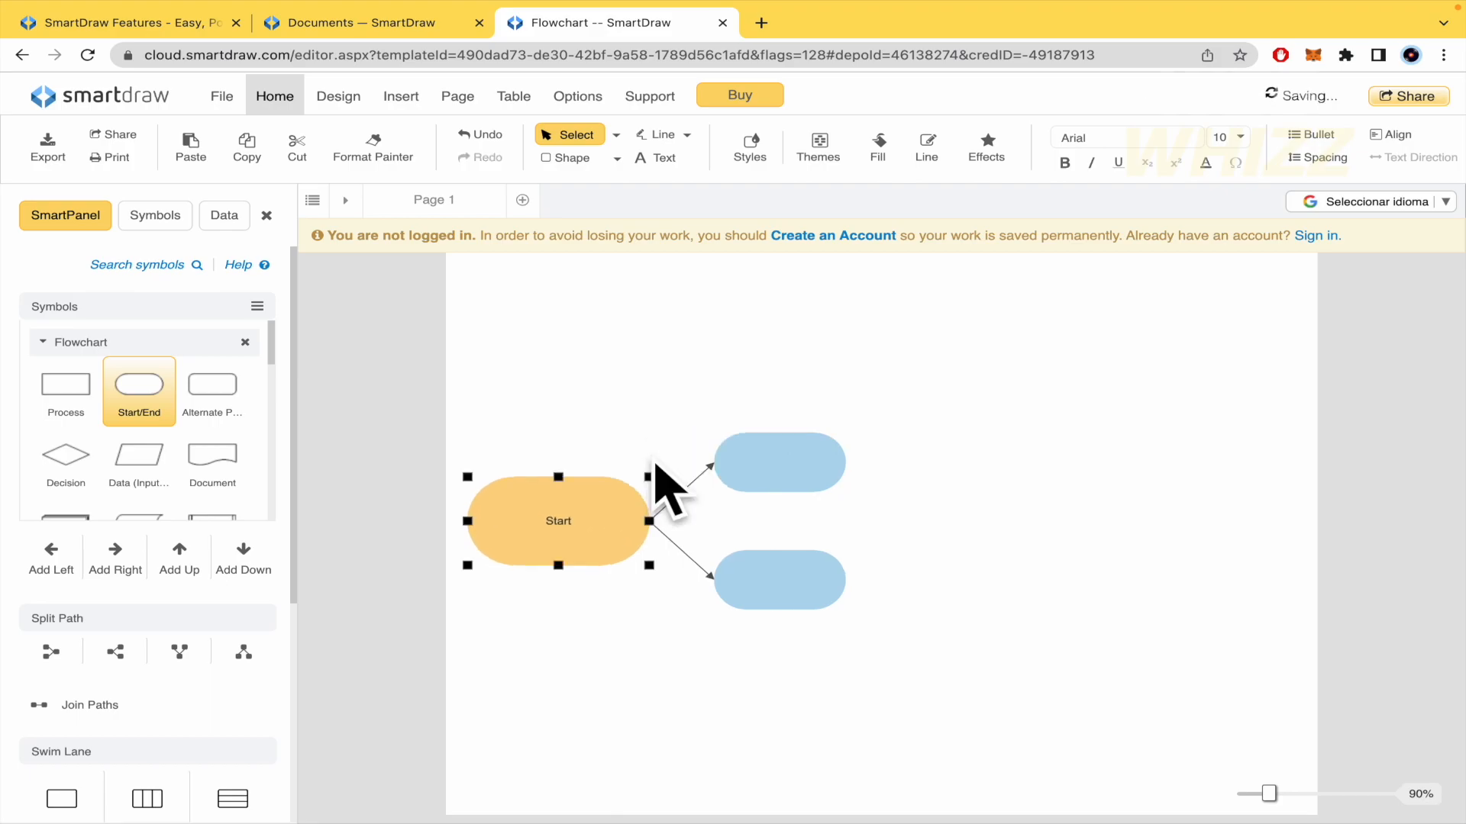
pyautogui.click(778, 462)
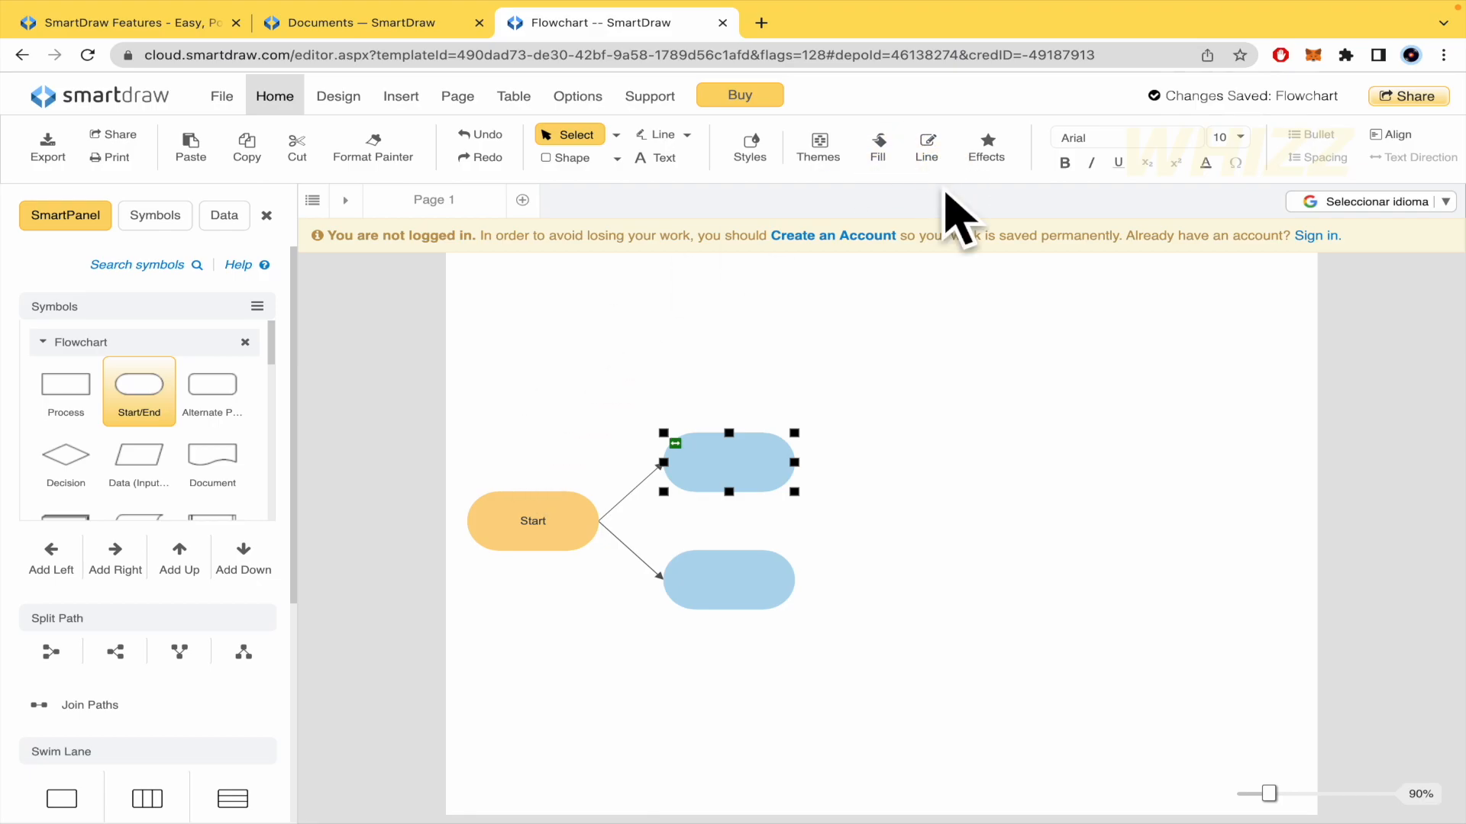
pyautogui.moveTo(817, 147)
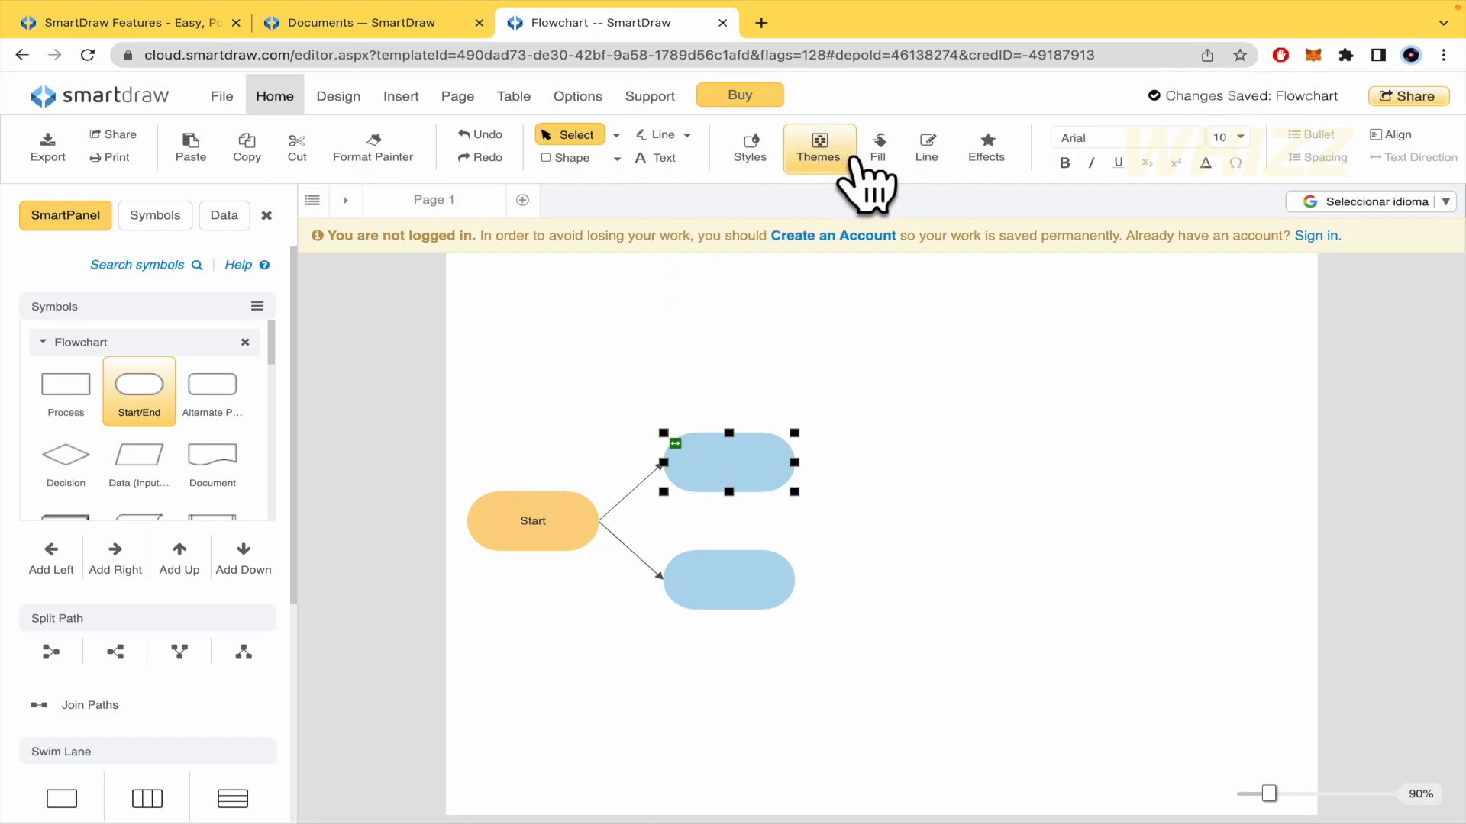
pyautogui.click(926, 147)
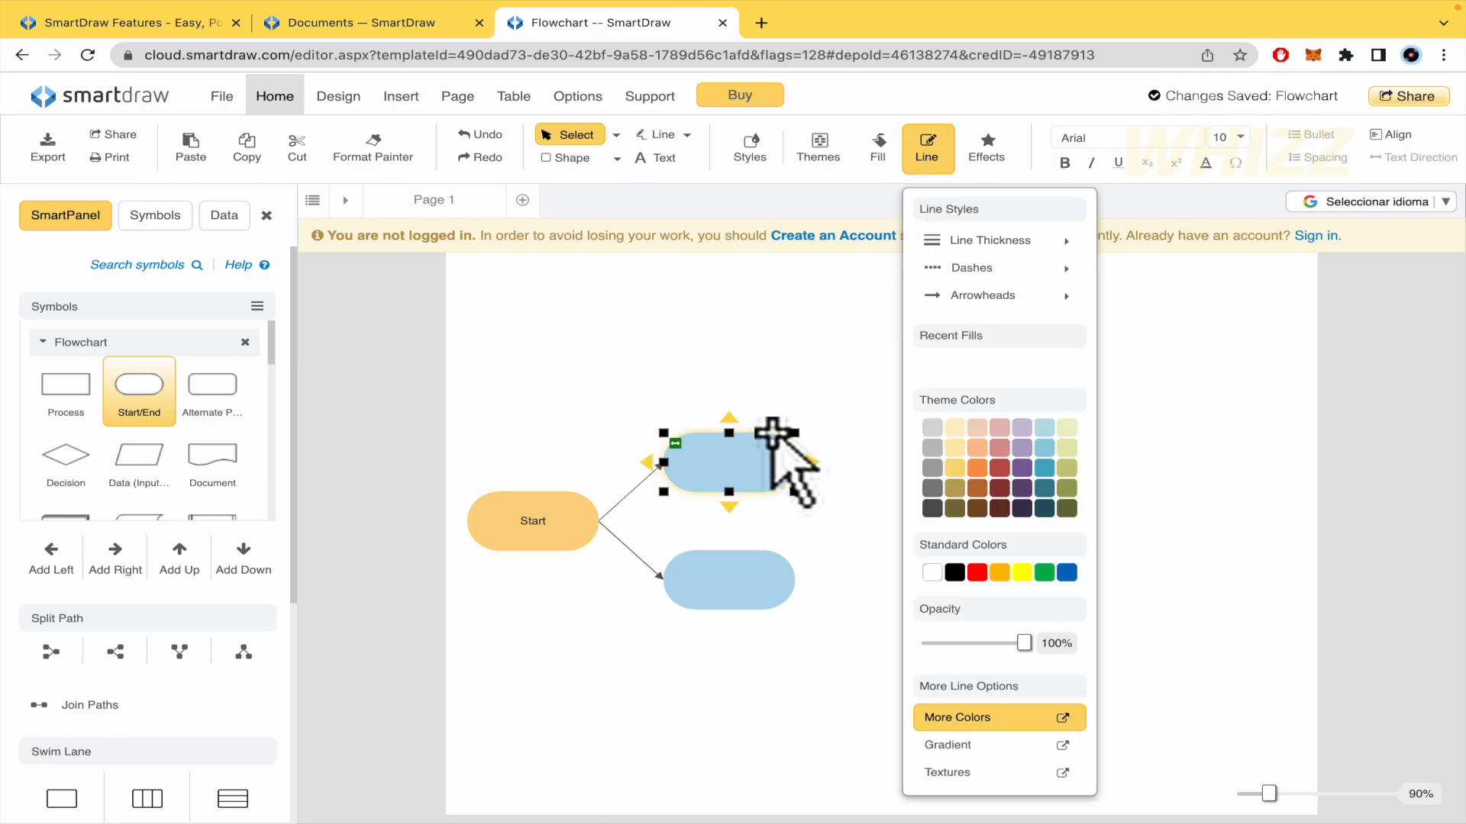
pyautogui.click(879, 322)
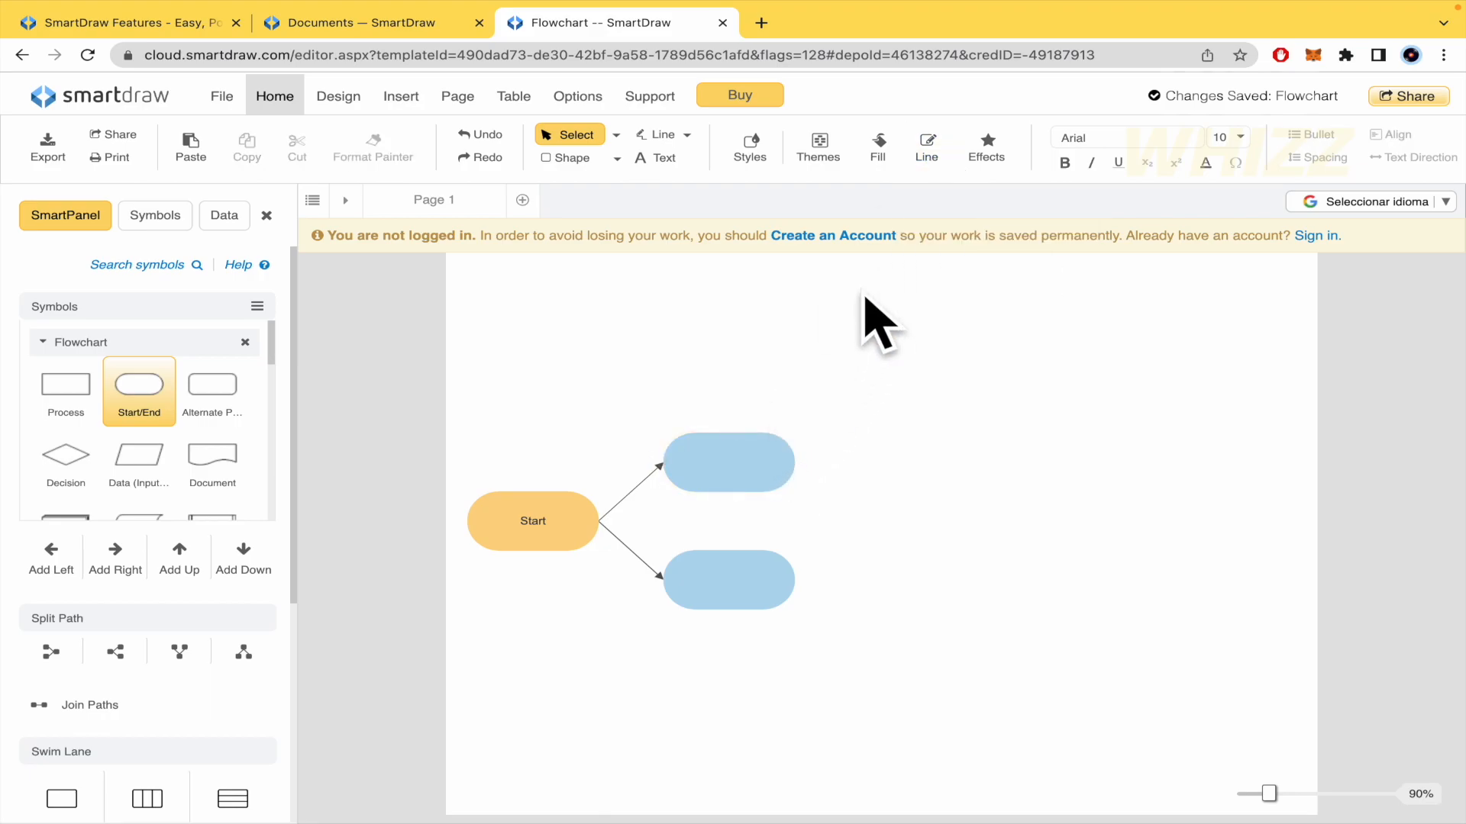
pyautogui.click(926, 146)
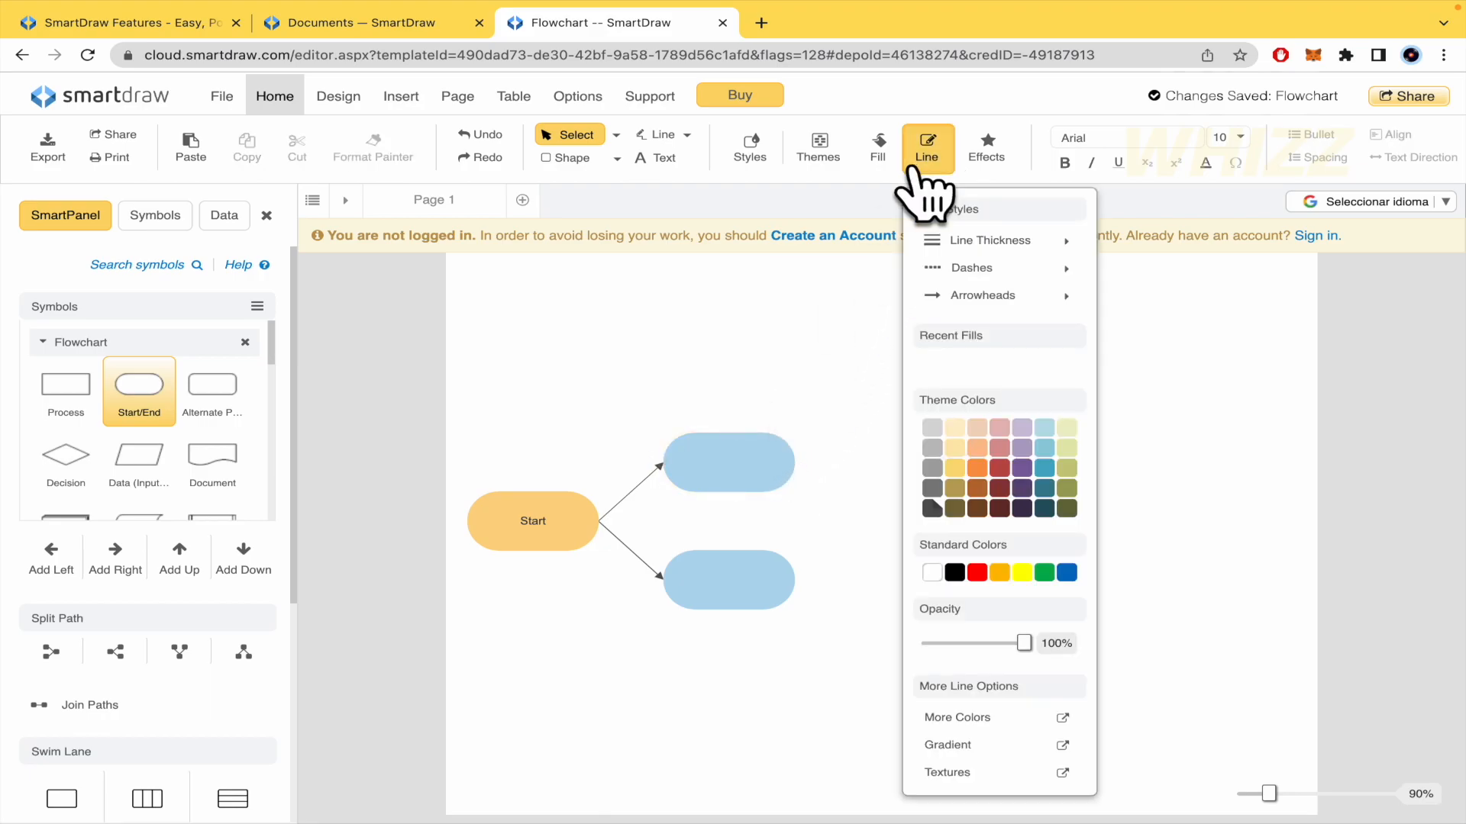
pyautogui.moveTo(795, 383)
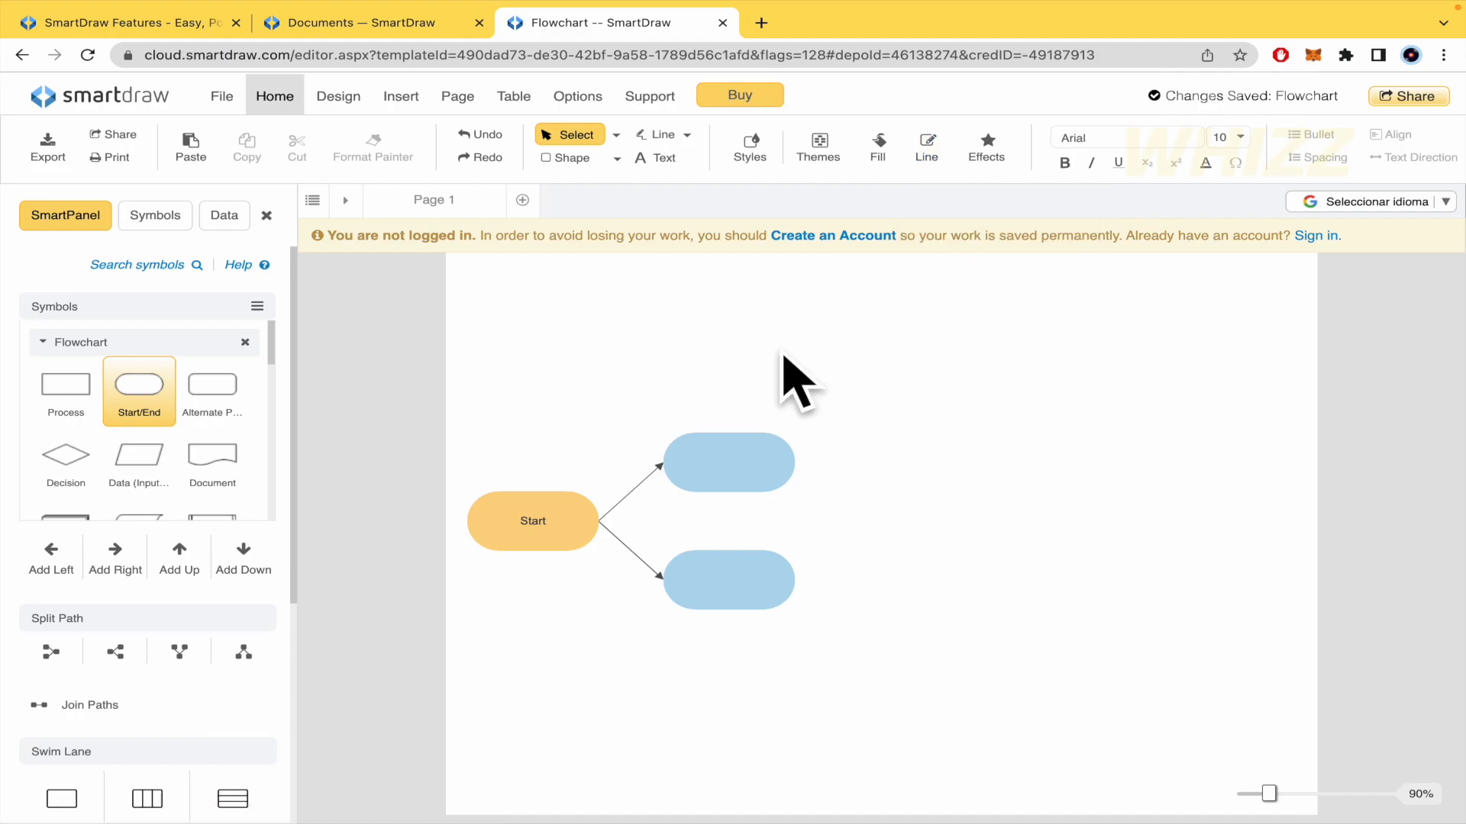
pyautogui.click(338, 96)
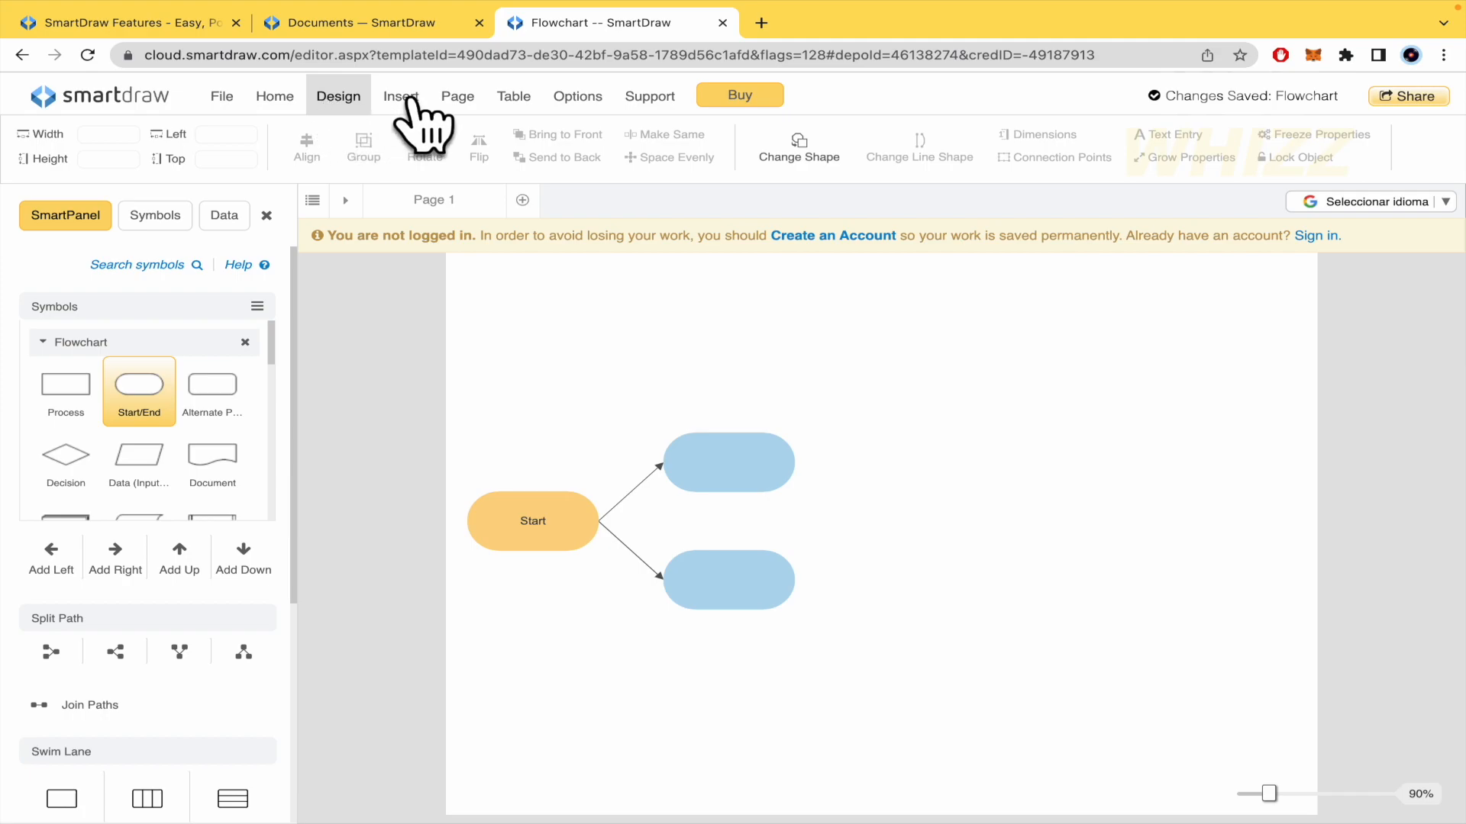
pyautogui.click(458, 96)
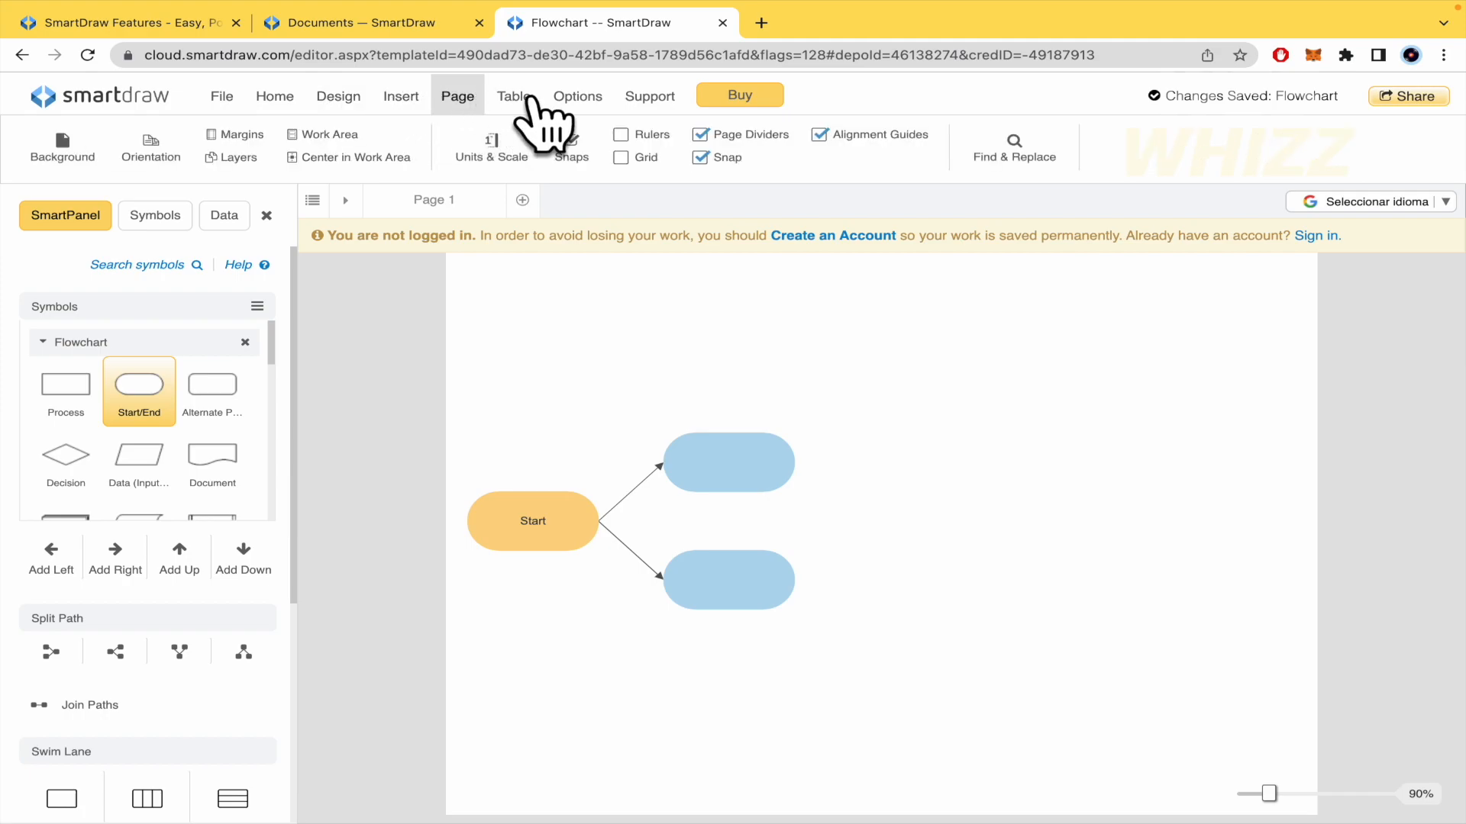
pyautogui.click(513, 96)
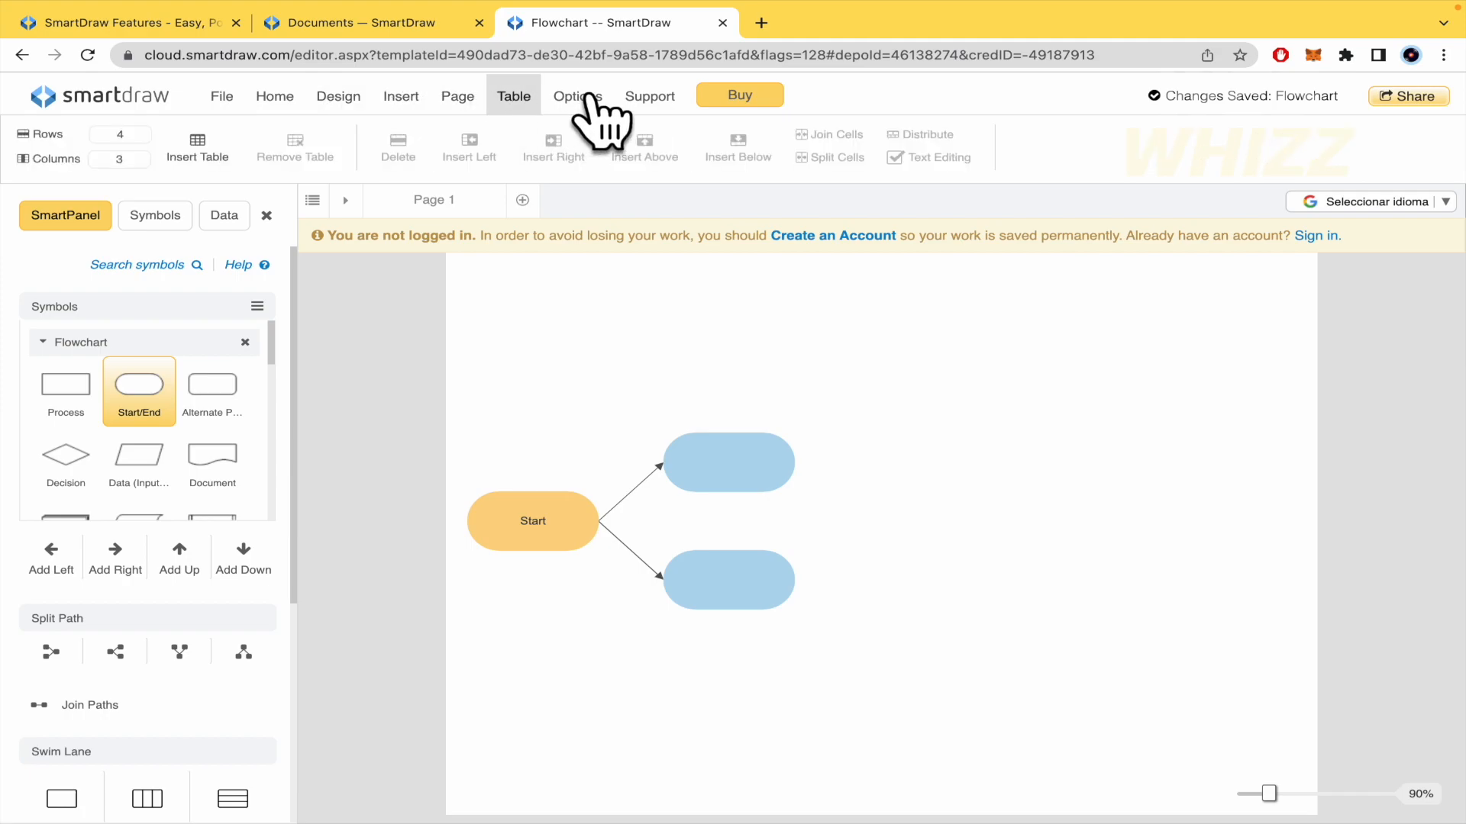
pyautogui.click(649, 96)
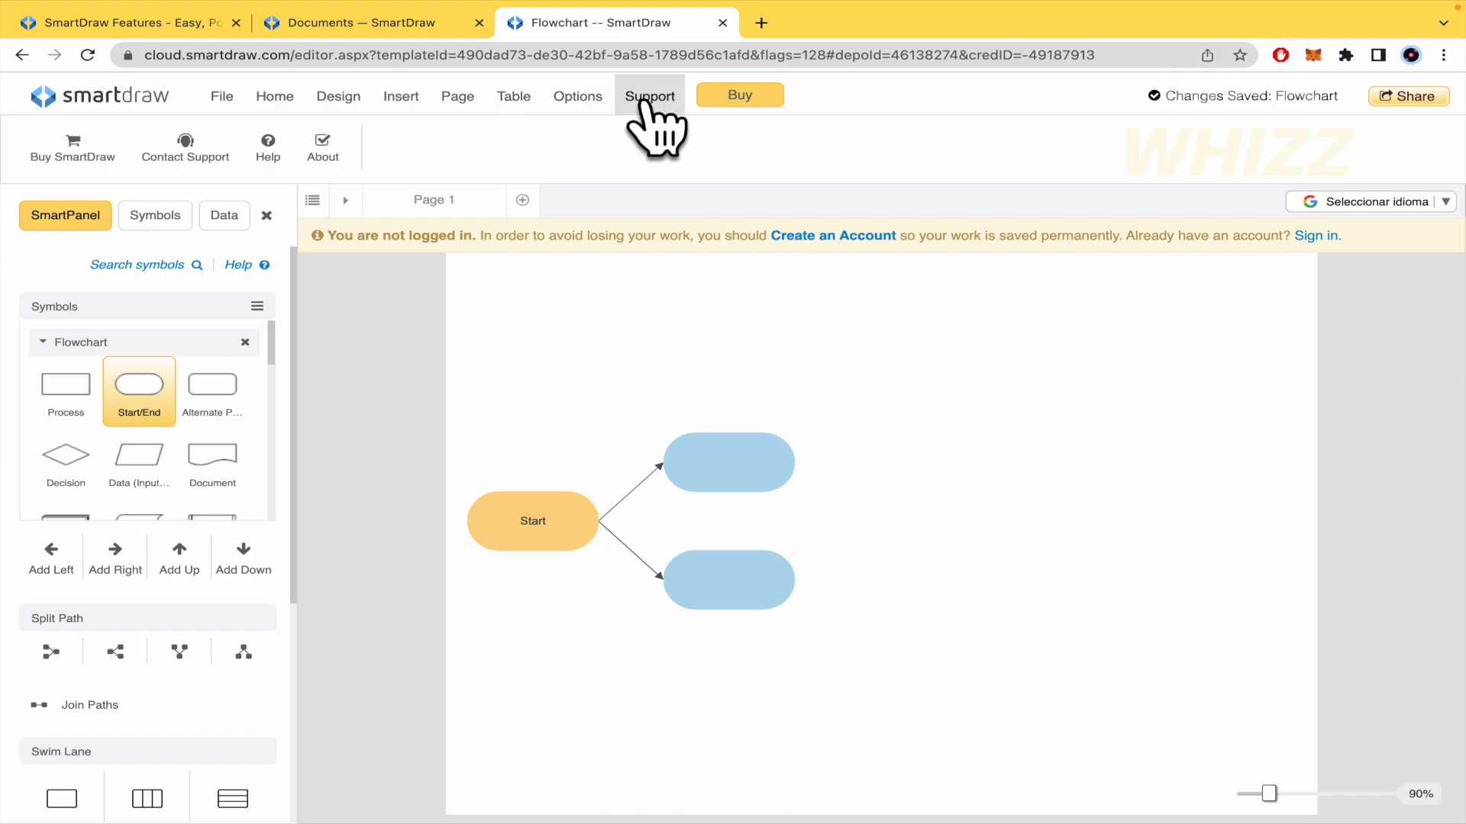
pyautogui.click(274, 96)
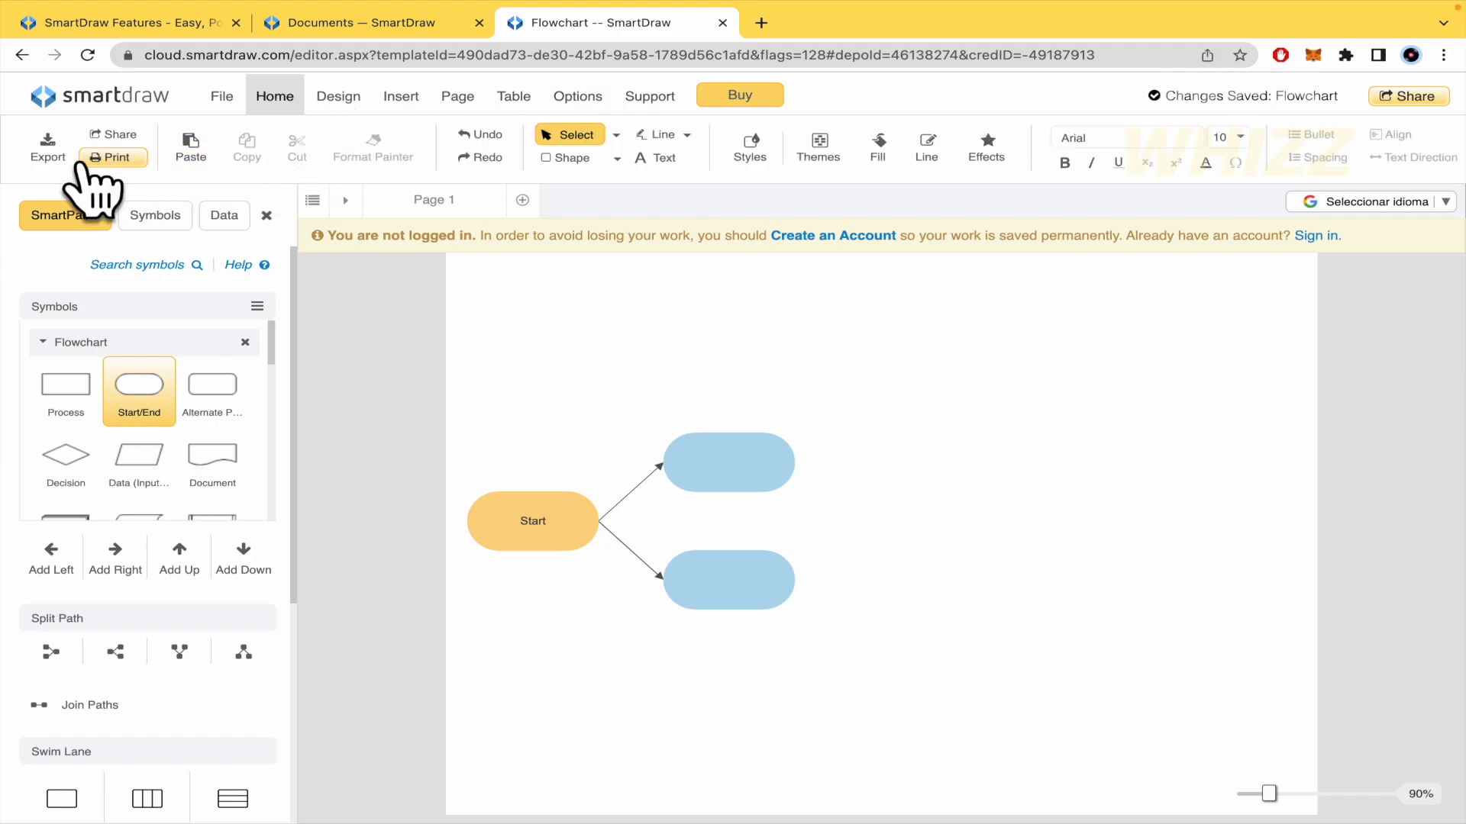
pyautogui.moveTo(333, 341)
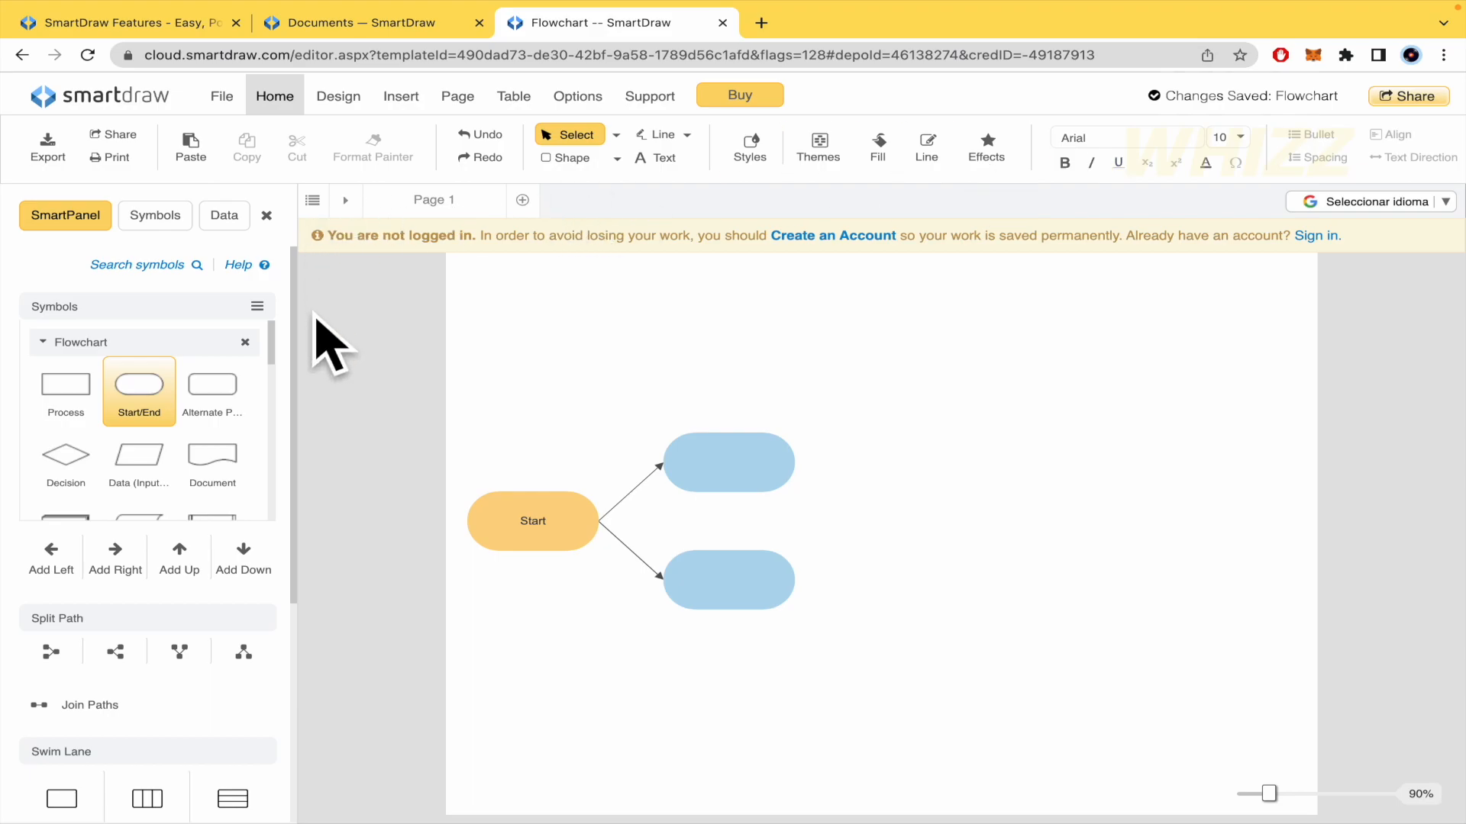
pyautogui.moveTo(542, 617)
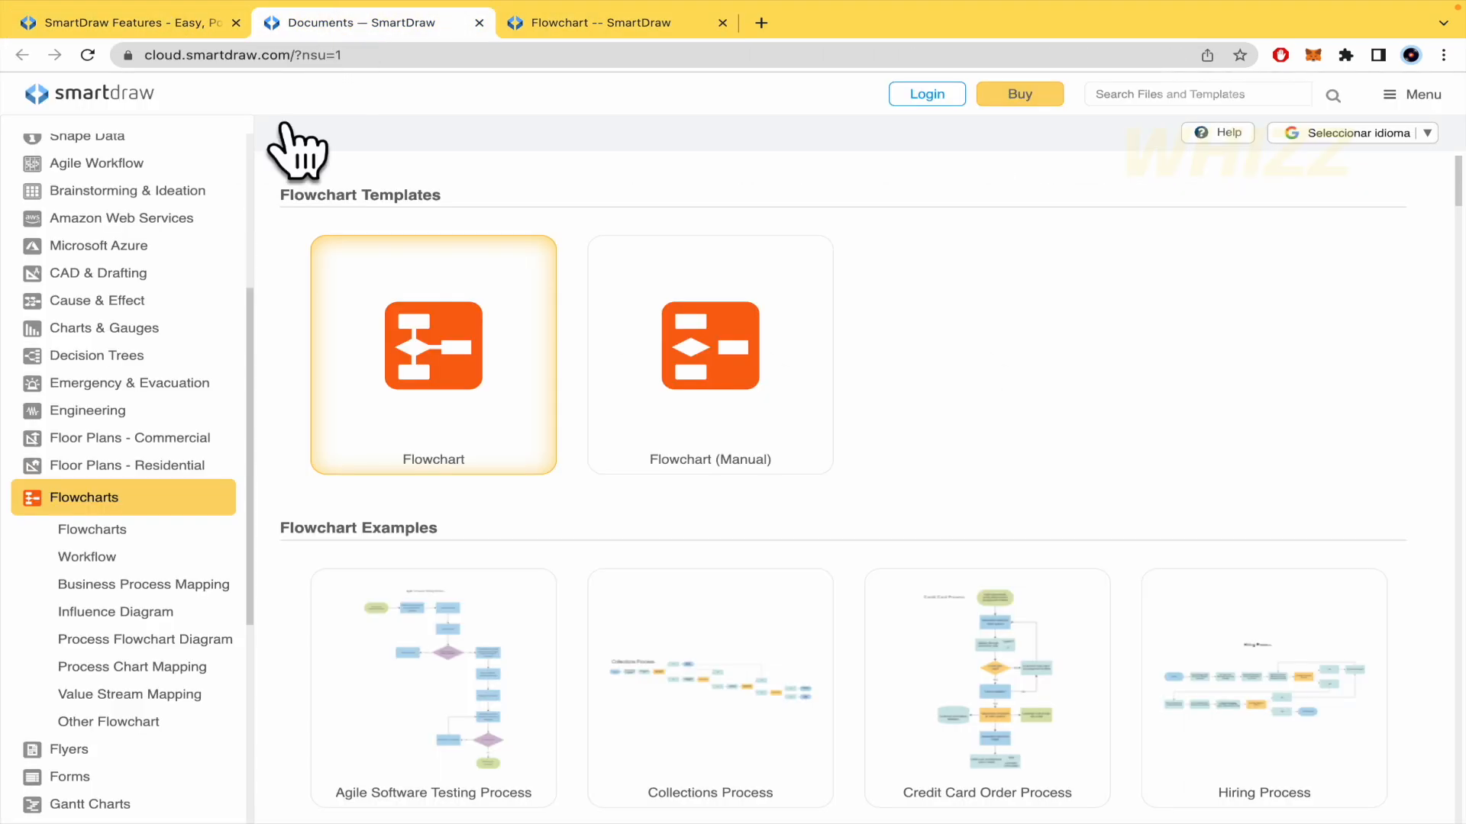
# - Browse the Healthcare and Neurology categories, then open Science & Education's Educational Diagrams
pyautogui.scroll(-3)
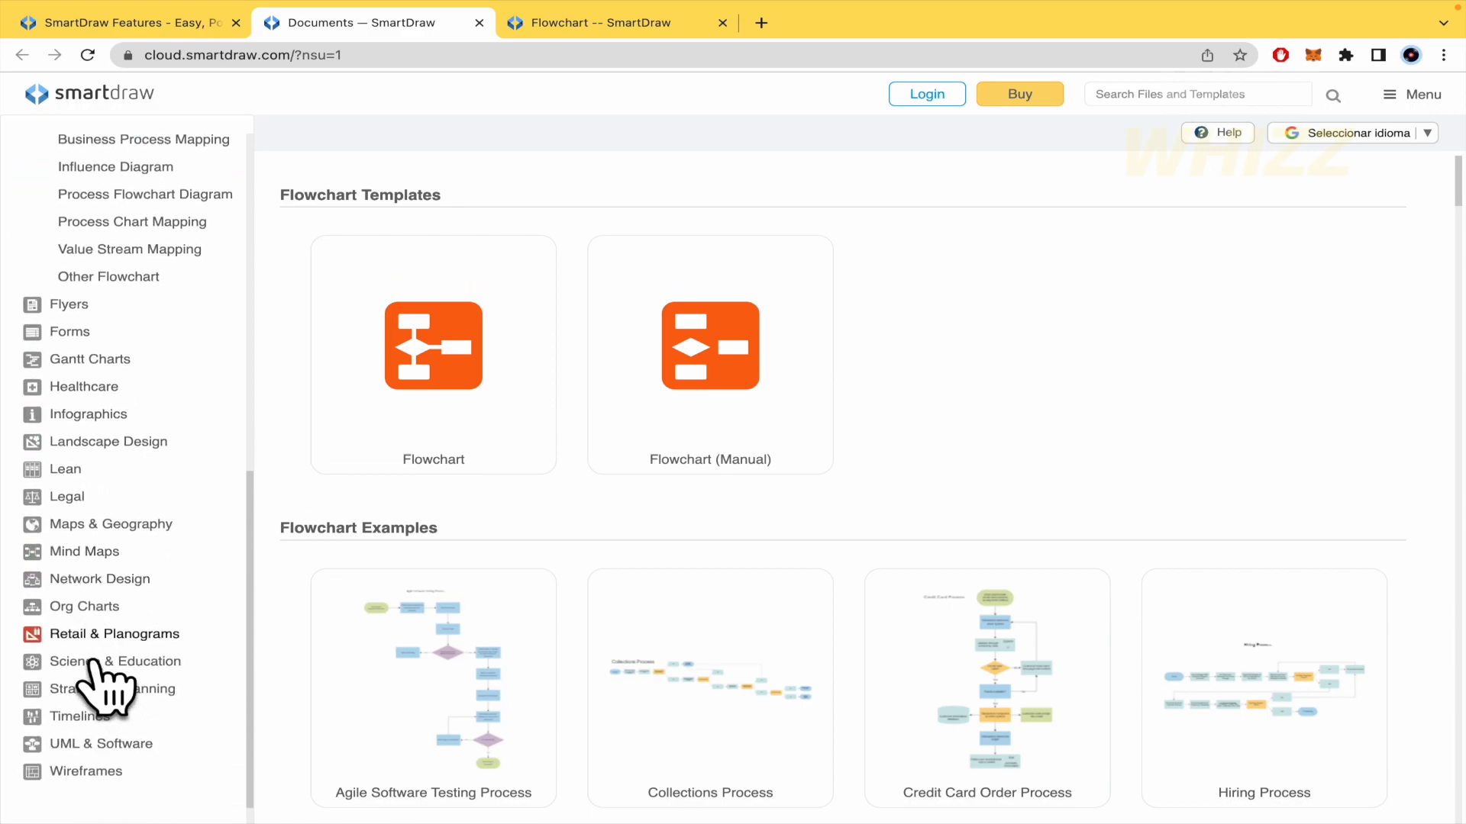
pyautogui.scroll(-3)
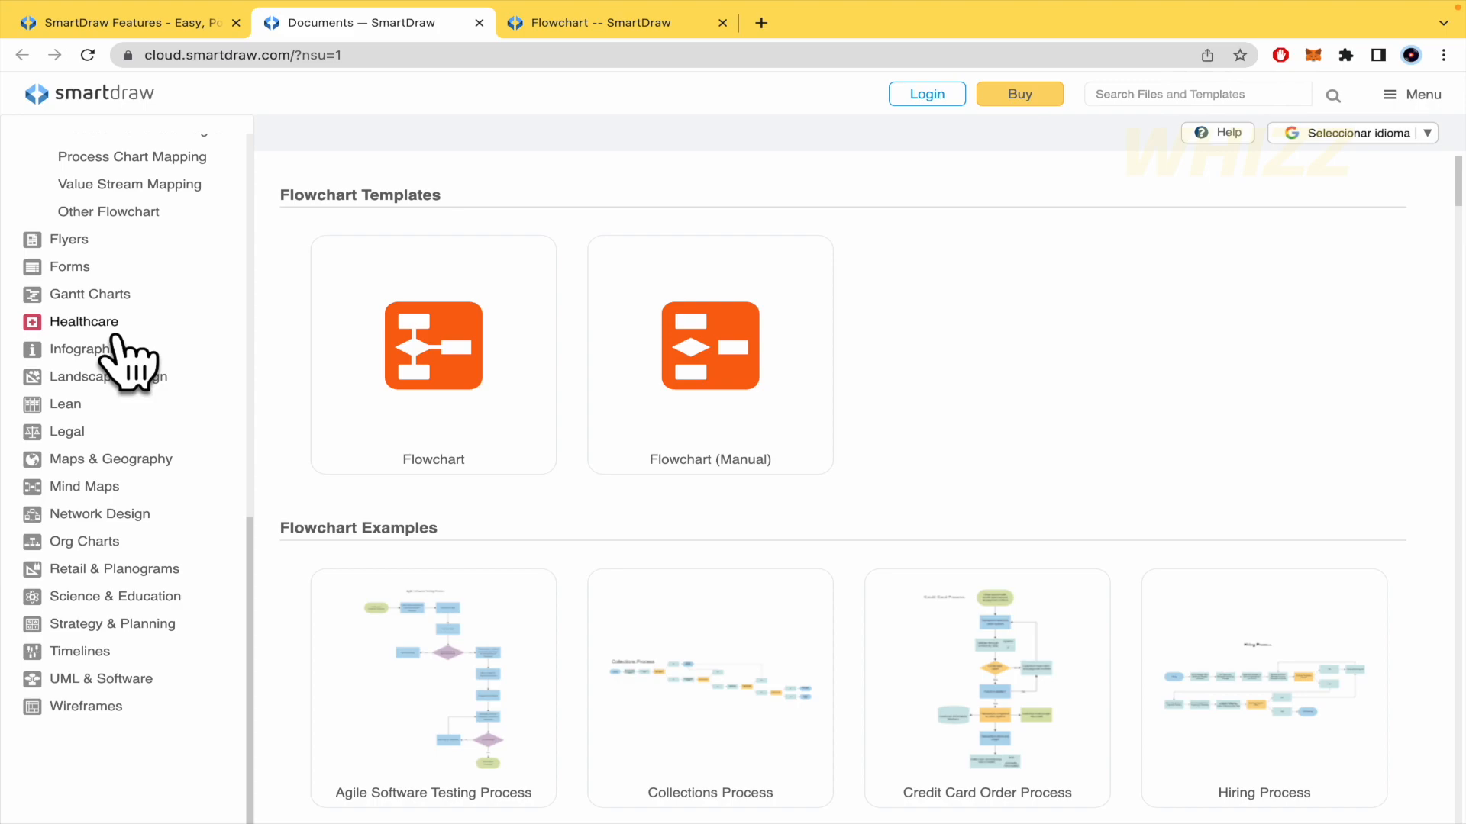
pyautogui.click(84, 321)
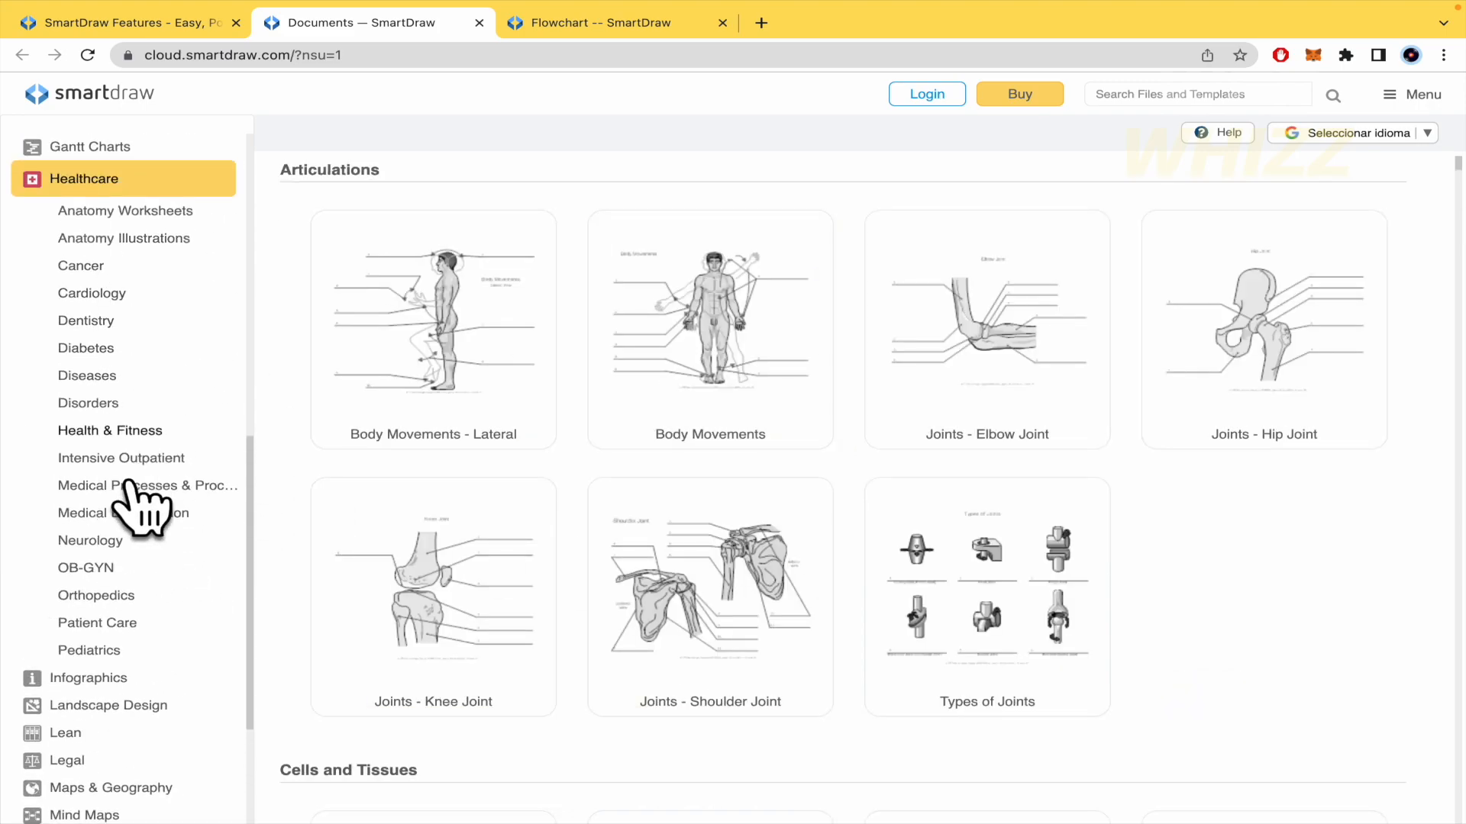
pyautogui.click(90, 540)
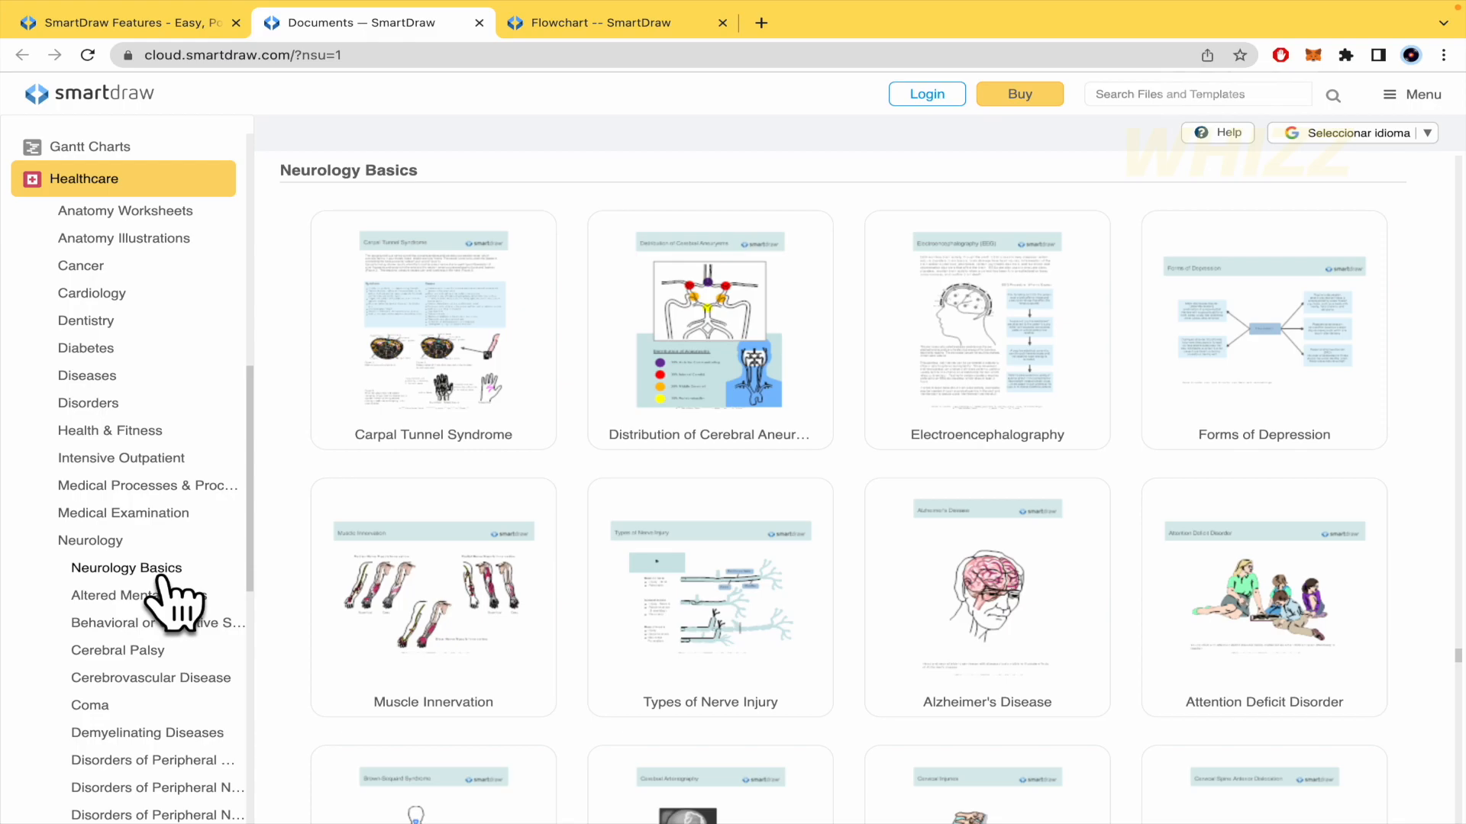
pyautogui.scroll(-3)
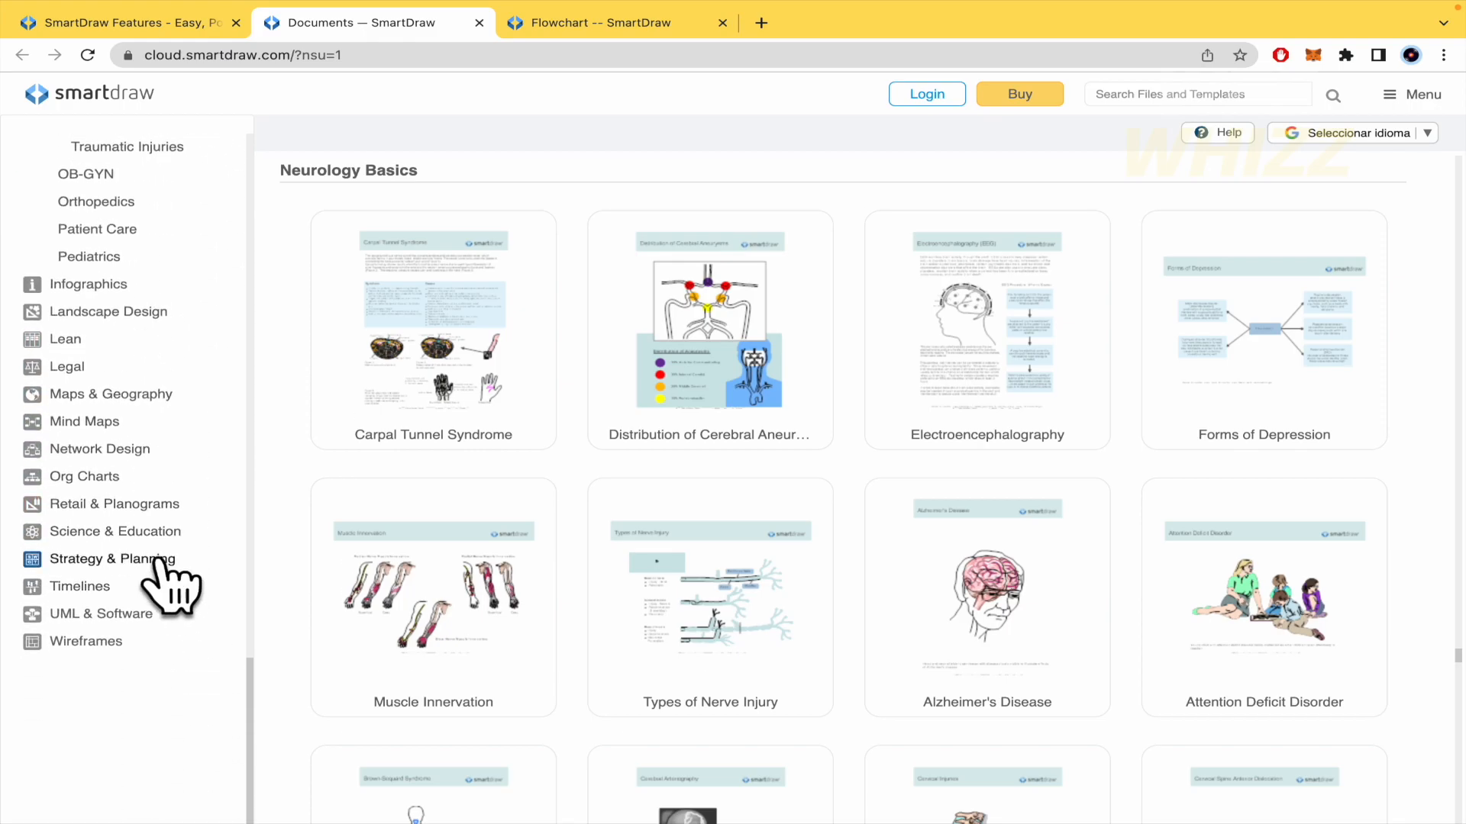
pyautogui.click(116, 531)
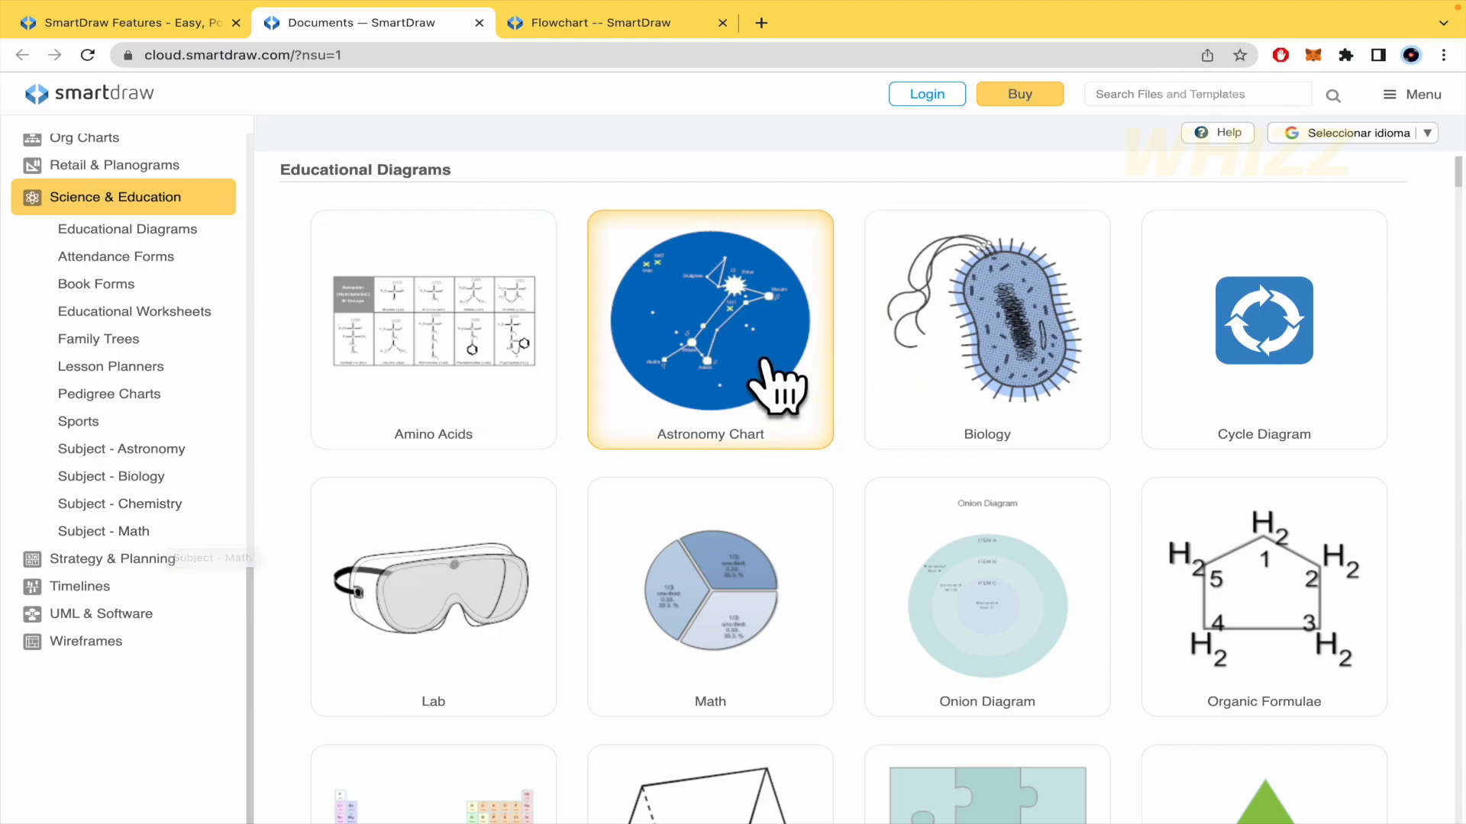
pyautogui.scroll(-3)
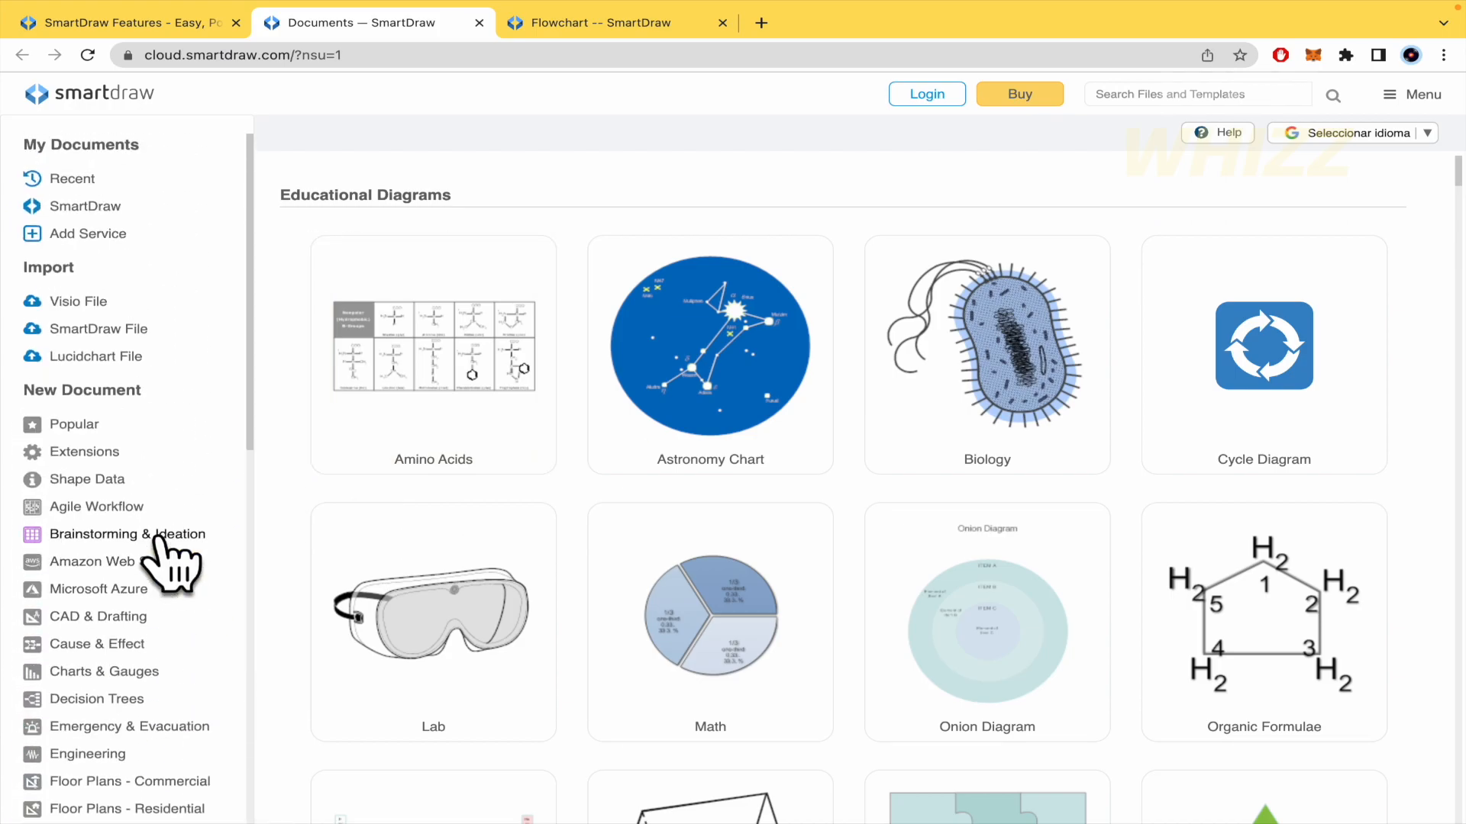
# - Return to the SmartDraw 'Easy and Powerful Diagramming' features page in the browser
pyautogui.click(126, 21)
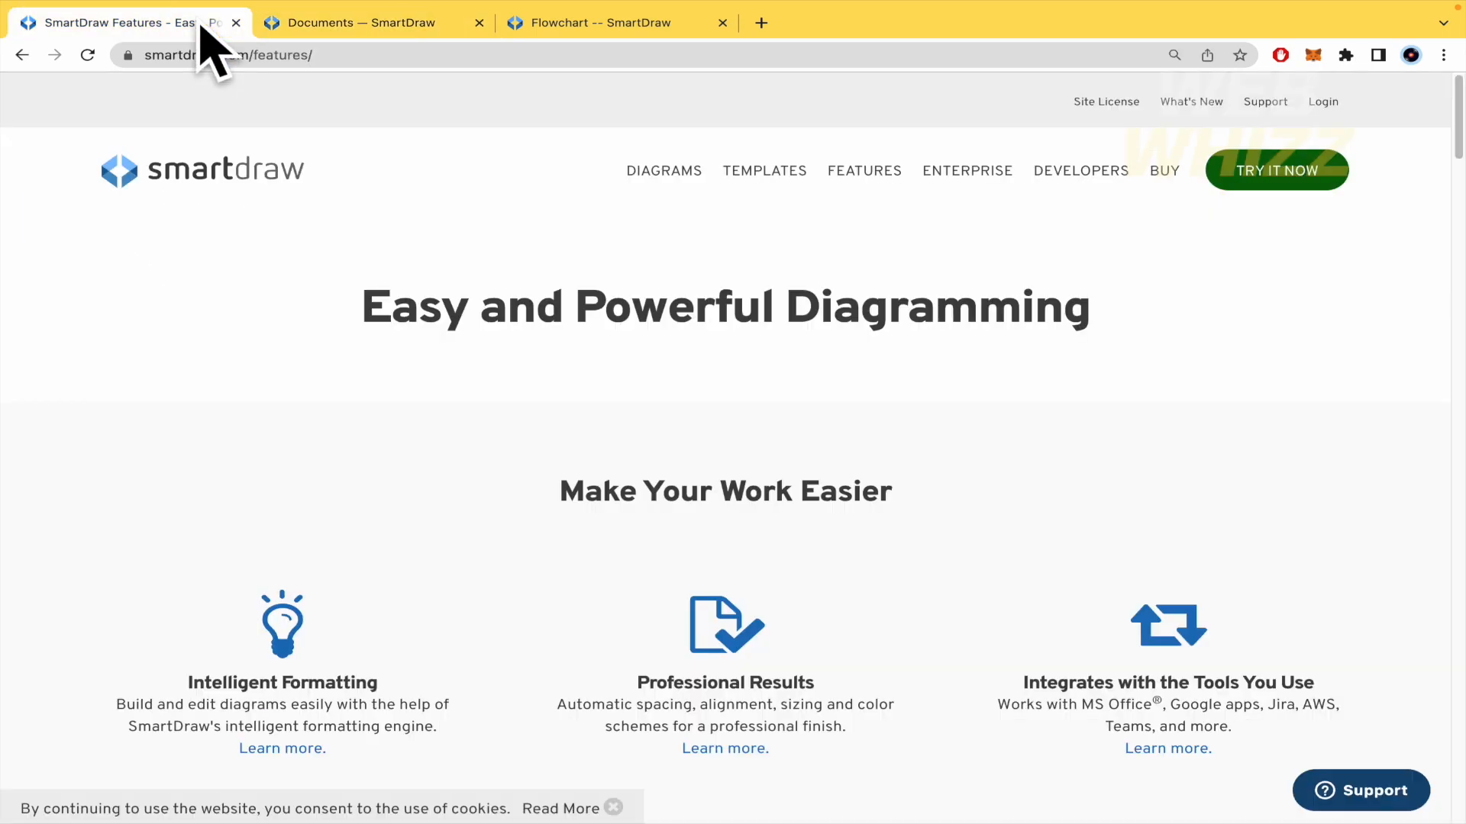
pyautogui.moveTo(358, 374)
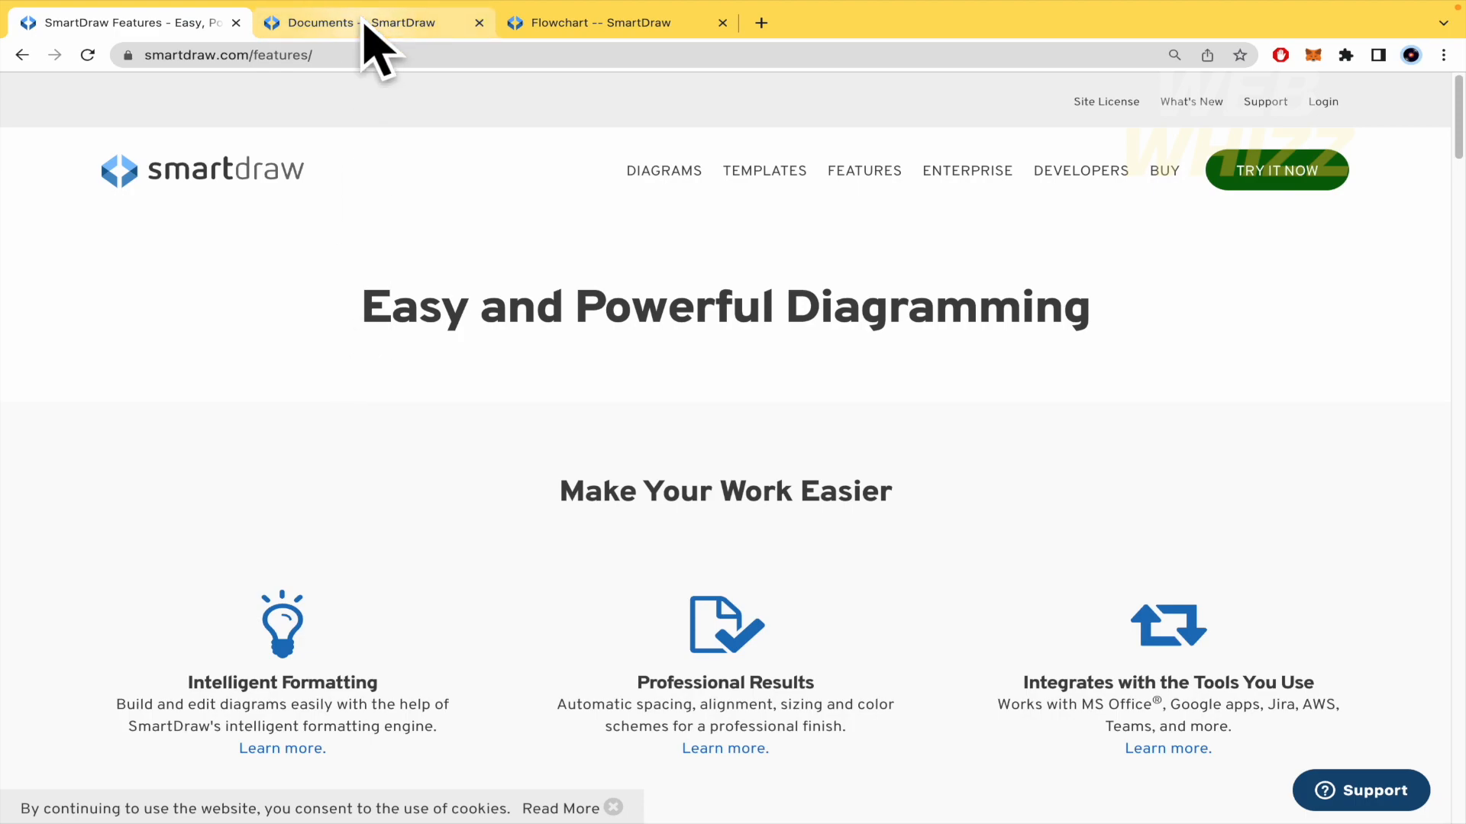
pyautogui.moveTo(365, 22)
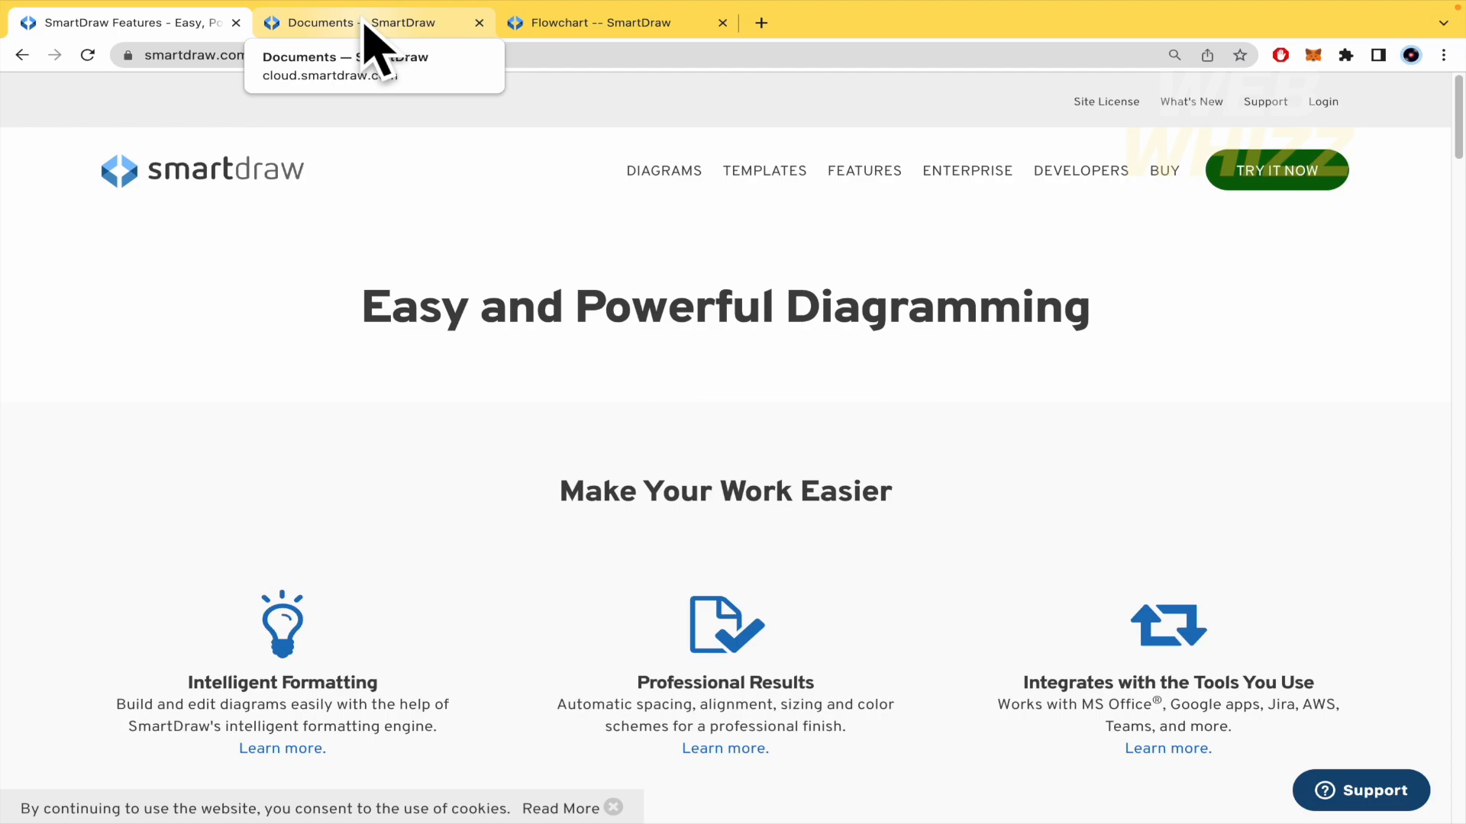